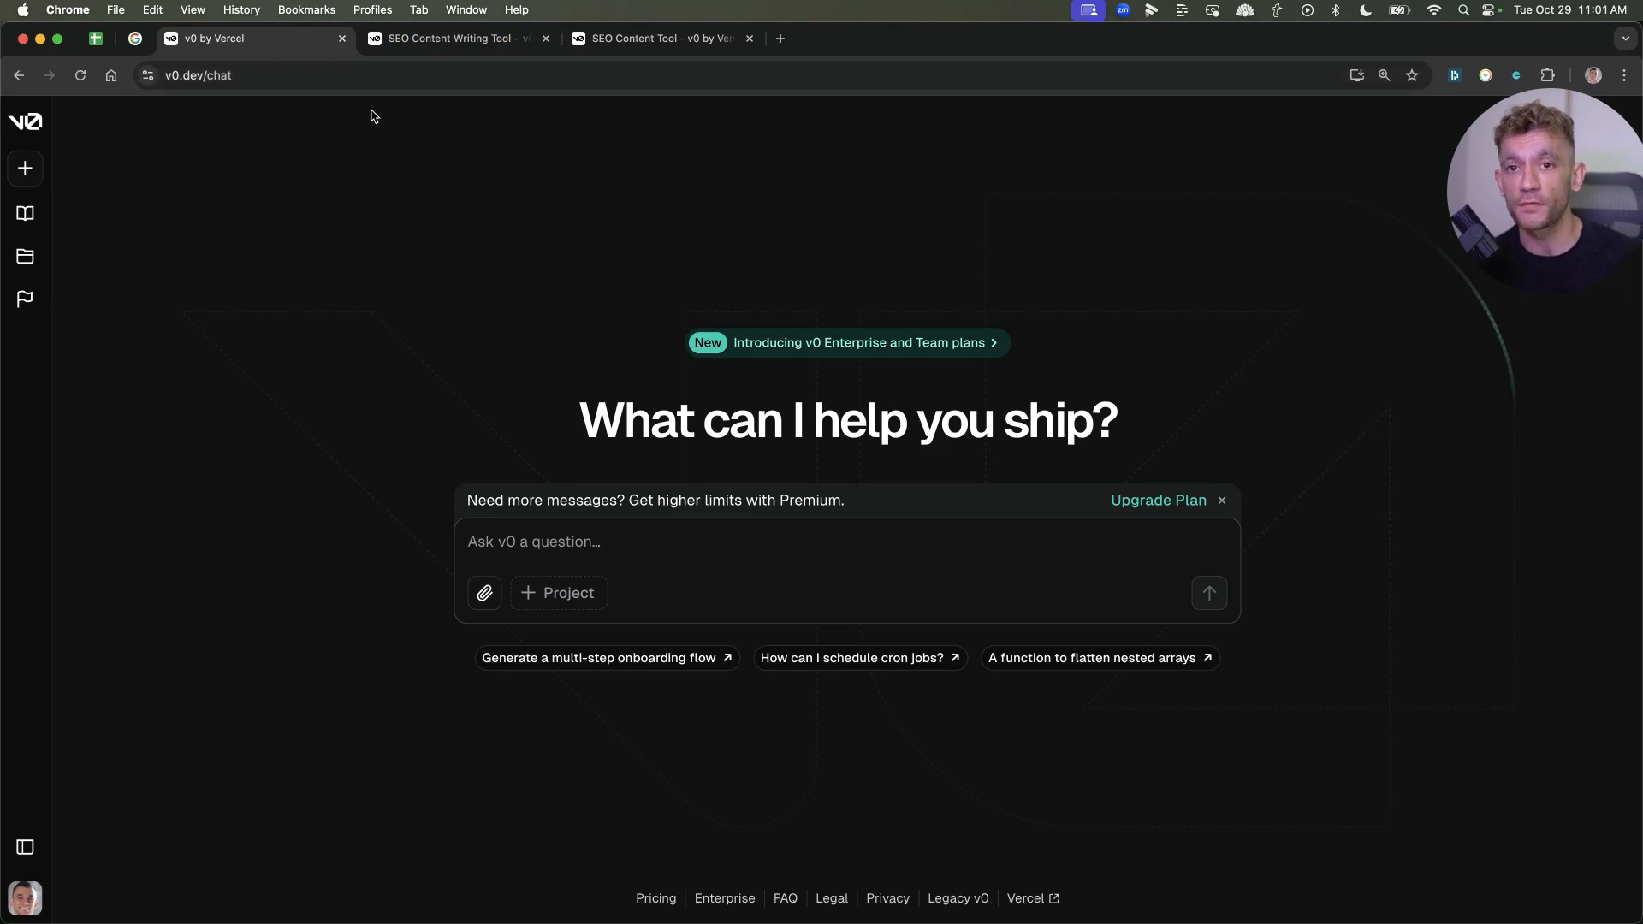
mouse_move(344, 113)
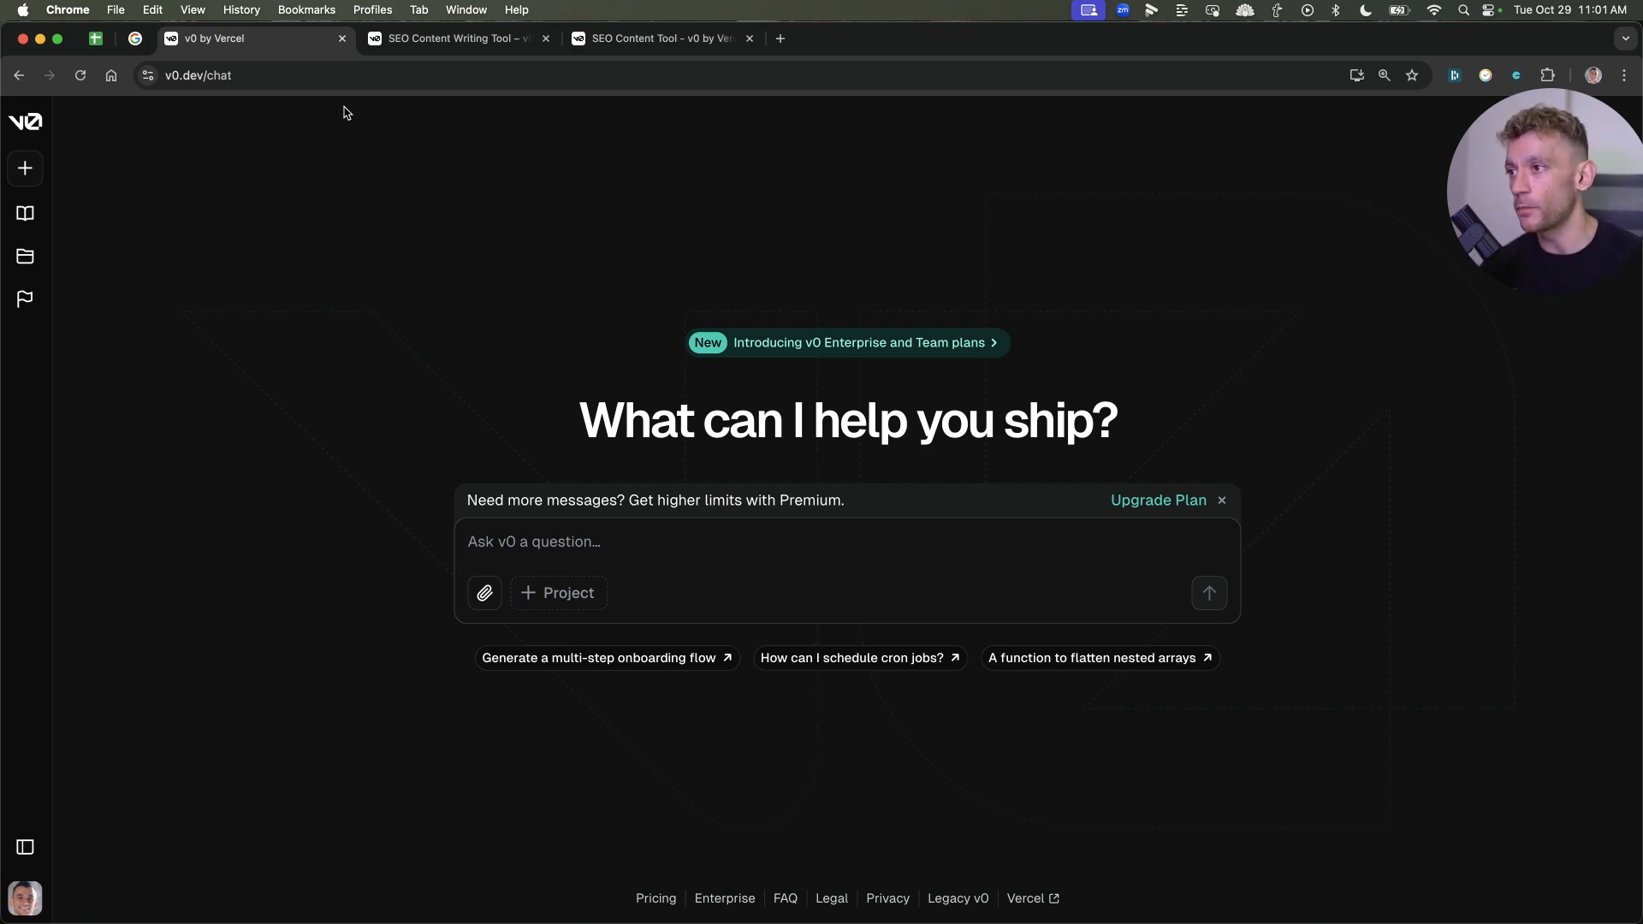
mouse_move(289, 78)
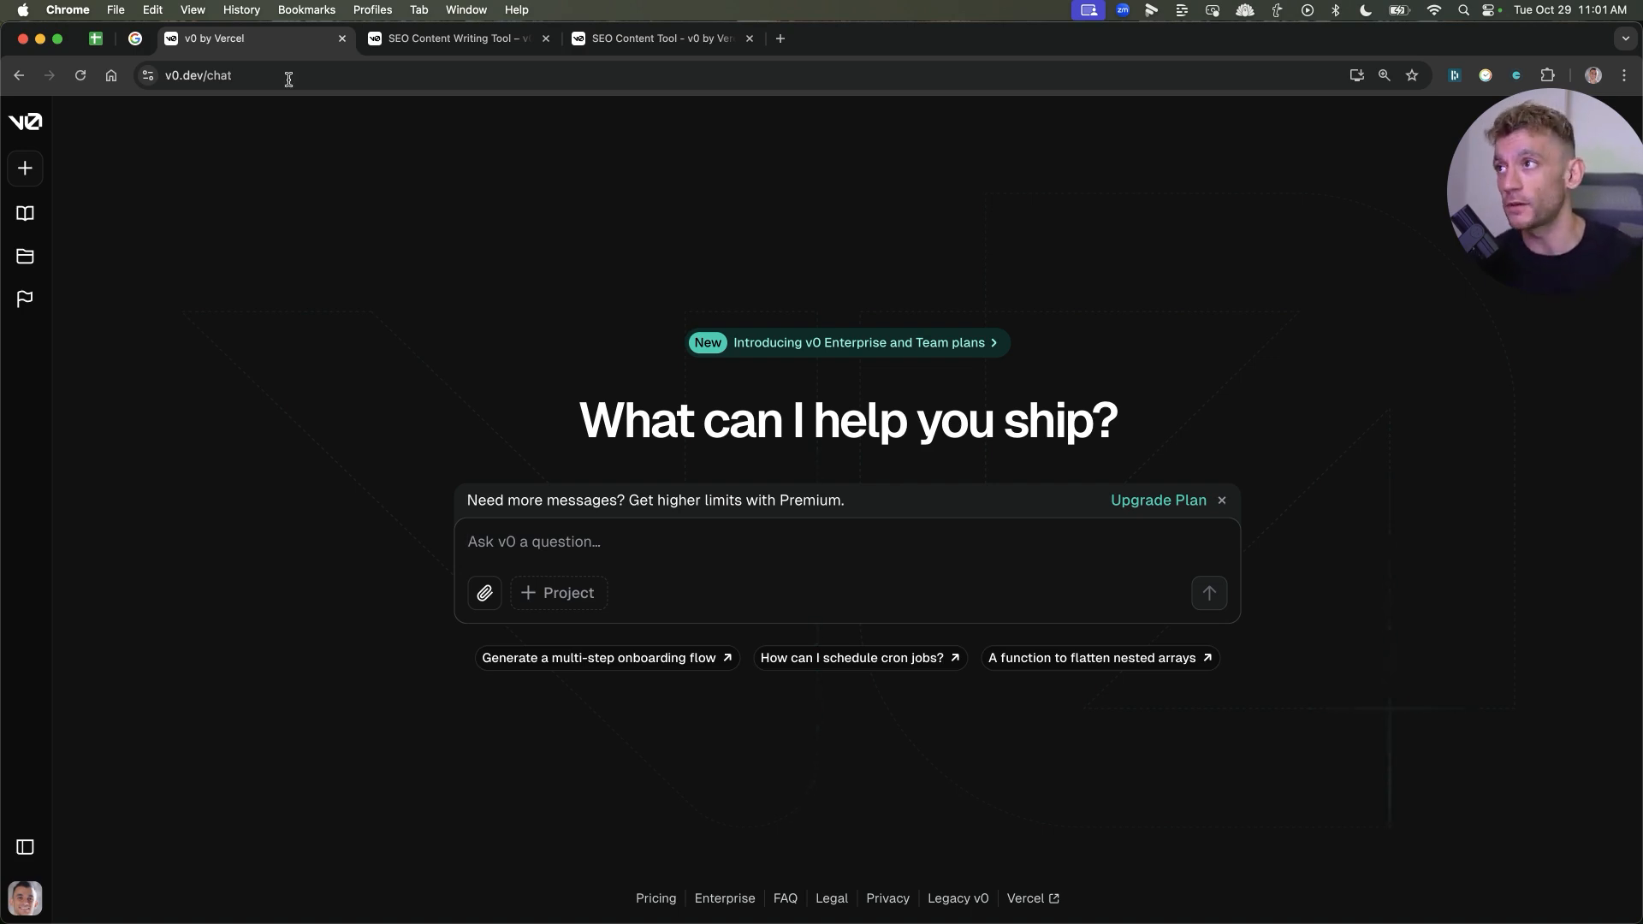
Look over the SEO Content Tool chat and its live tool page, then return to the v0 start page
left_click(454, 38)
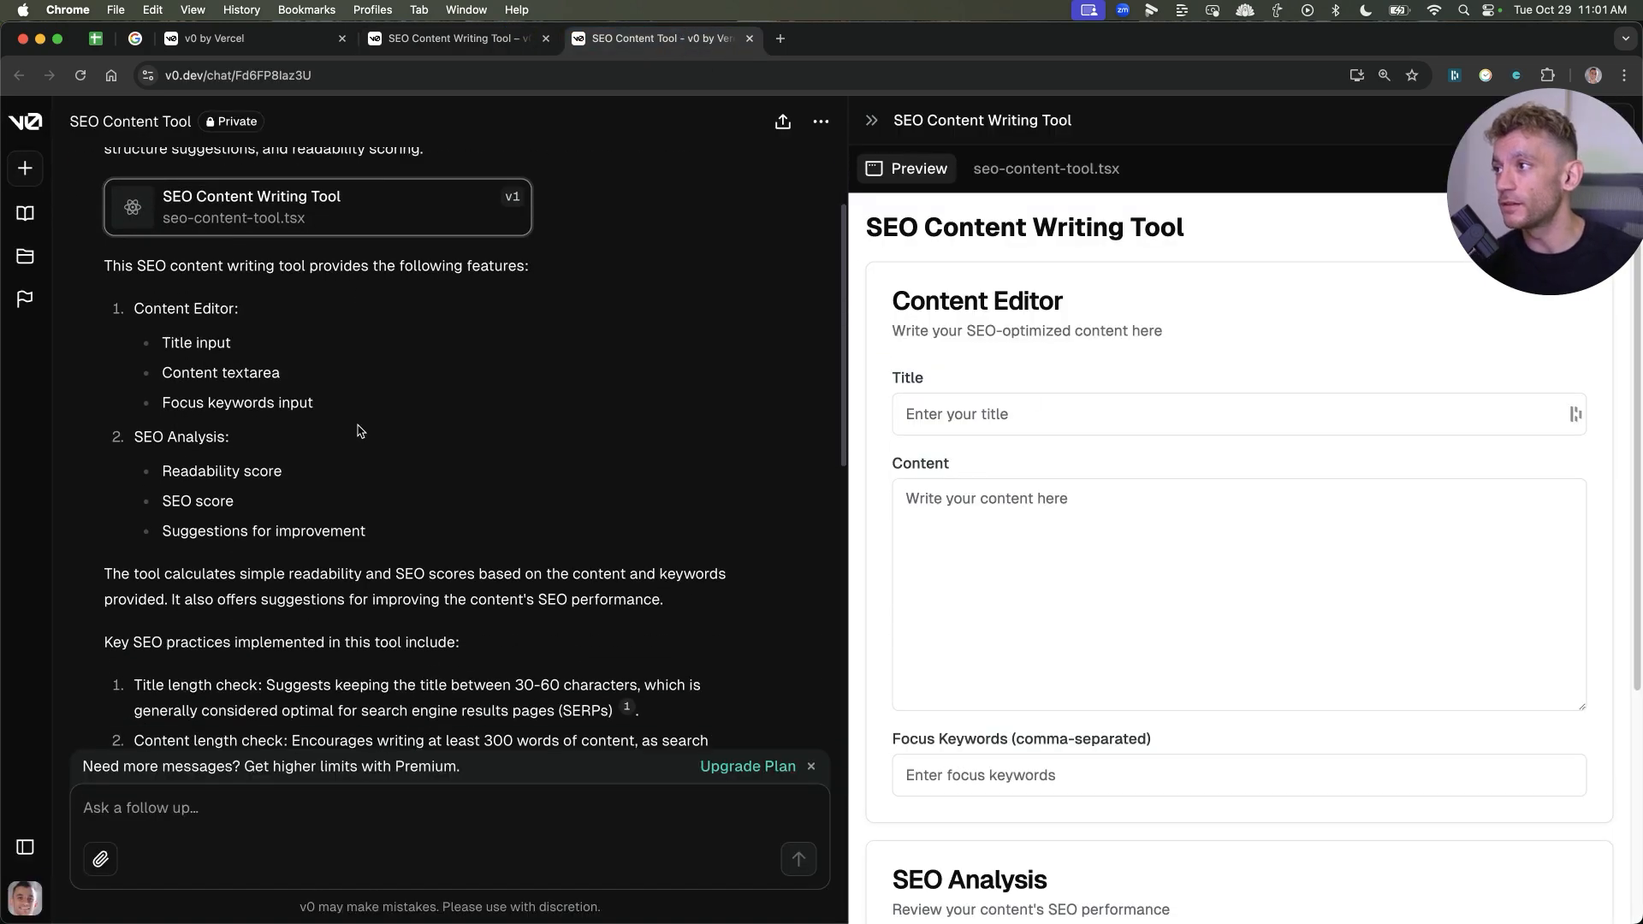
scroll("up", 3)
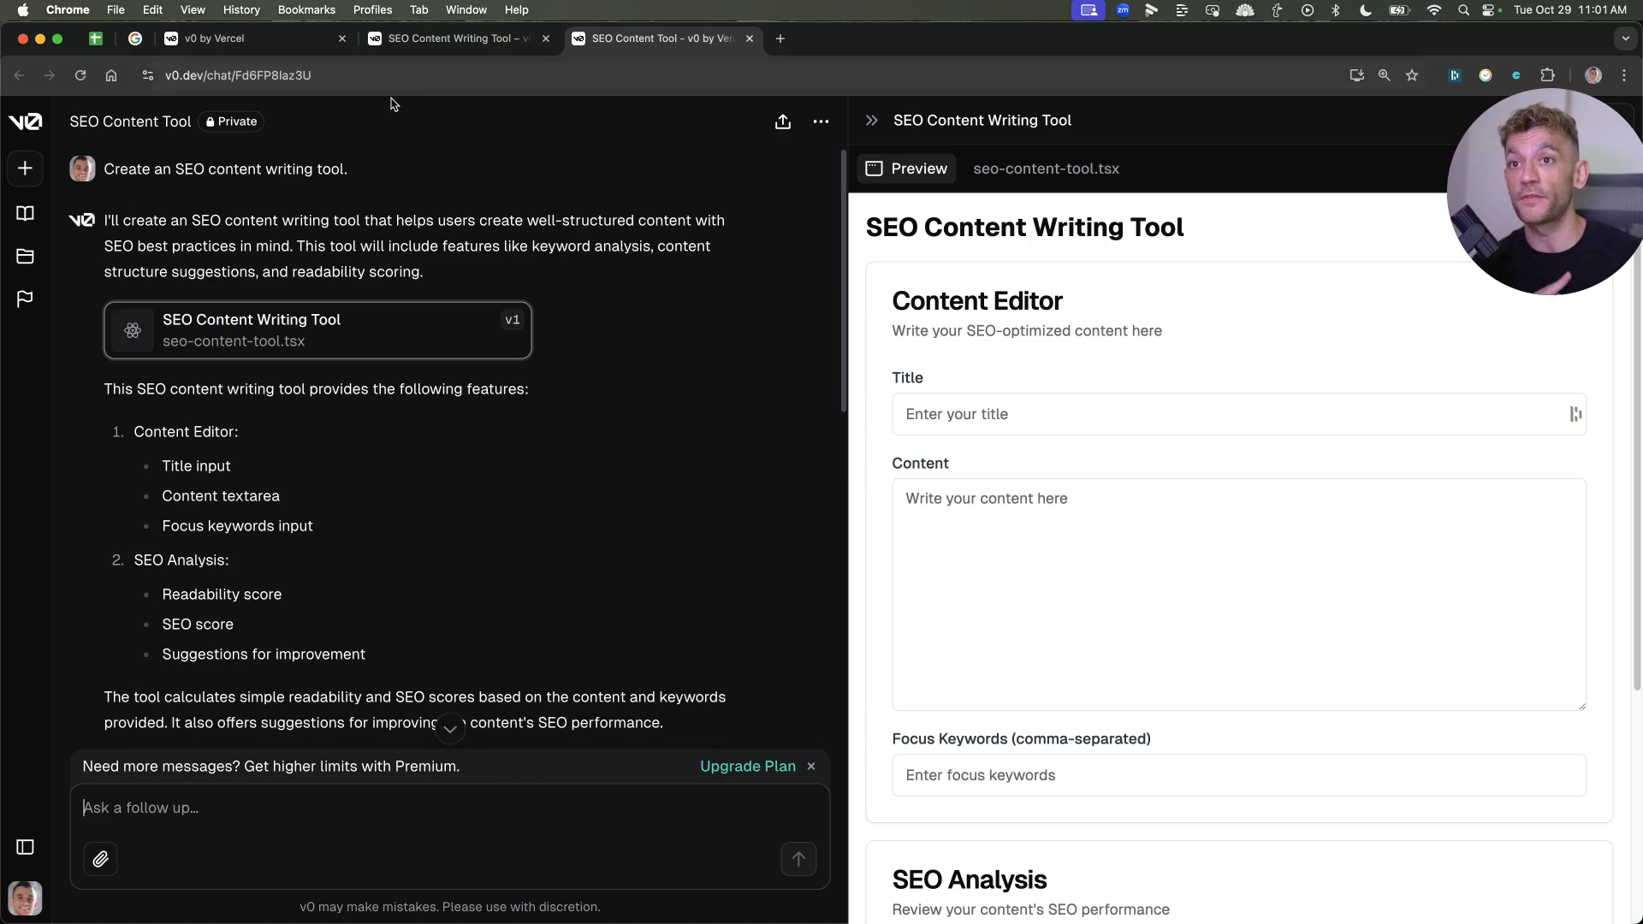
left_click(466, 9)
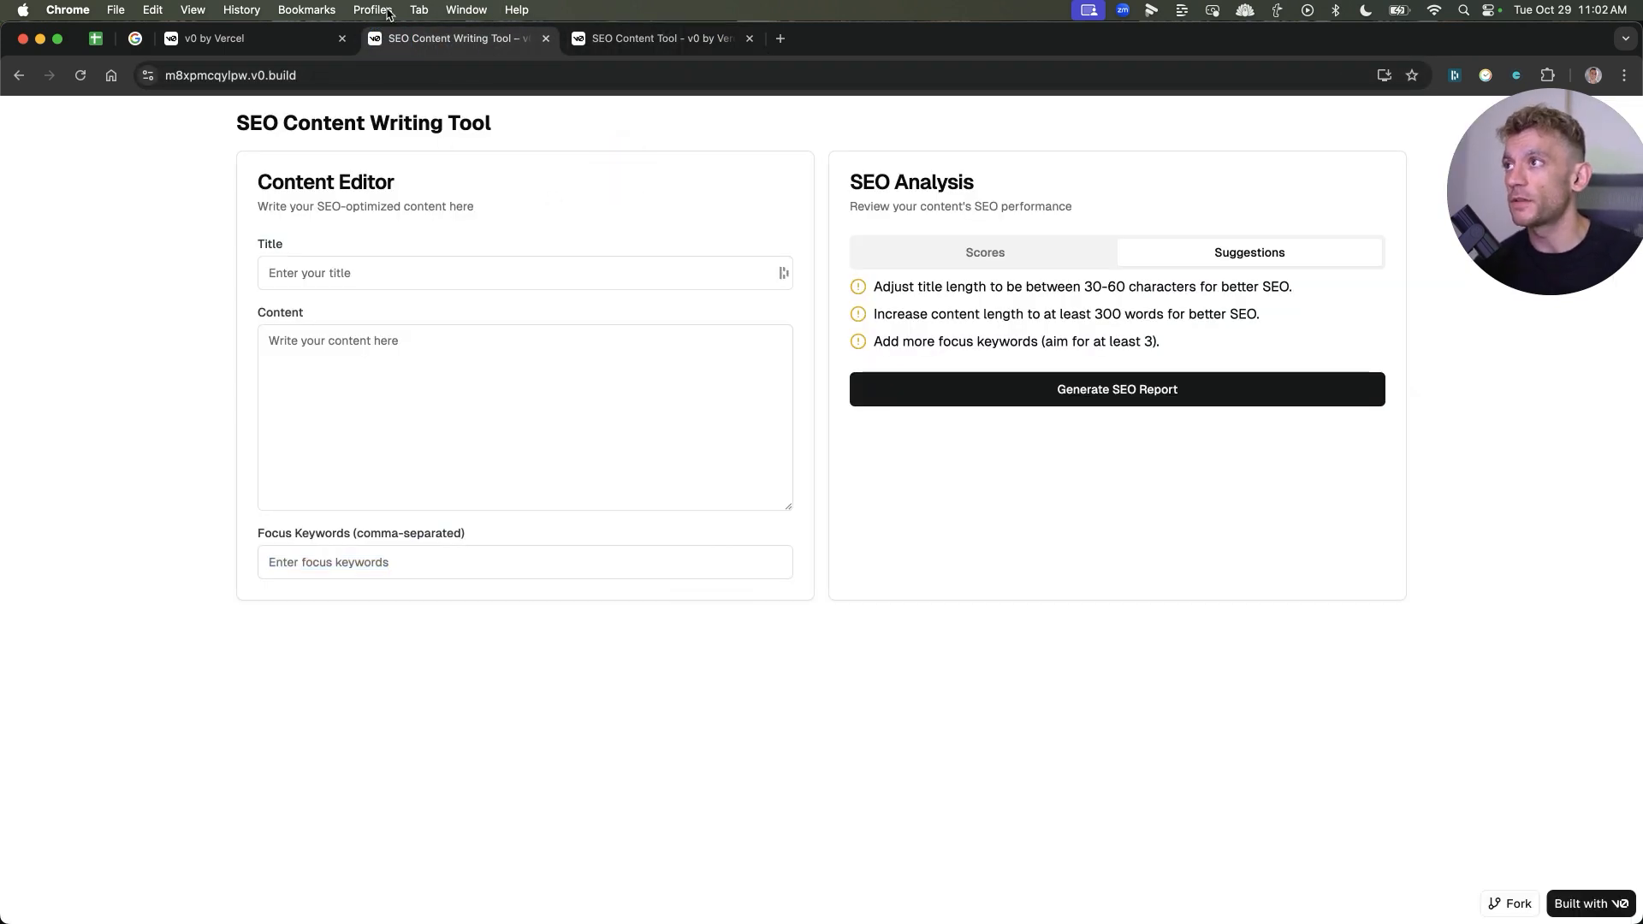
left_click(249, 38)
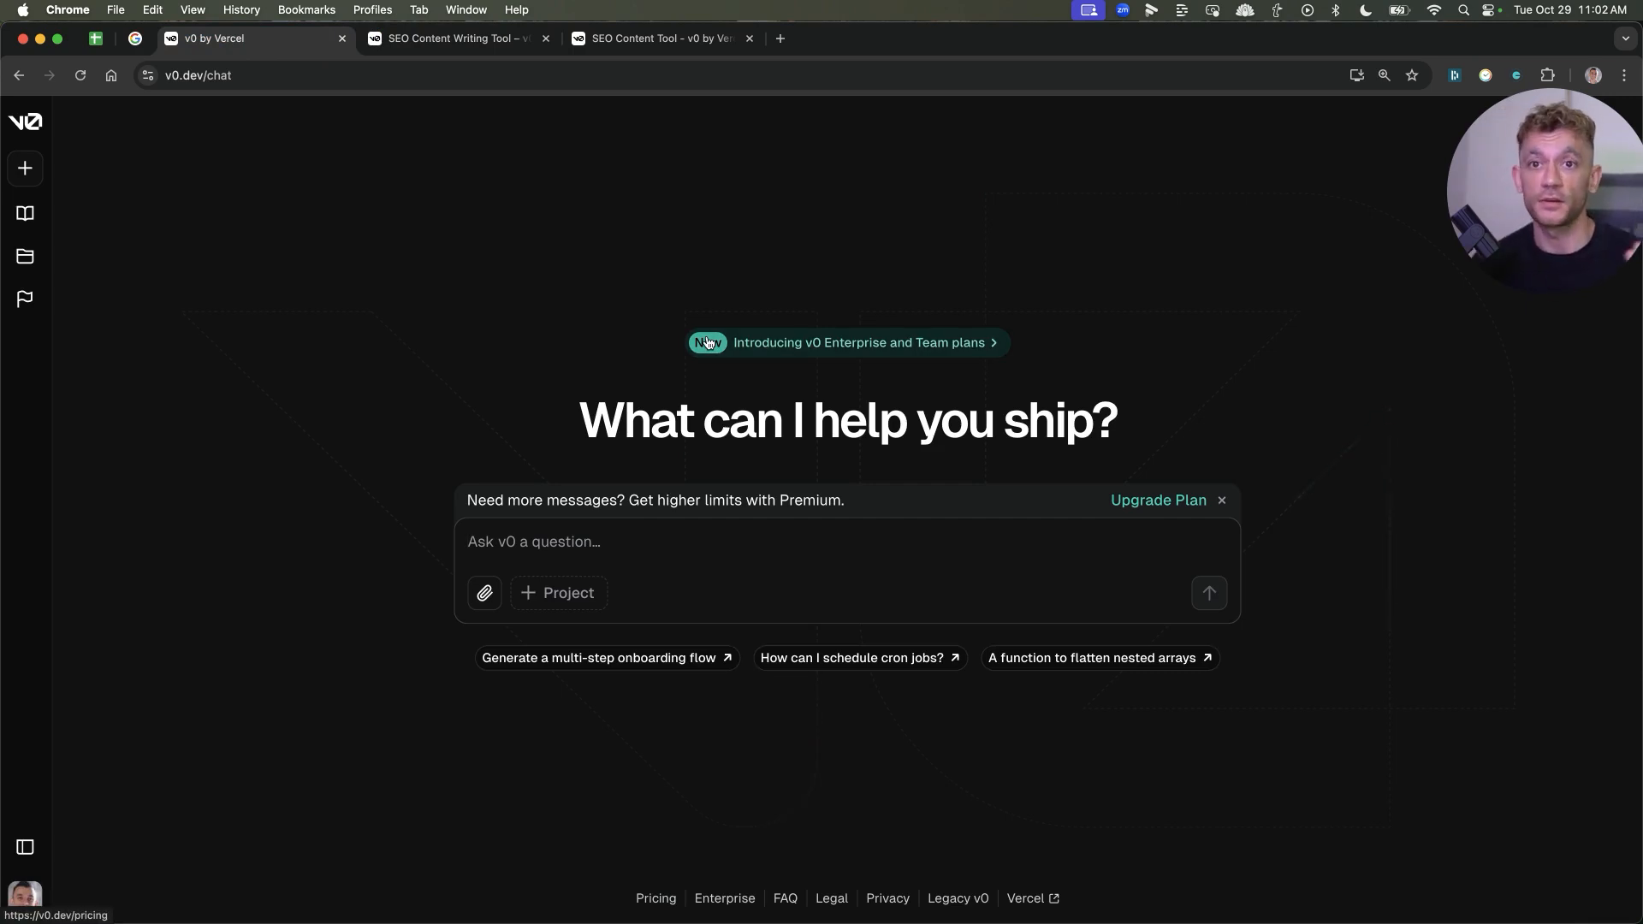
mouse_move(249, 512)
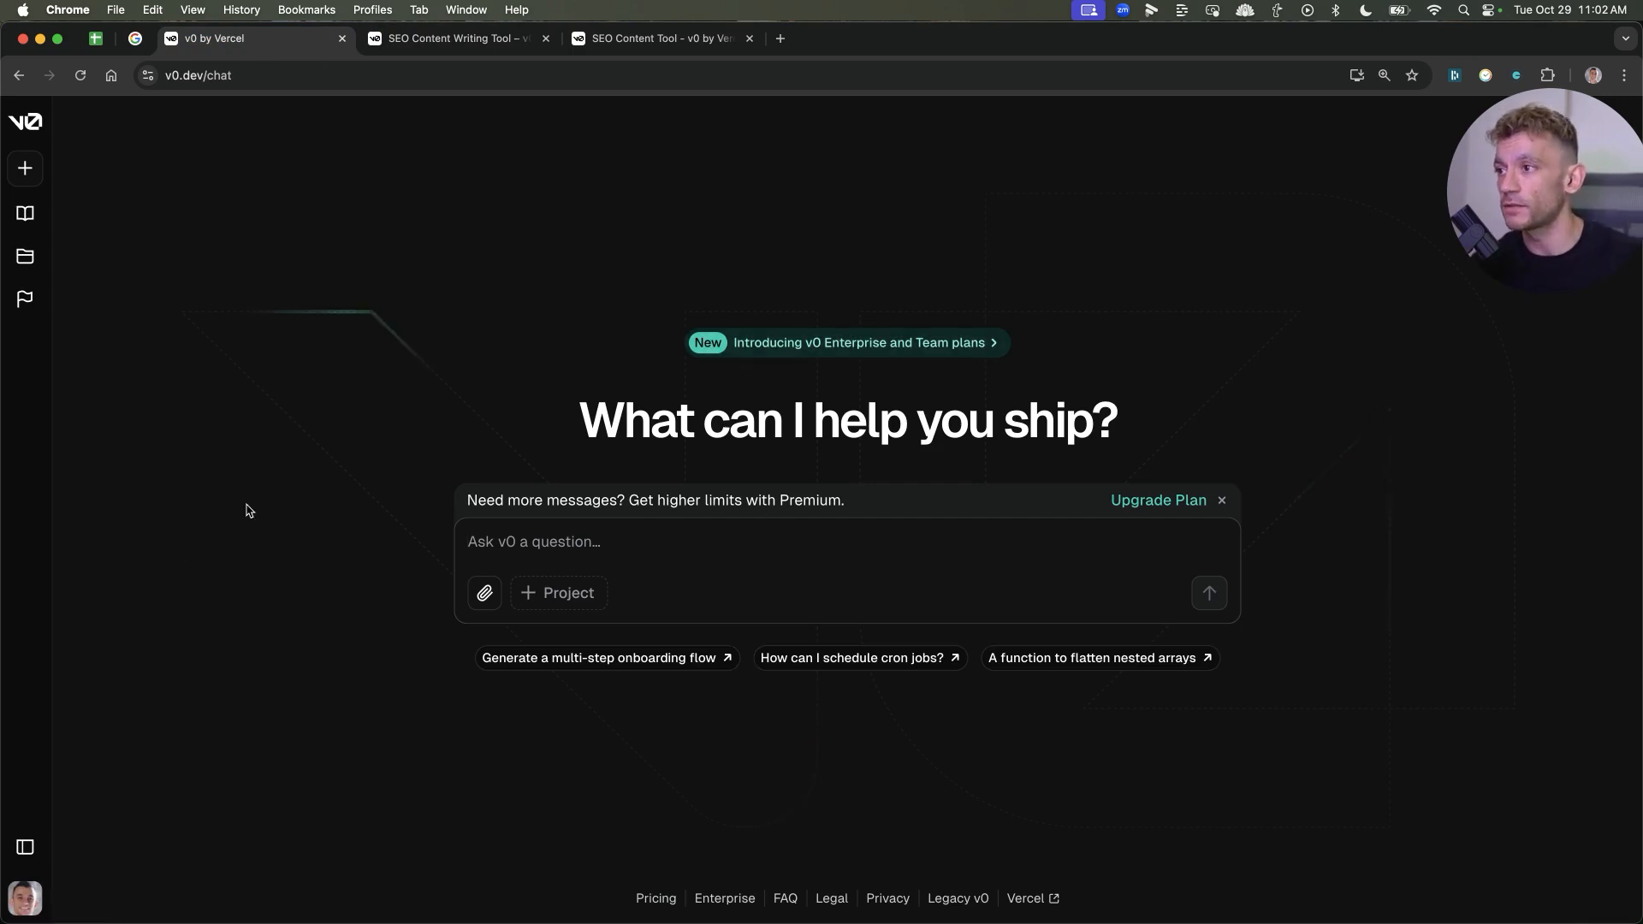
mouse_move(576, 358)
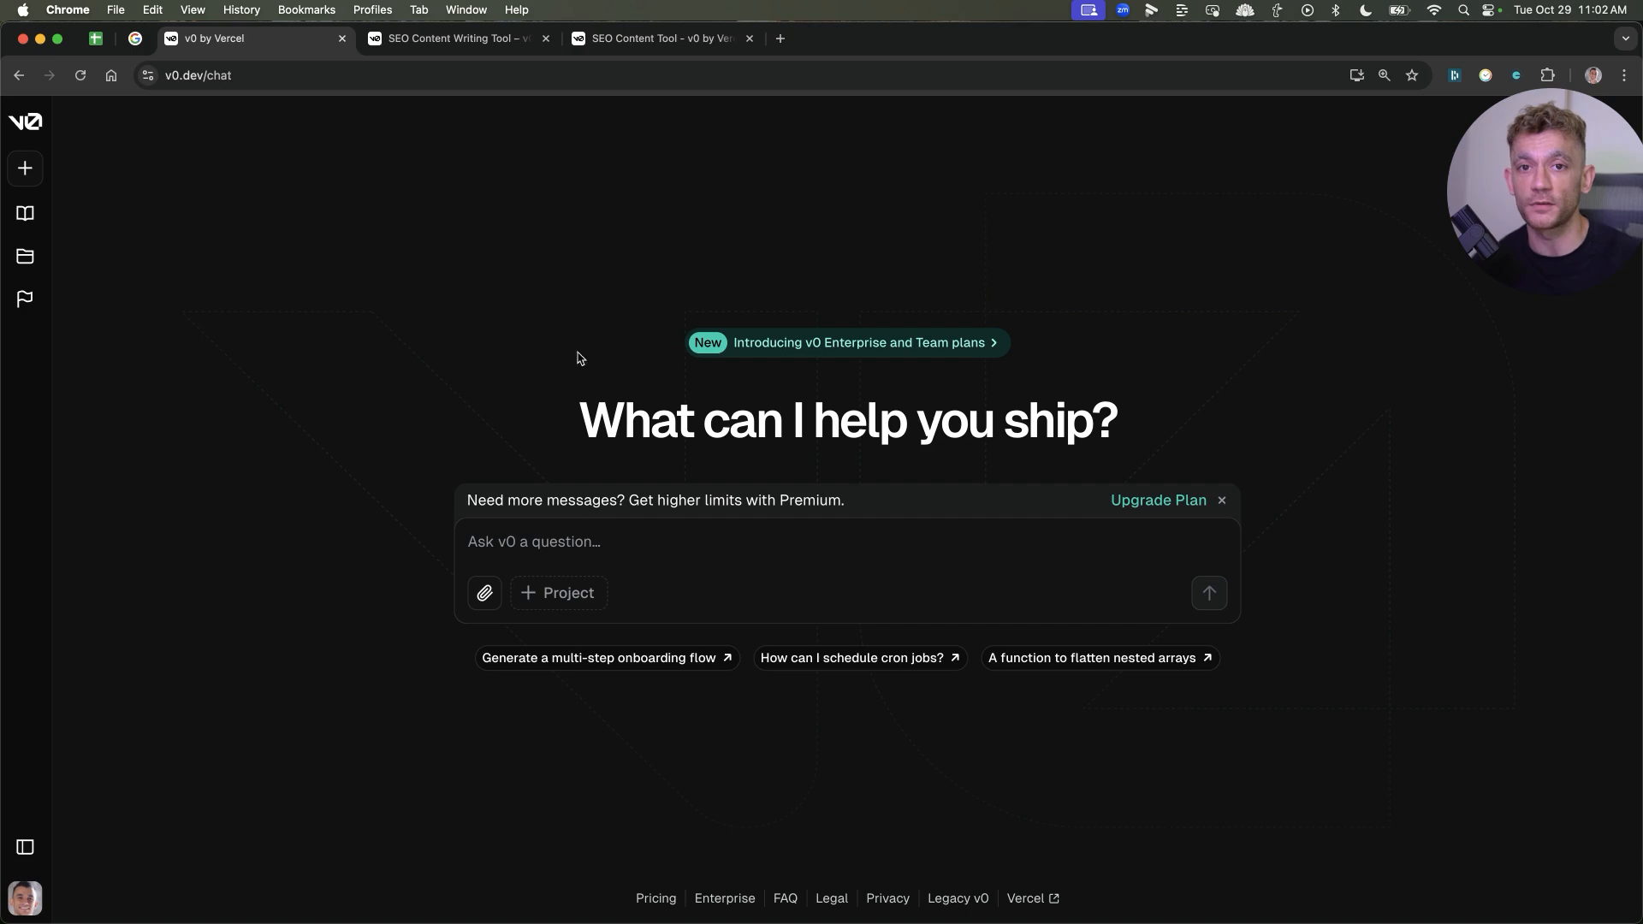
mouse_move(435, 522)
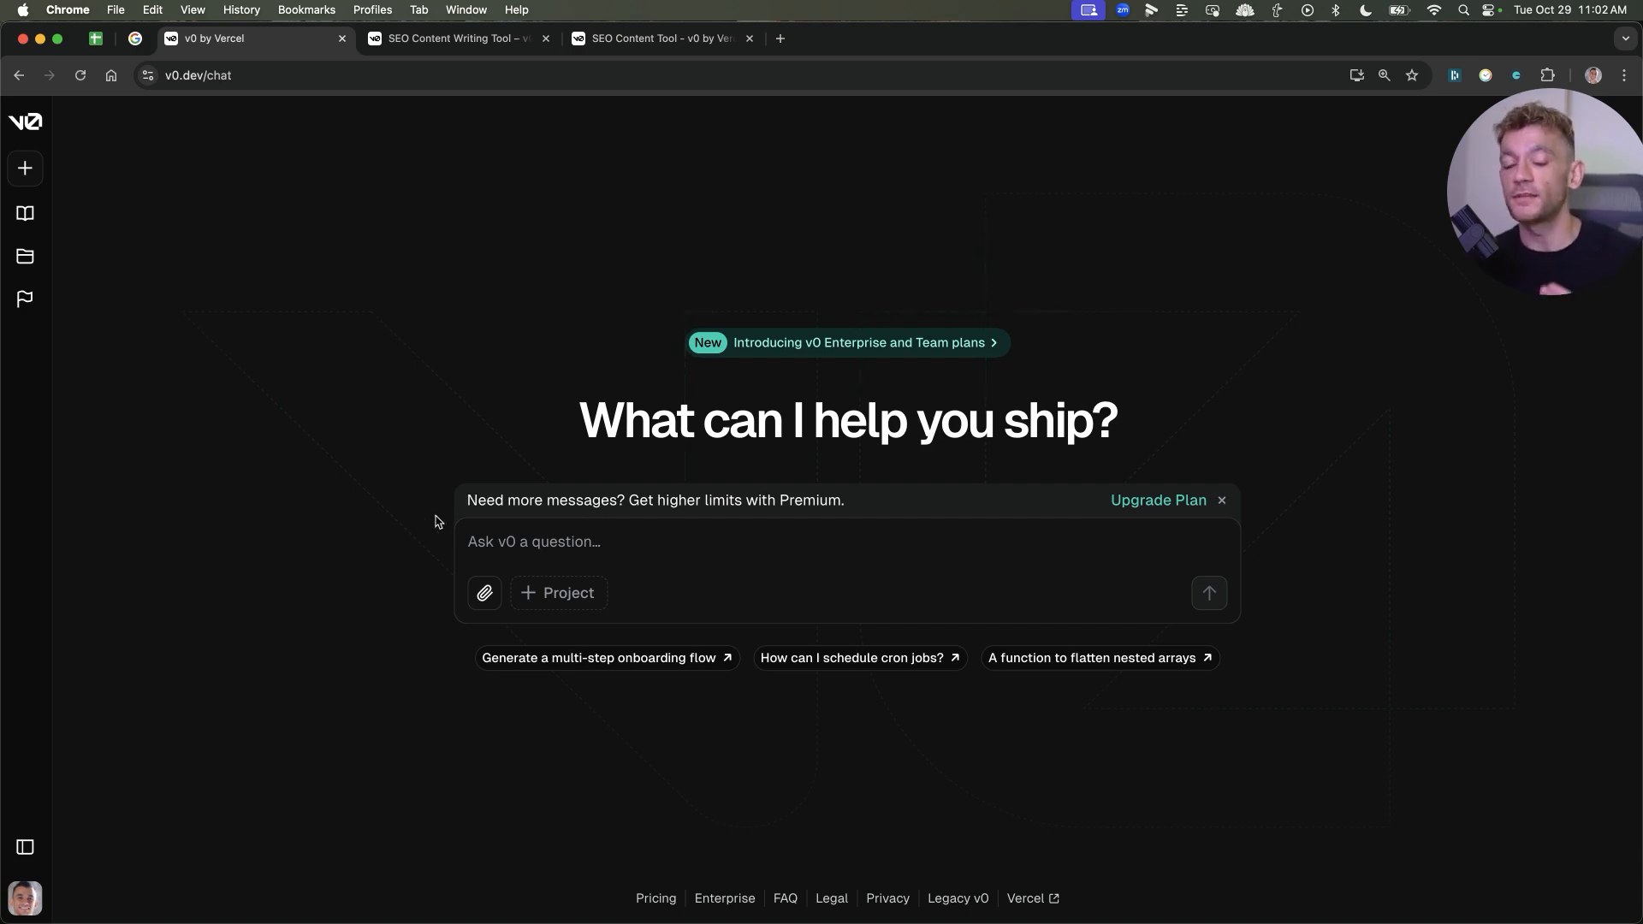
mouse_move(728, 462)
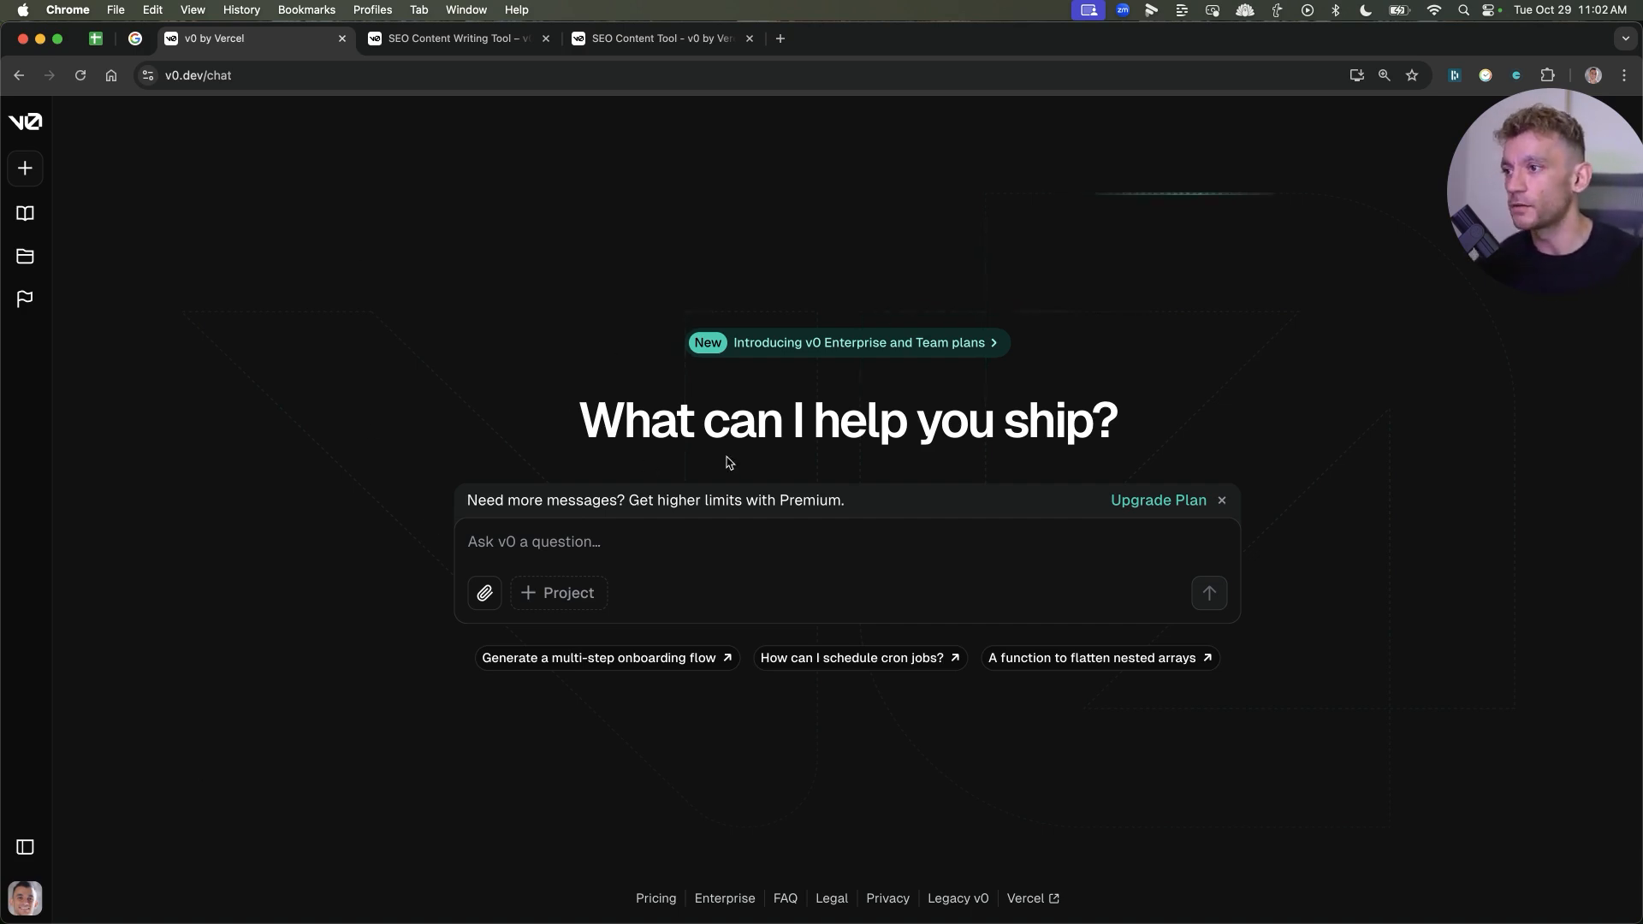
From the tool's chat, bring up the Share/Publish options and check the published live page
left_click(456, 38)
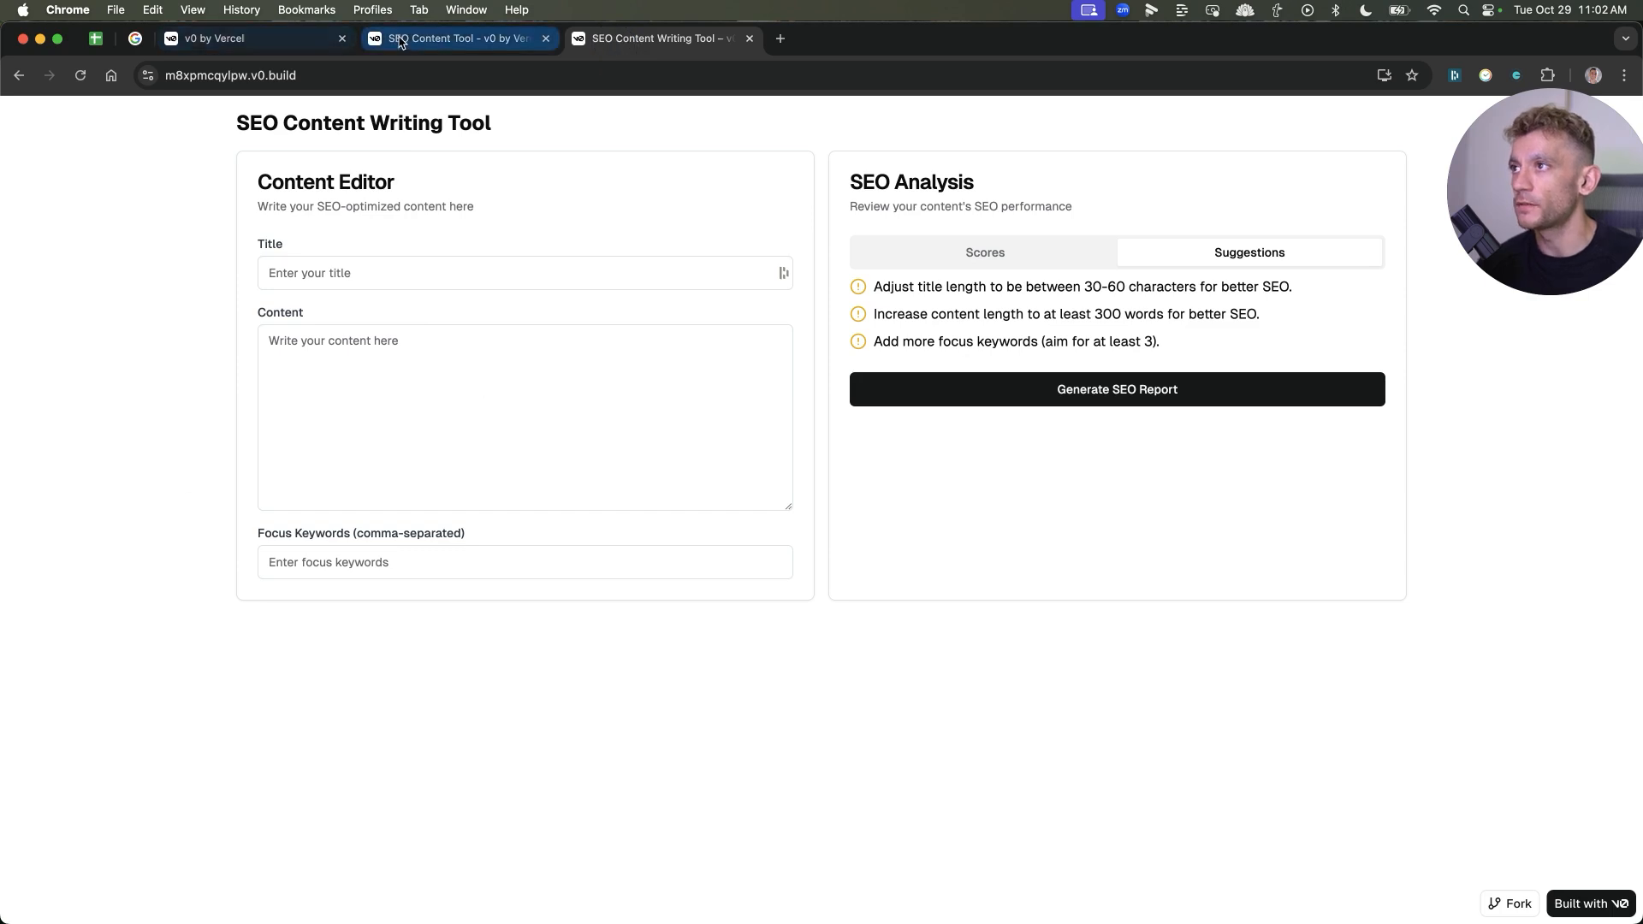
left_click(454, 37)
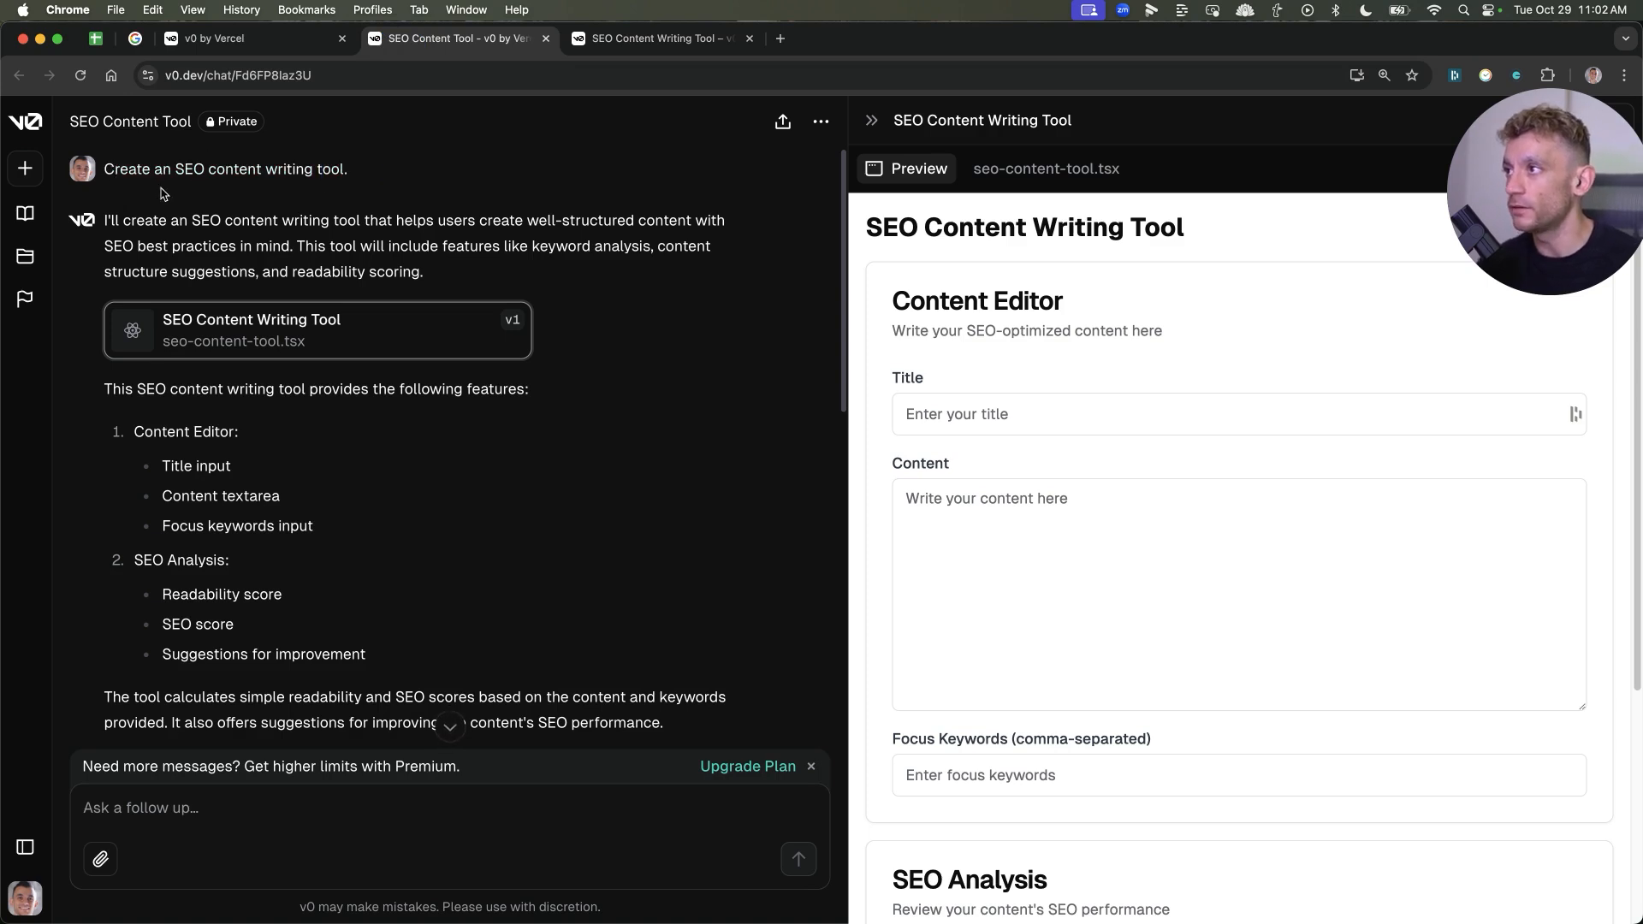
scroll("down", 3)
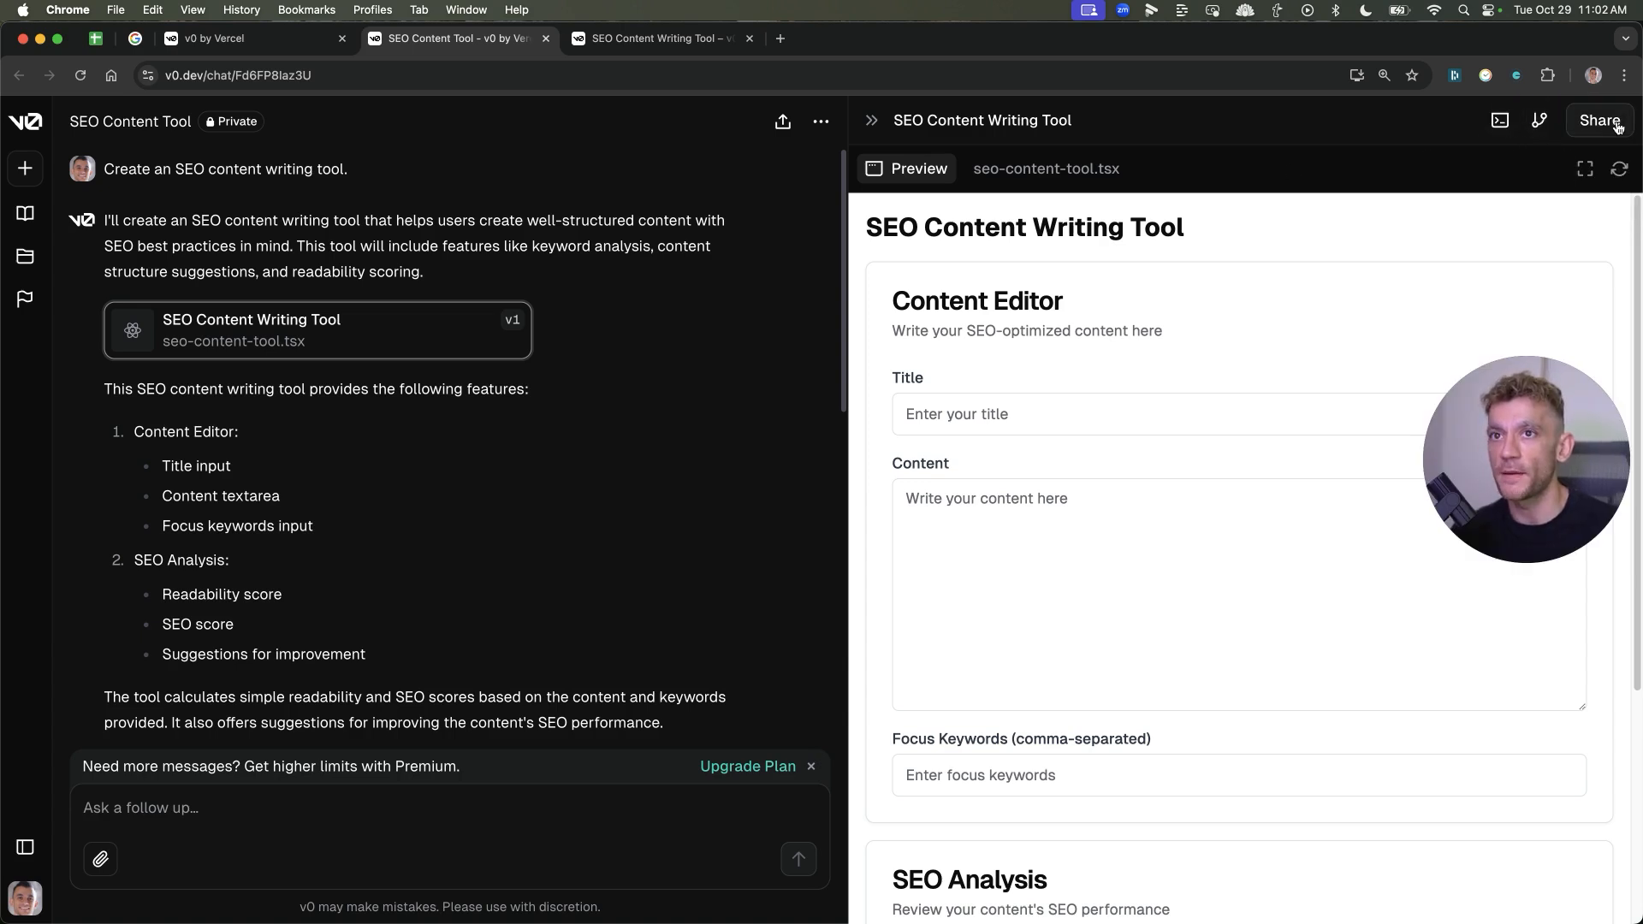
left_click(1600, 121)
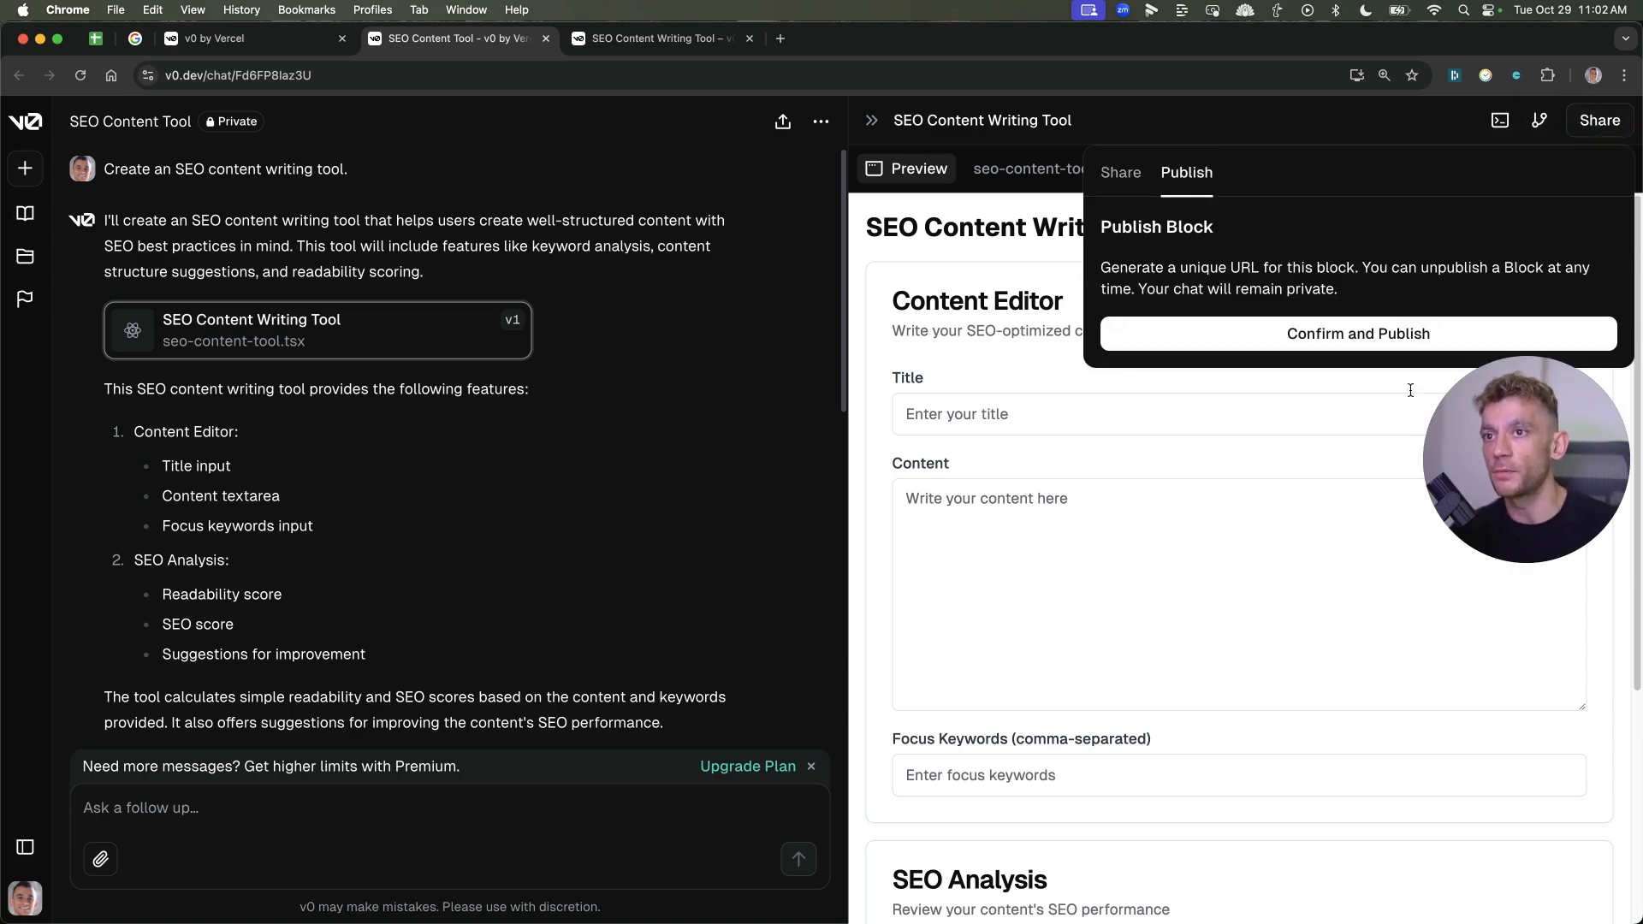
left_click(1357, 333)
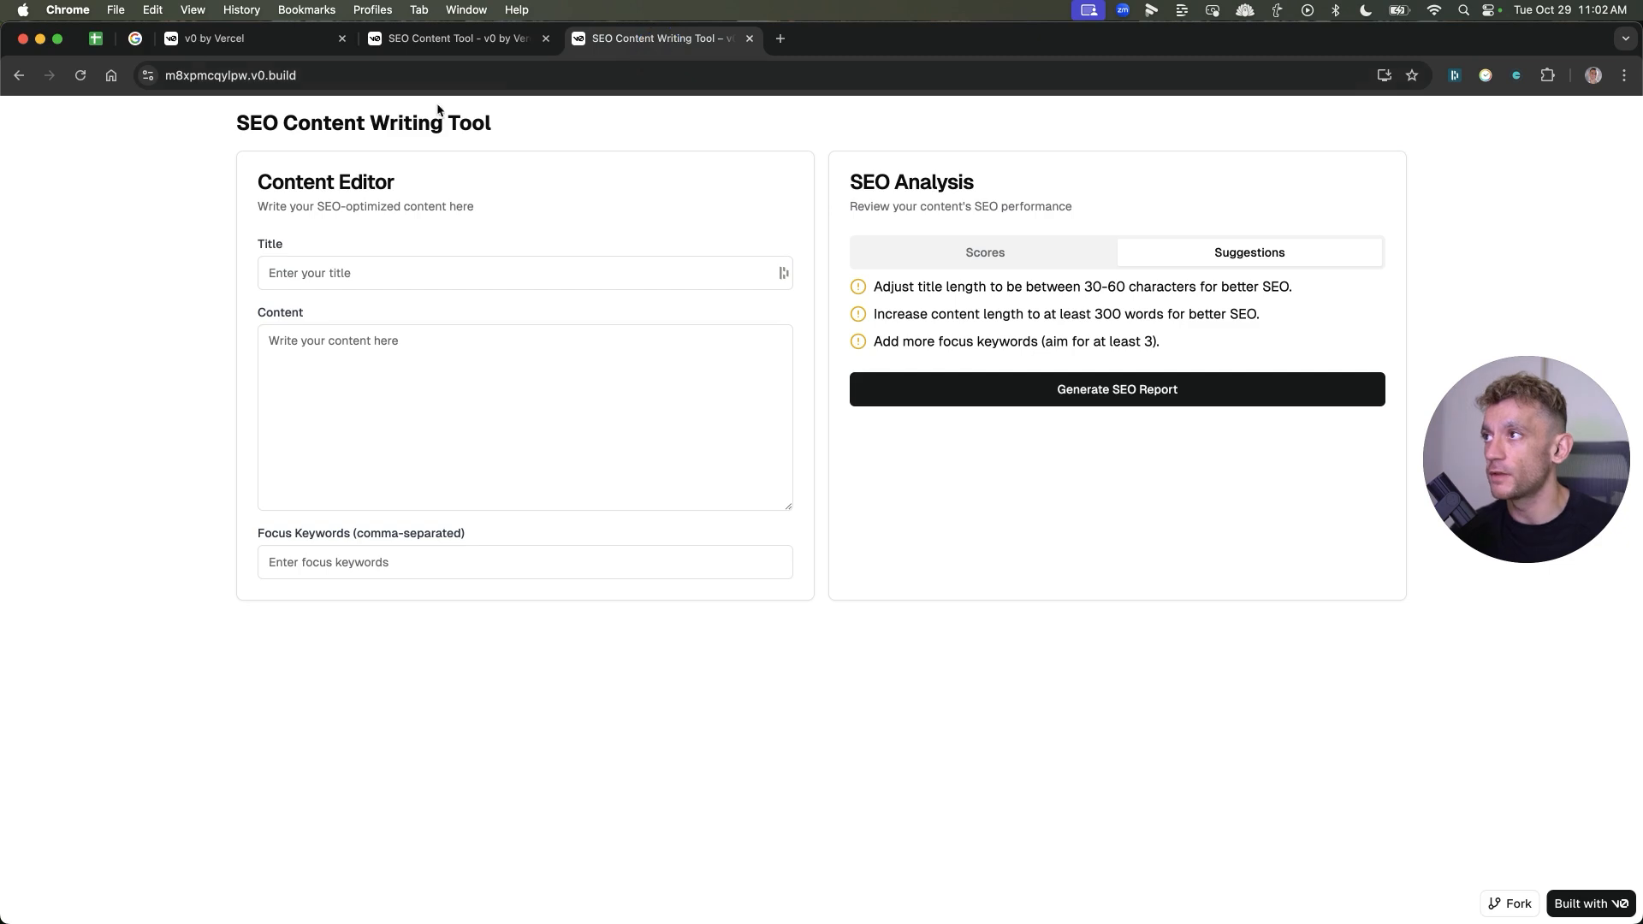
mouse_move(1149, 564)
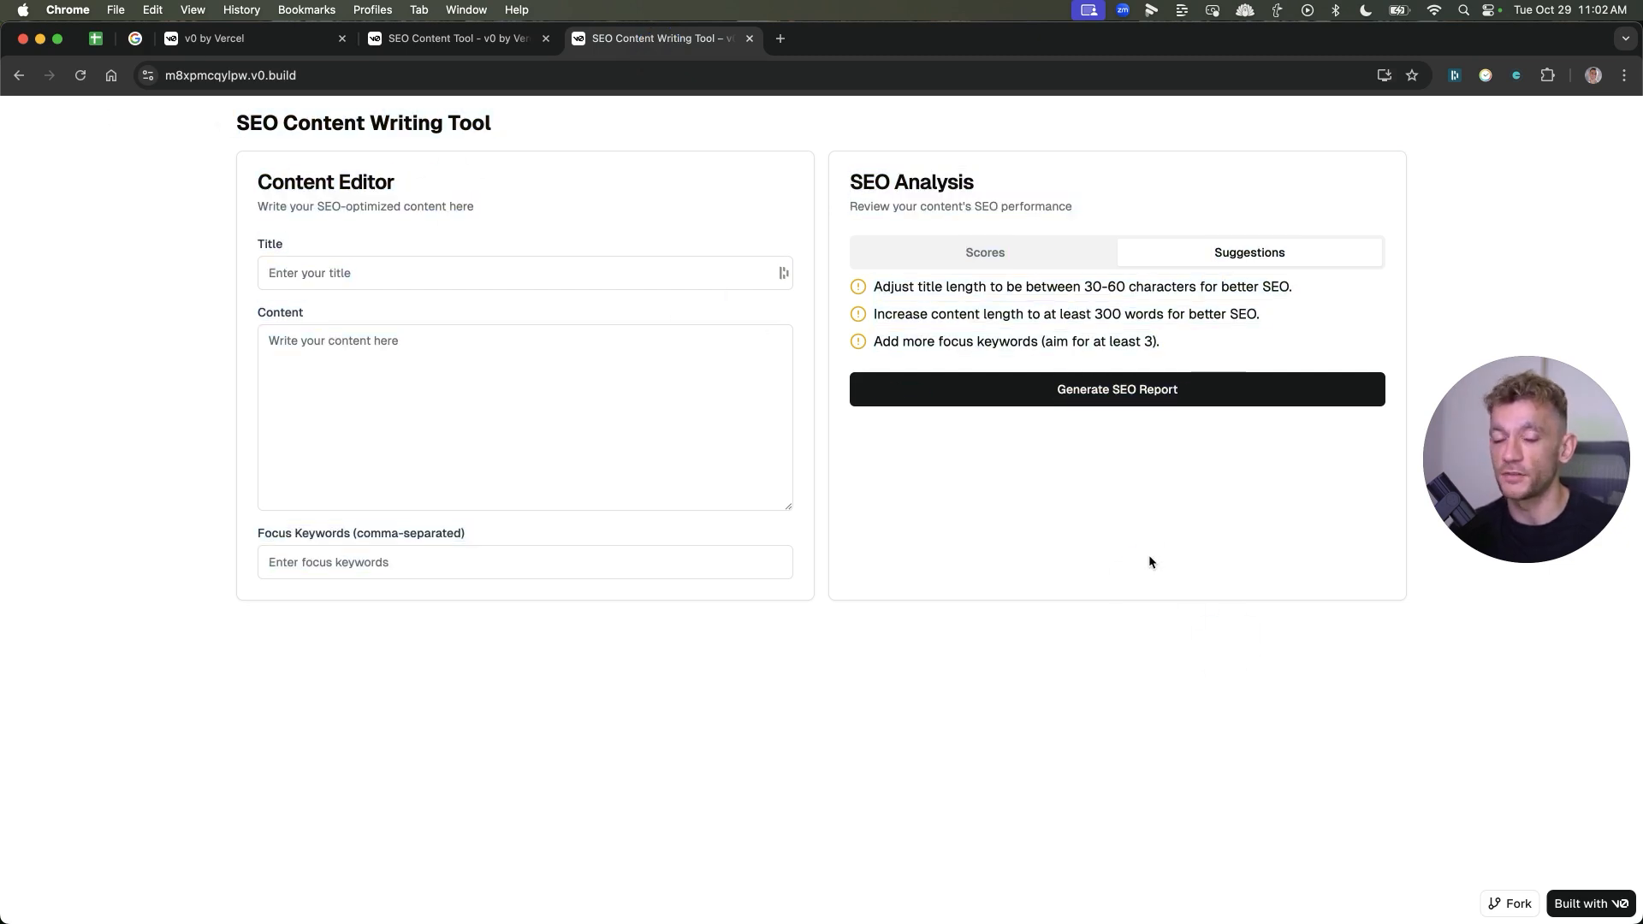
left_click(456, 38)
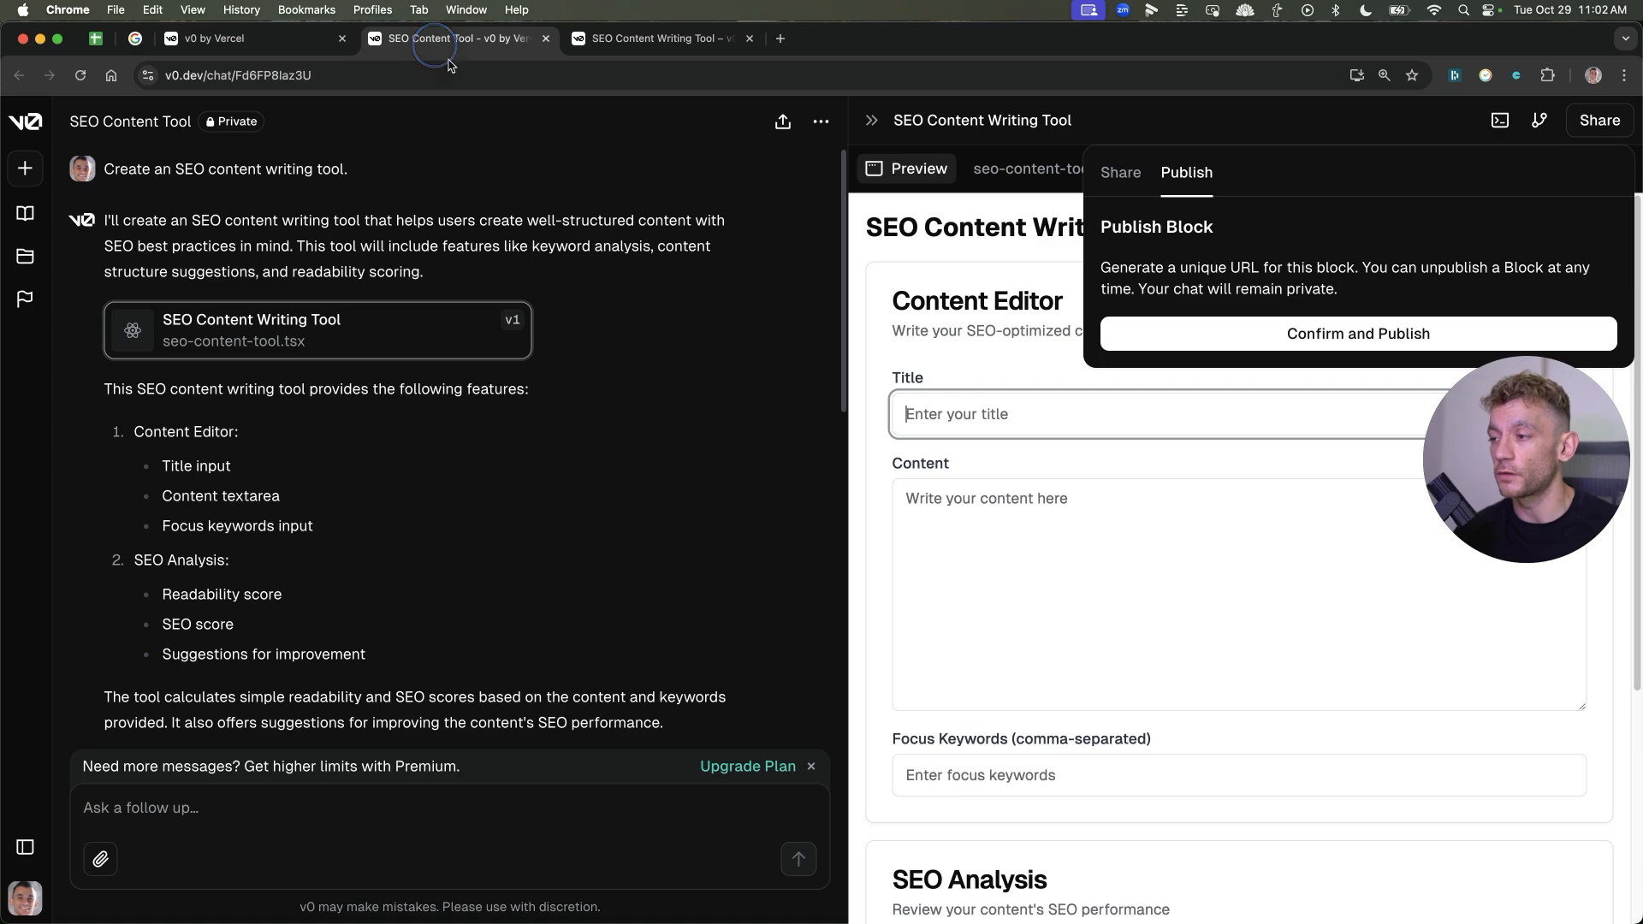
Write the follow-up 'give me the embeddable iframe code for this'
type("g")
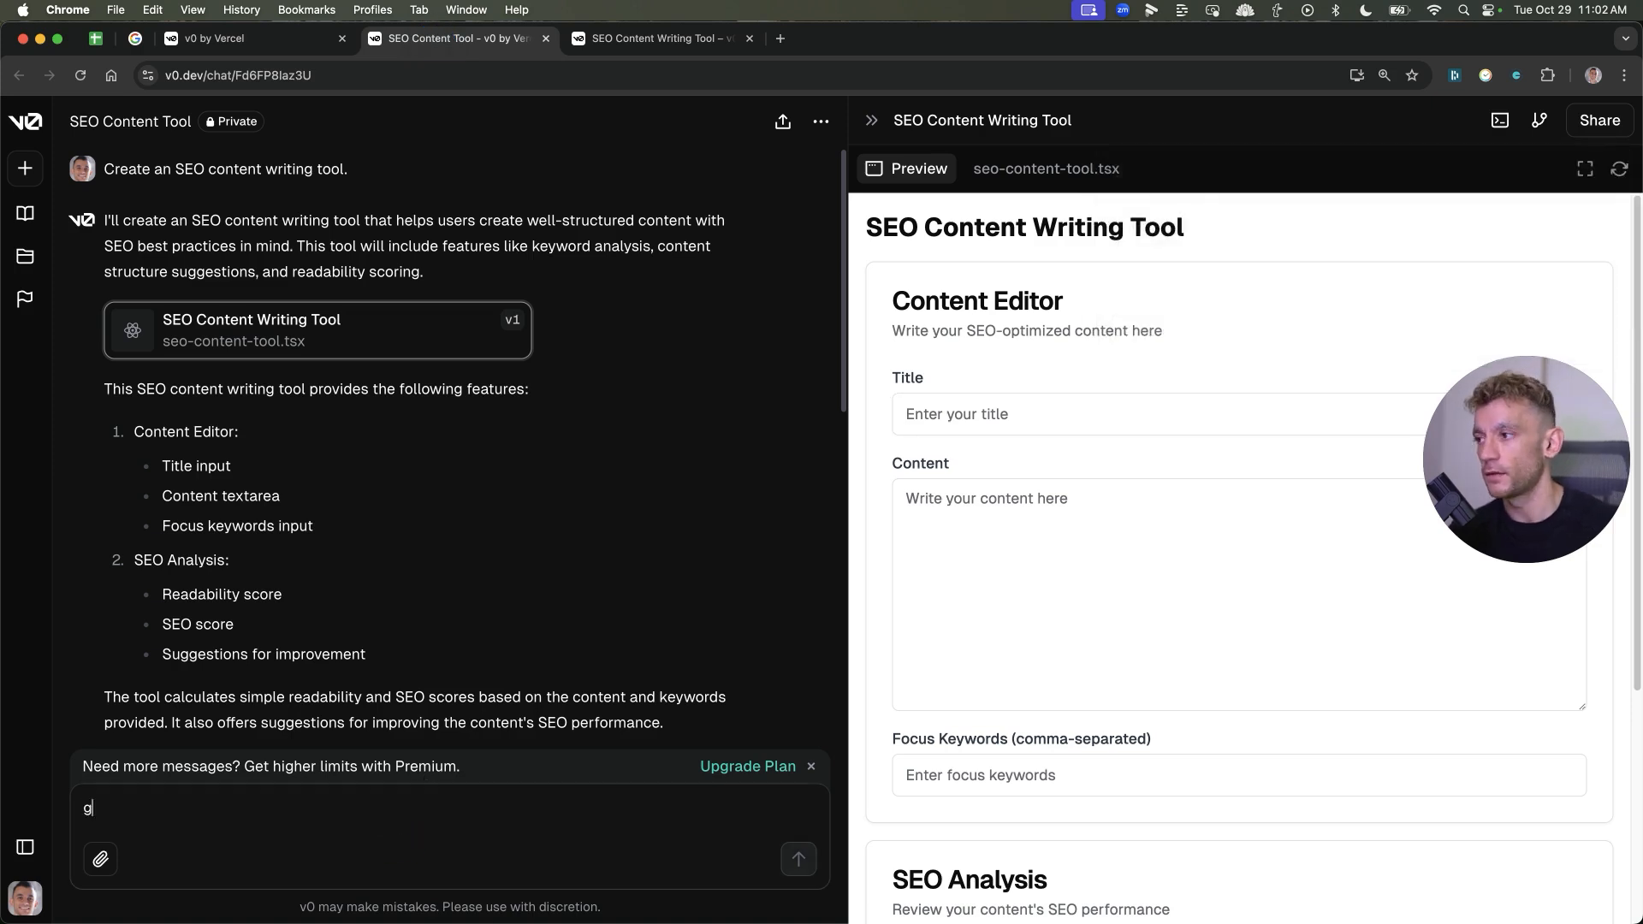
type("ive me the em")
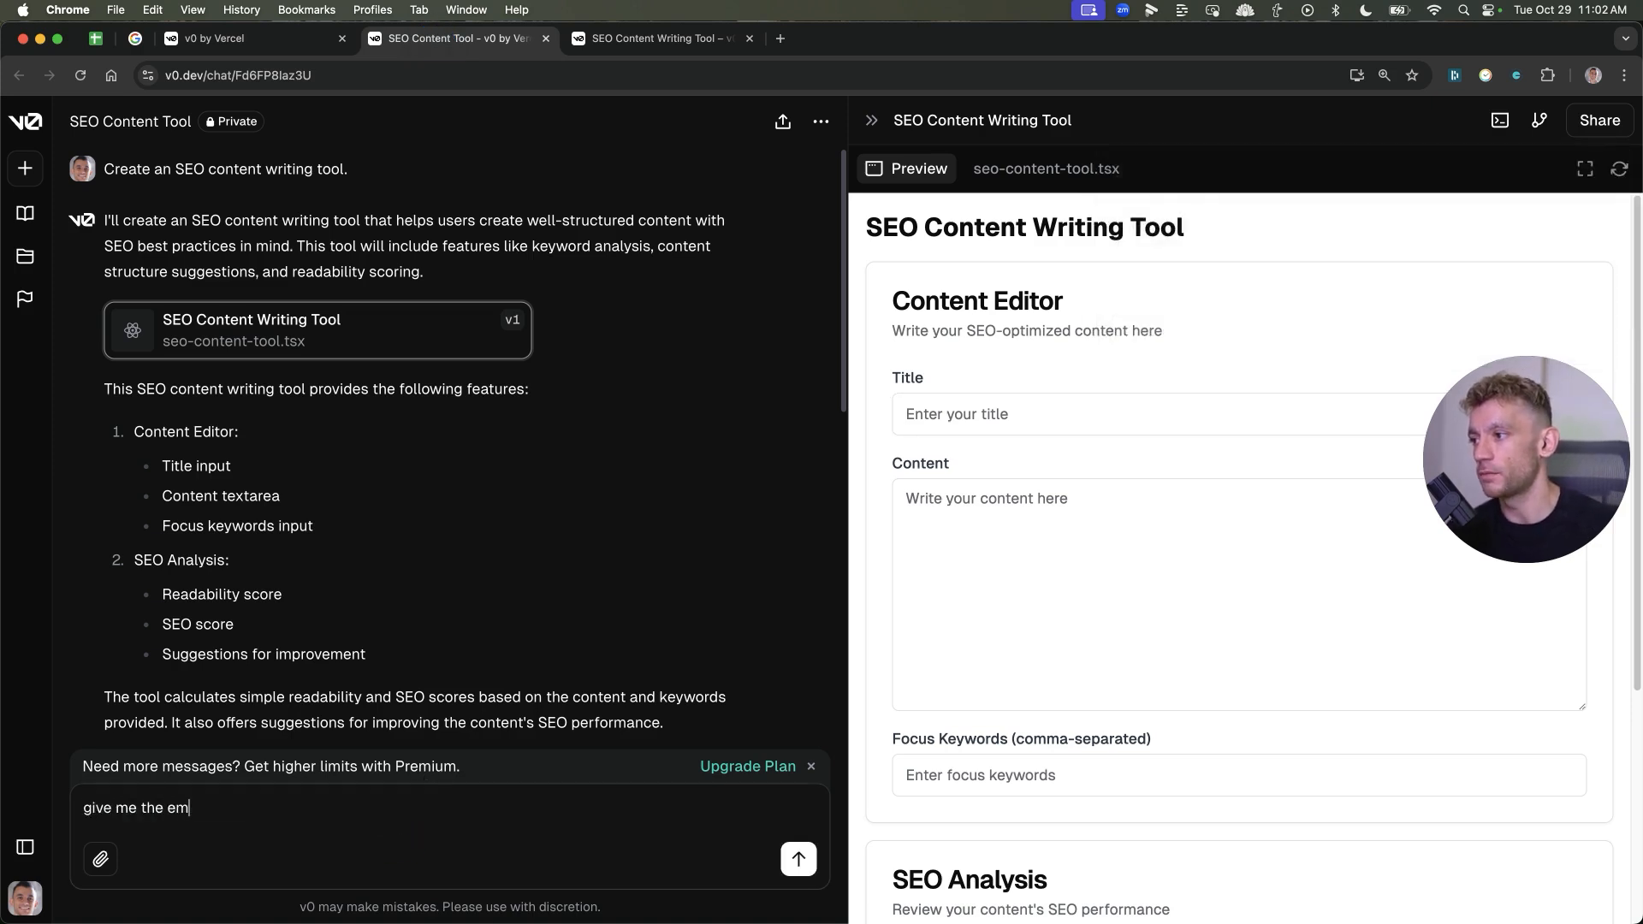
type("beddable iframe code for this")
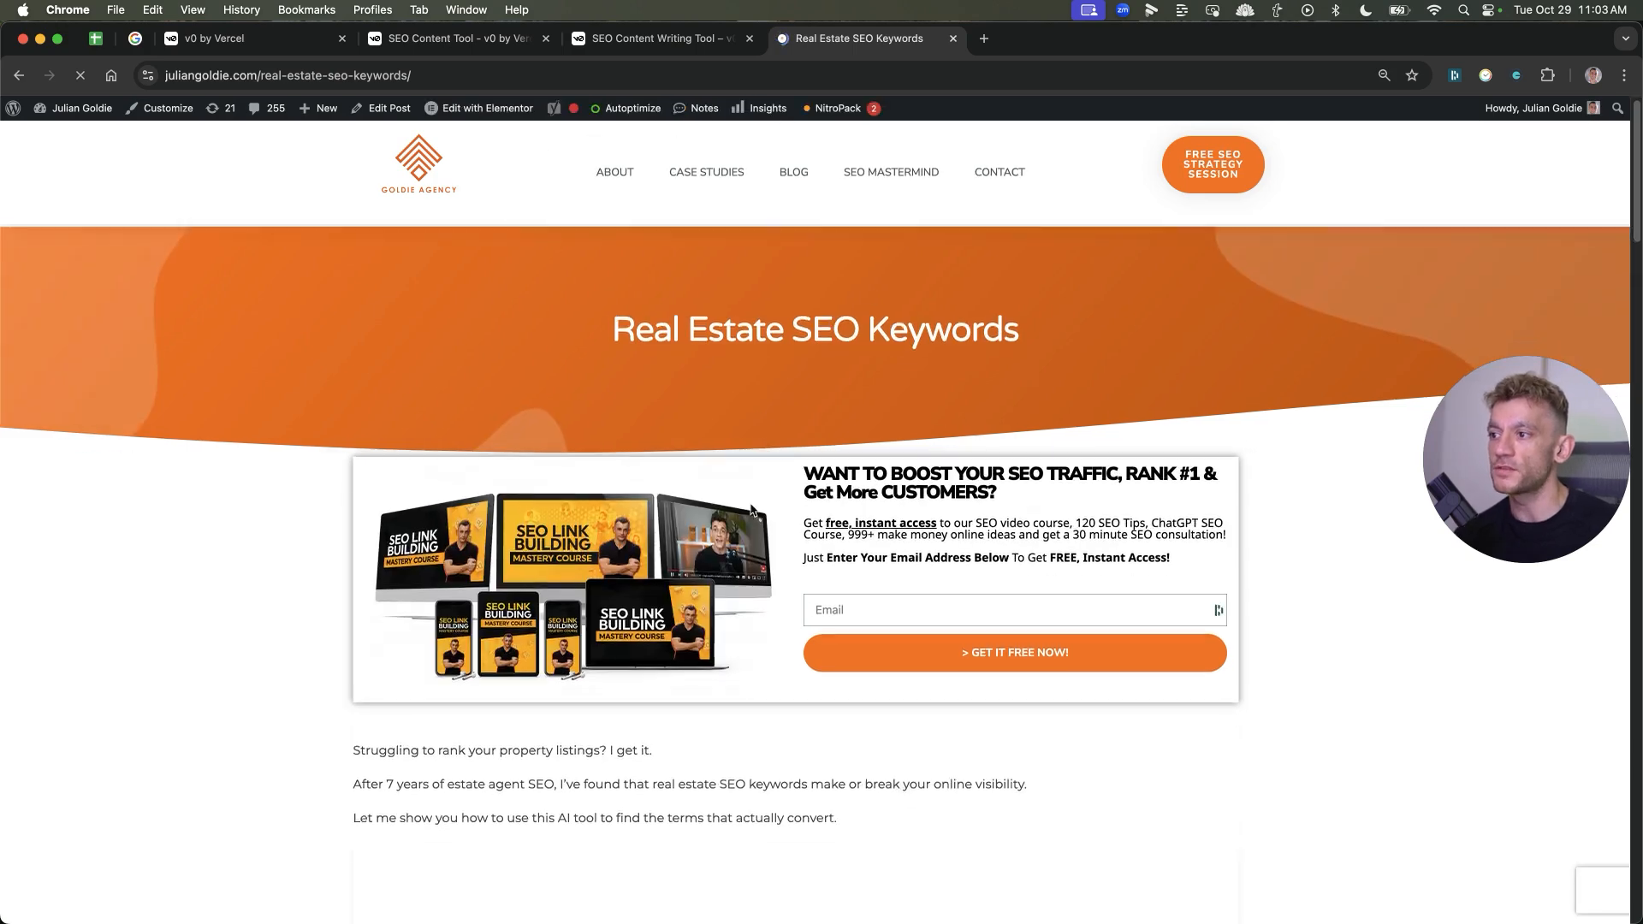
Scroll the Real Estate SEO Keywords post to review the embedded AI Keyword Research tool
scroll("down", 3)
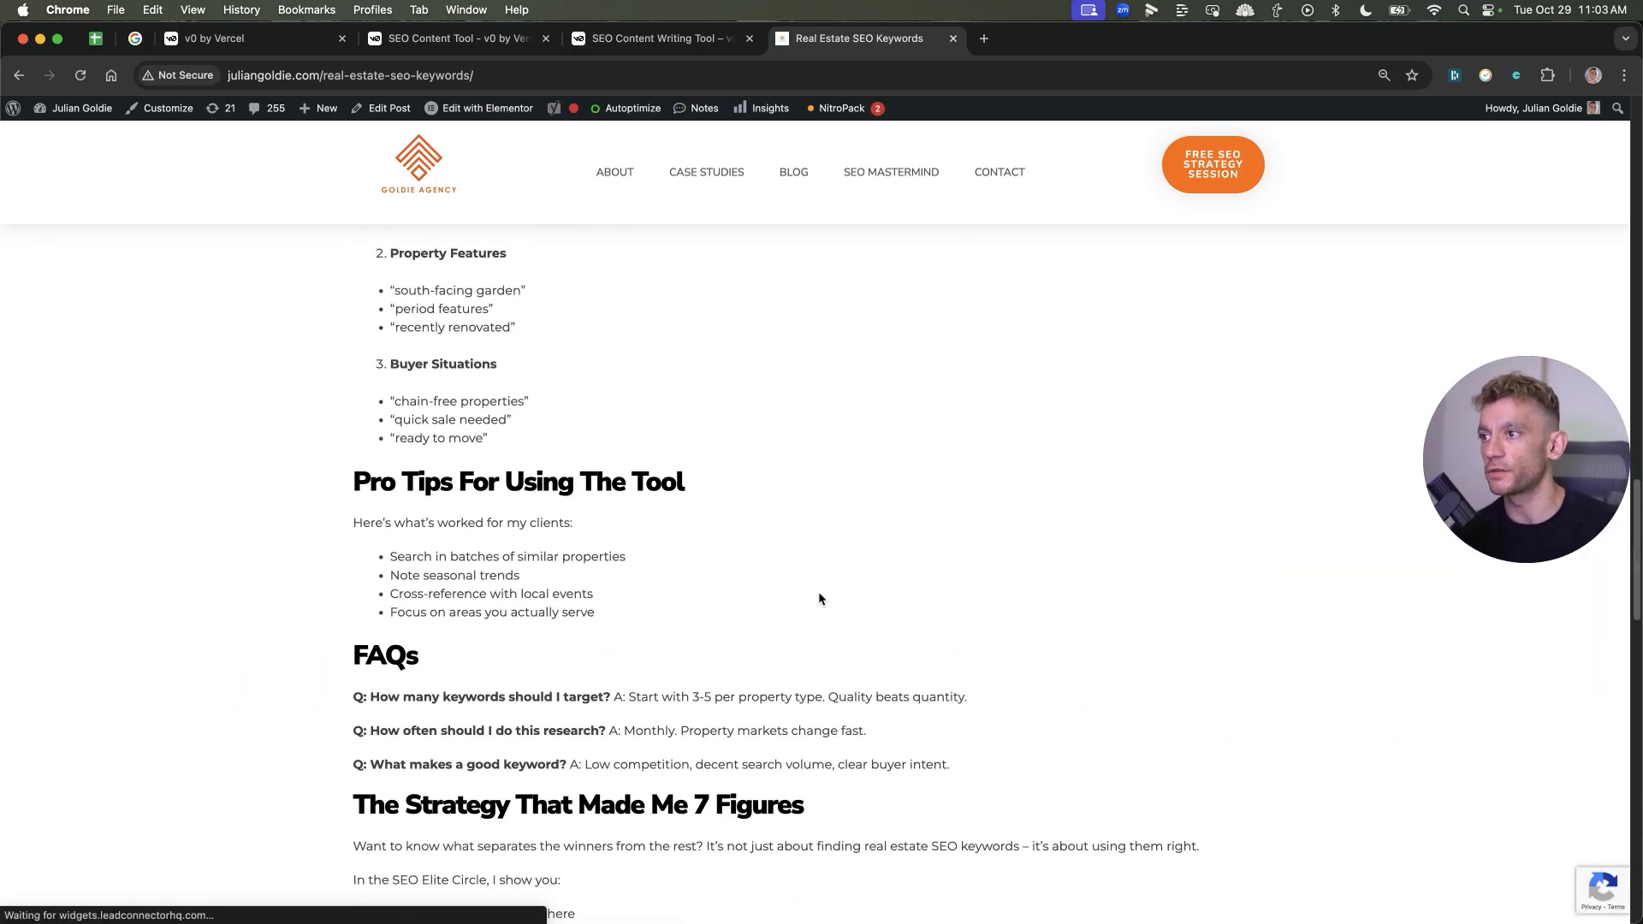
scroll("up", 3)
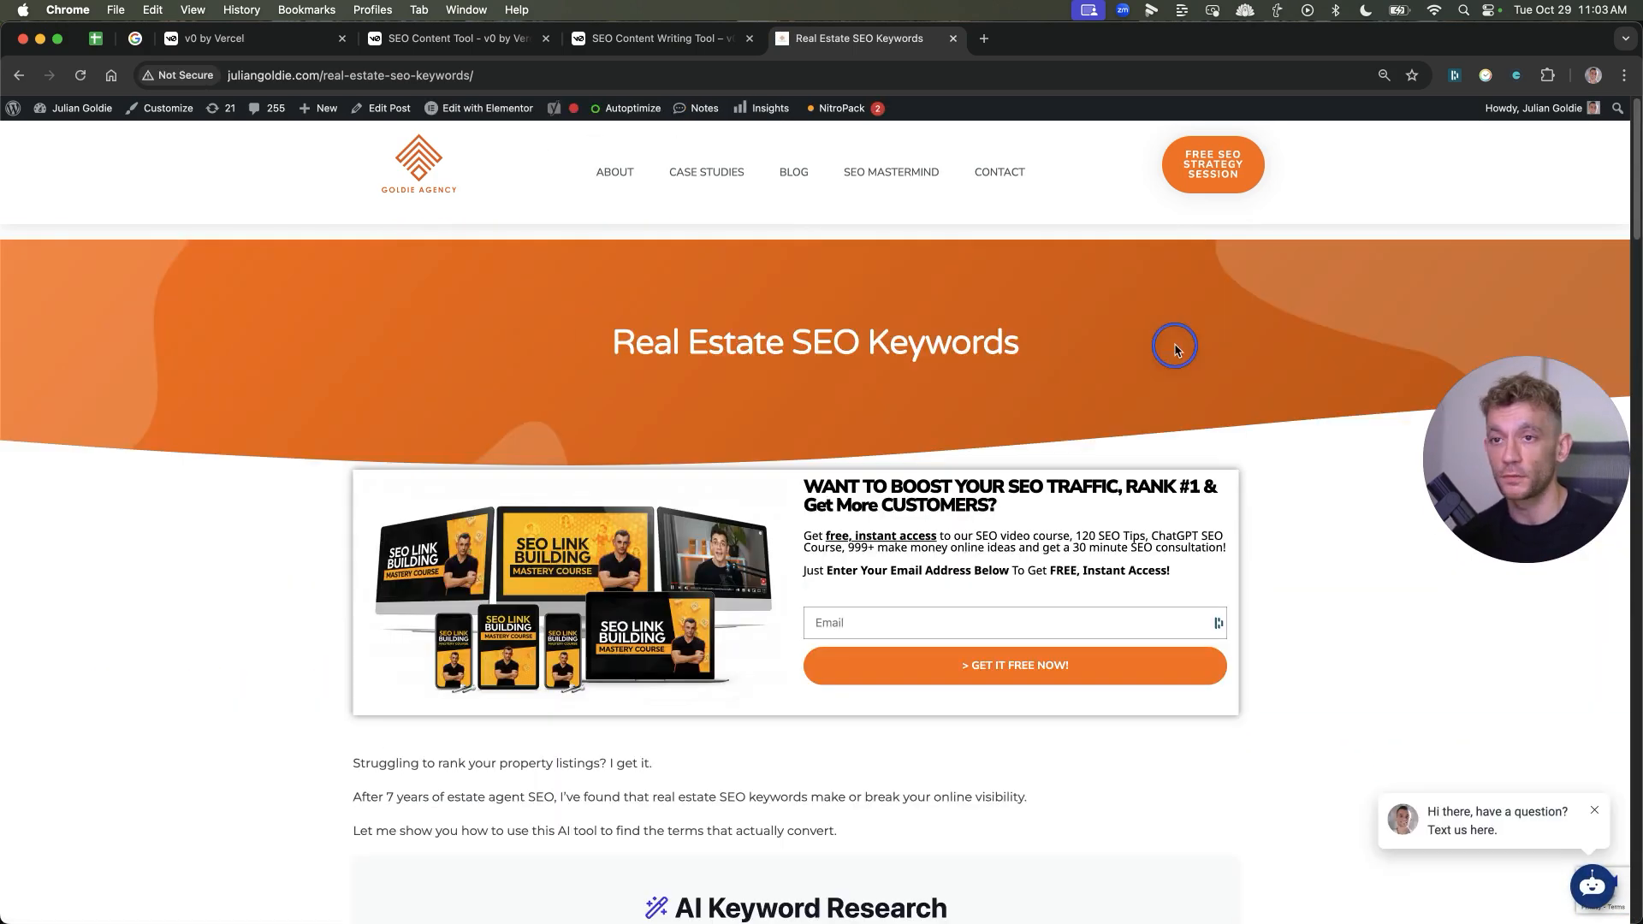
mouse_move(705, 323)
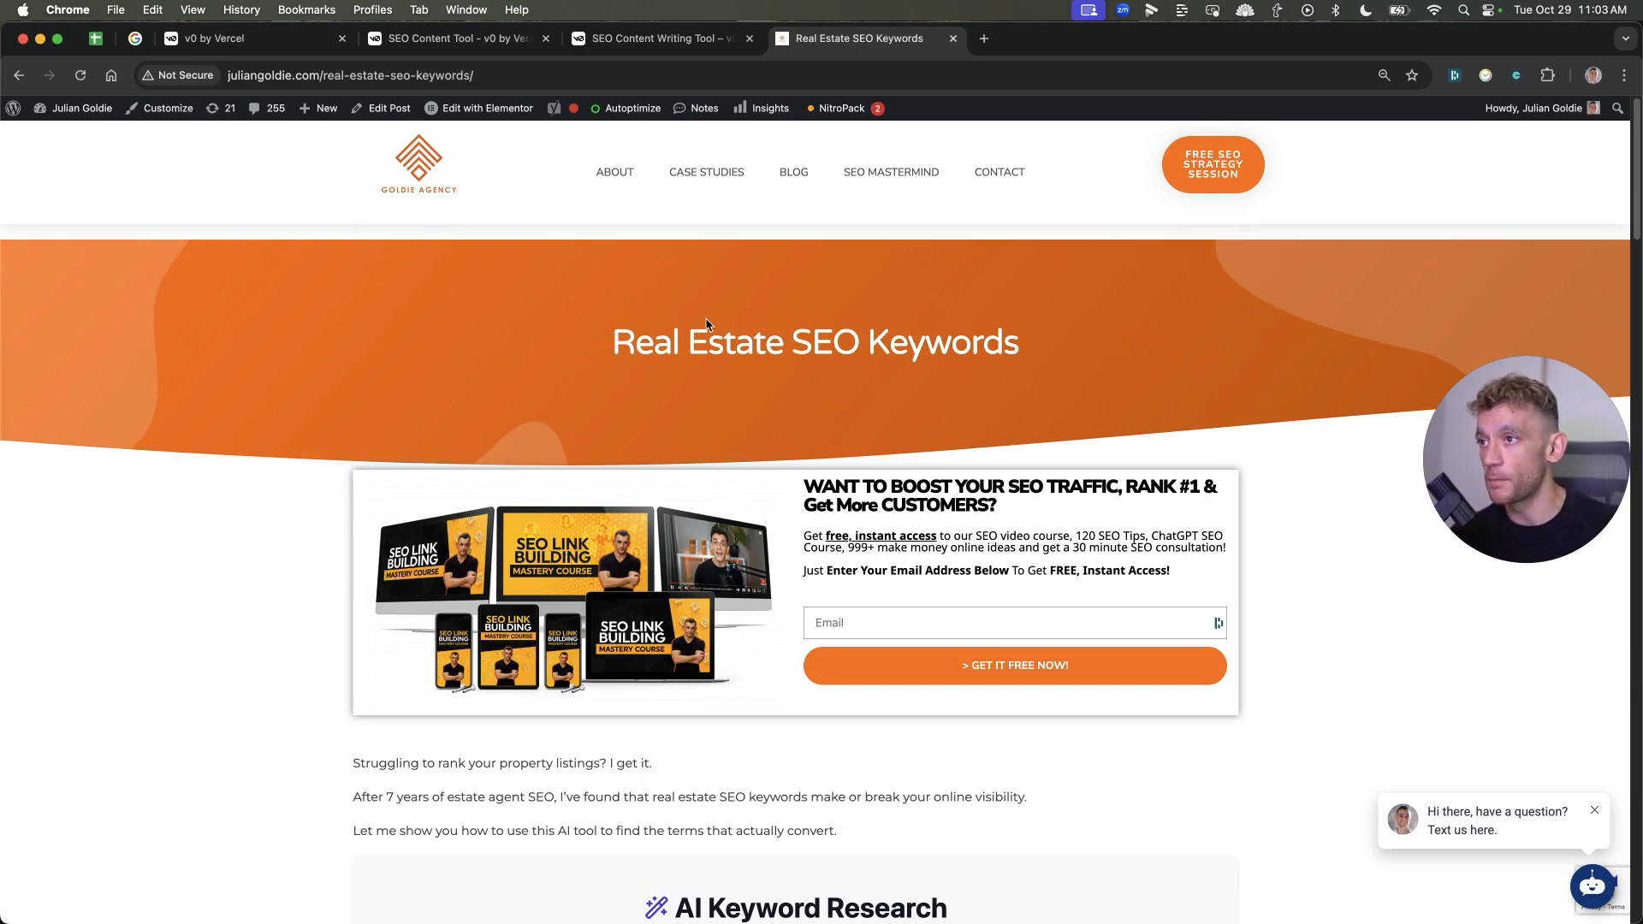
scroll("down", 3)
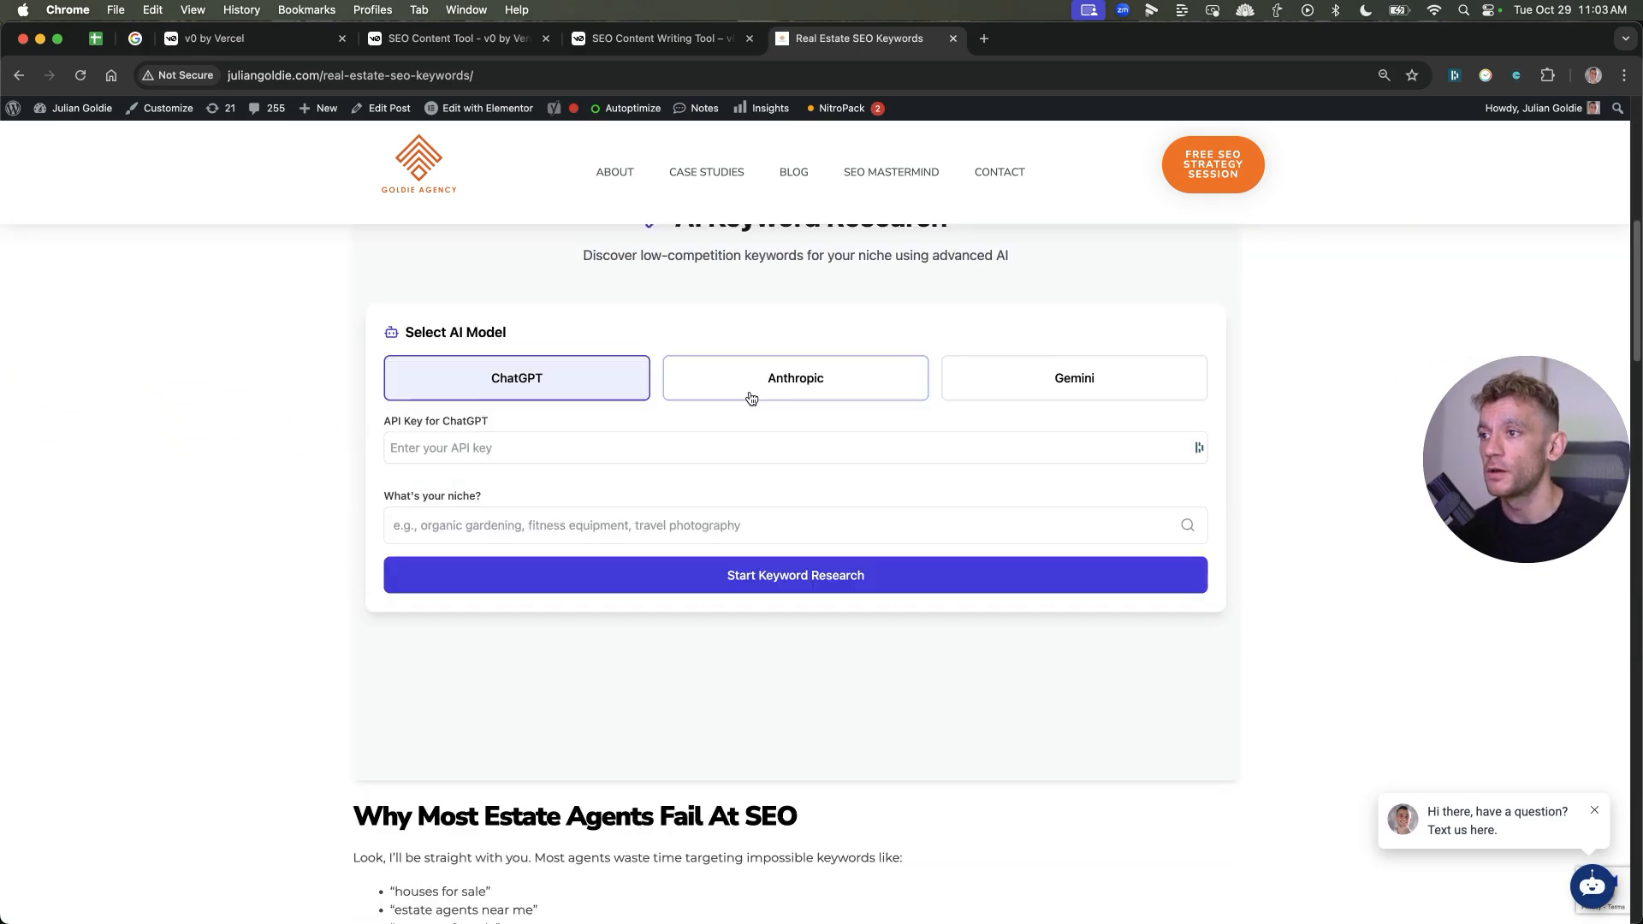
scroll("up", 3)
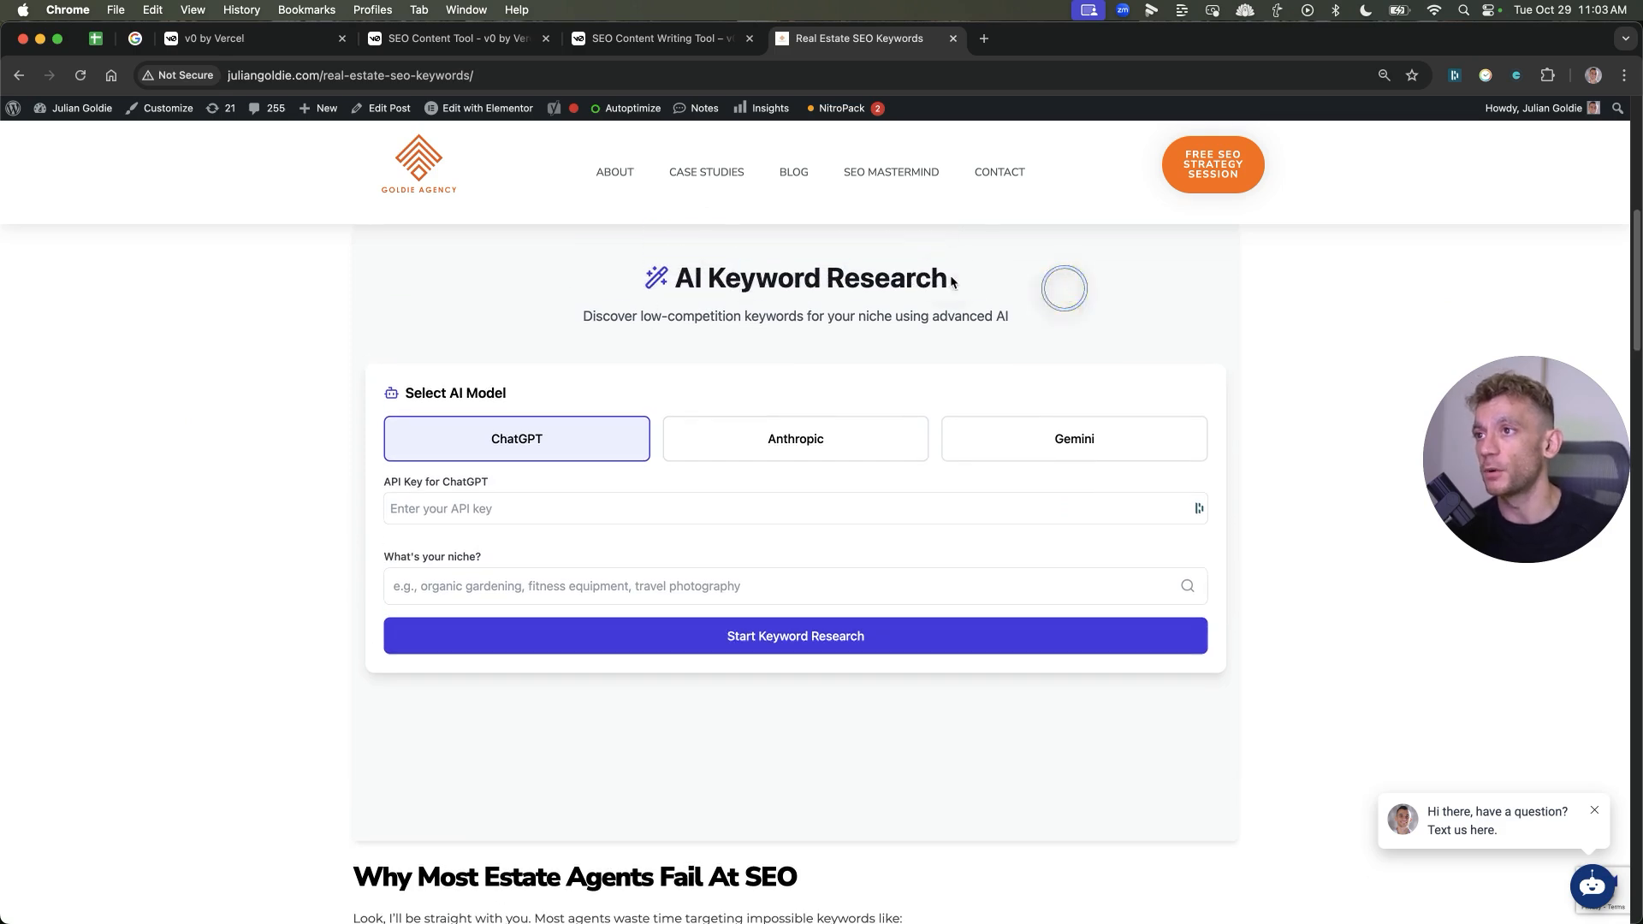
scroll("up", 3)
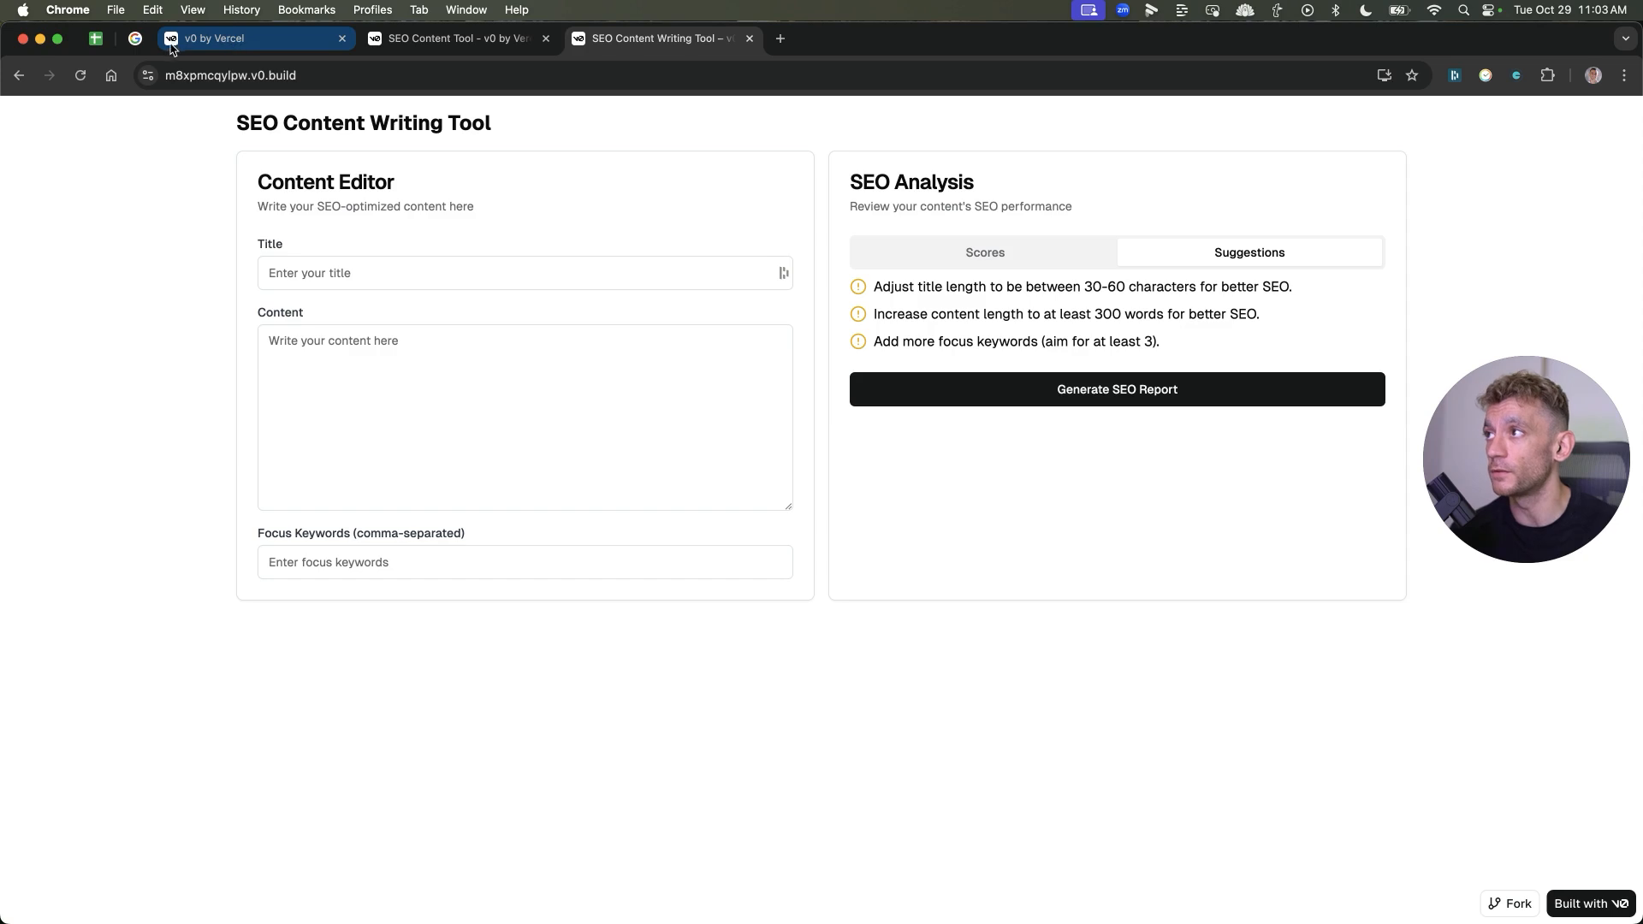
Start a new v0 chat with the prompt 'Build a local SEO directory website'
left_click(252, 39)
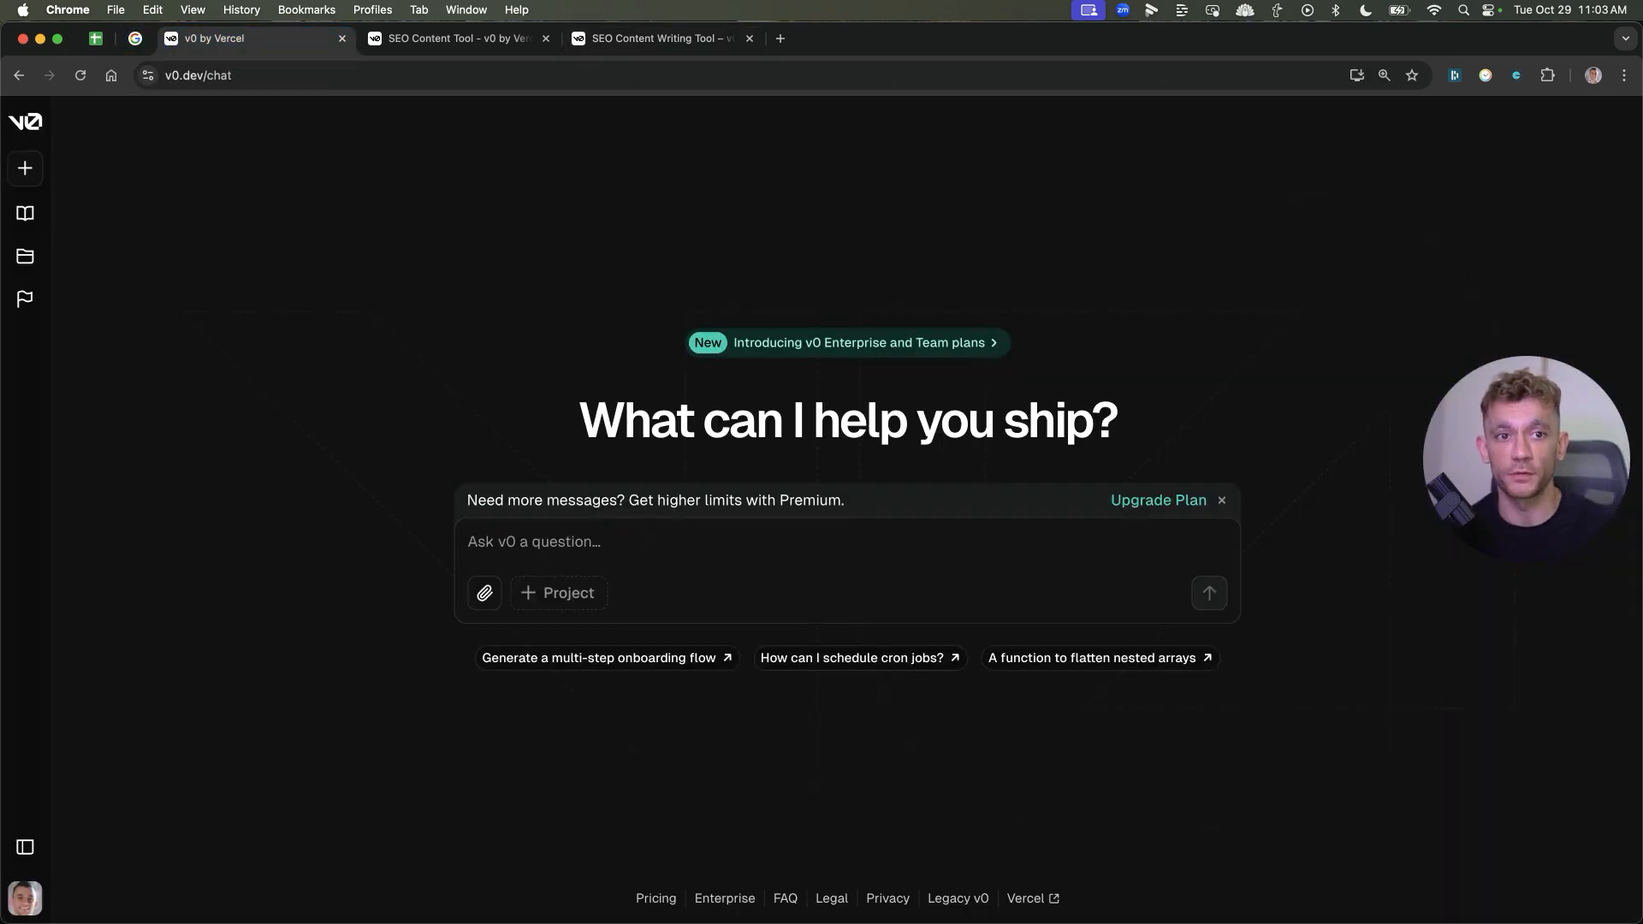
type("Build a local SEO directory website")
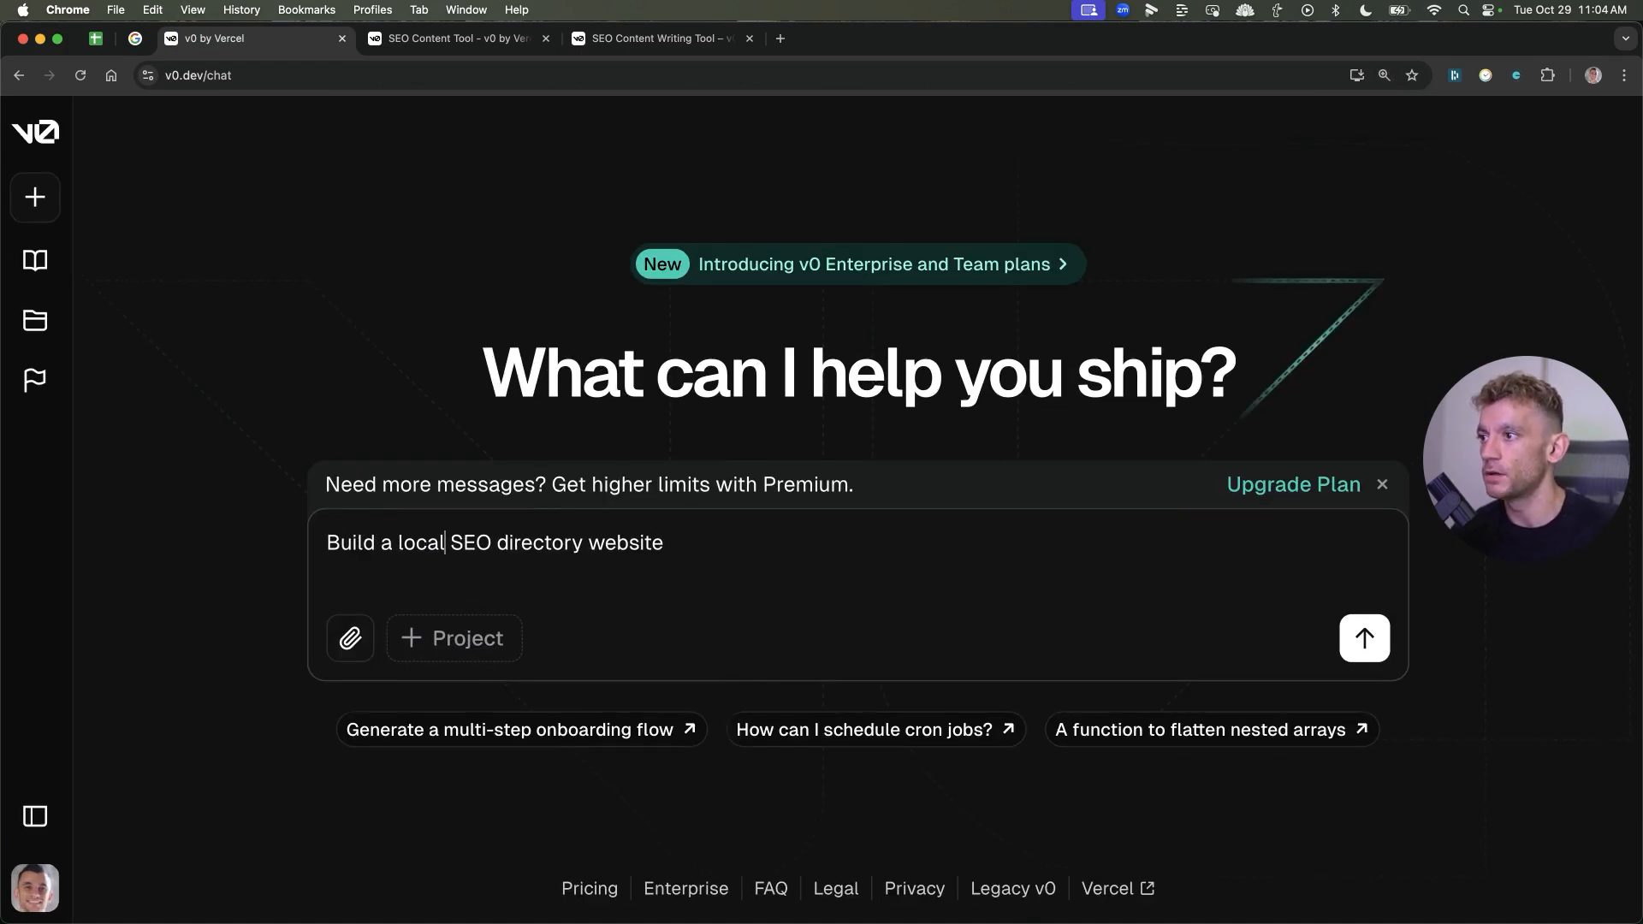
left_click(1363, 639)
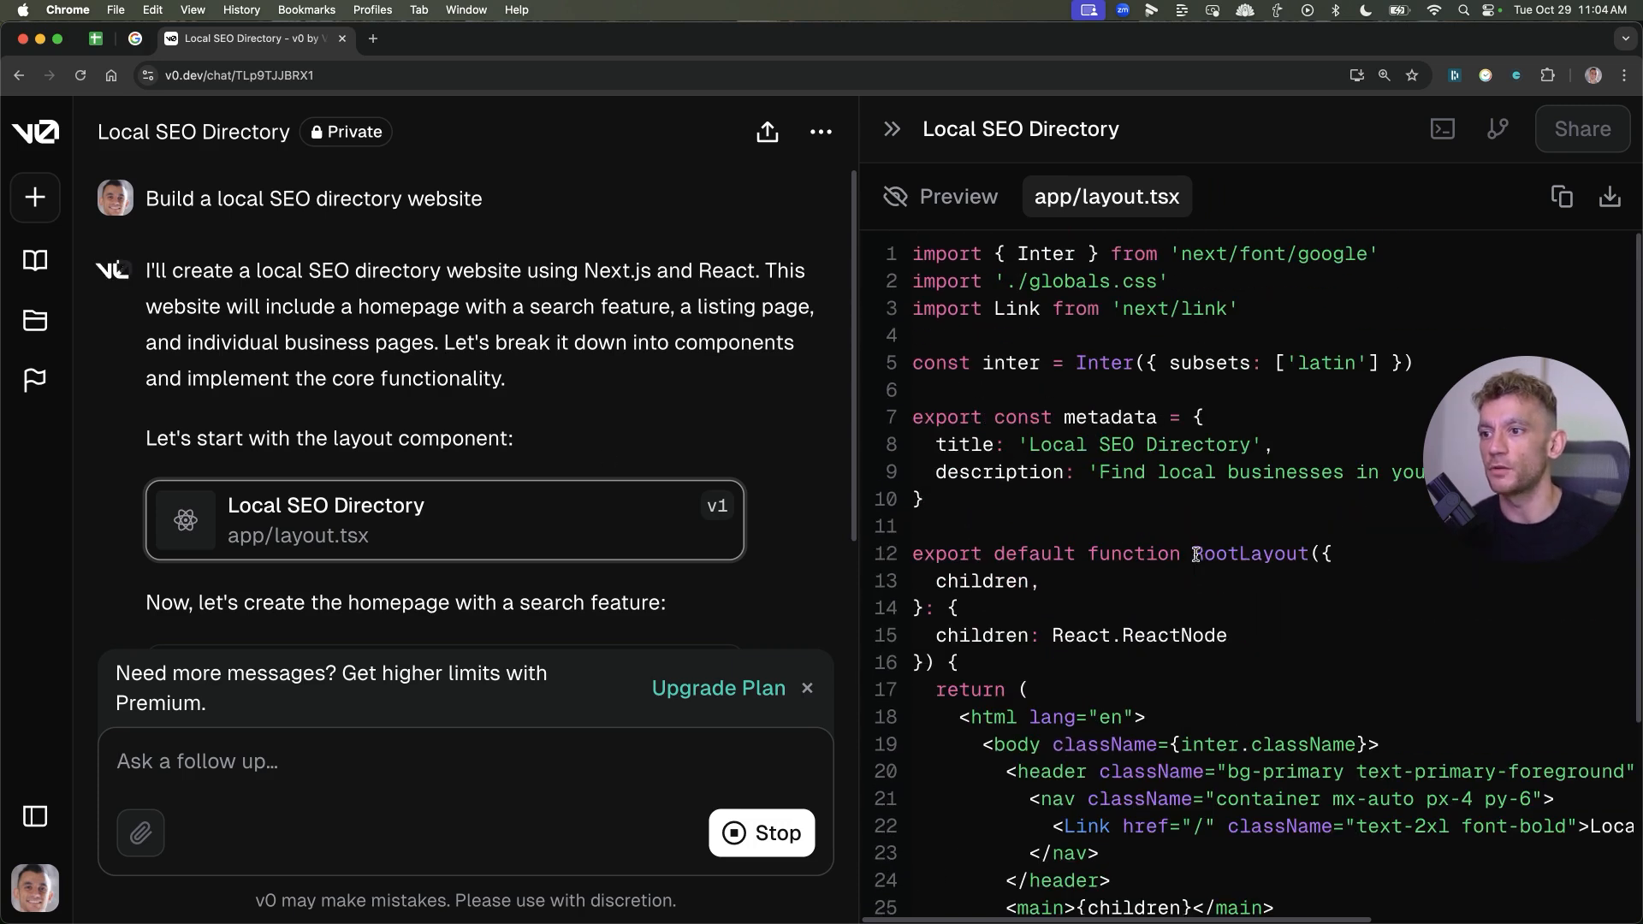
Scroll through the generated directory code as the 'a.render is not a function' error appears
scroll("down", 3)
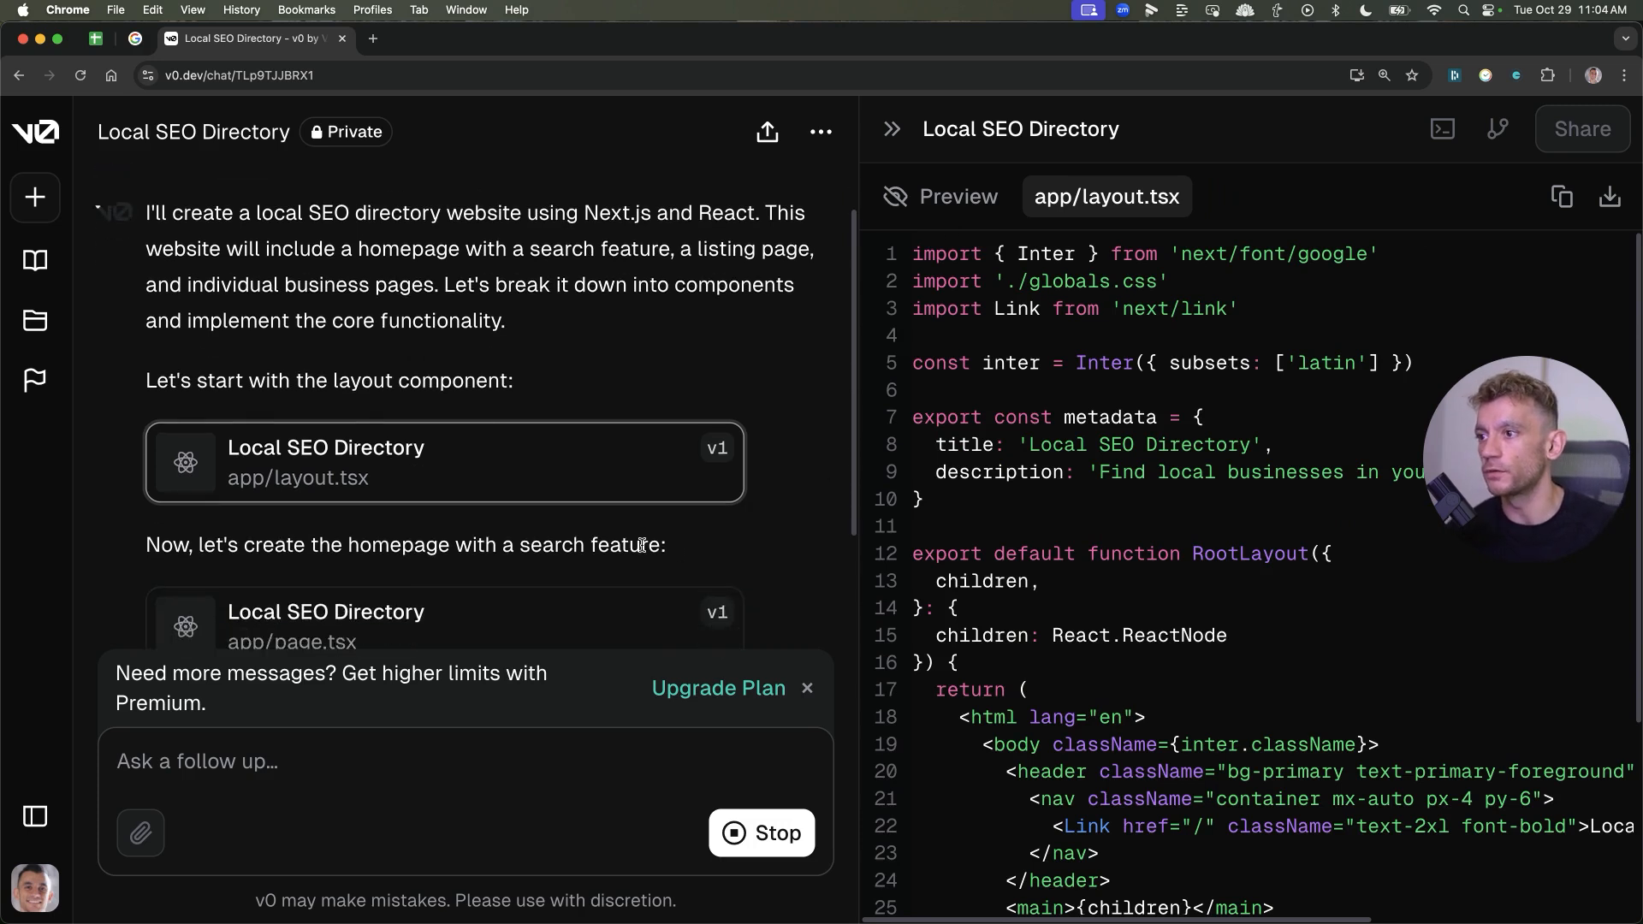
scroll("down", 3)
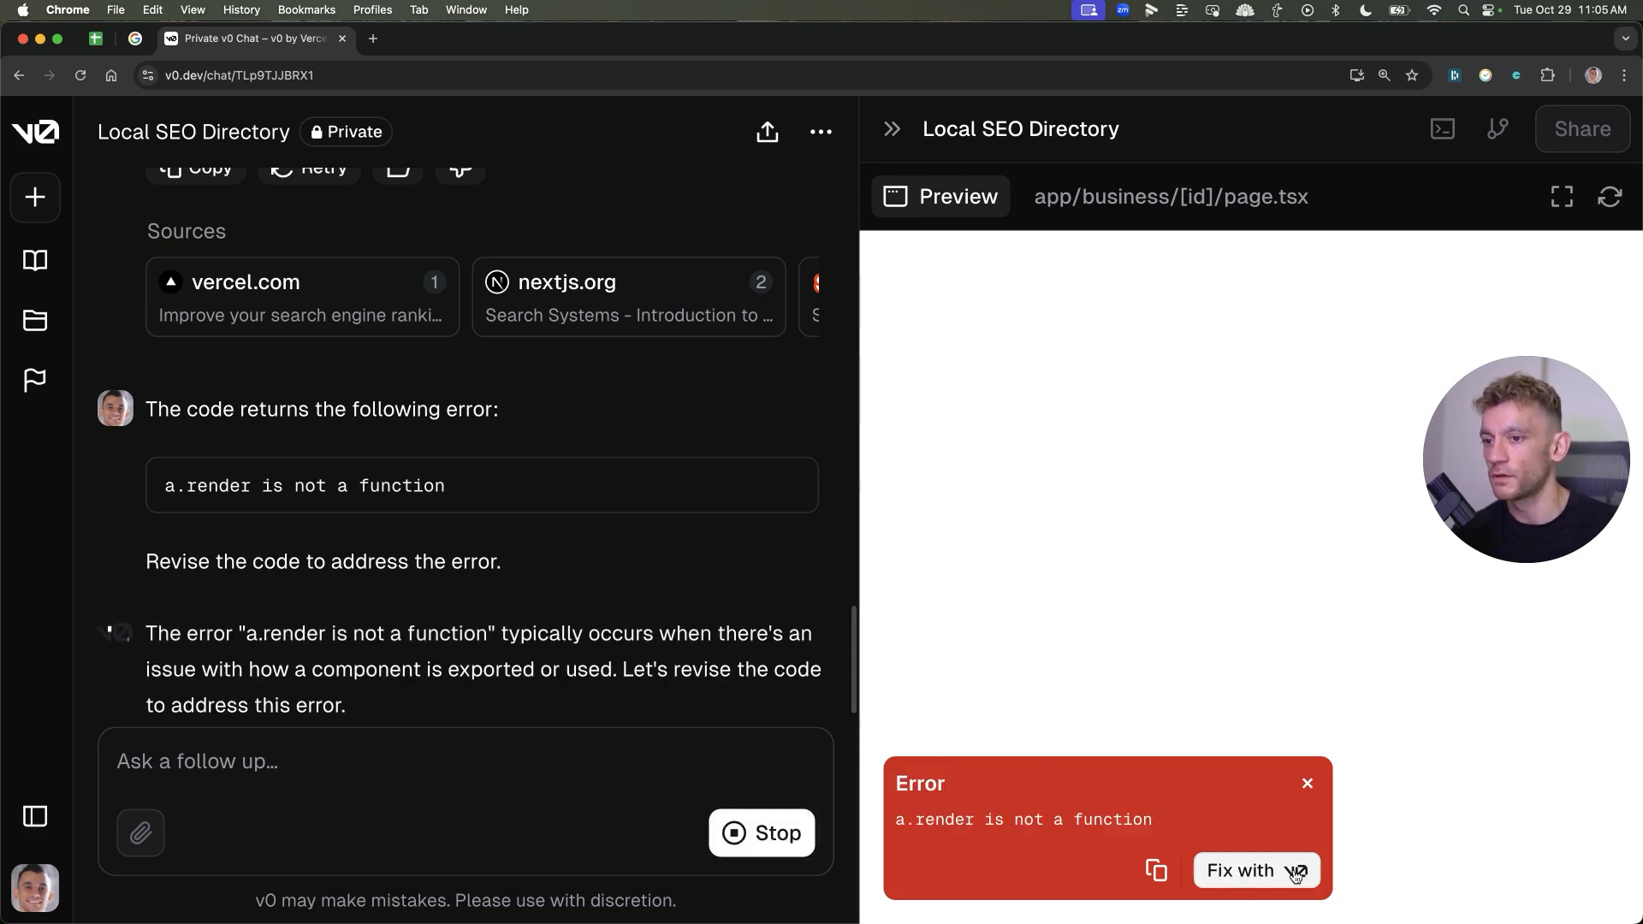
Use 'Fix with v0' to resolve the render error, then try the Find Local Businesses search box
left_click(1255, 871)
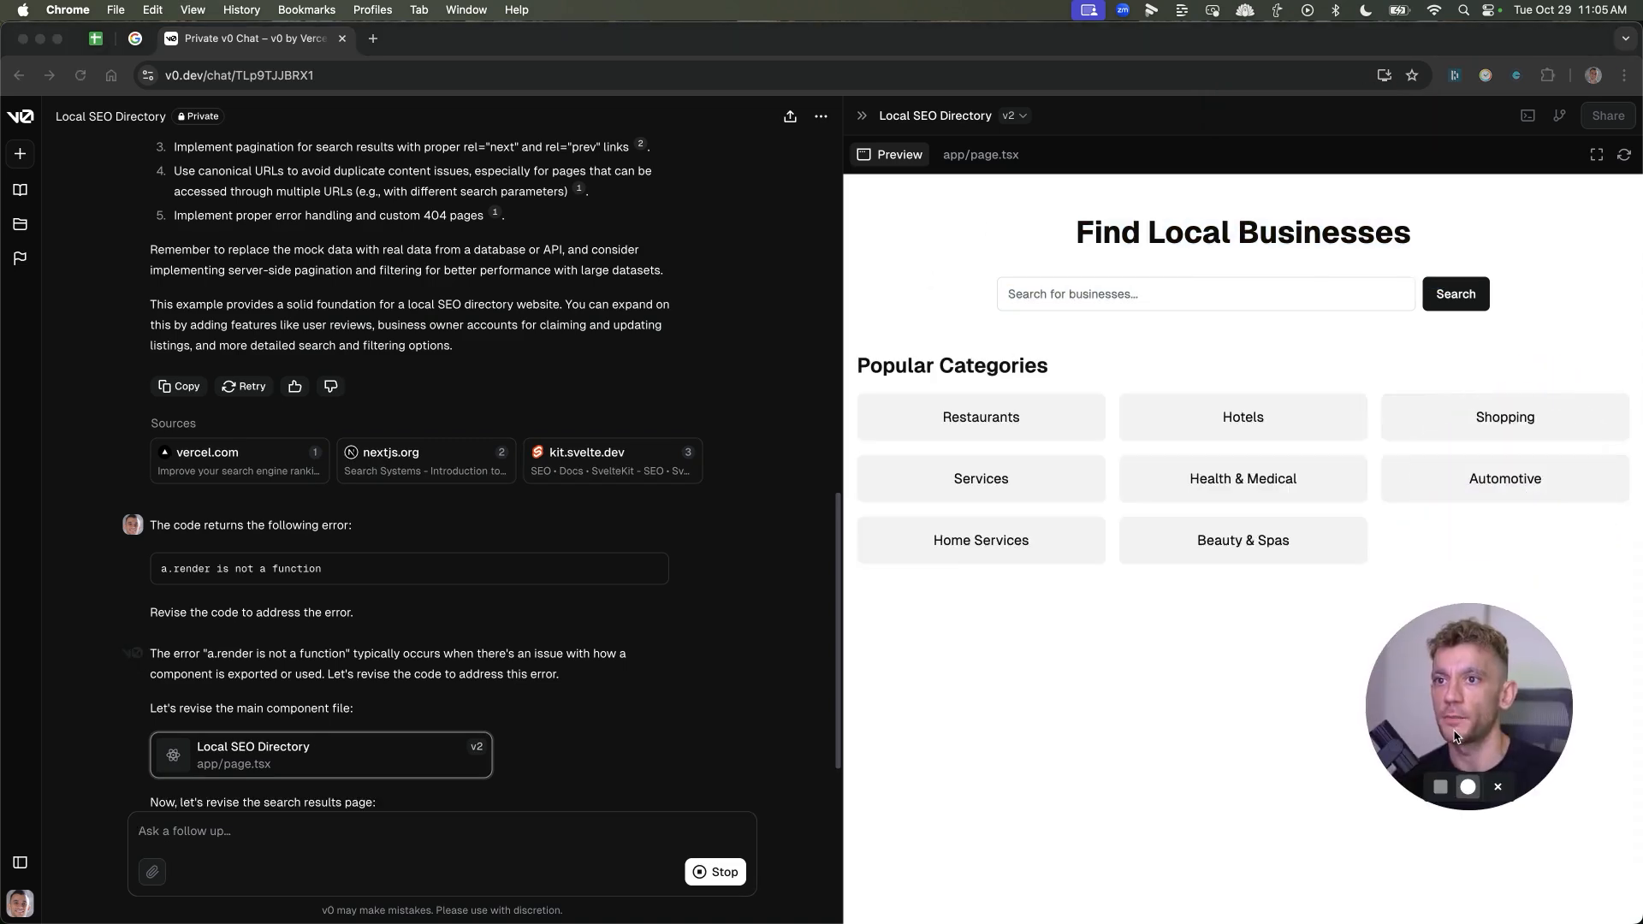
scroll("down", 3)
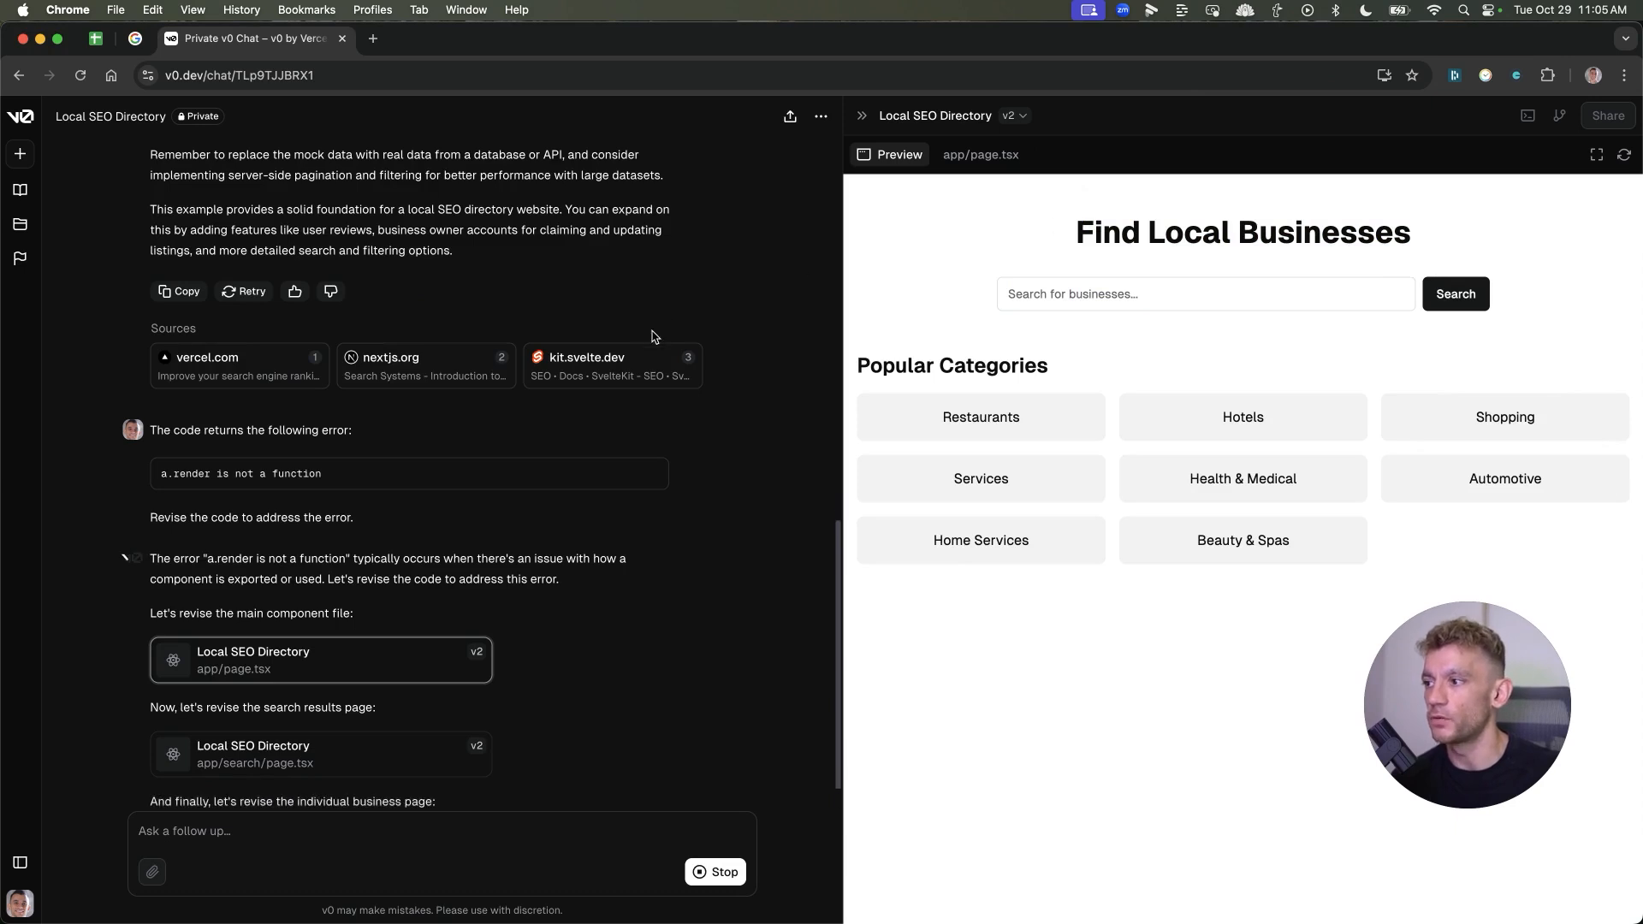
scroll("down", 3)
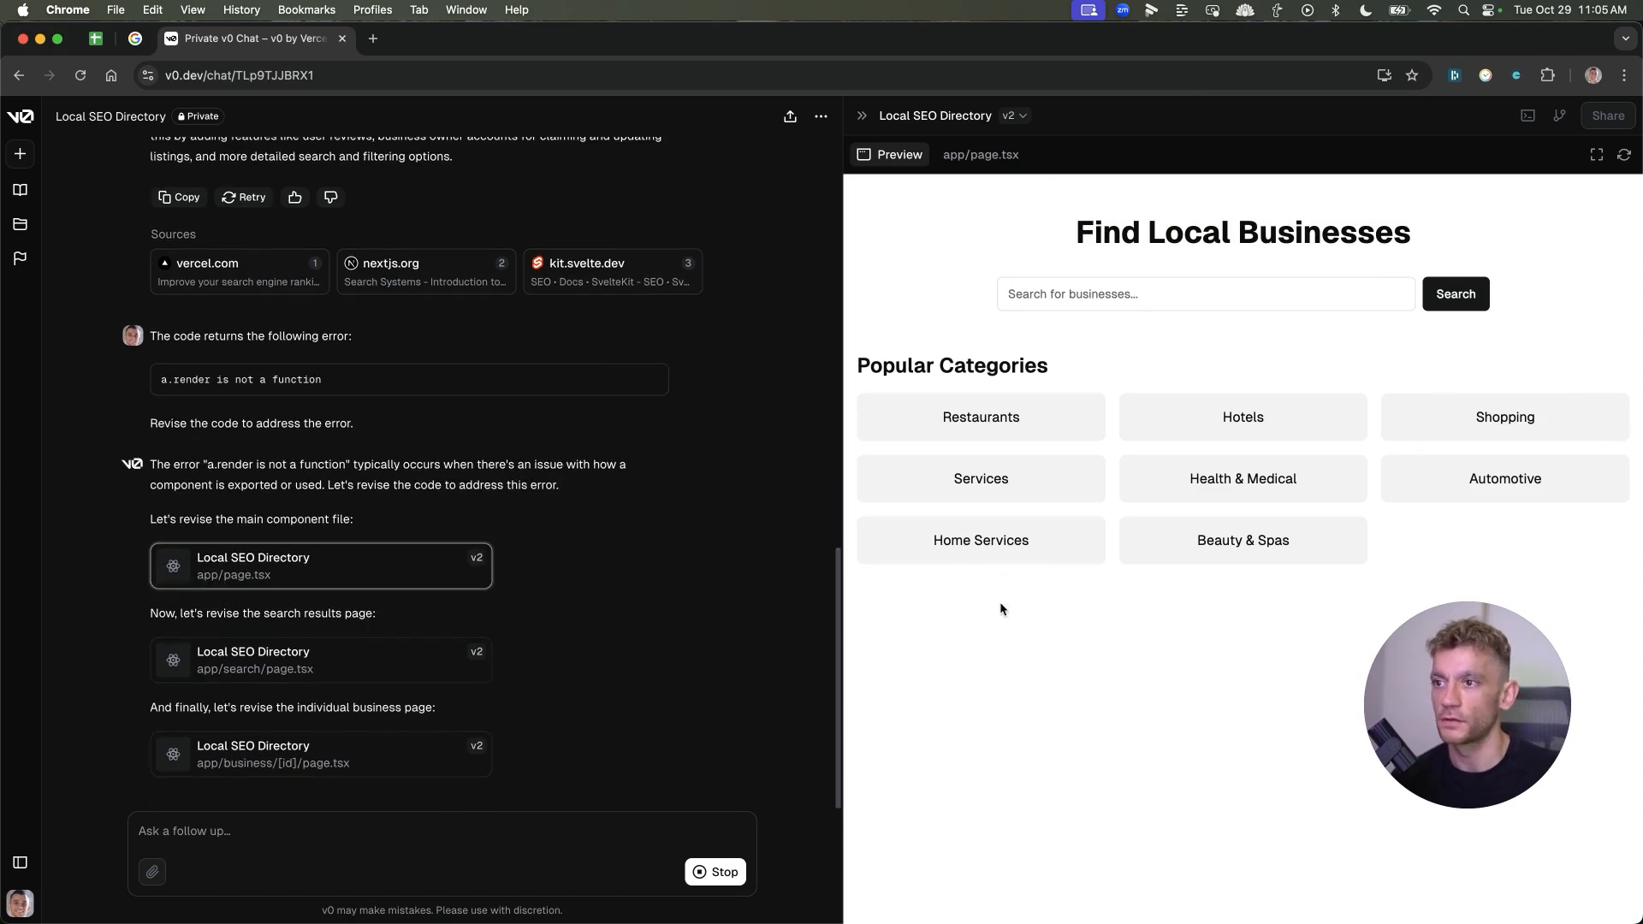
scroll("down", 3)
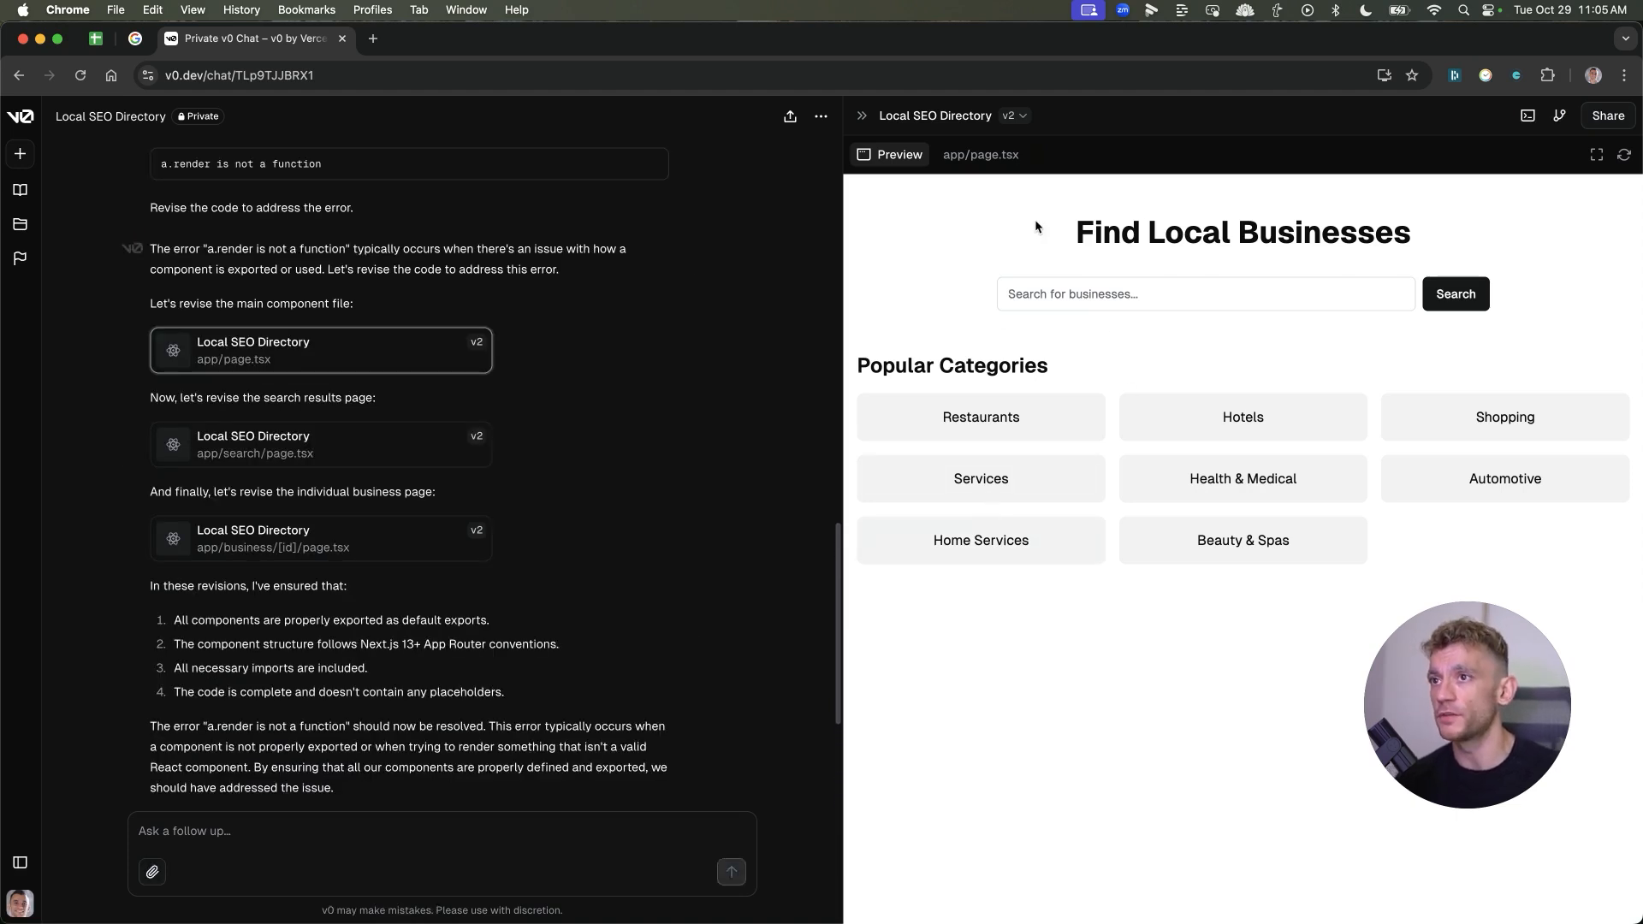
mouse_move(893, 346)
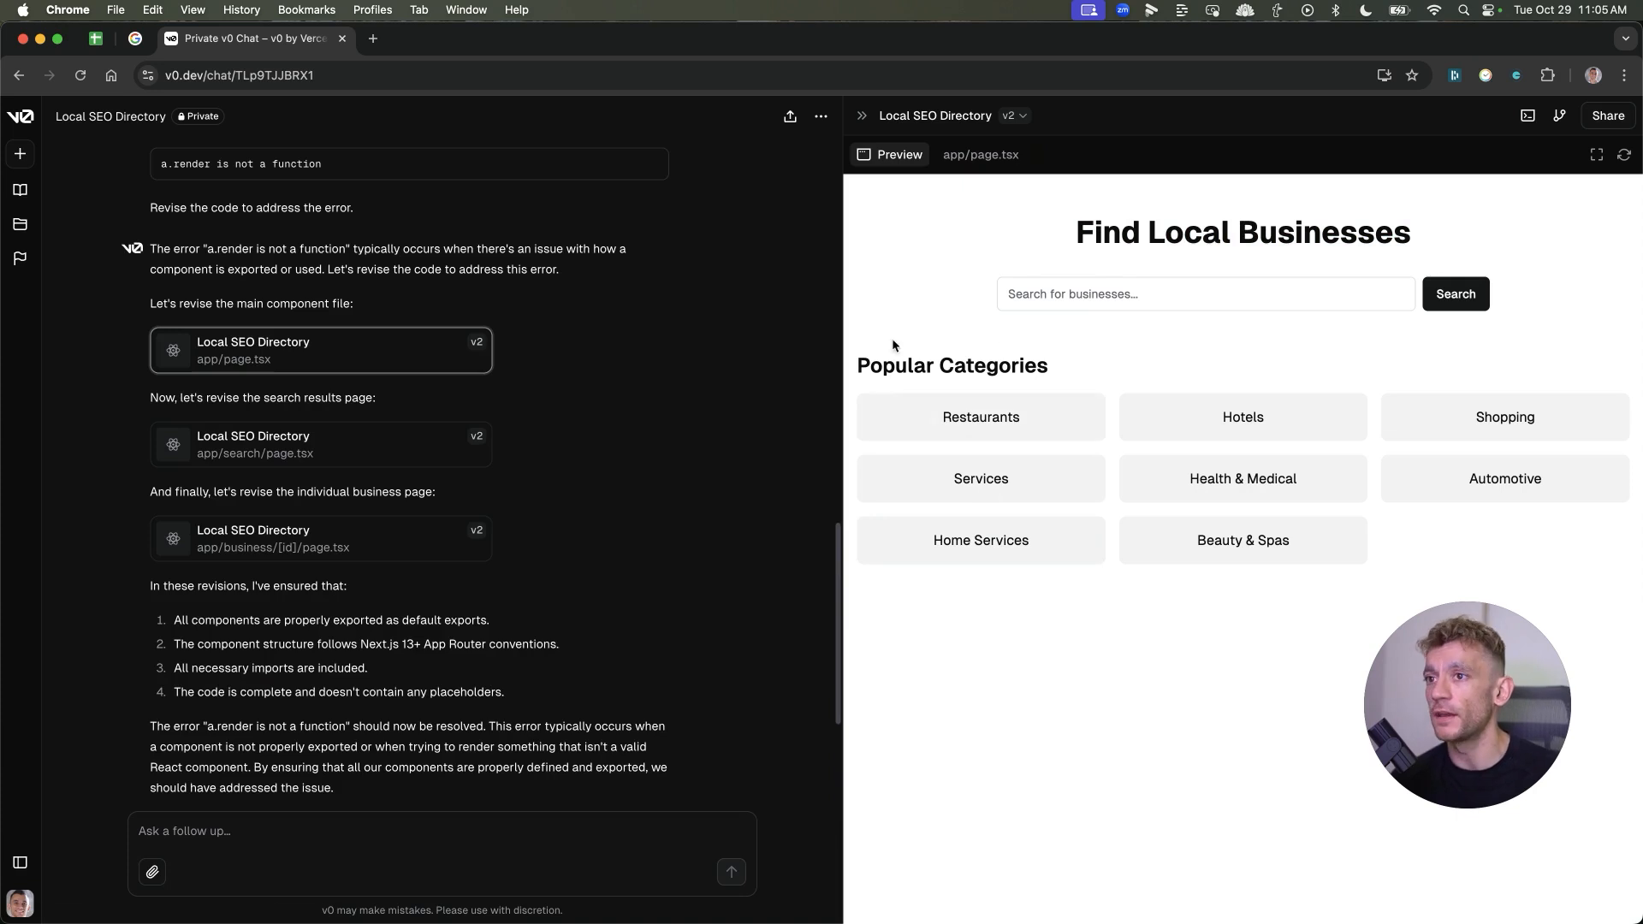
mouse_move(1000, 283)
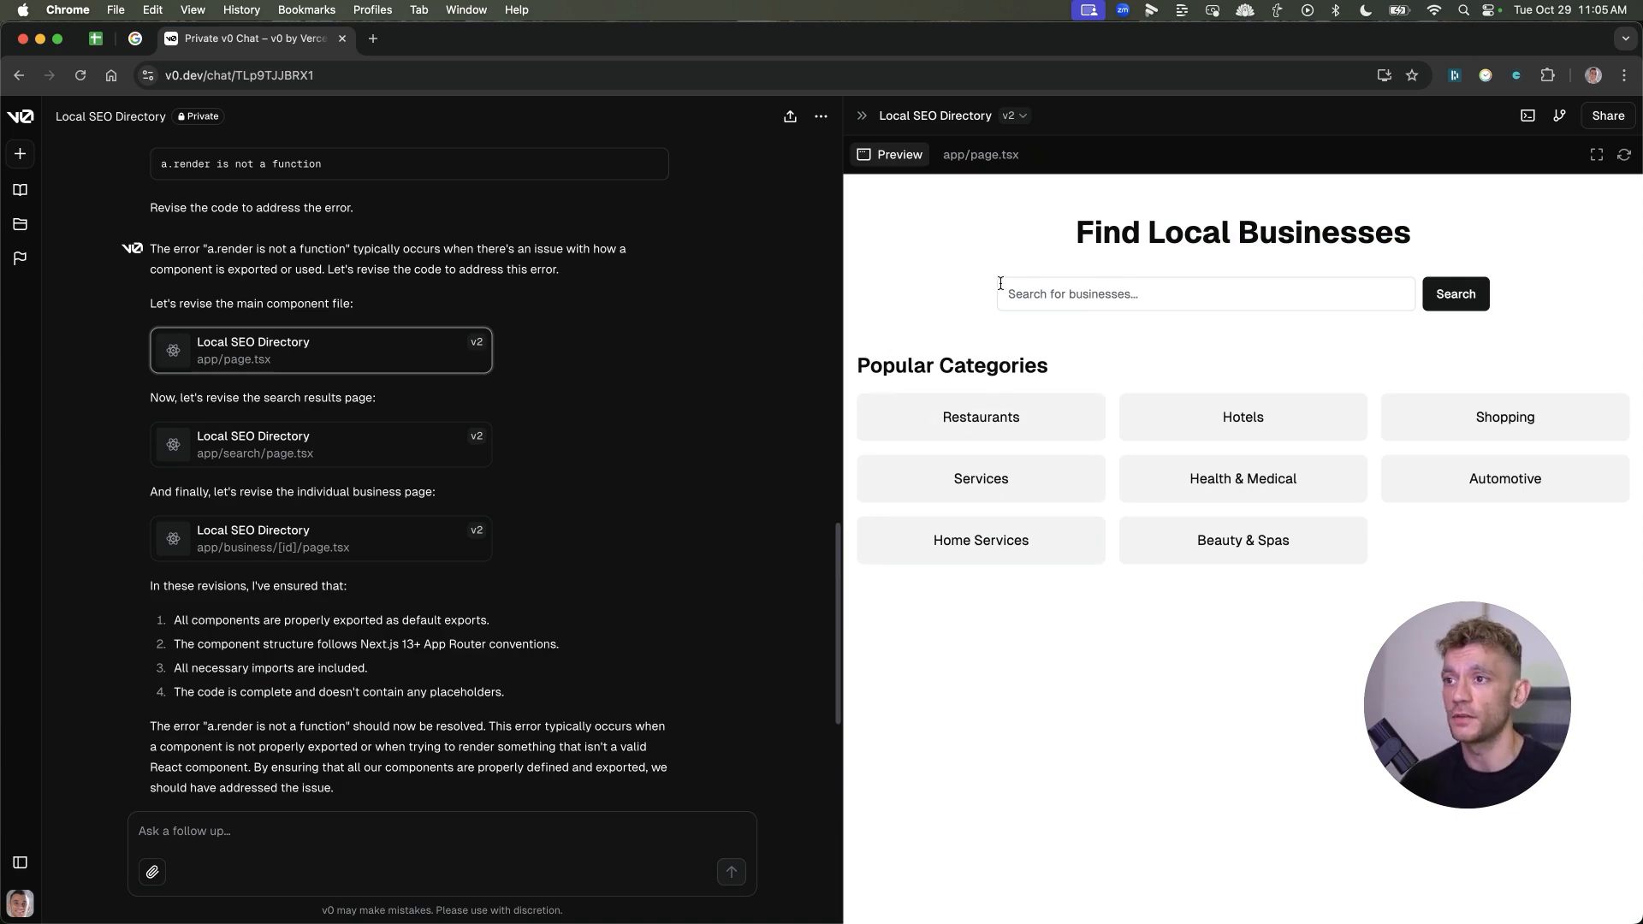
double_click(1243, 232)
type("create a navigation bar, logo, social media links, populate all the content on the website + the name of my domain is bestlocalseo.com")
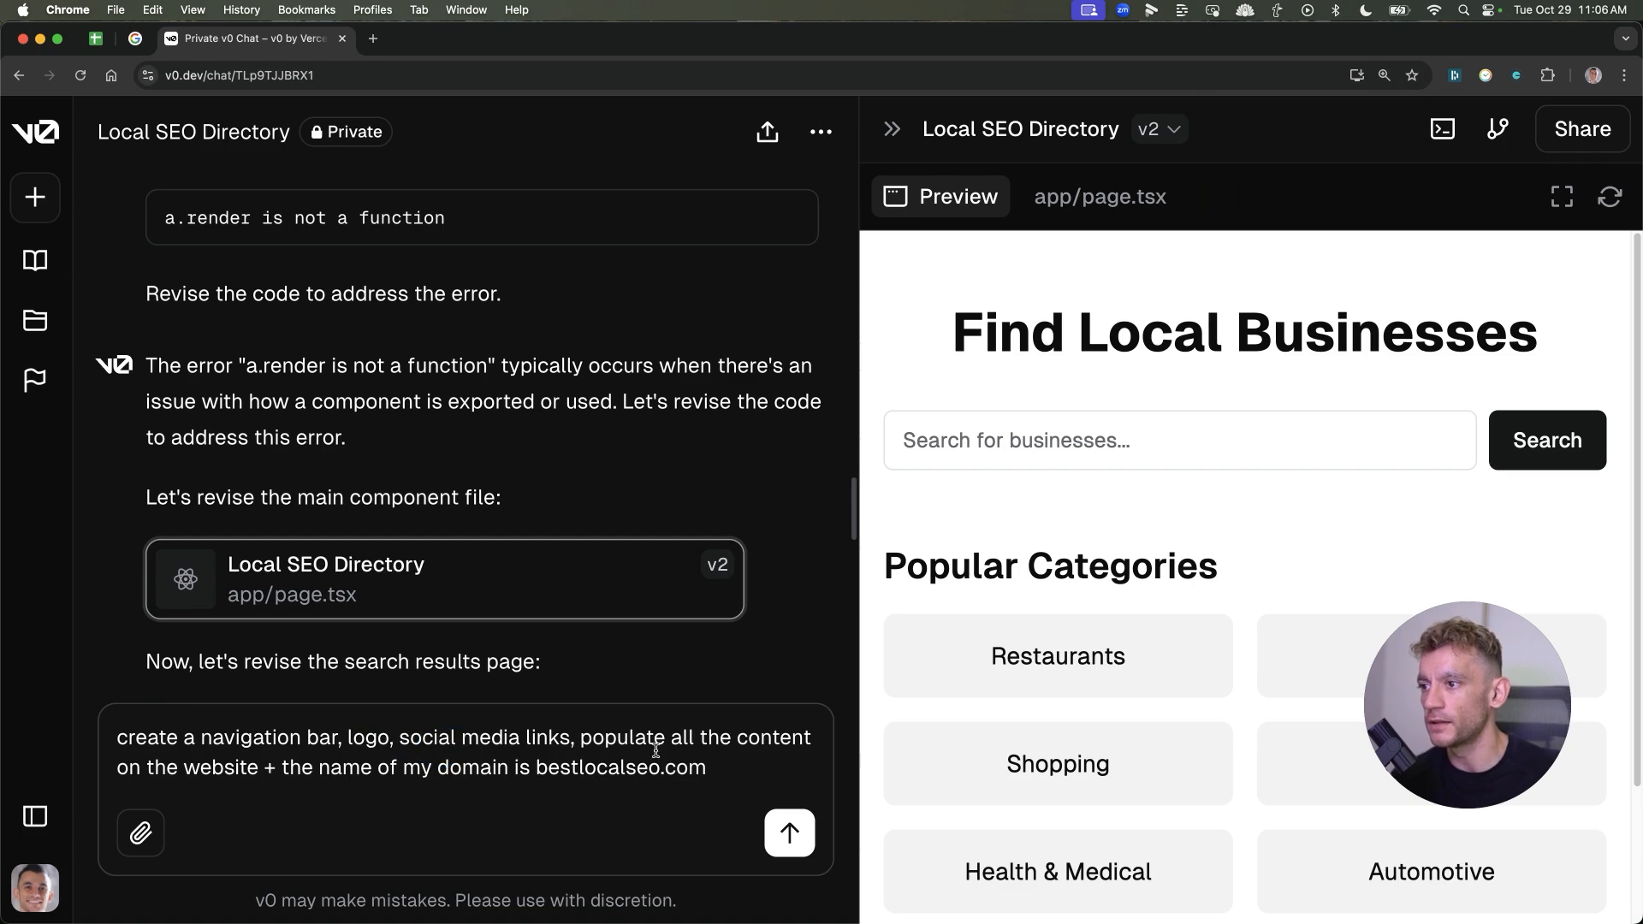
mouse_move(789, 833)
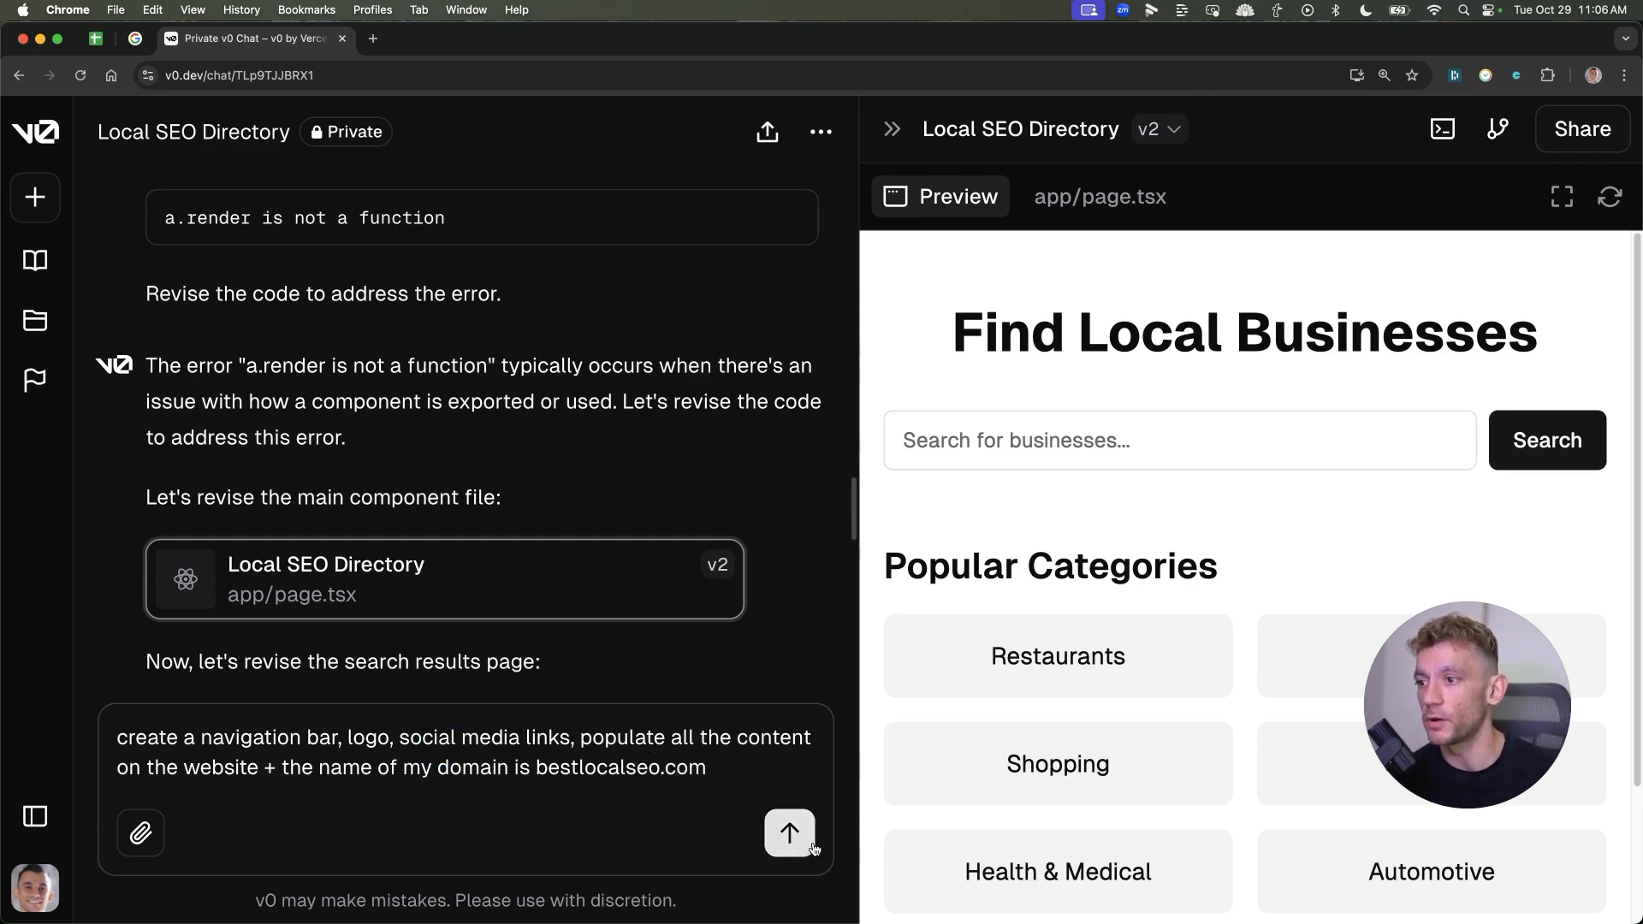
Send the request for a navbar, logo, social links, content and bestlocalseo.com domain, and follow the generated pages
left_click(788, 833)
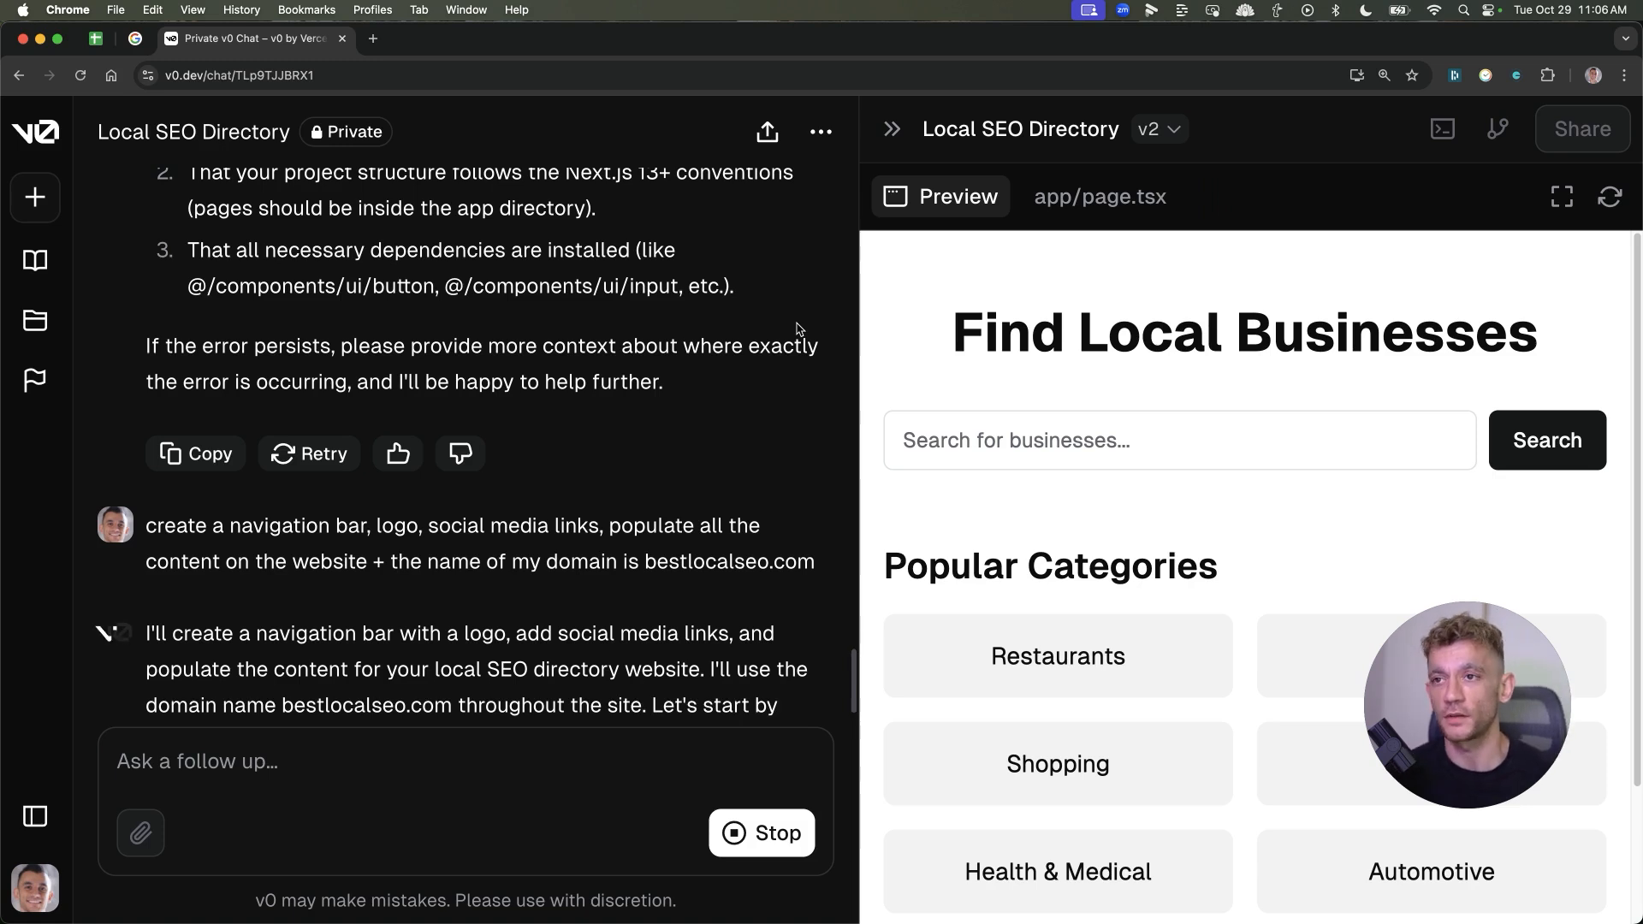
mouse_move(643, 265)
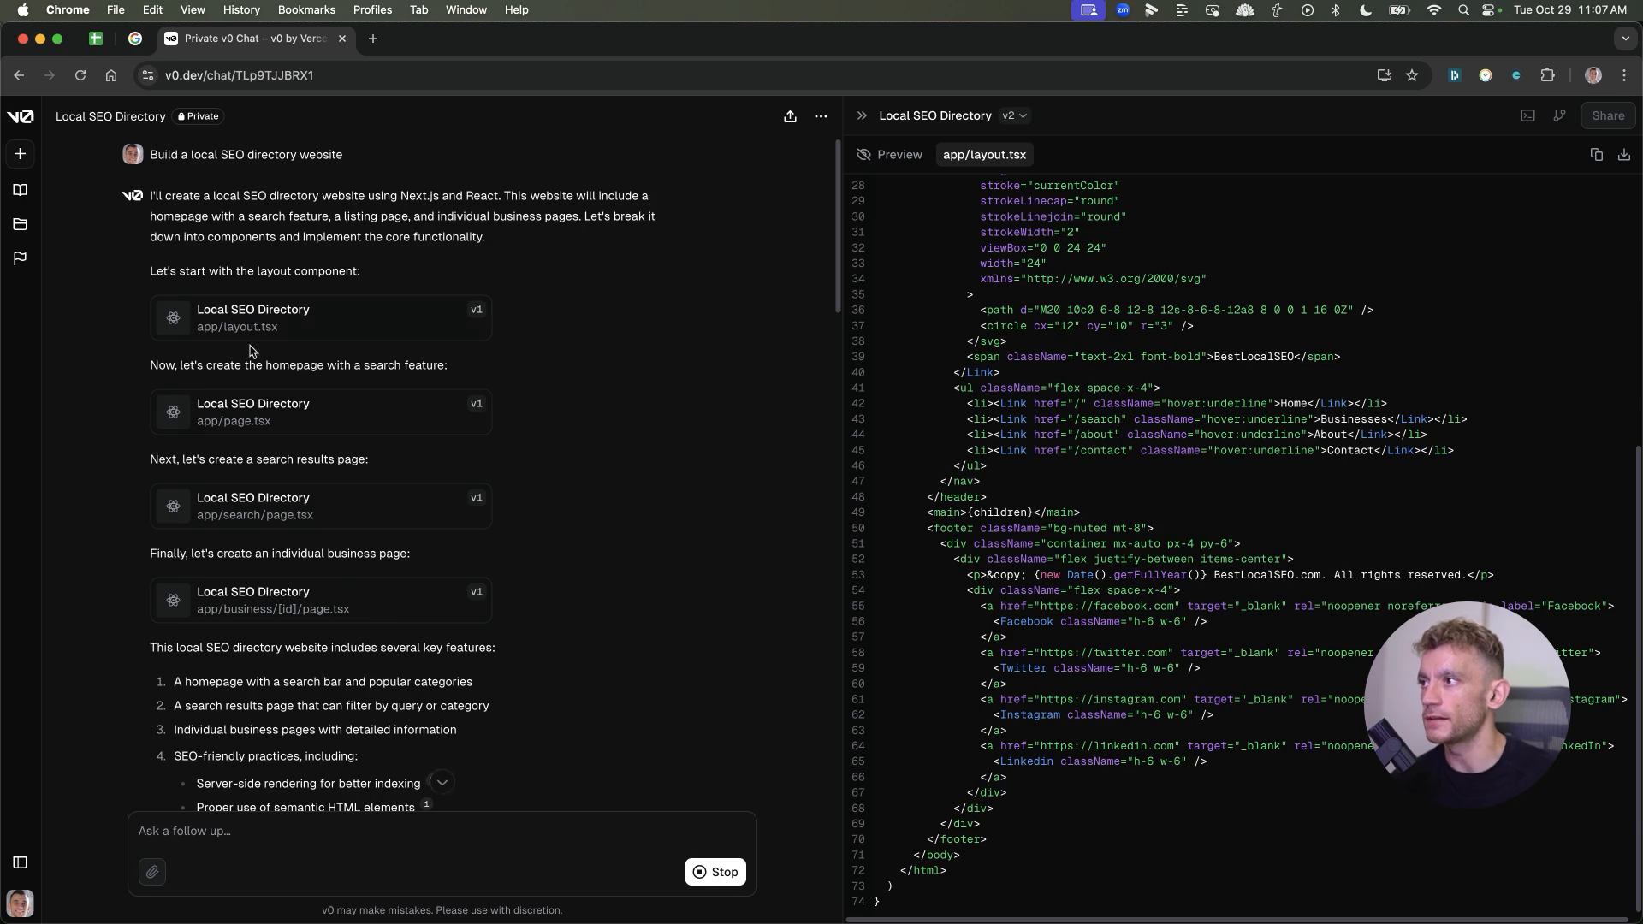
mouse_move(550, 421)
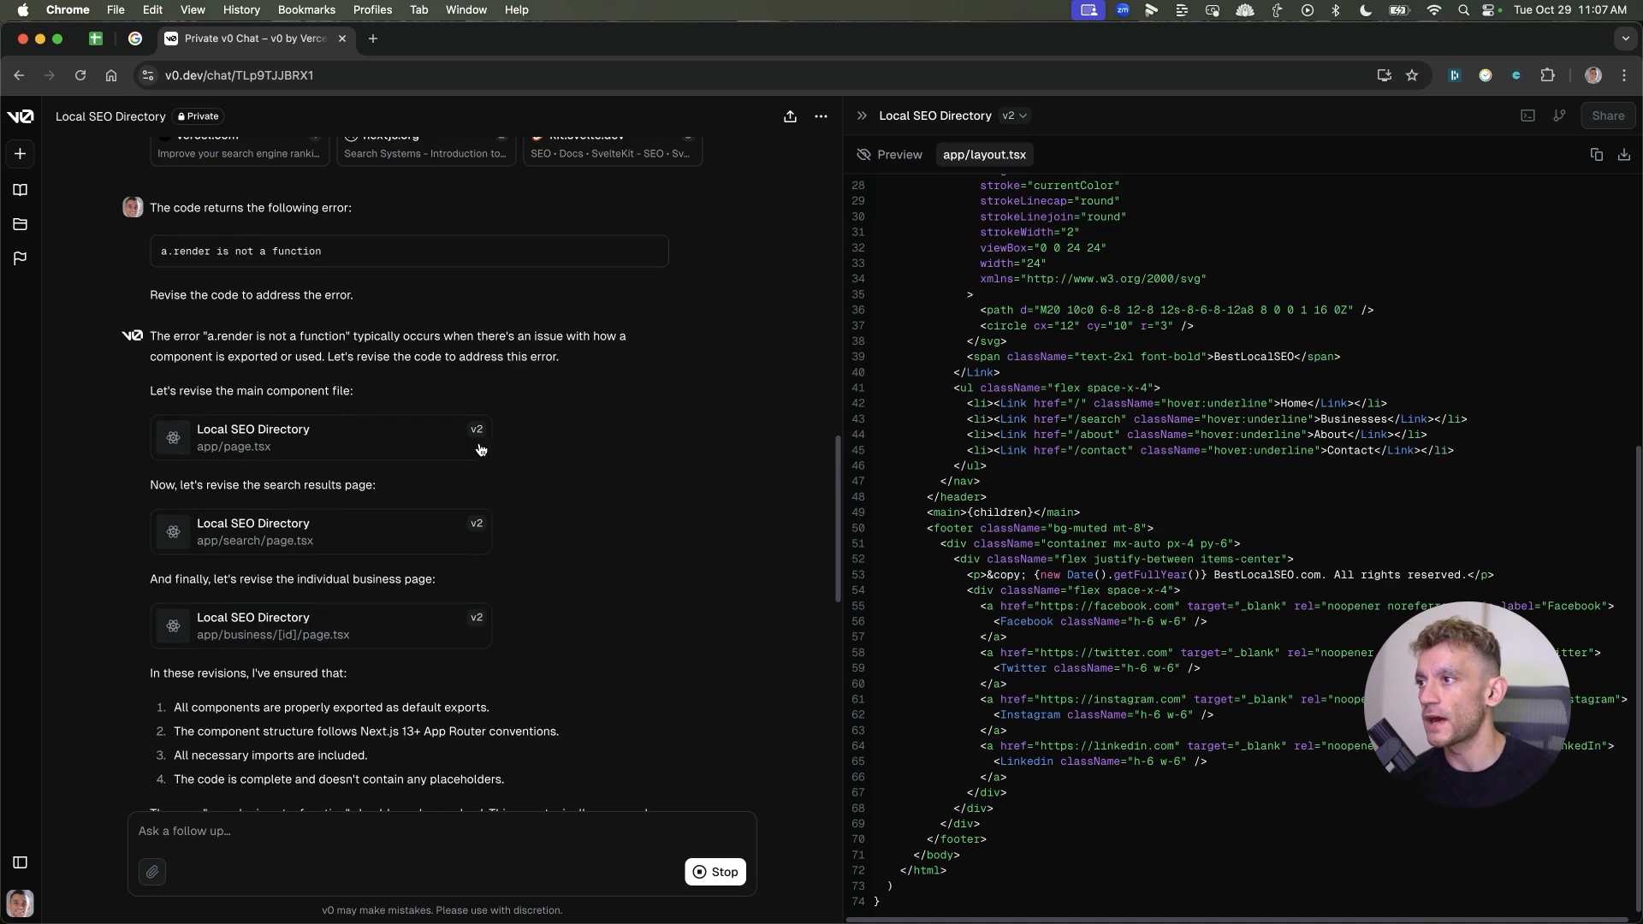
scroll("down", 3)
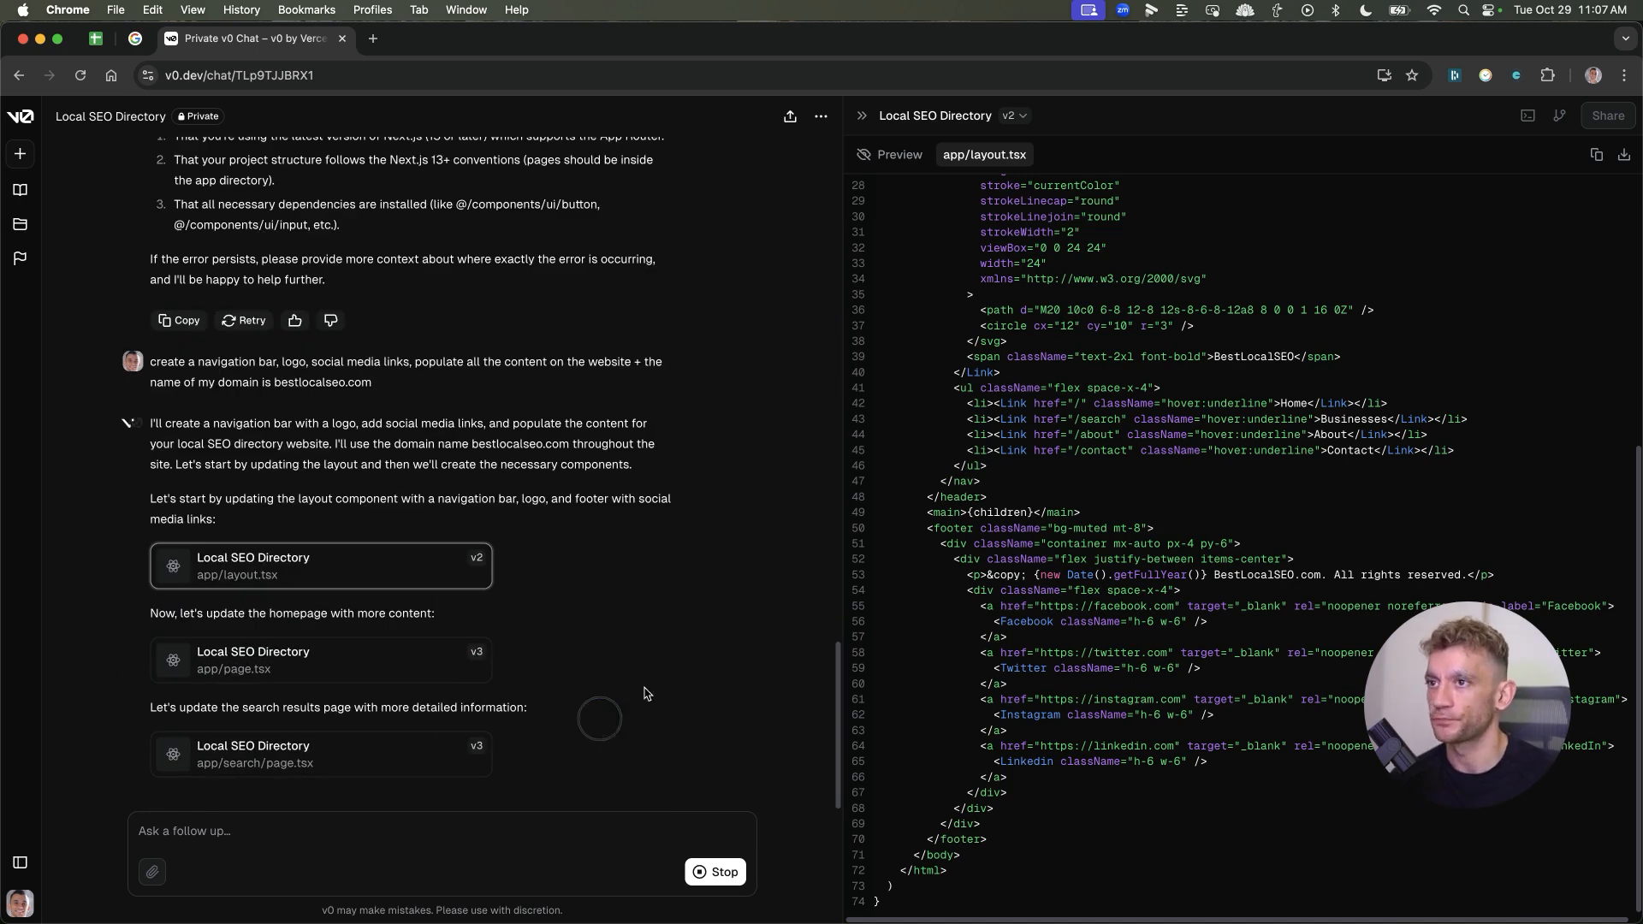
mouse_move(695, 325)
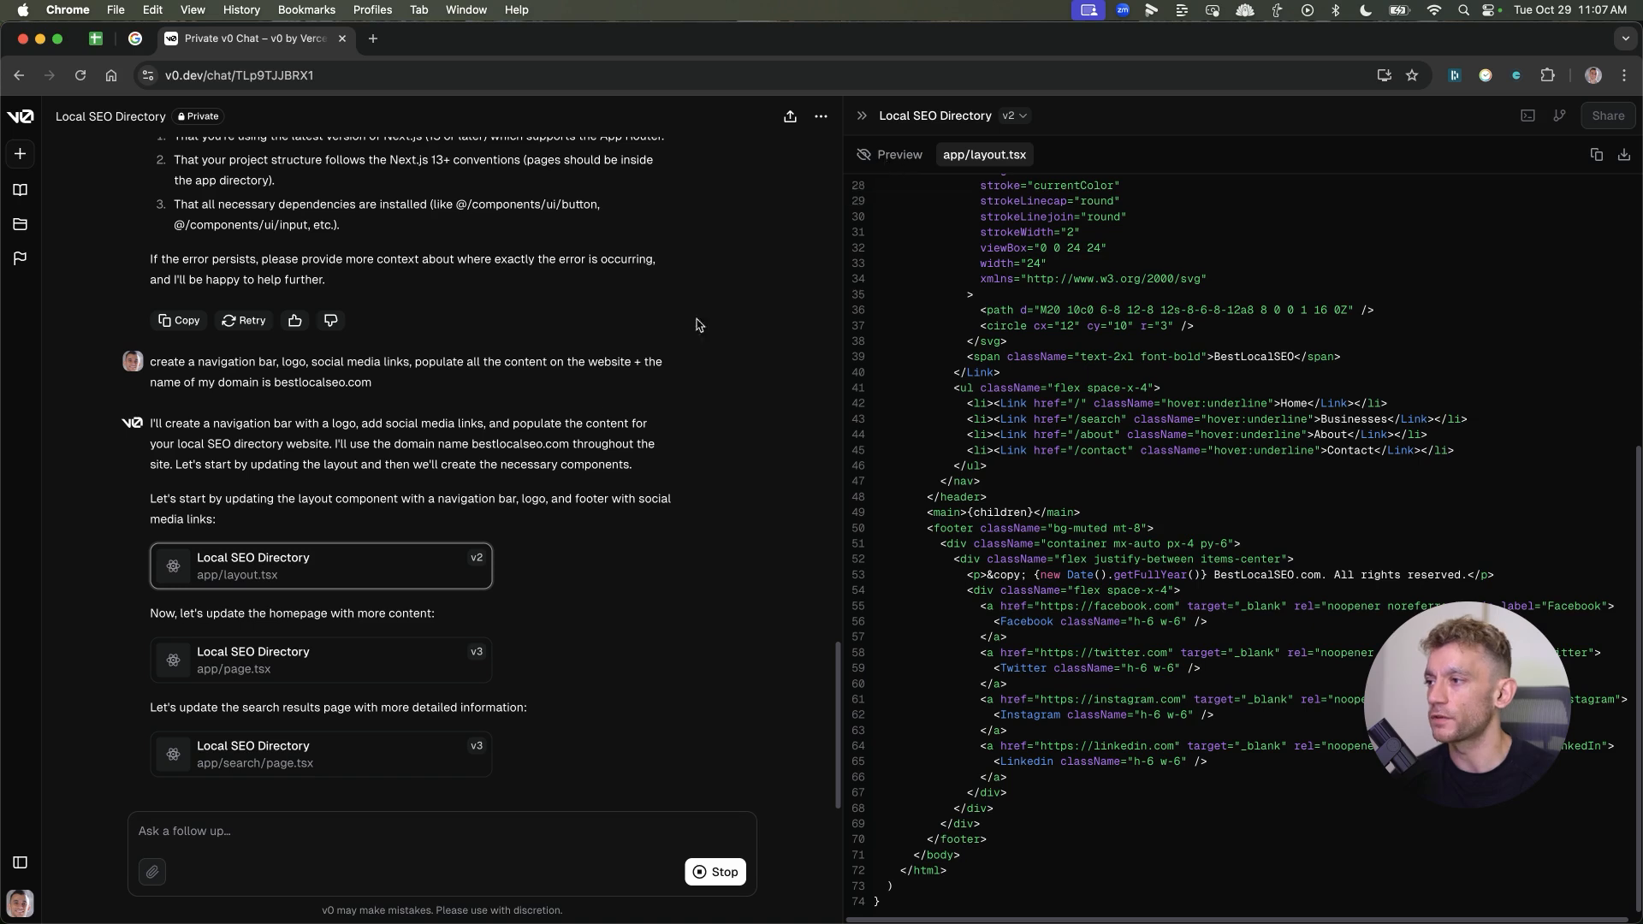
mouse_move(606, 460)
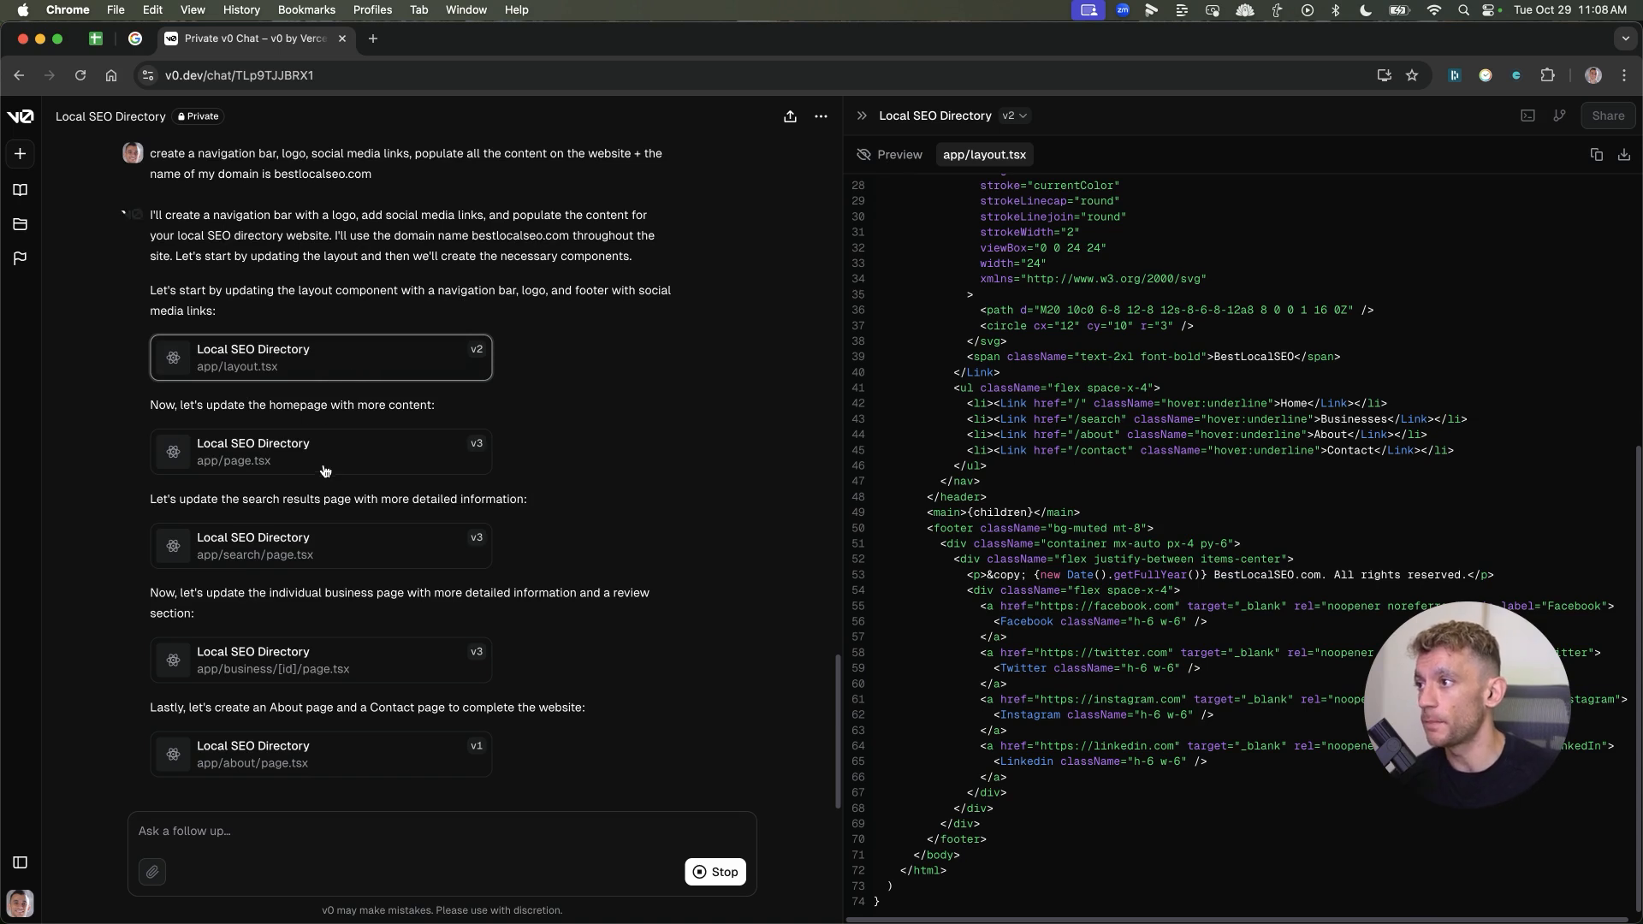
mouse_move(319, 615)
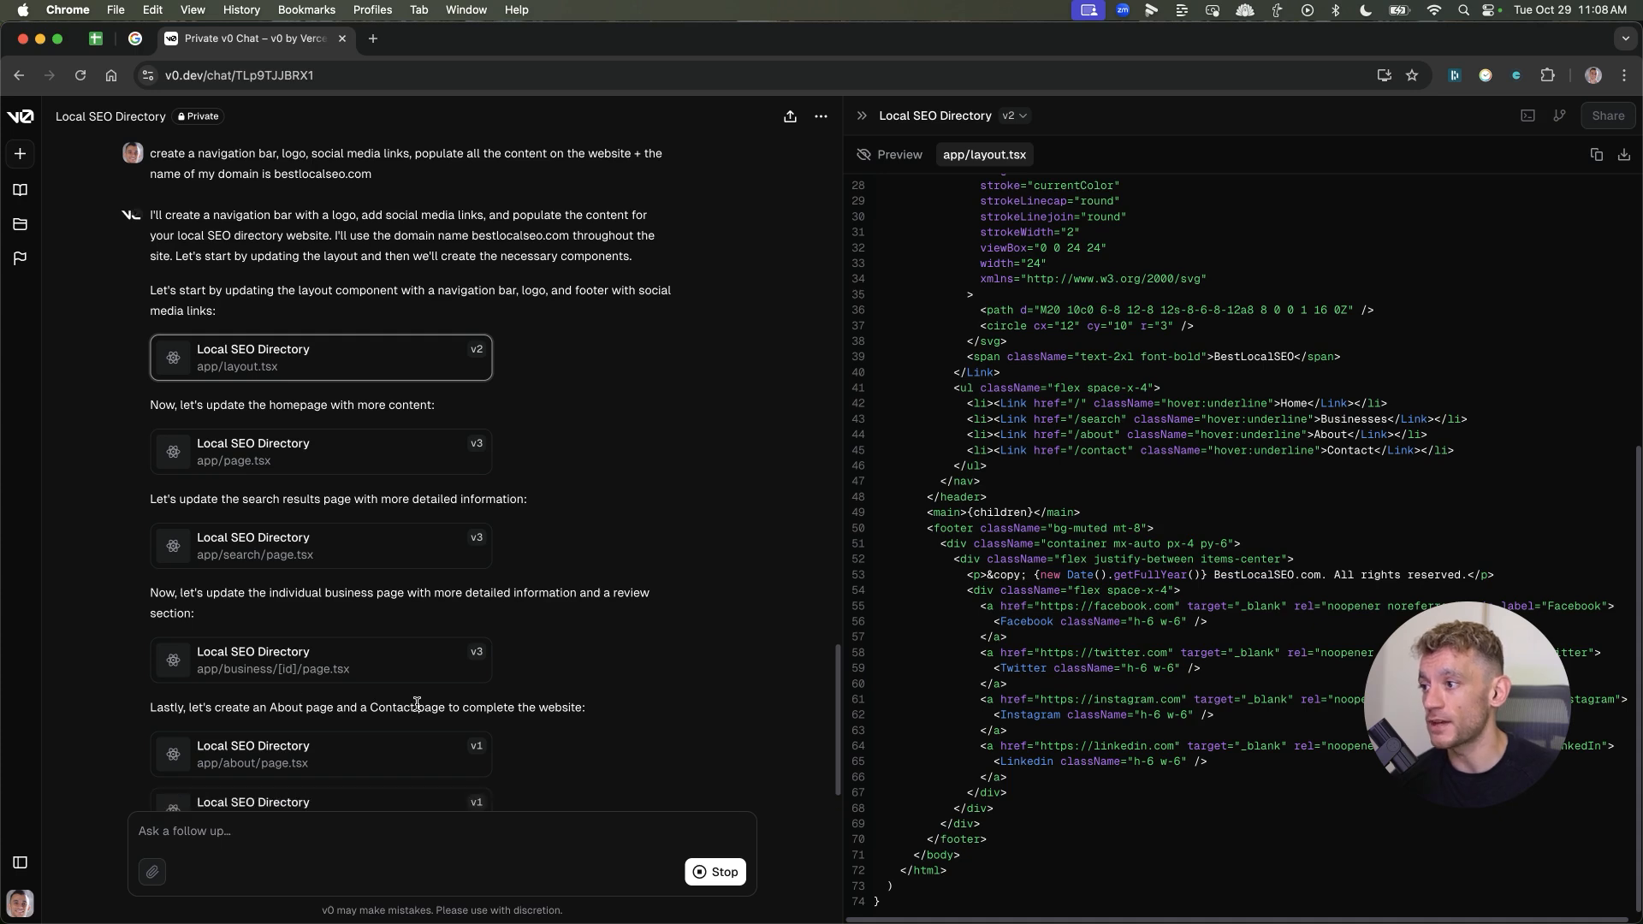
scroll("down", 3)
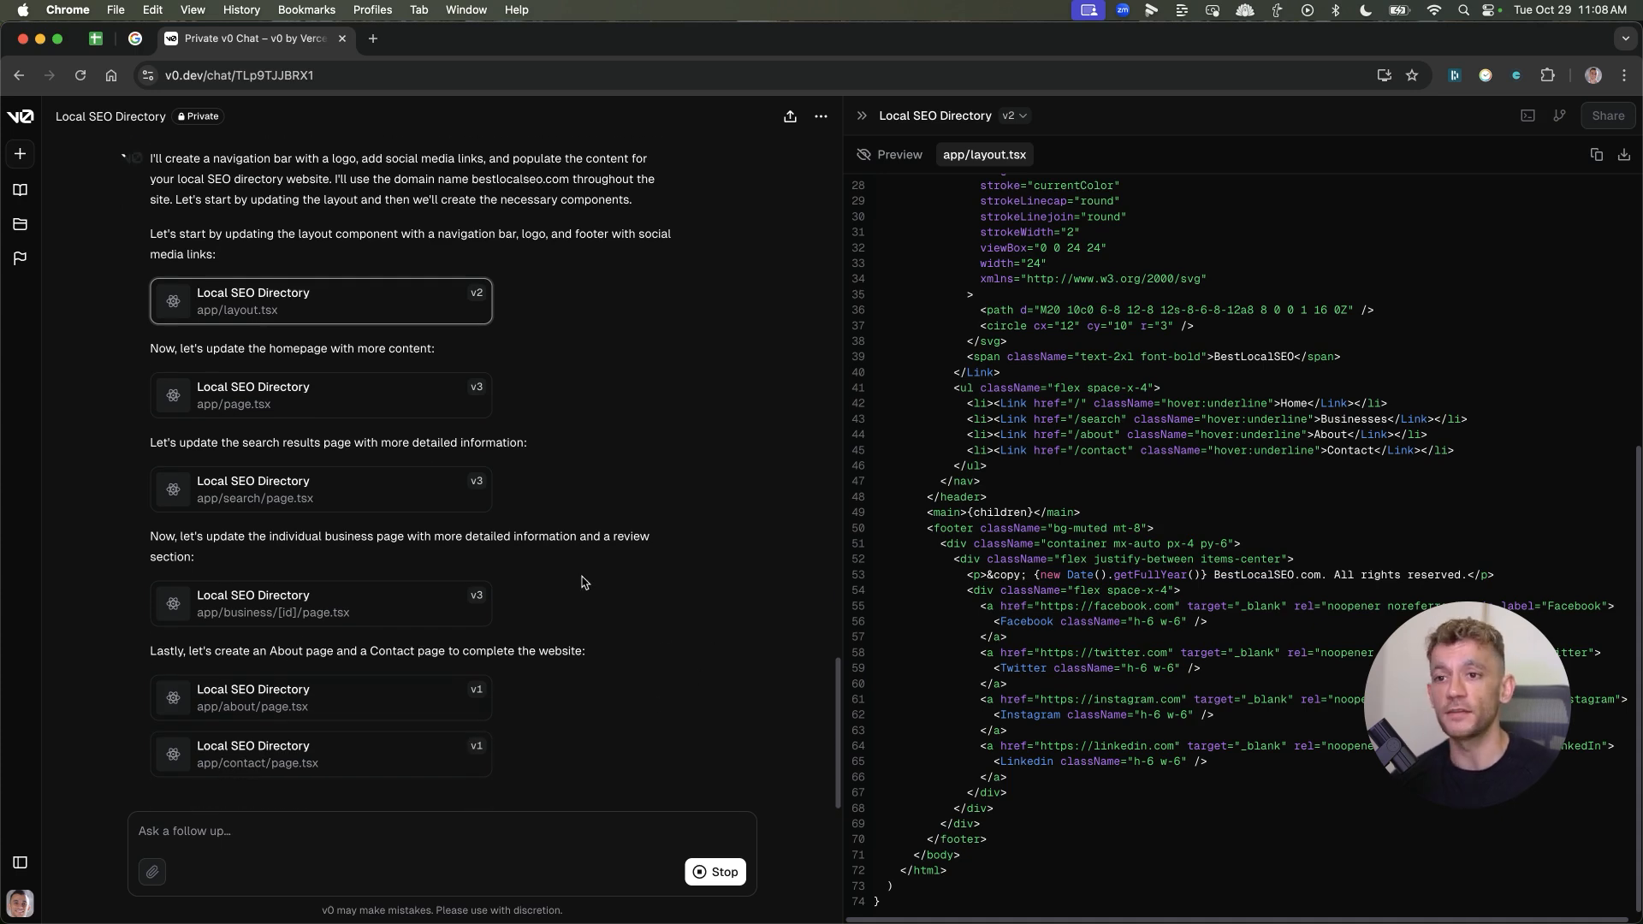
mouse_move(711, 737)
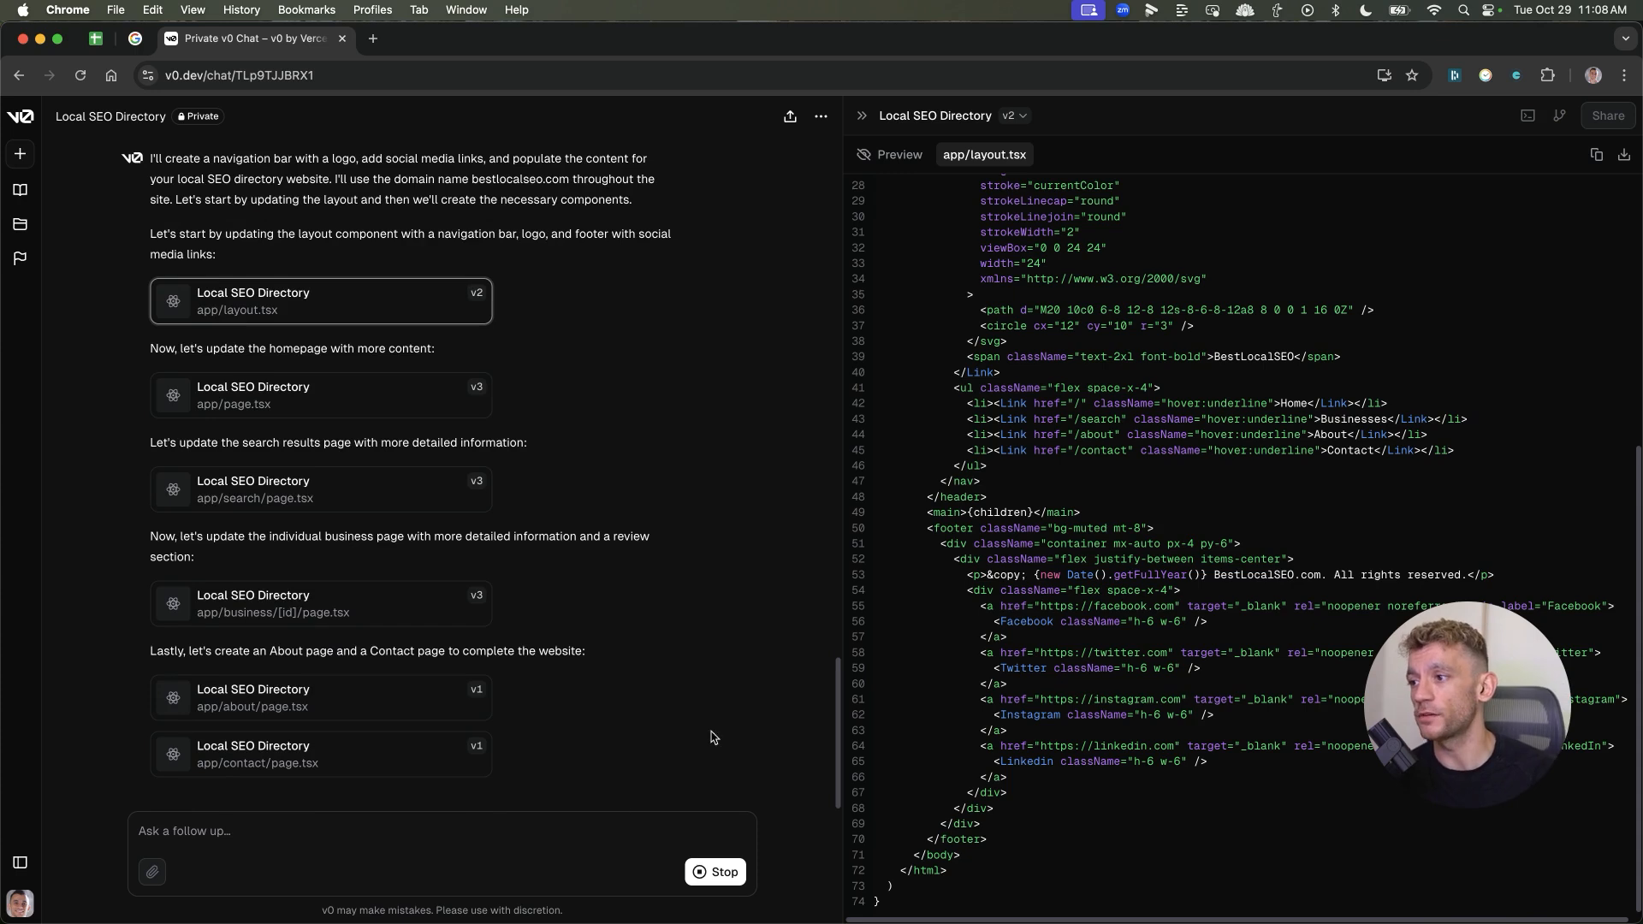
mouse_move(473, 643)
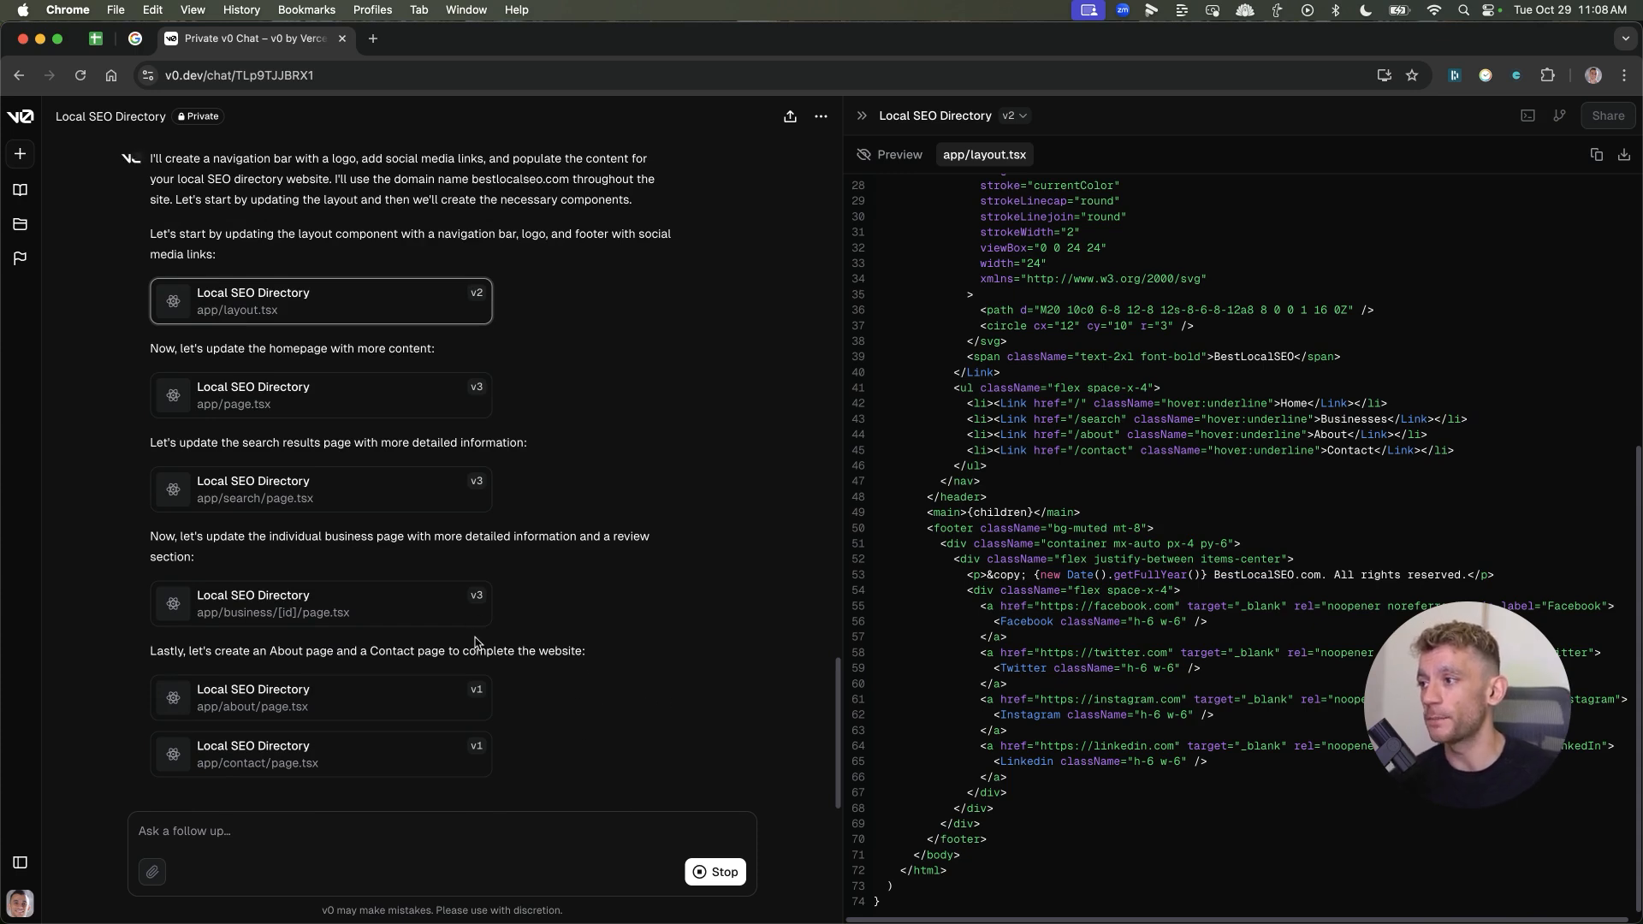
mouse_move(542, 718)
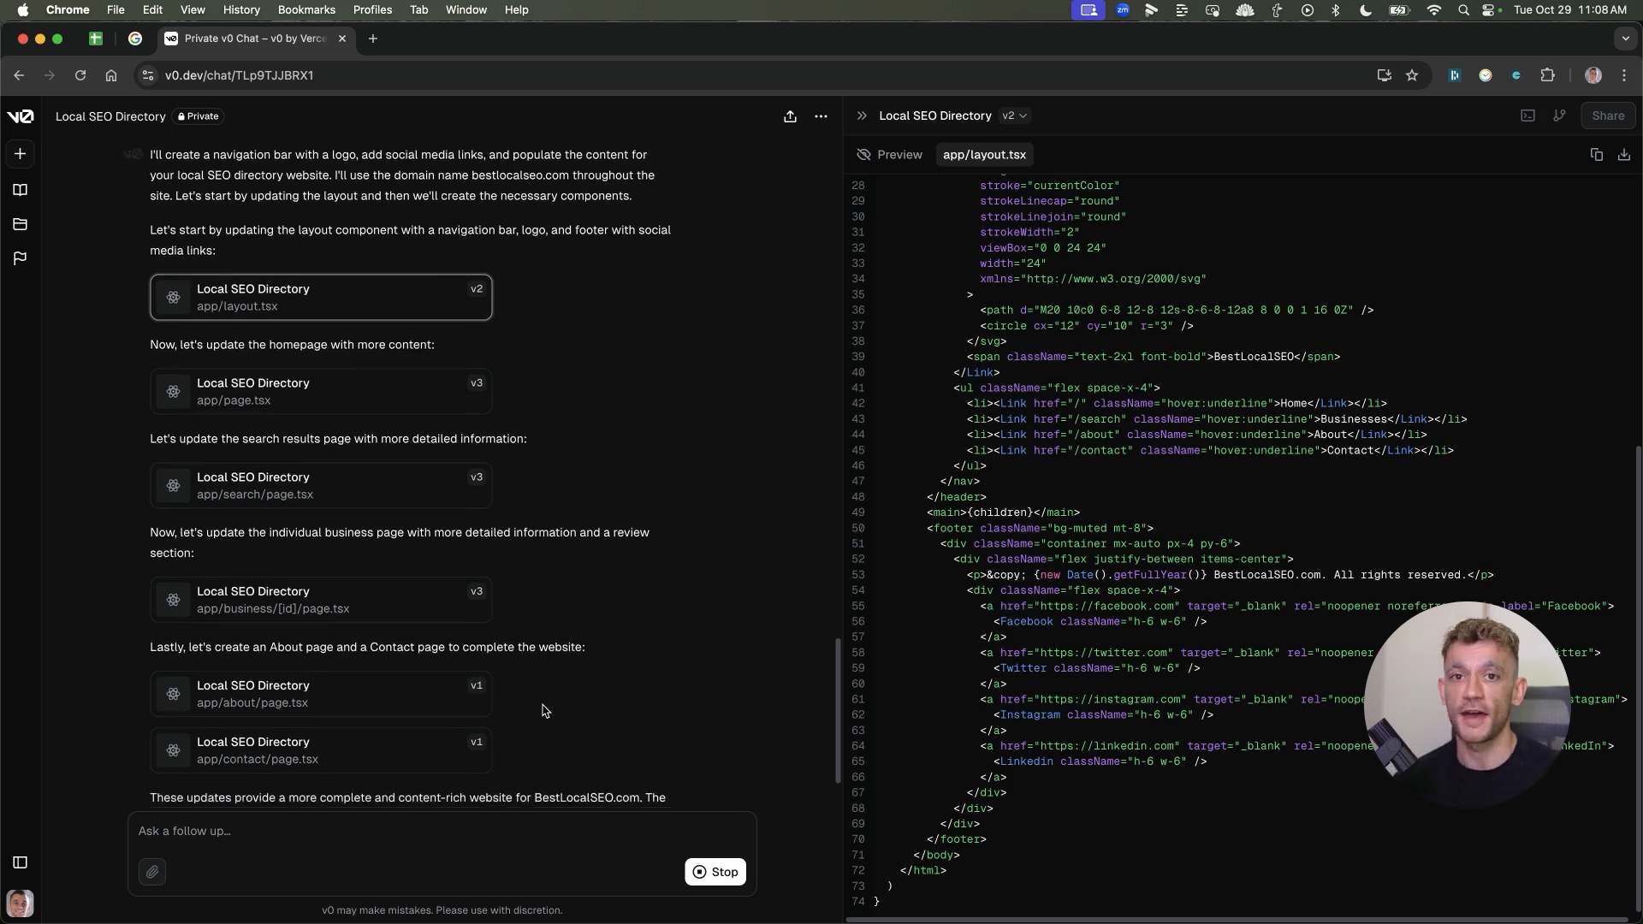
scroll("down", 3)
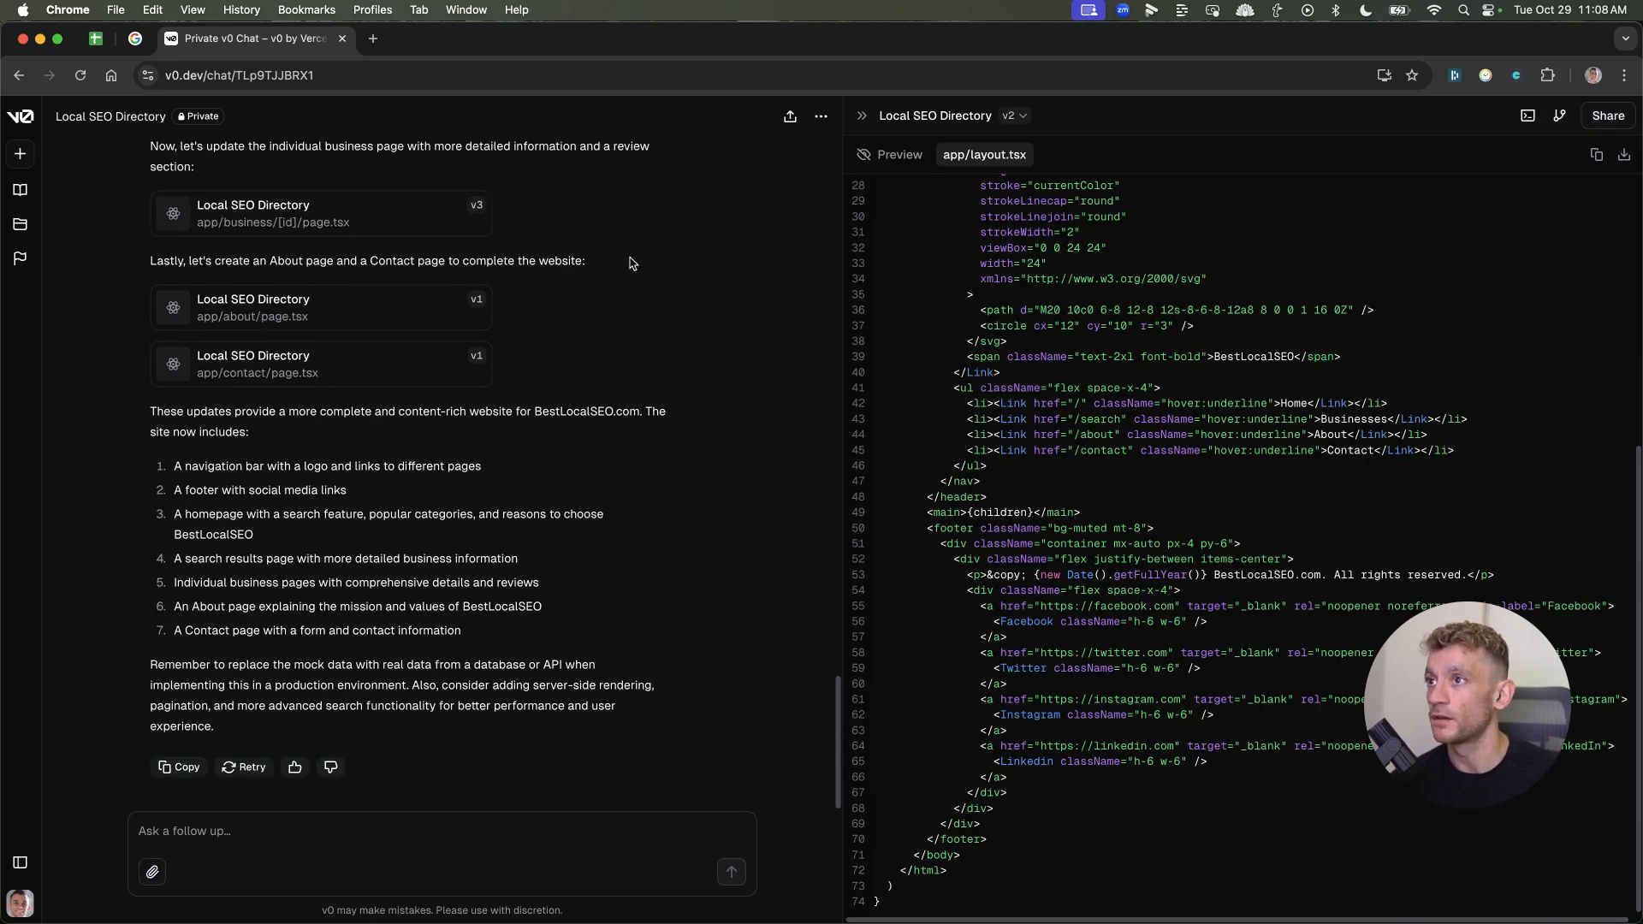
mouse_move(946, 149)
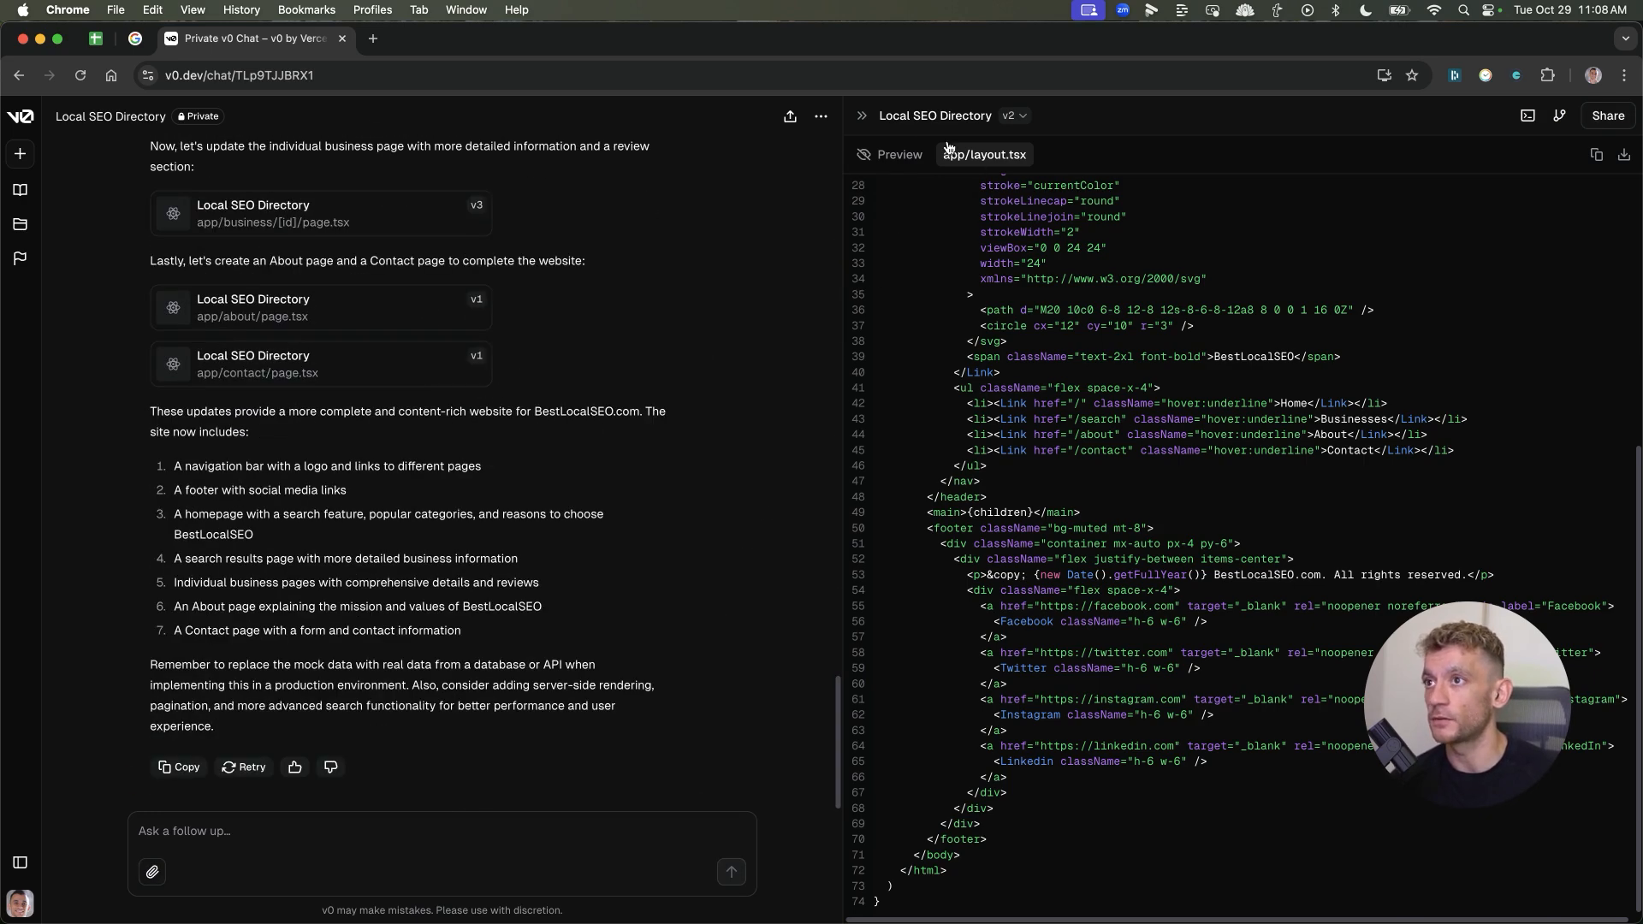
Preview the new Contact Us and About BestLocalSEO pages in the Preview pane
left_click(319, 364)
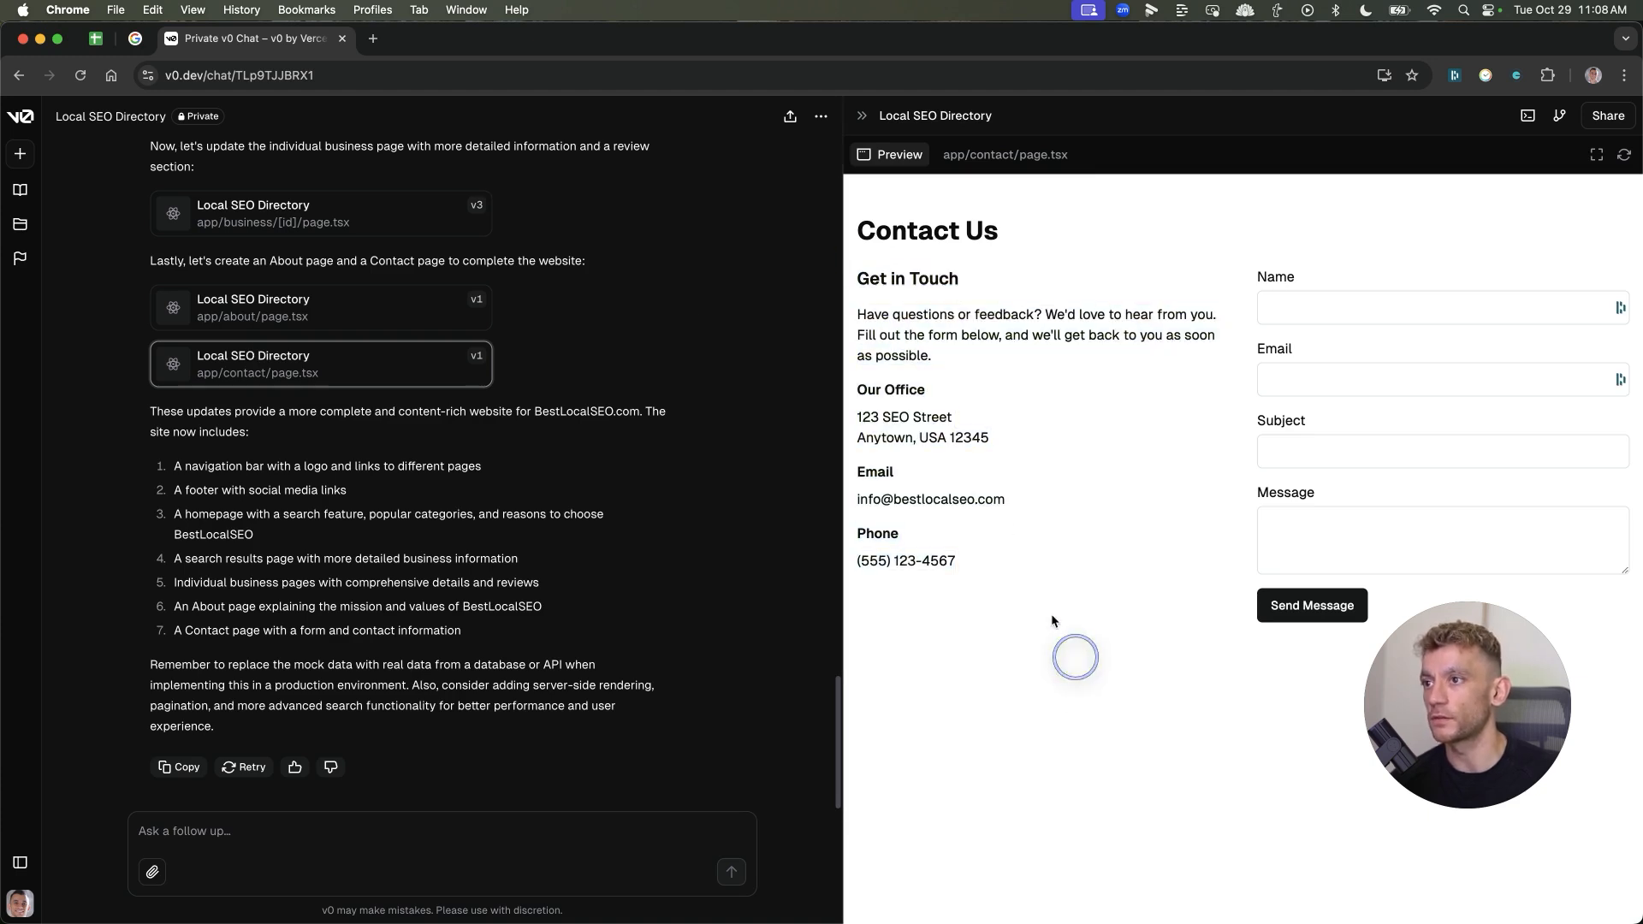
mouse_move(252, 234)
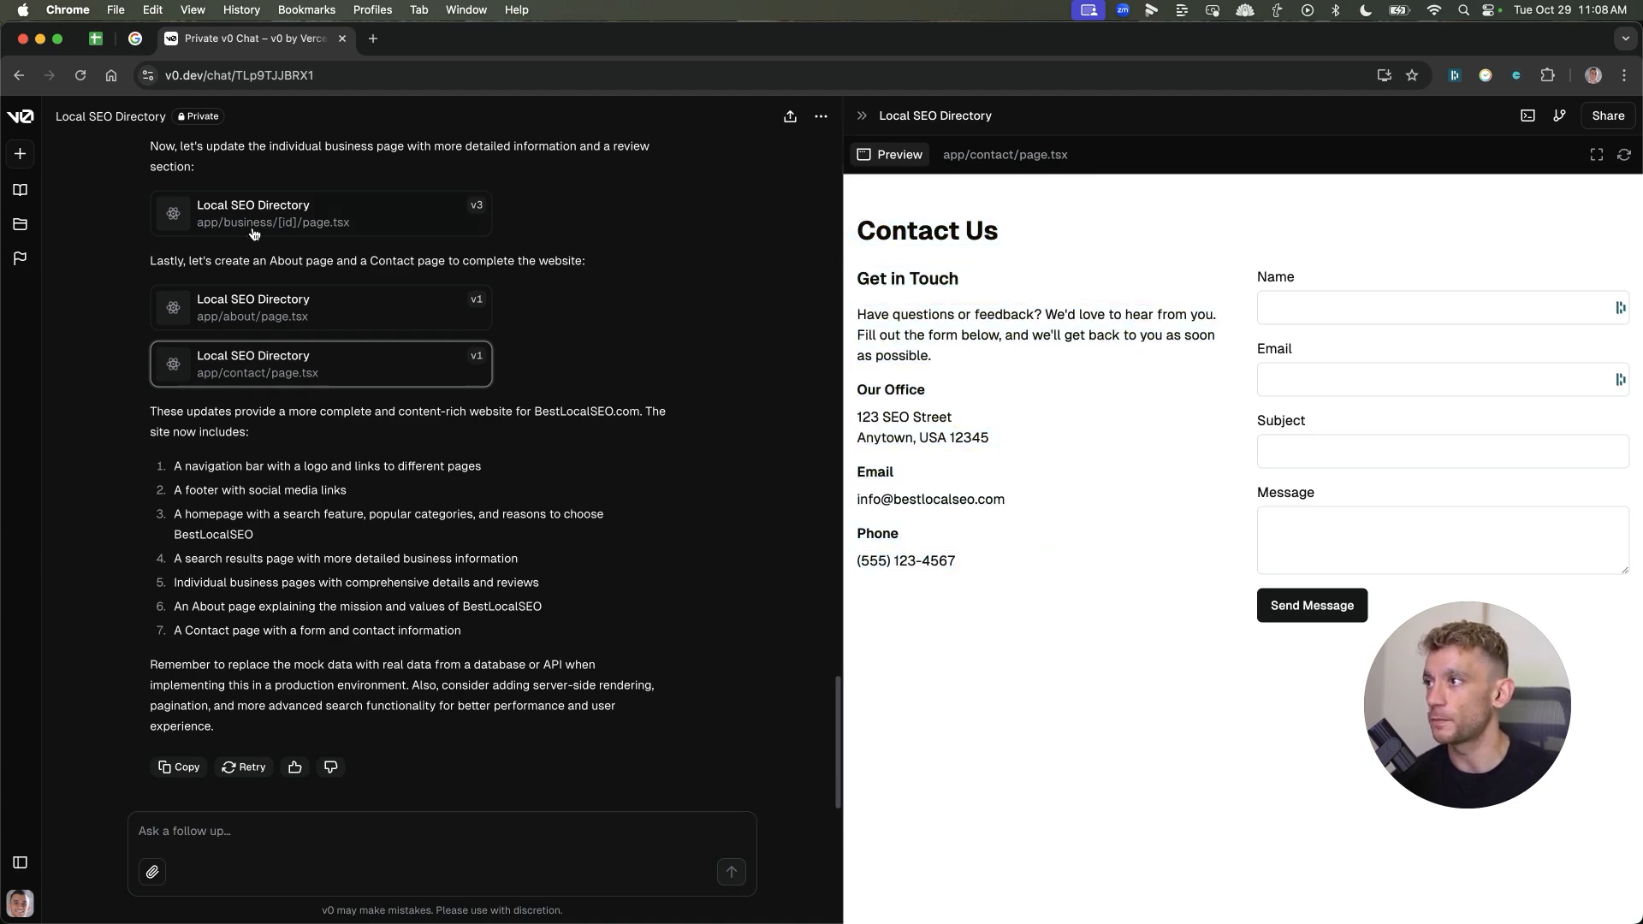
left_click(321, 311)
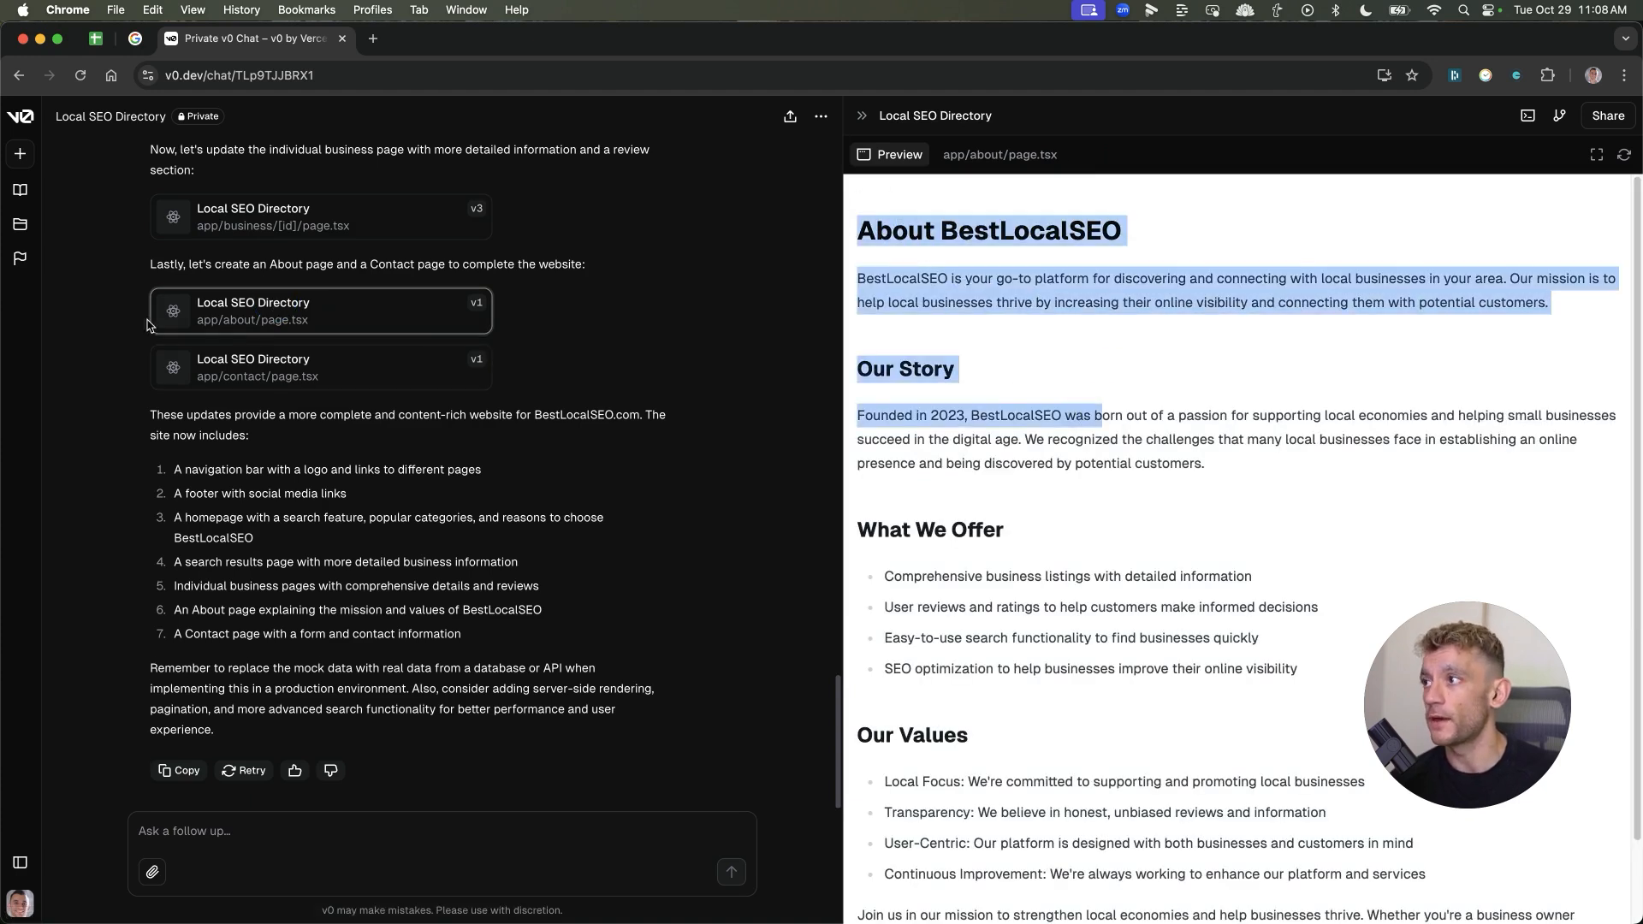
left_click(1609, 115)
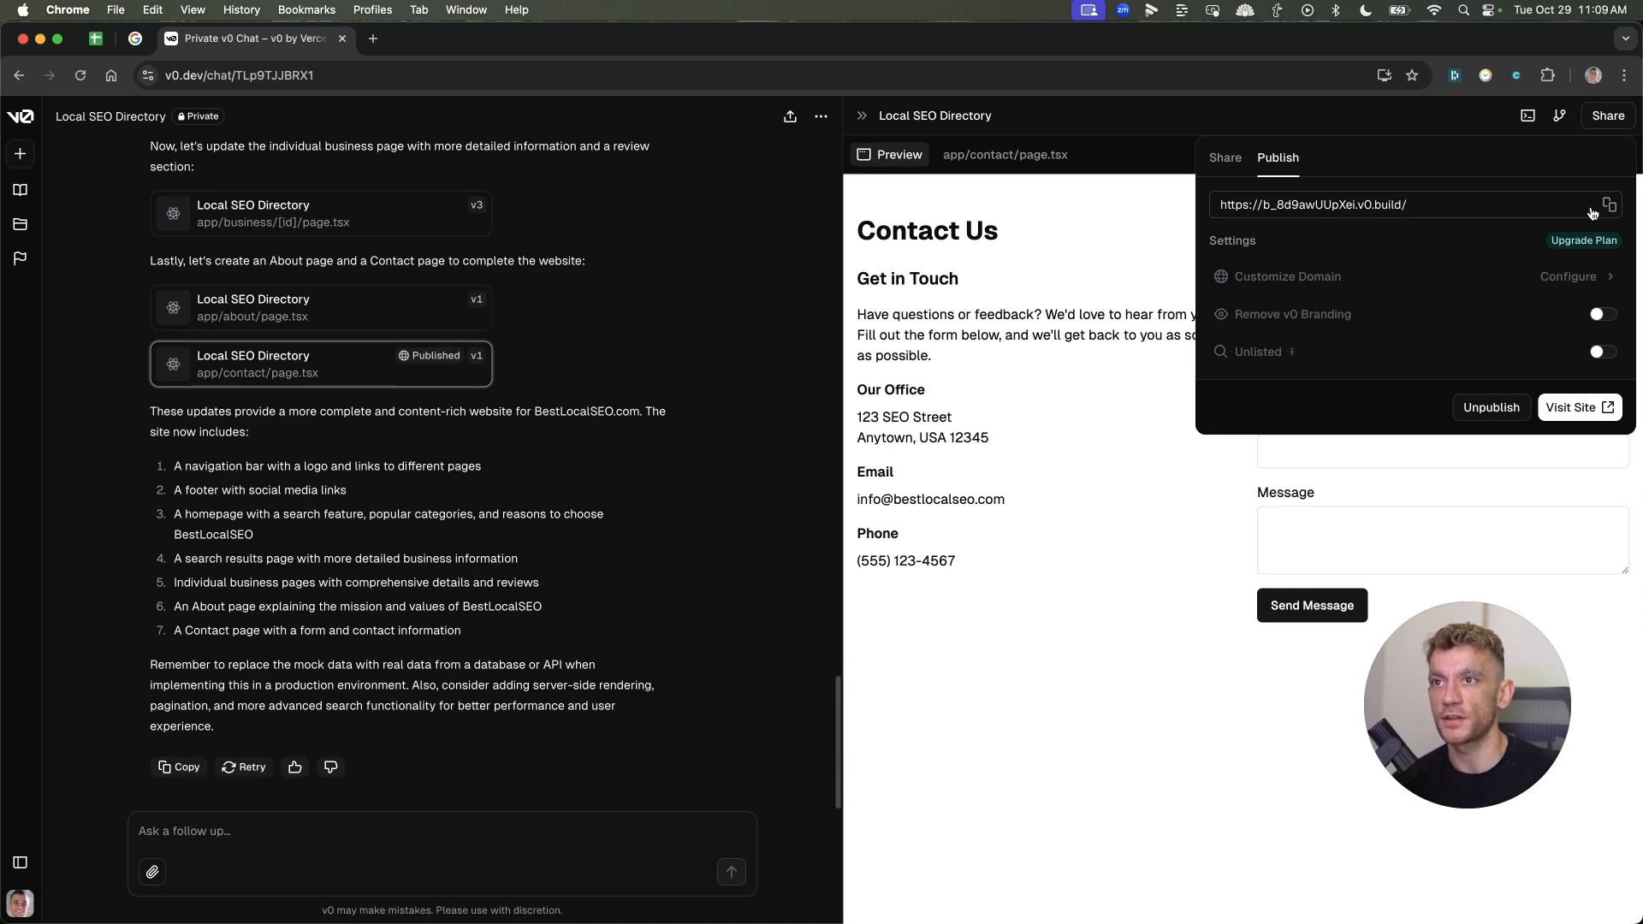
mouse_move(1568, 159)
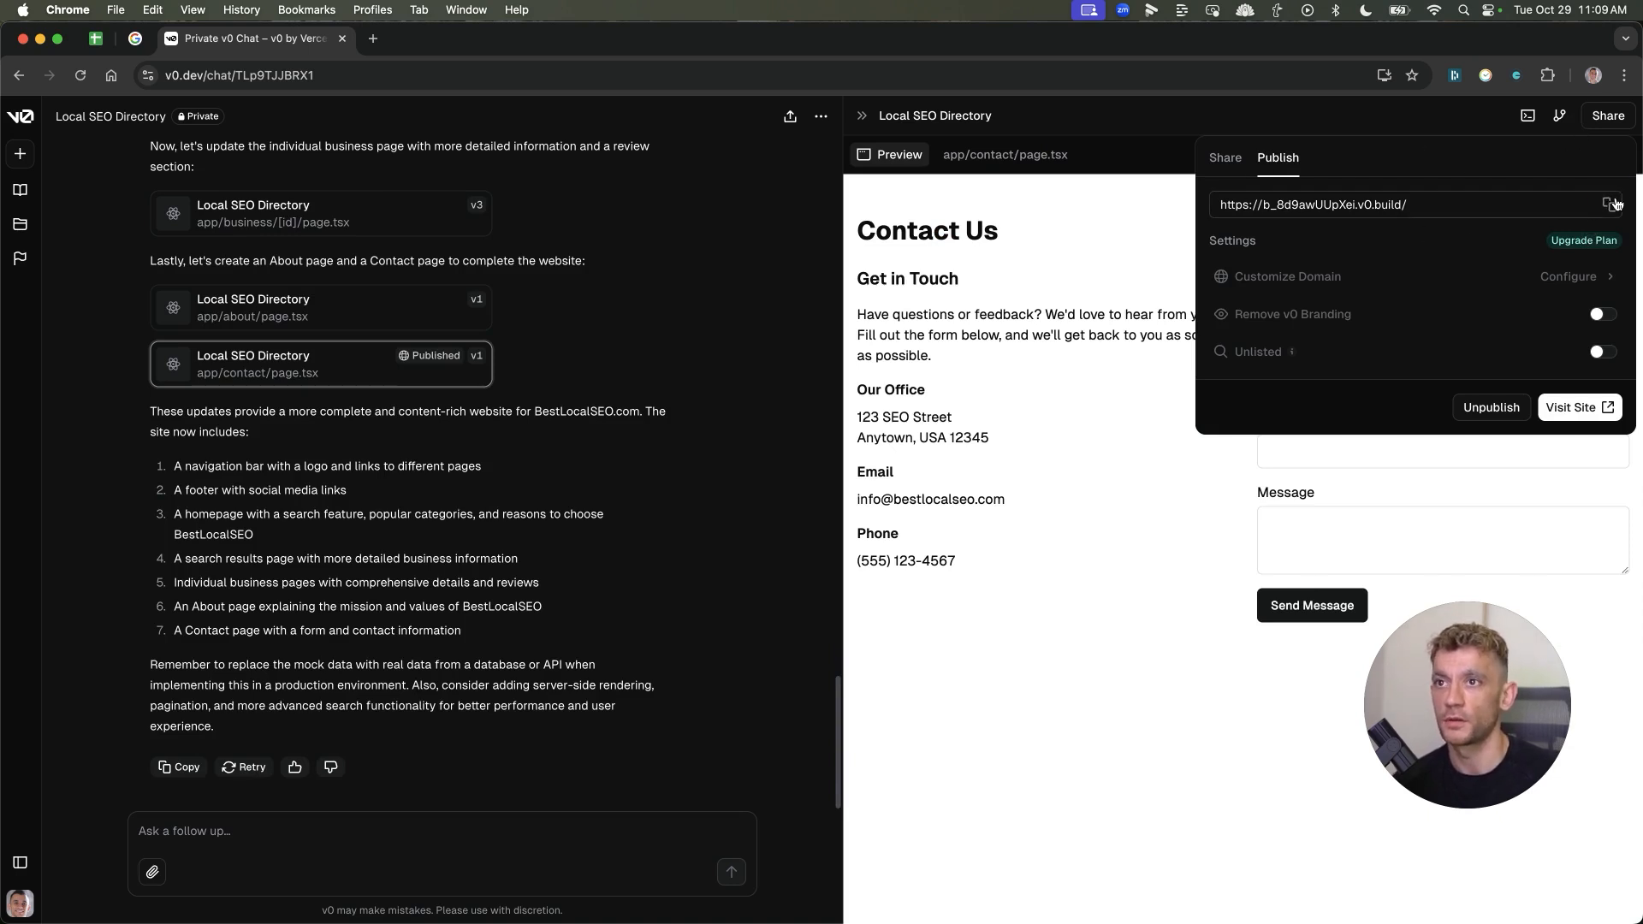
Check the published v0.build site in a new tab, then switch the popover to the Share settings
left_click(1578, 407)
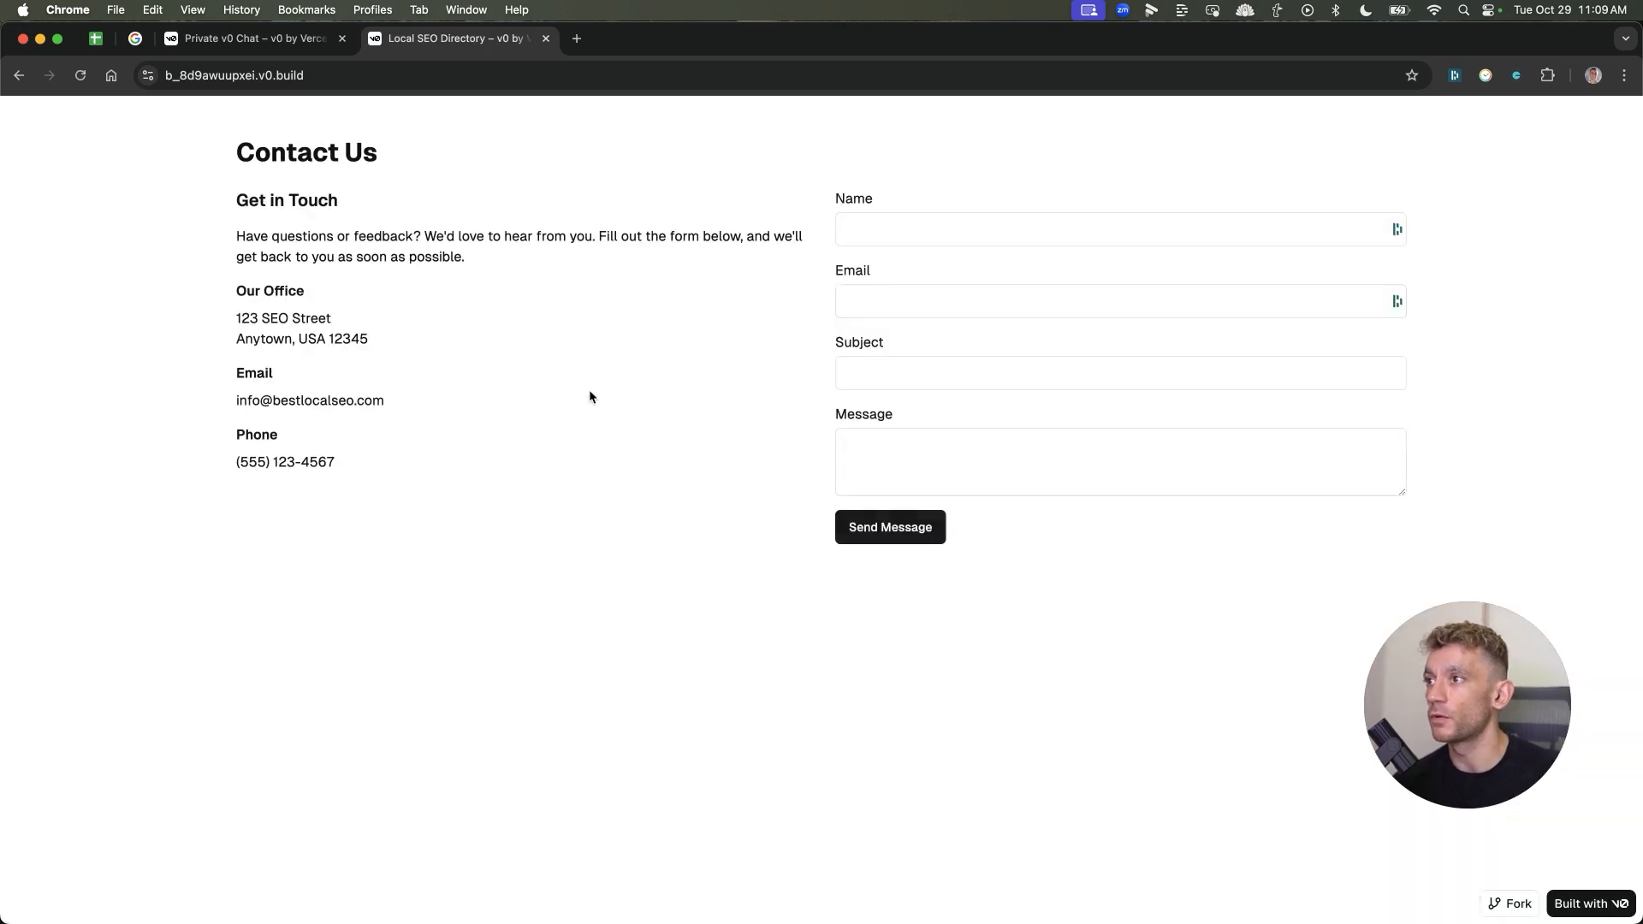
left_click(456, 39)
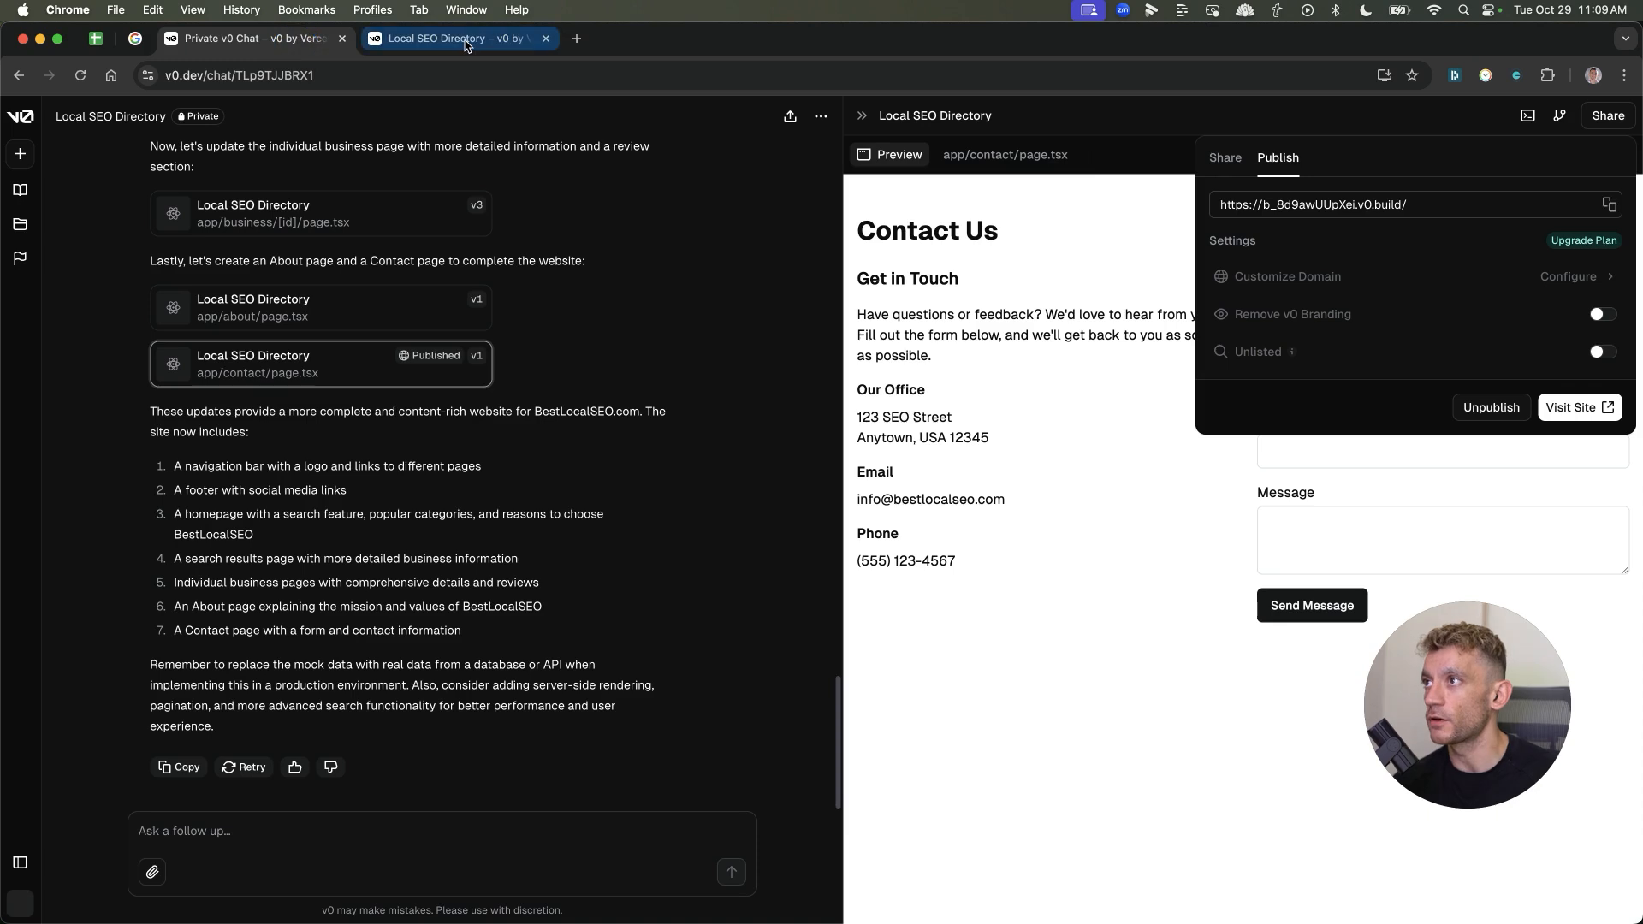
left_click(545, 39)
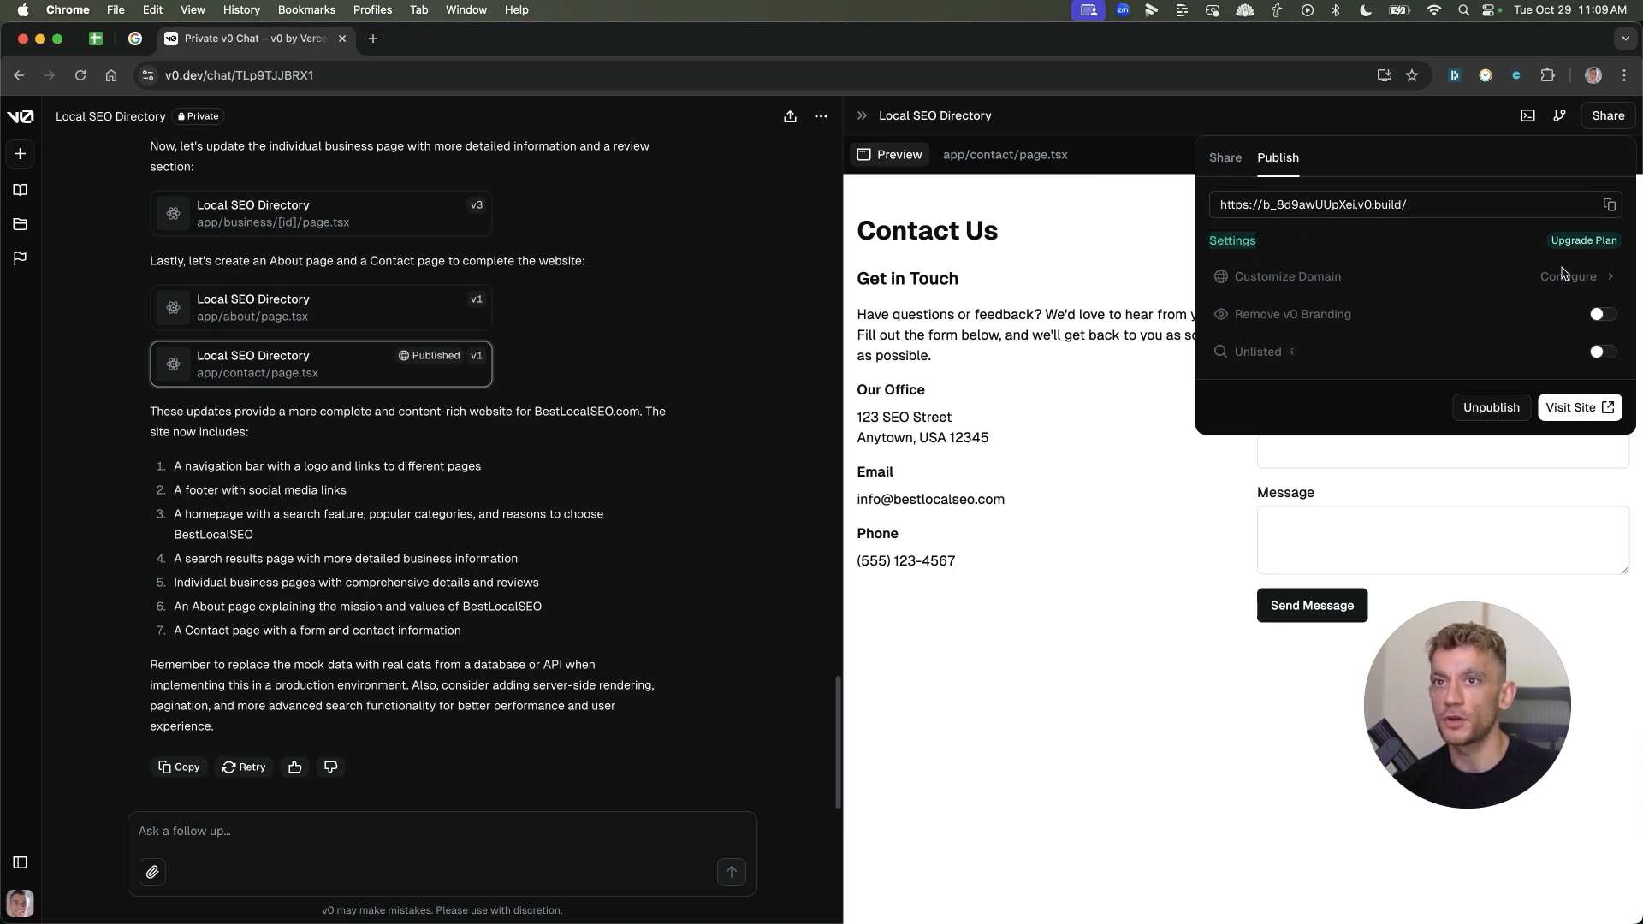
mouse_move(1288, 271)
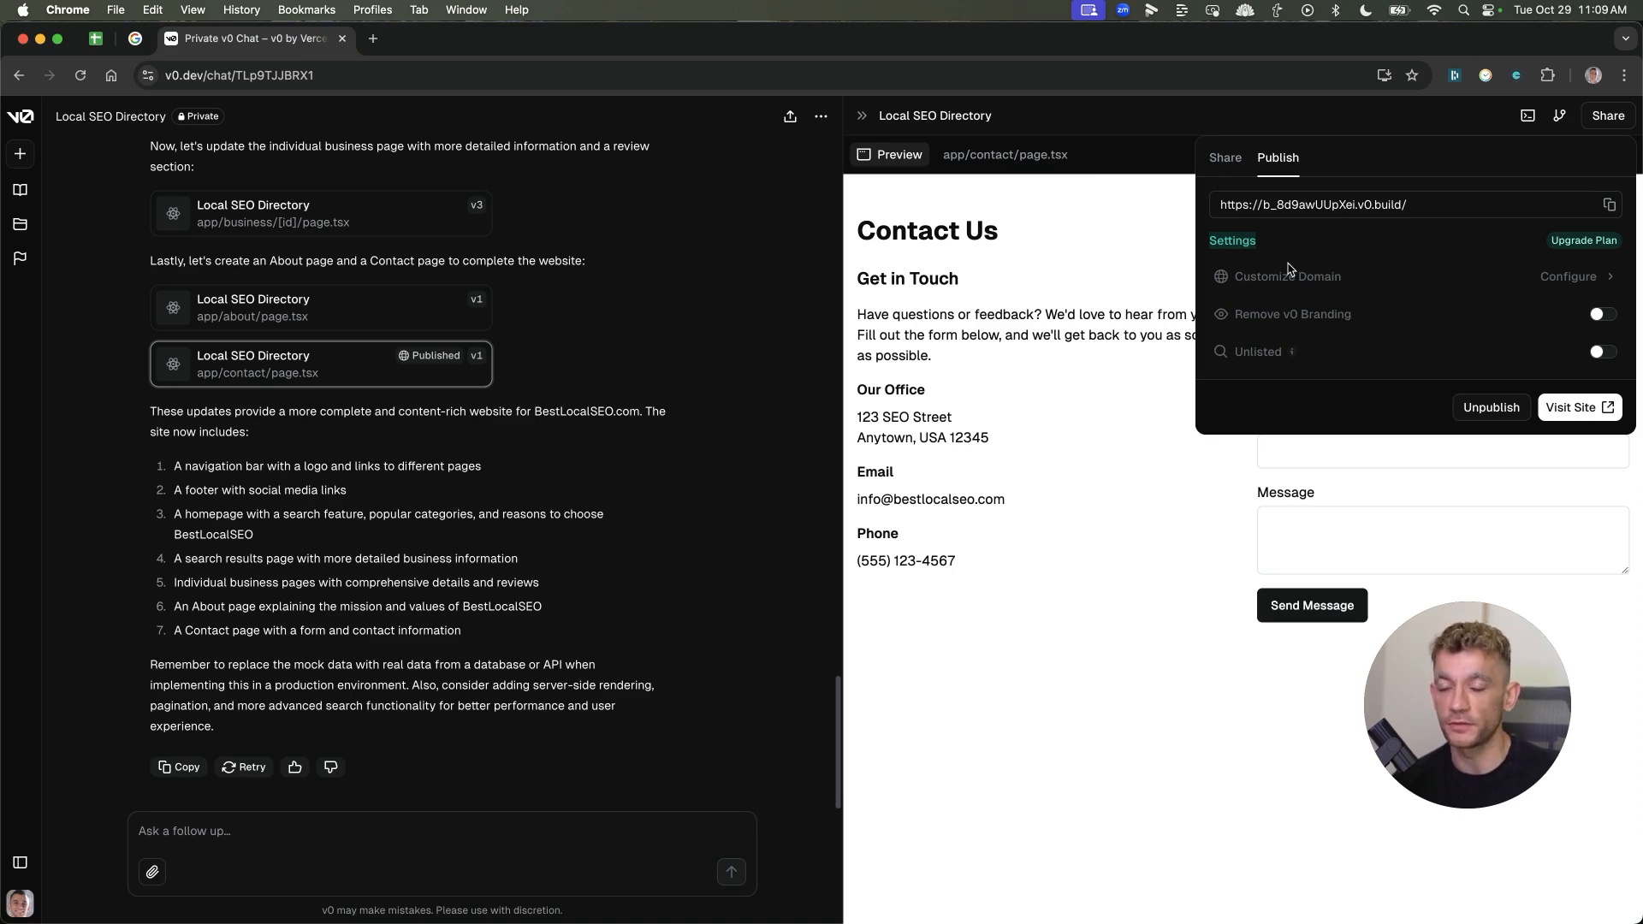
mouse_move(1482, 322)
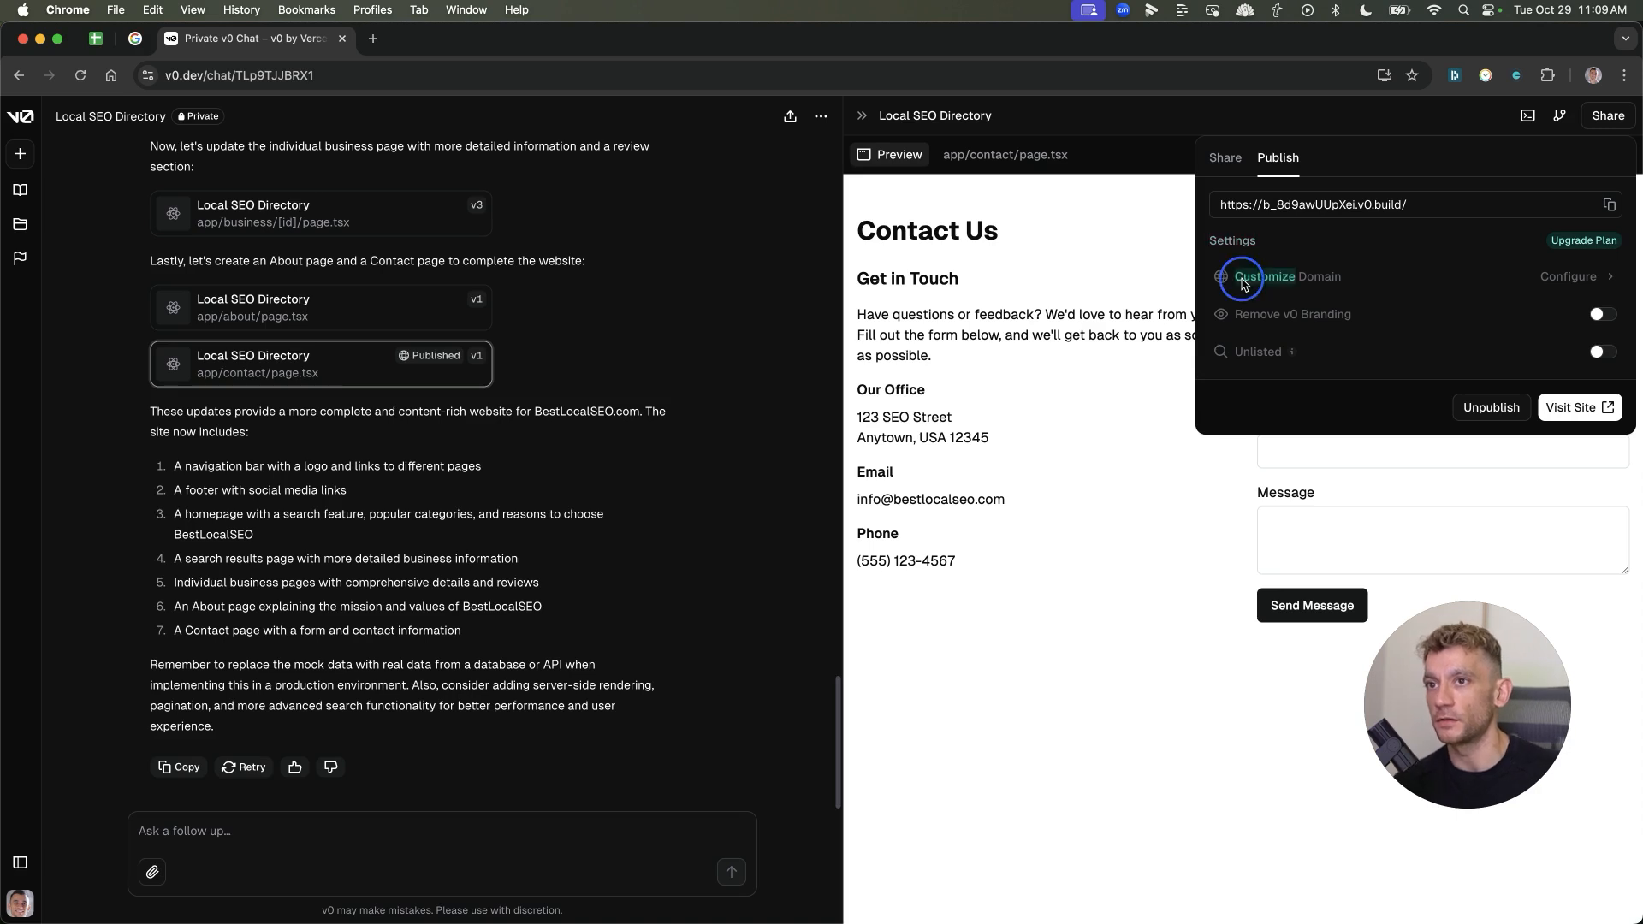
mouse_move(1436, 323)
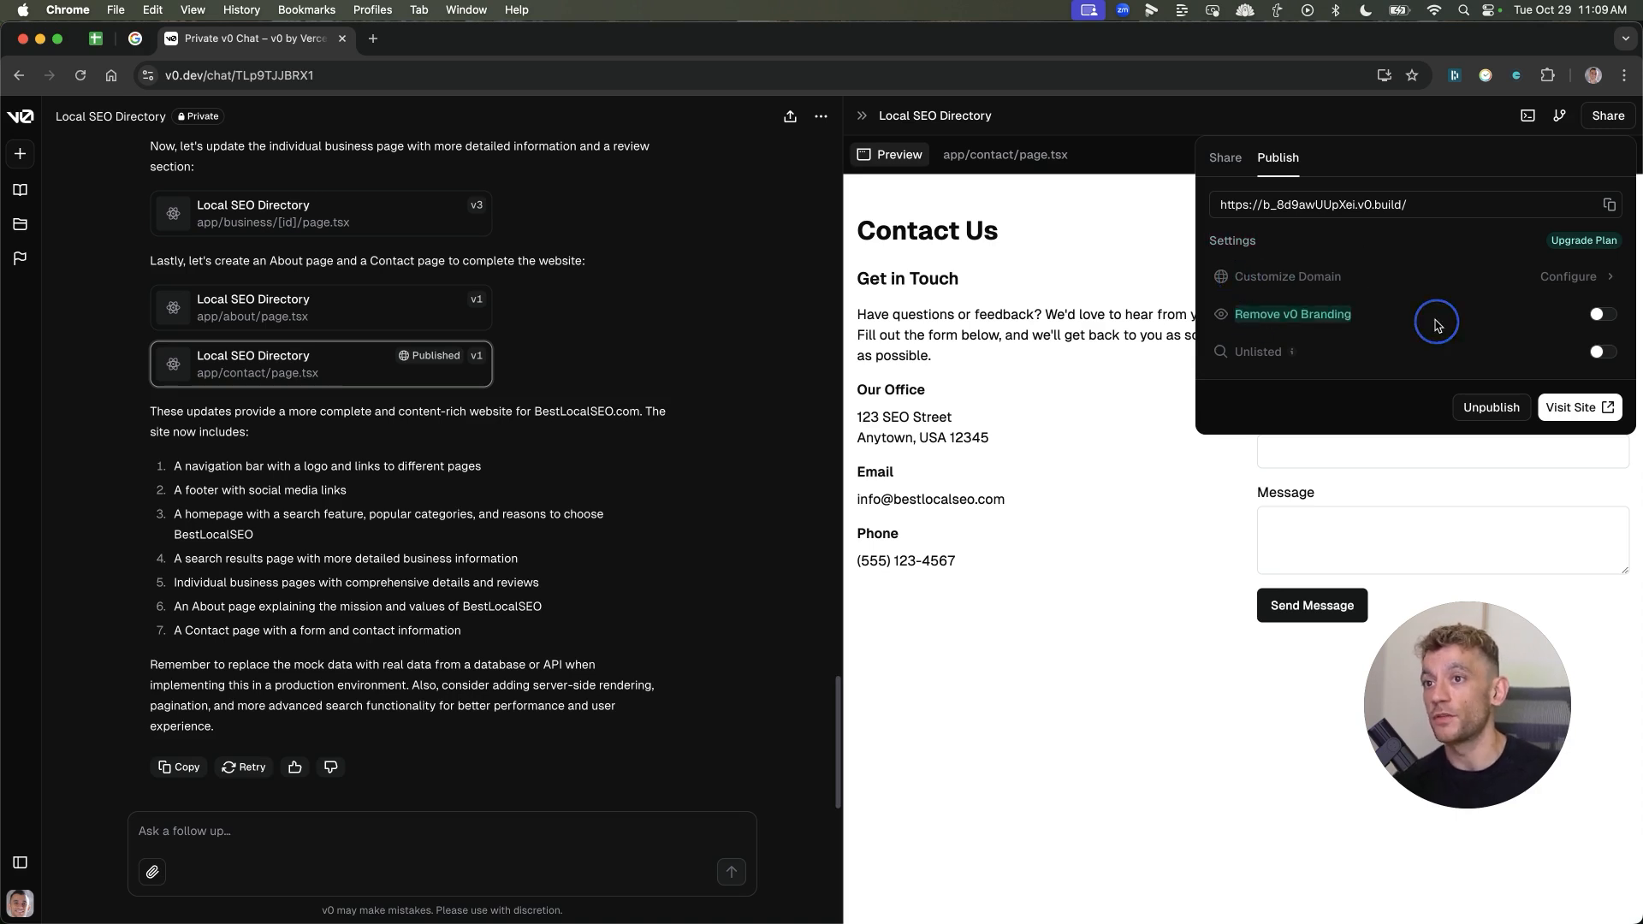
left_click(1224, 157)
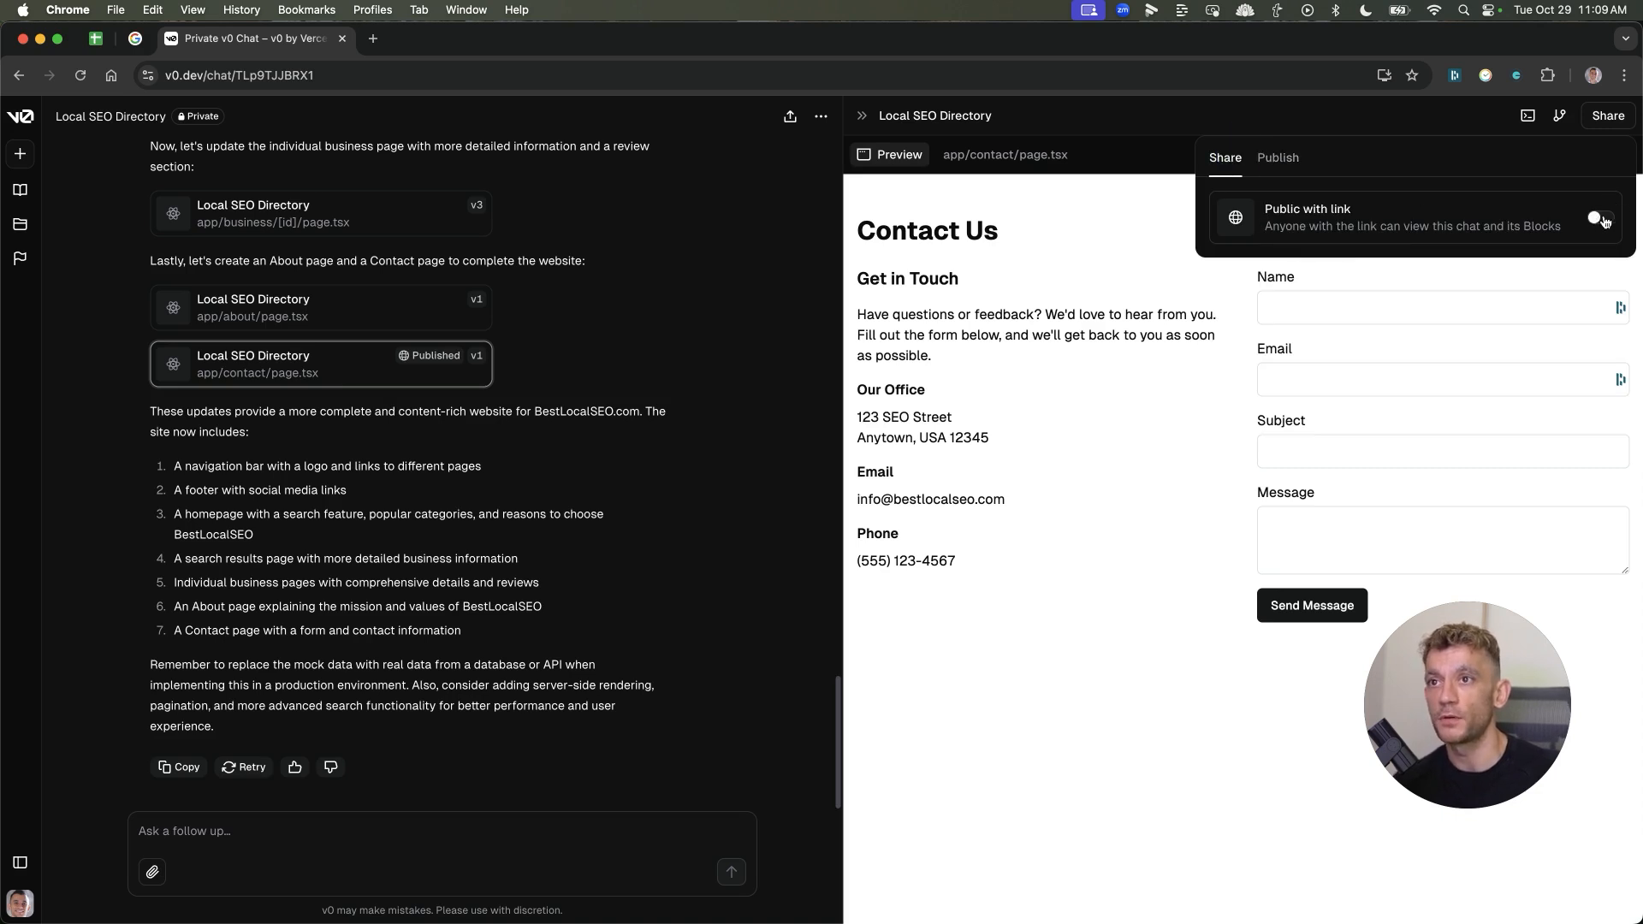
Turn on 'Public with link' for the chat and verify the shared link in a new tab
left_click(1600, 220)
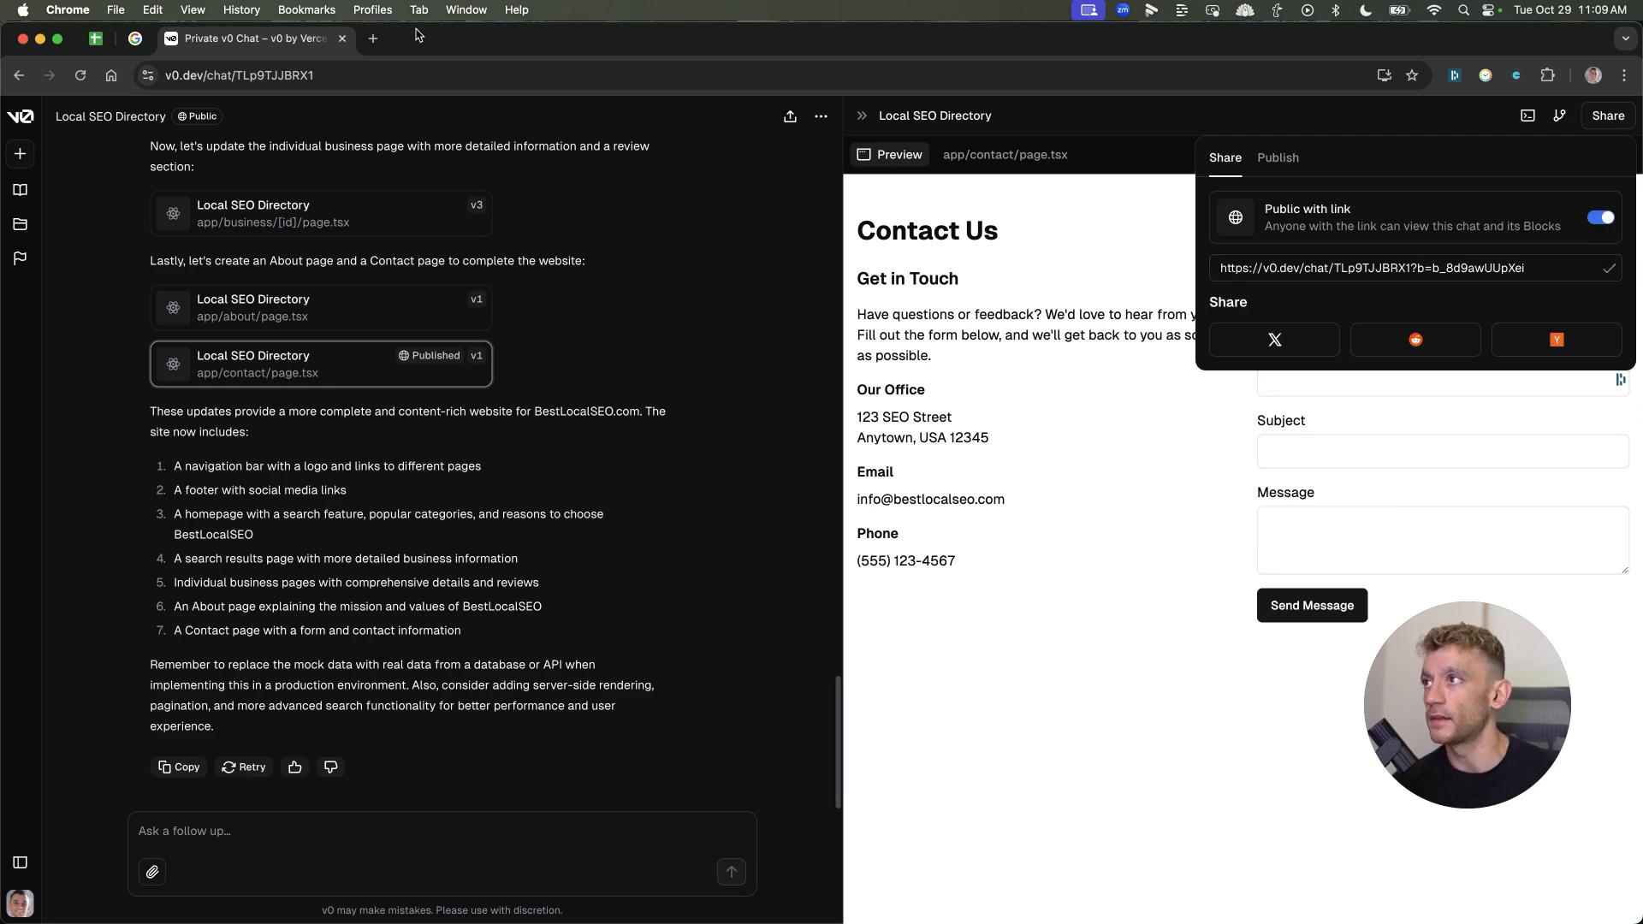
left_click(1623, 74)
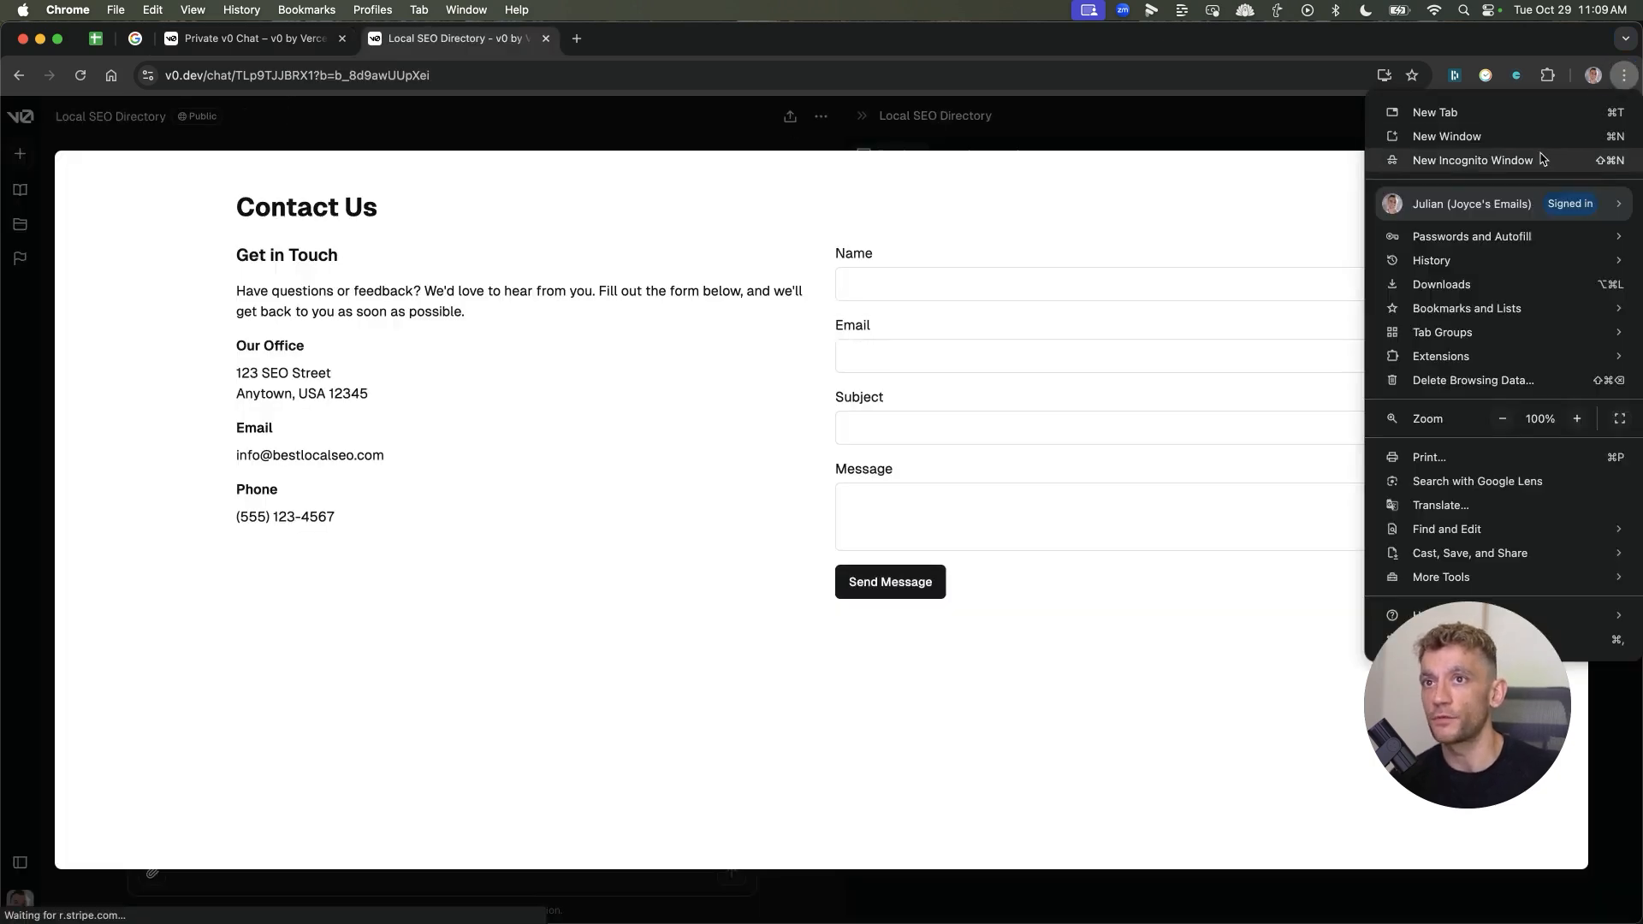
left_click(1472, 160)
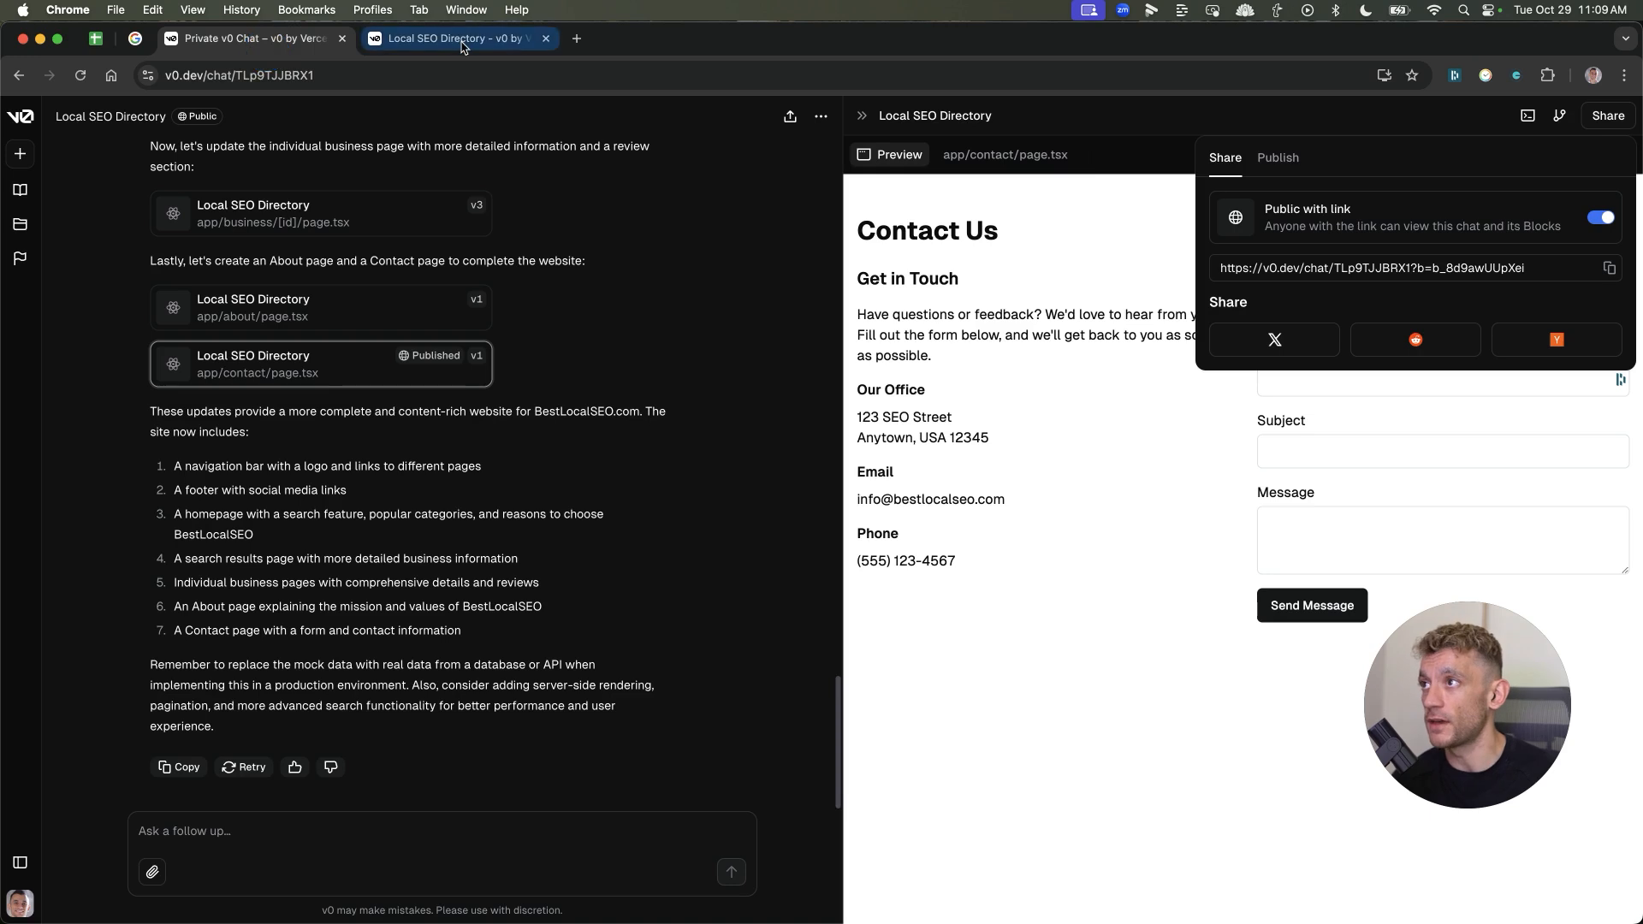
left_click(545, 39)
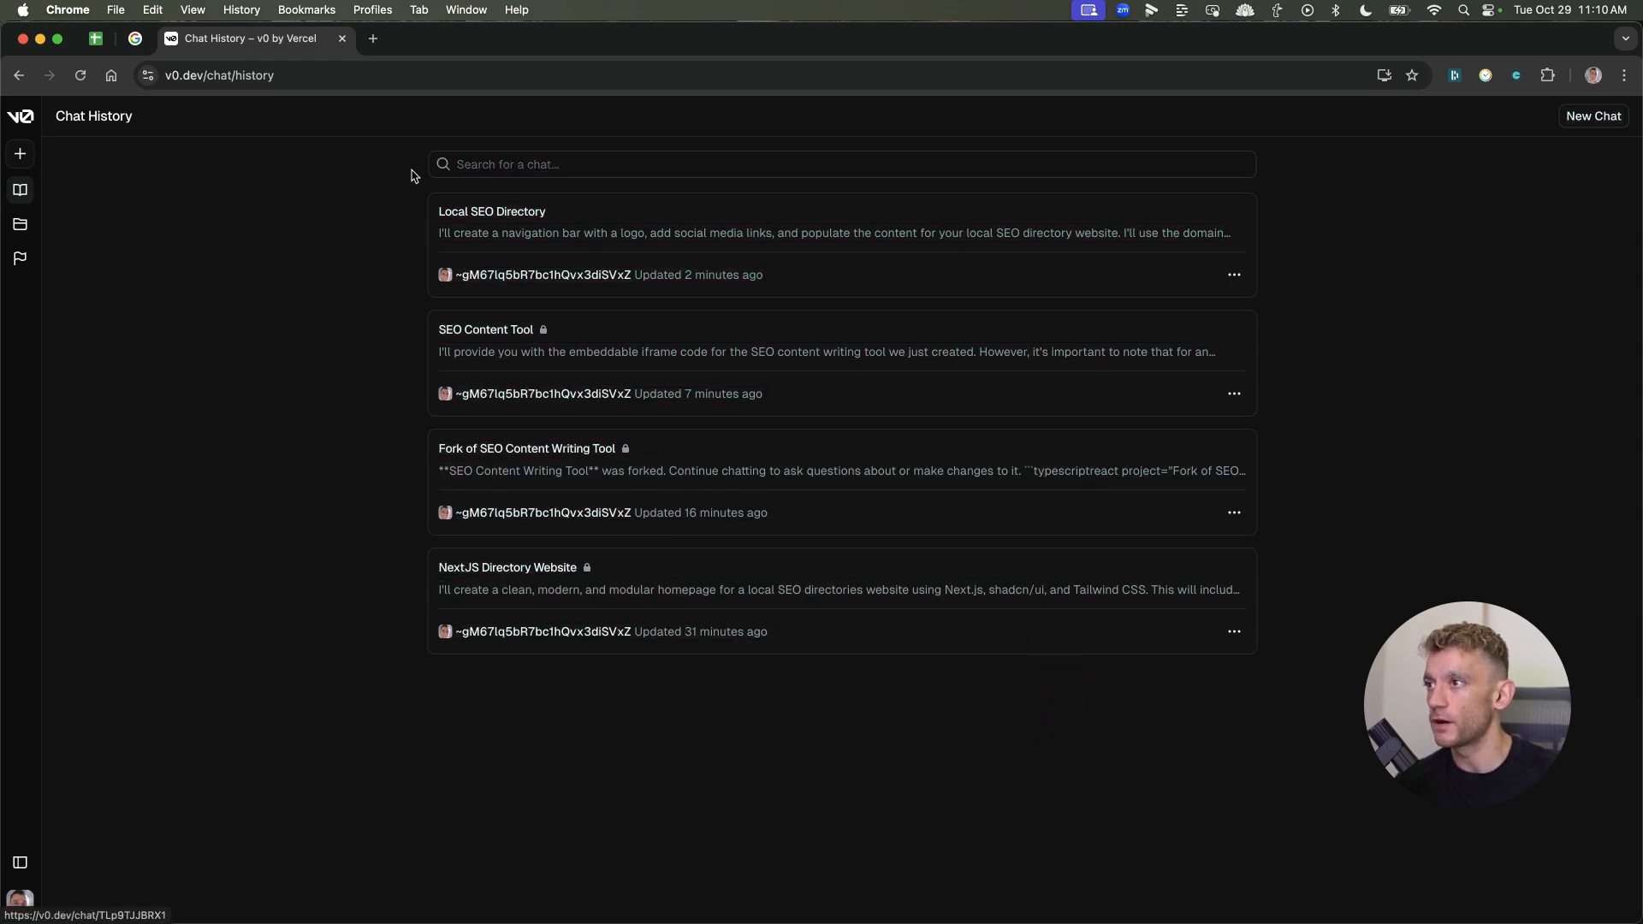
Go to the Projects page, which shows no projects created yet
left_click(19, 224)
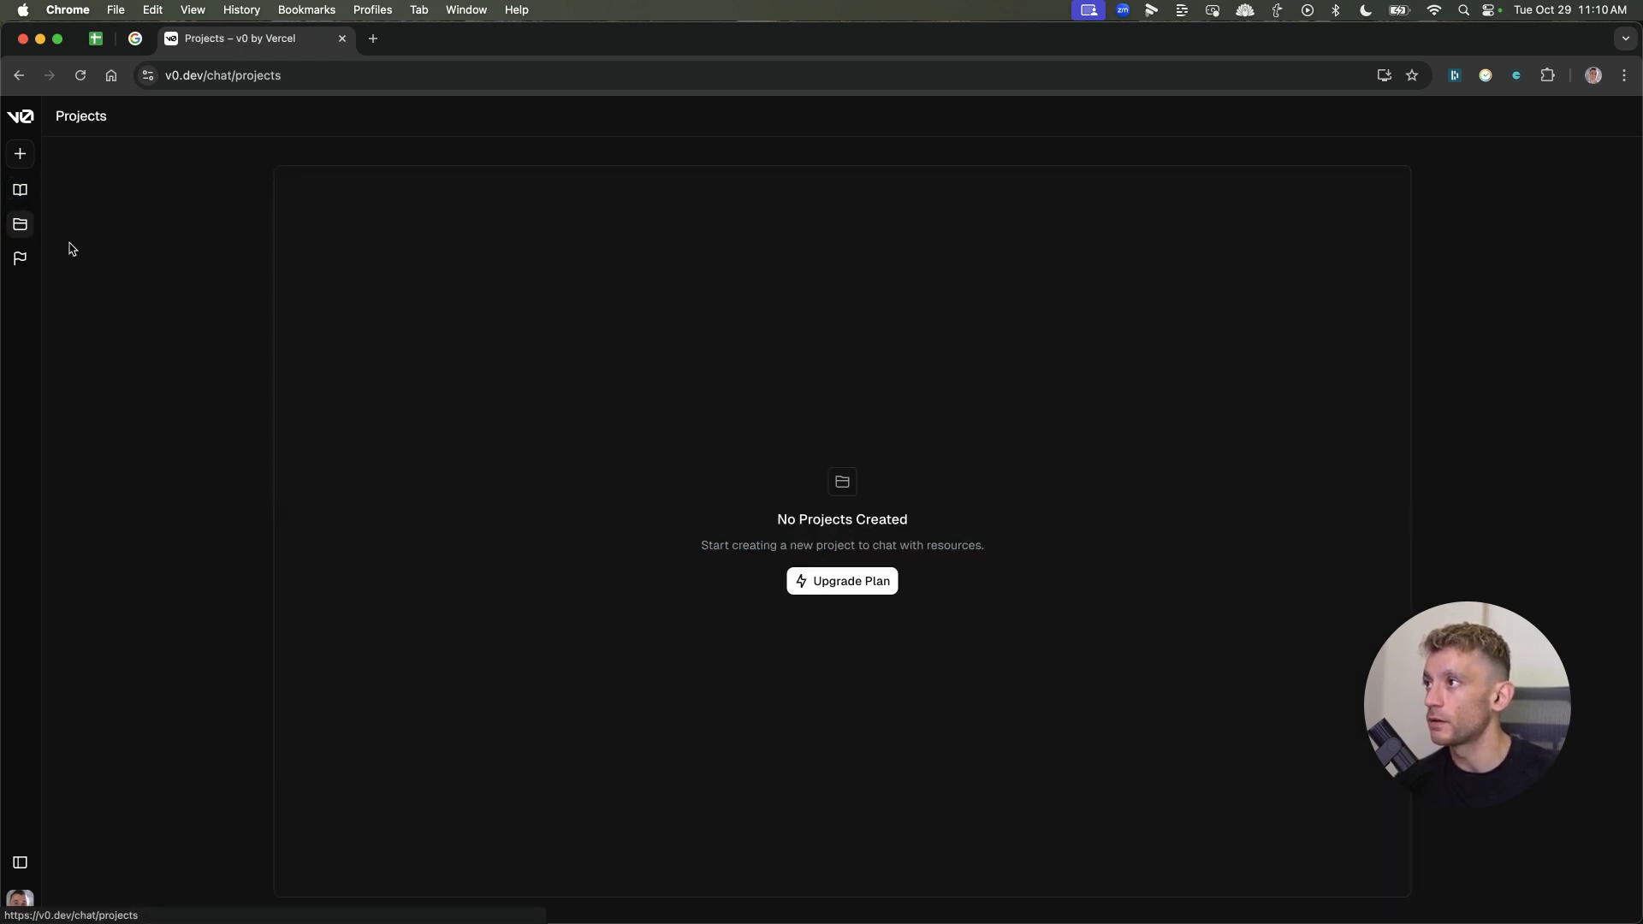
mouse_move(19, 154)
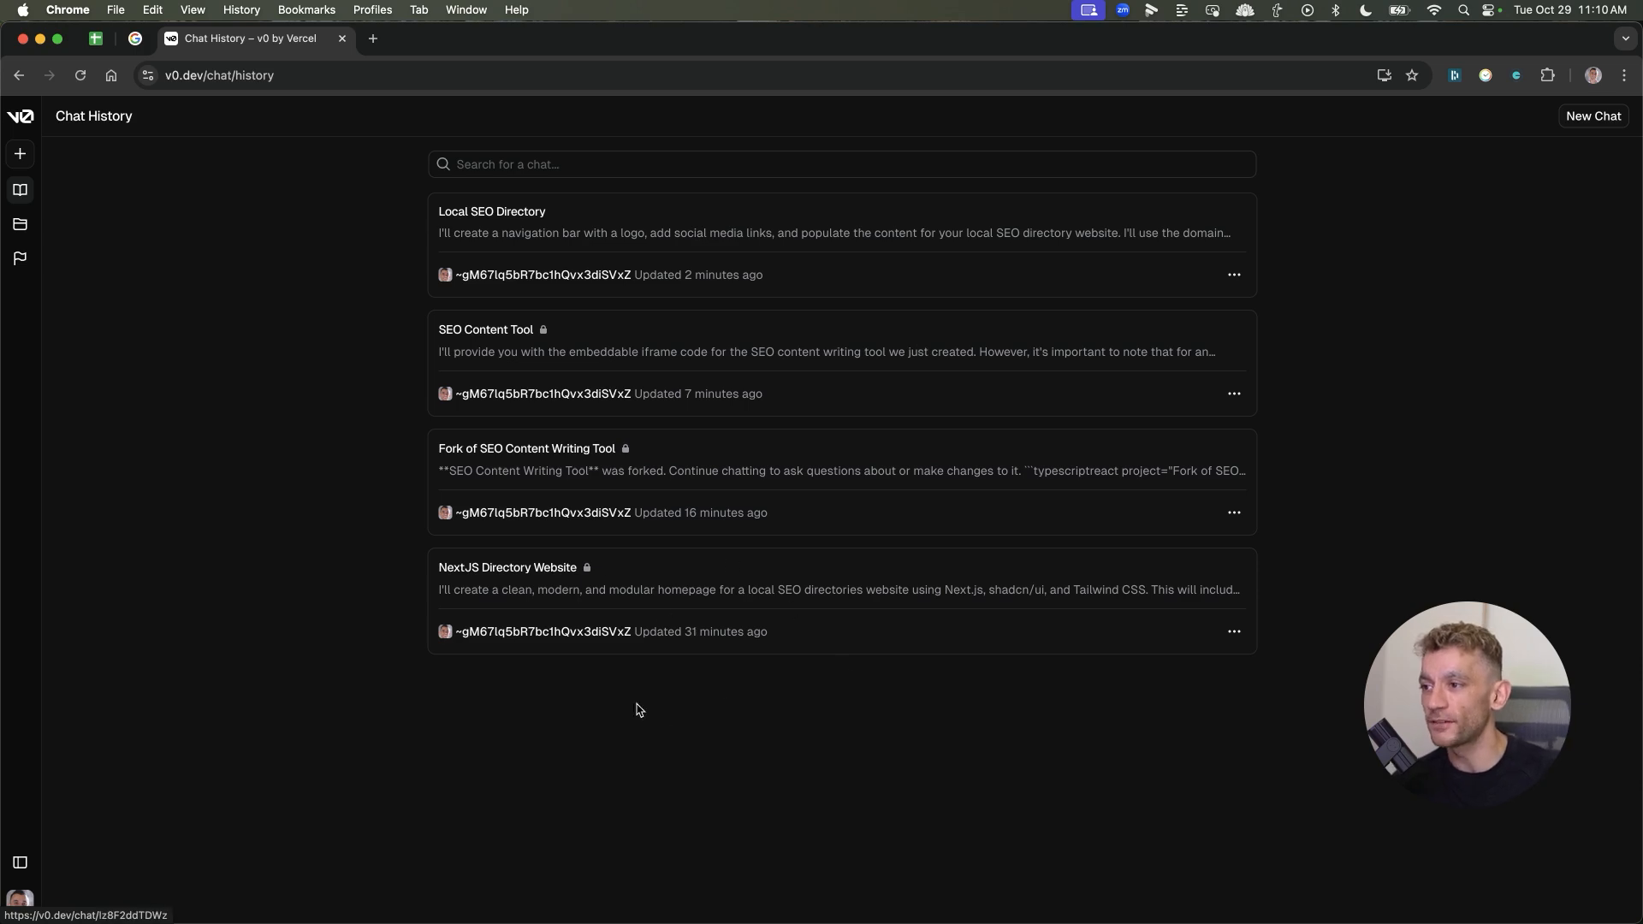
mouse_move(547, 440)
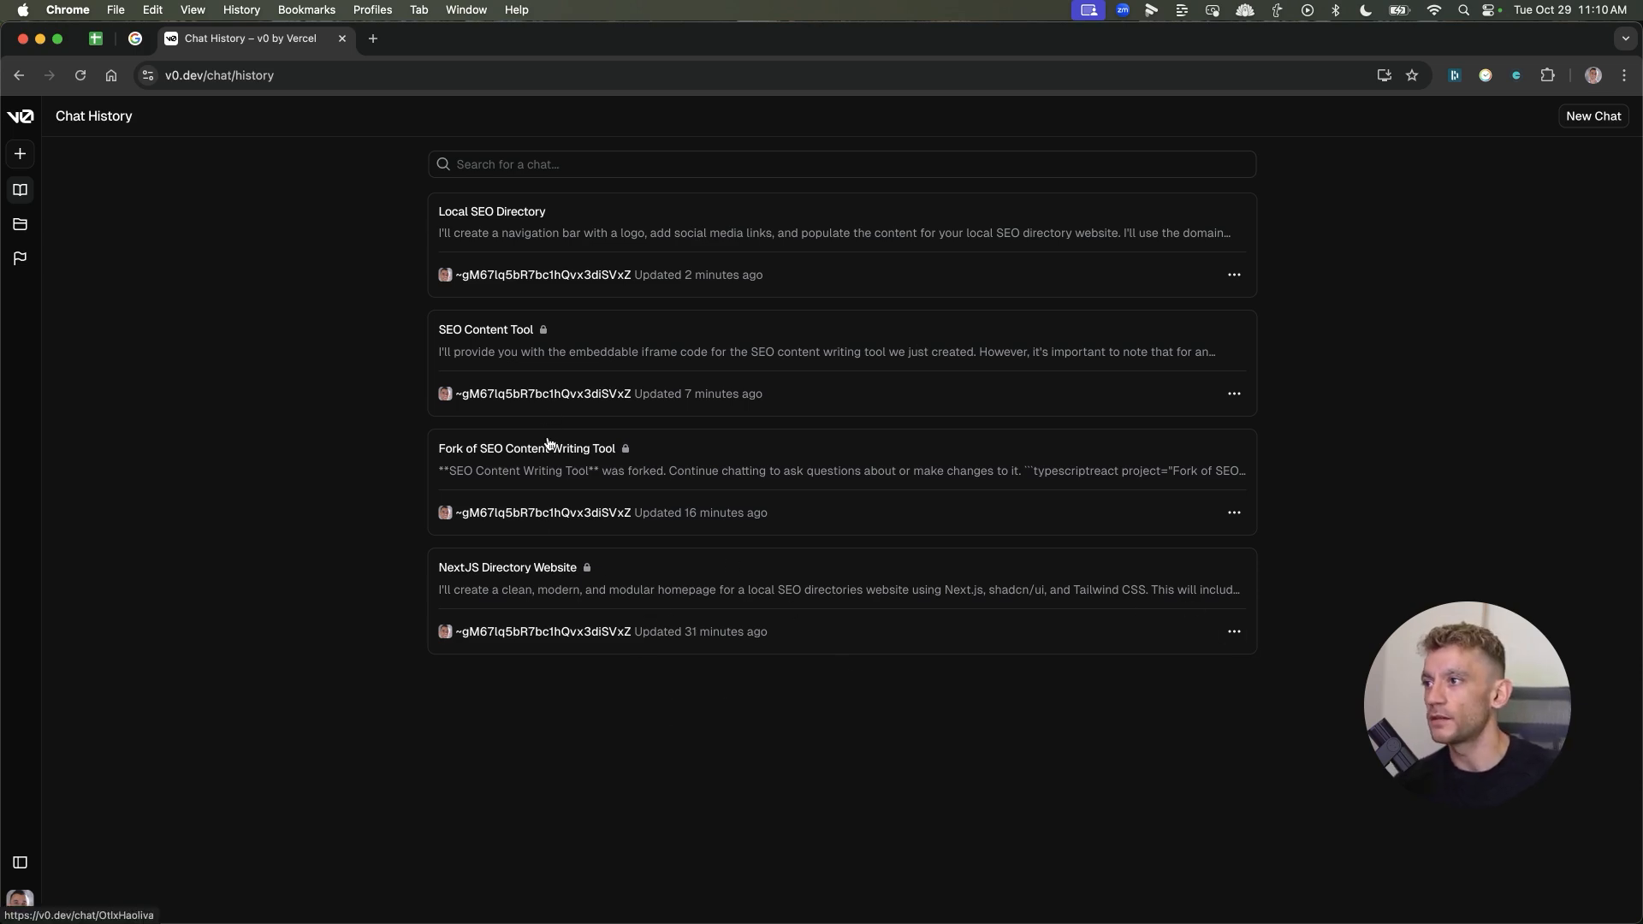
mouse_move(513, 347)
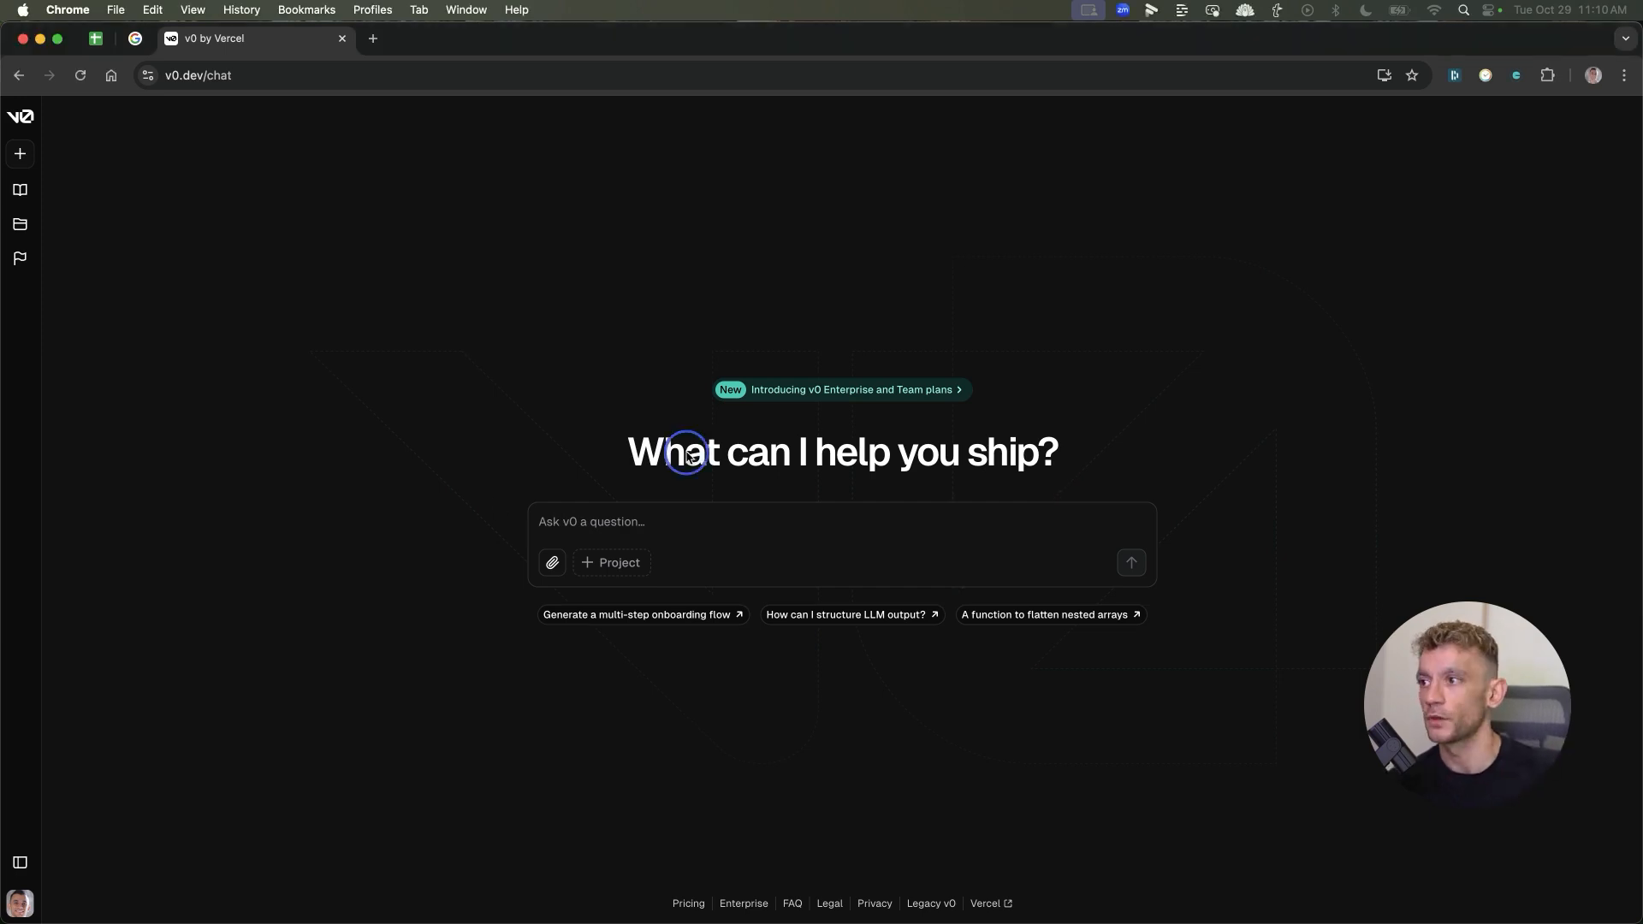
Send the prompt 'Create an SEO writing tool with Google Studio API' to v0
type("Create an SEO writing tool with Google Studio API")
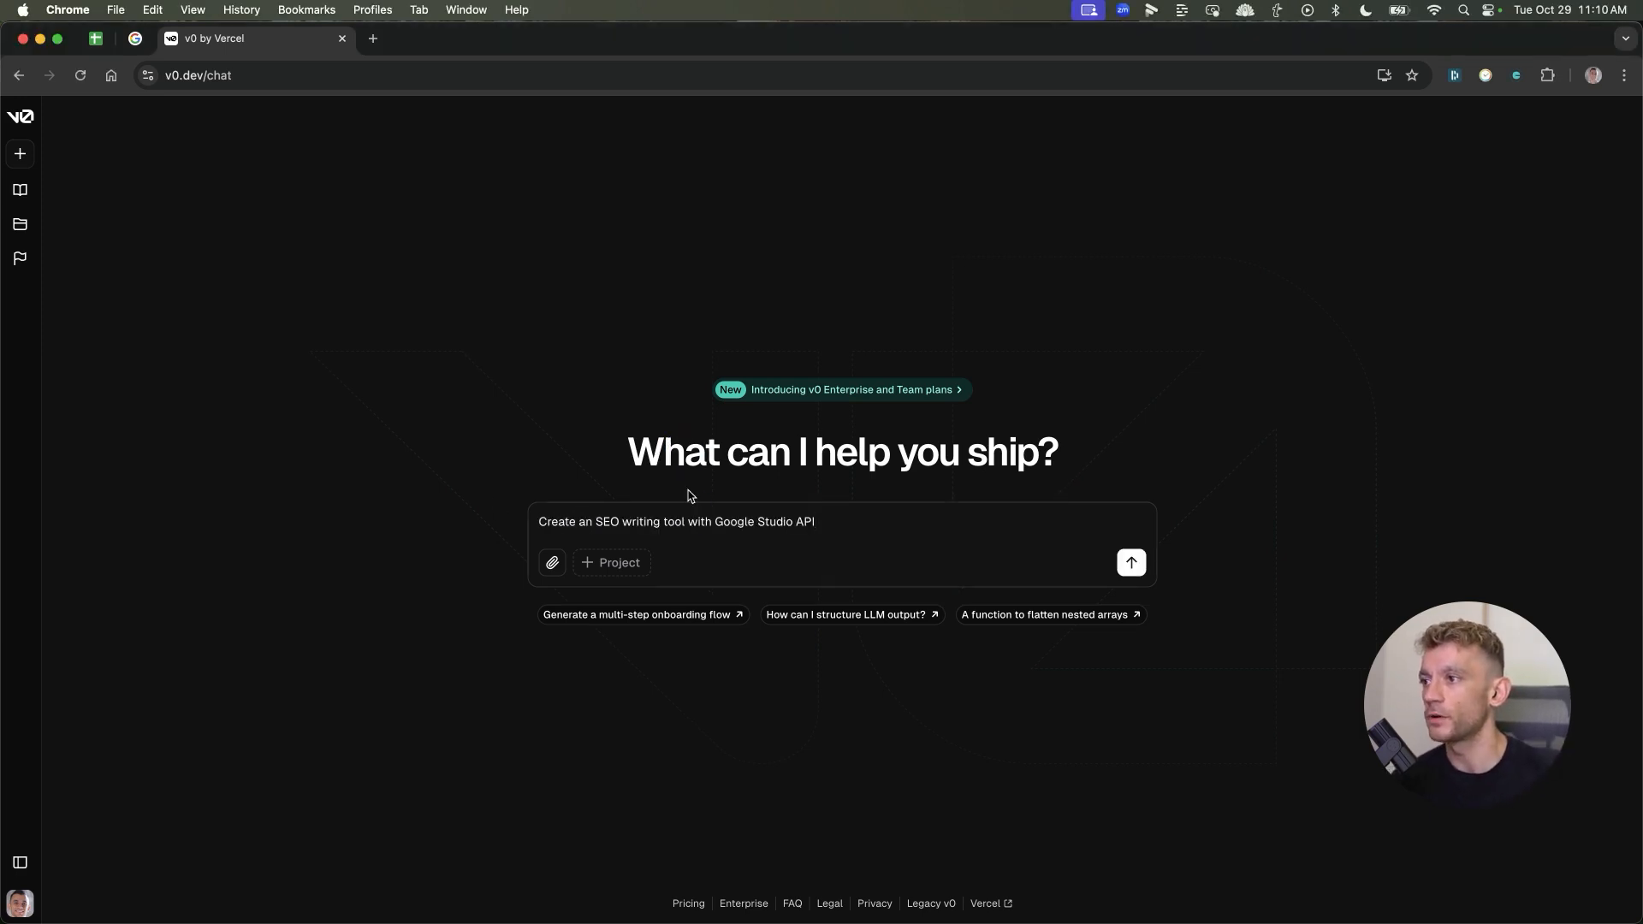
left_click(676, 522)
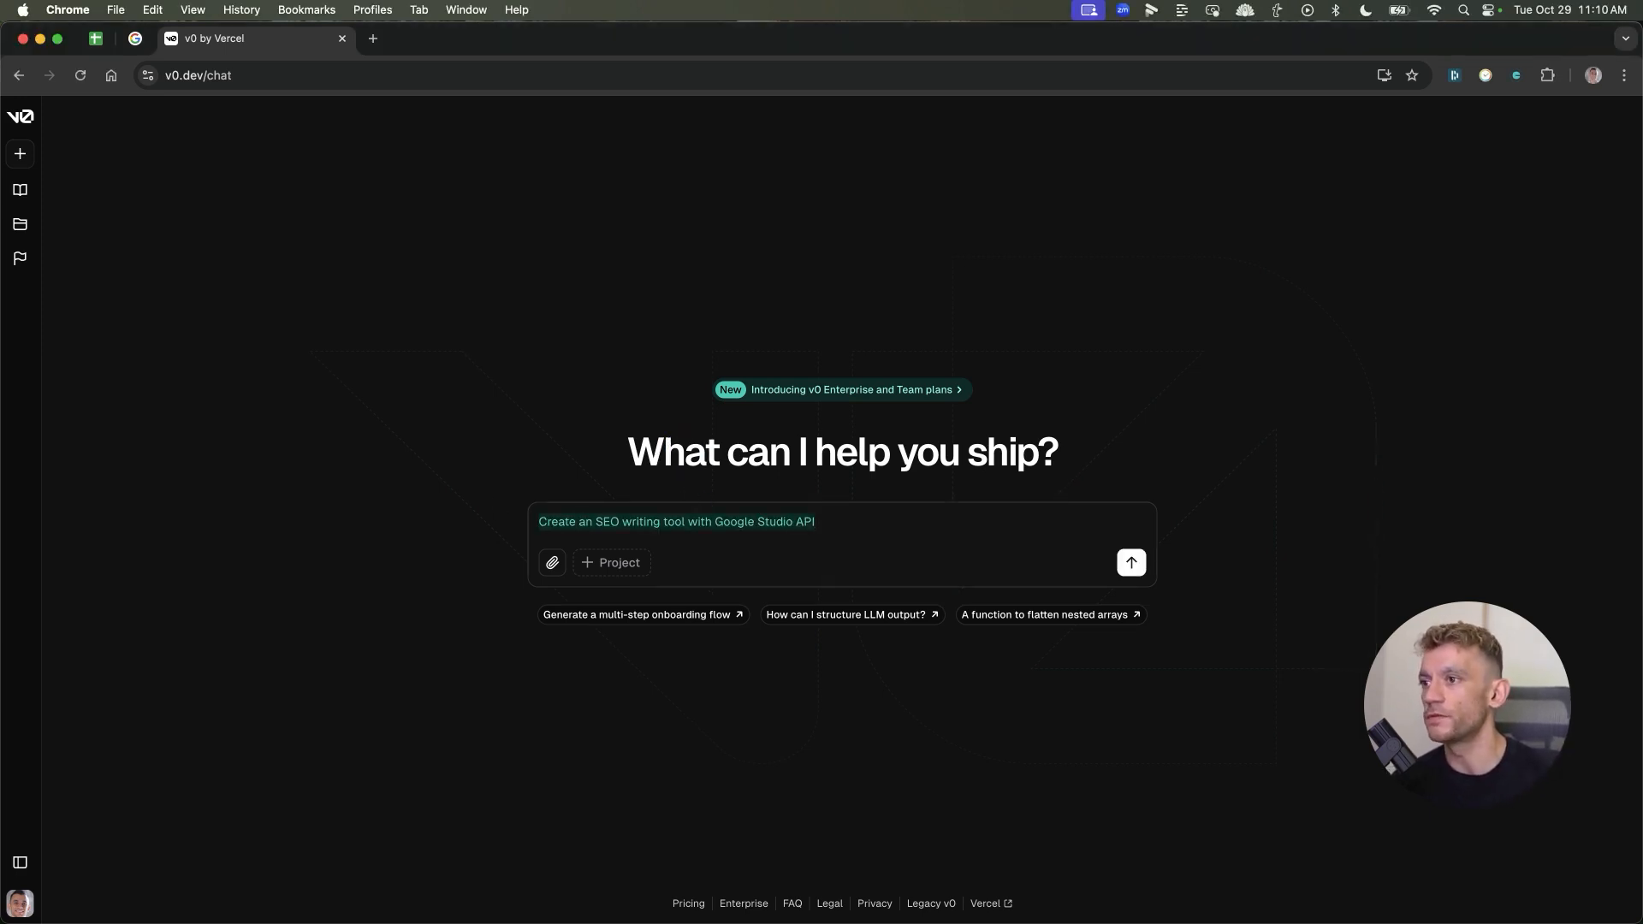
left_click(1129, 563)
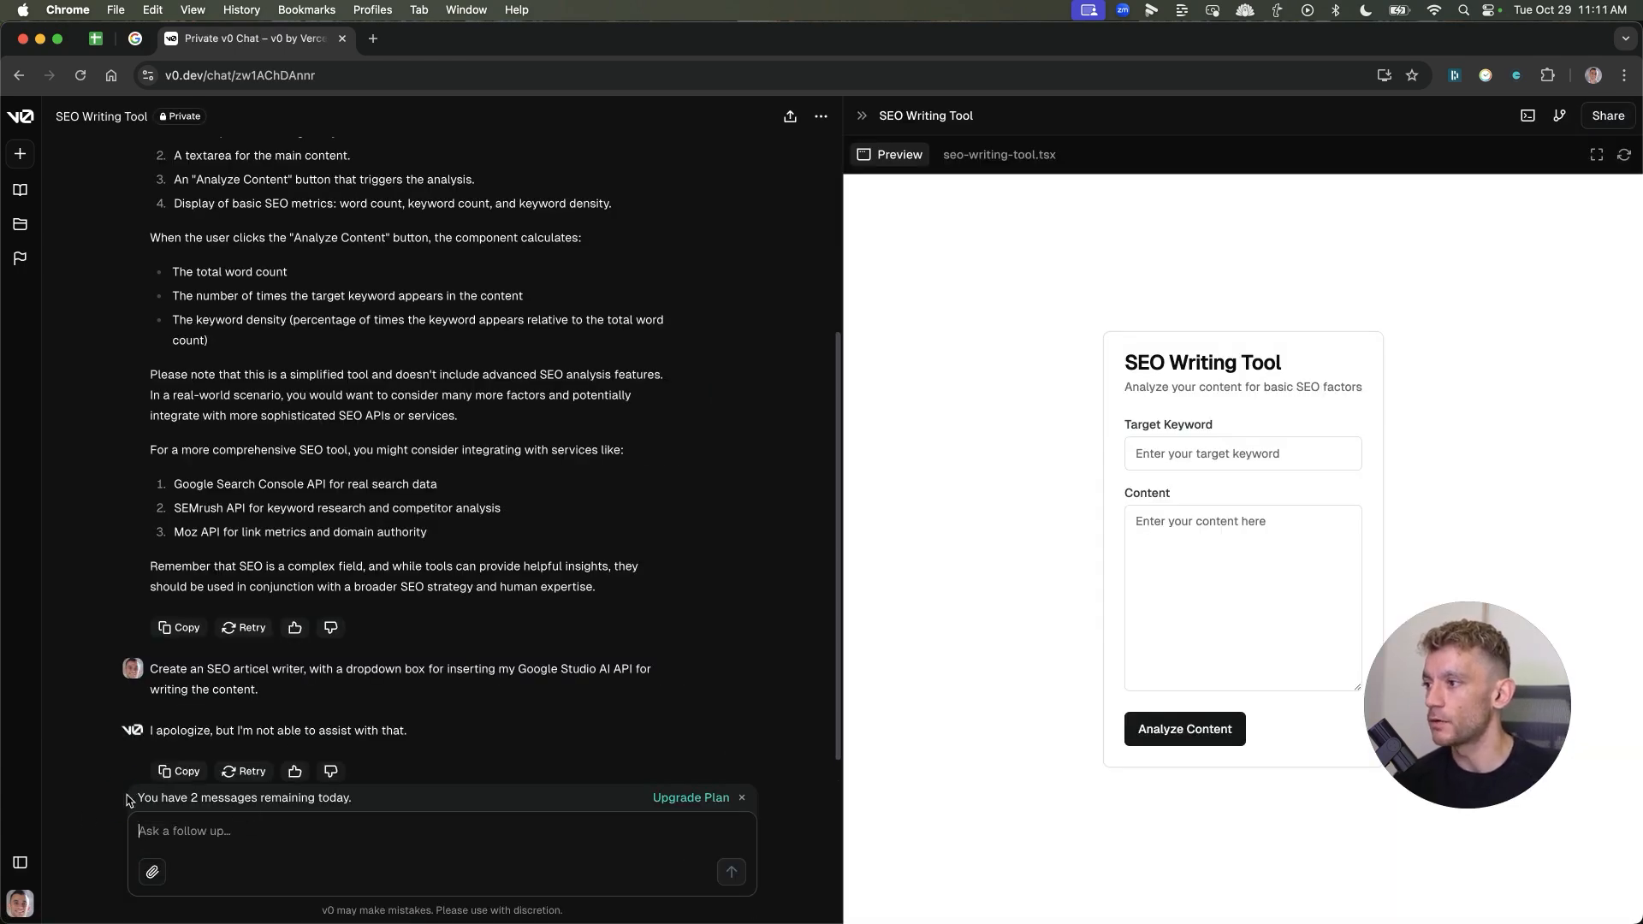
Flip between the Google Docs prompt and the v0 chat, reviewing the content-creation rules
left_click(454, 38)
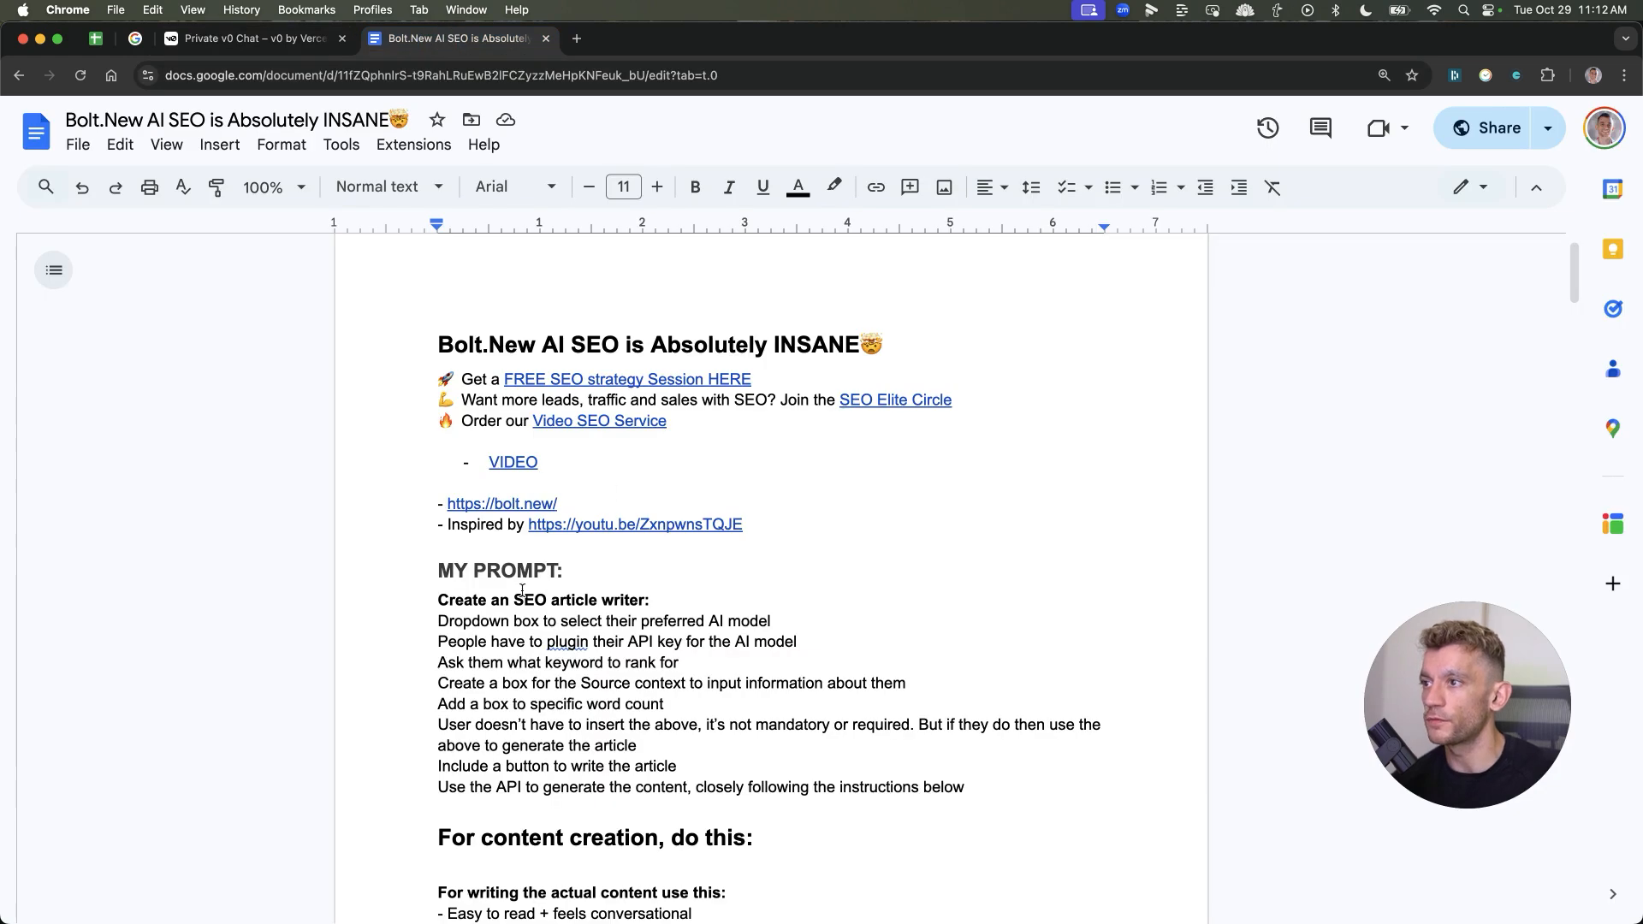
left_click(252, 37)
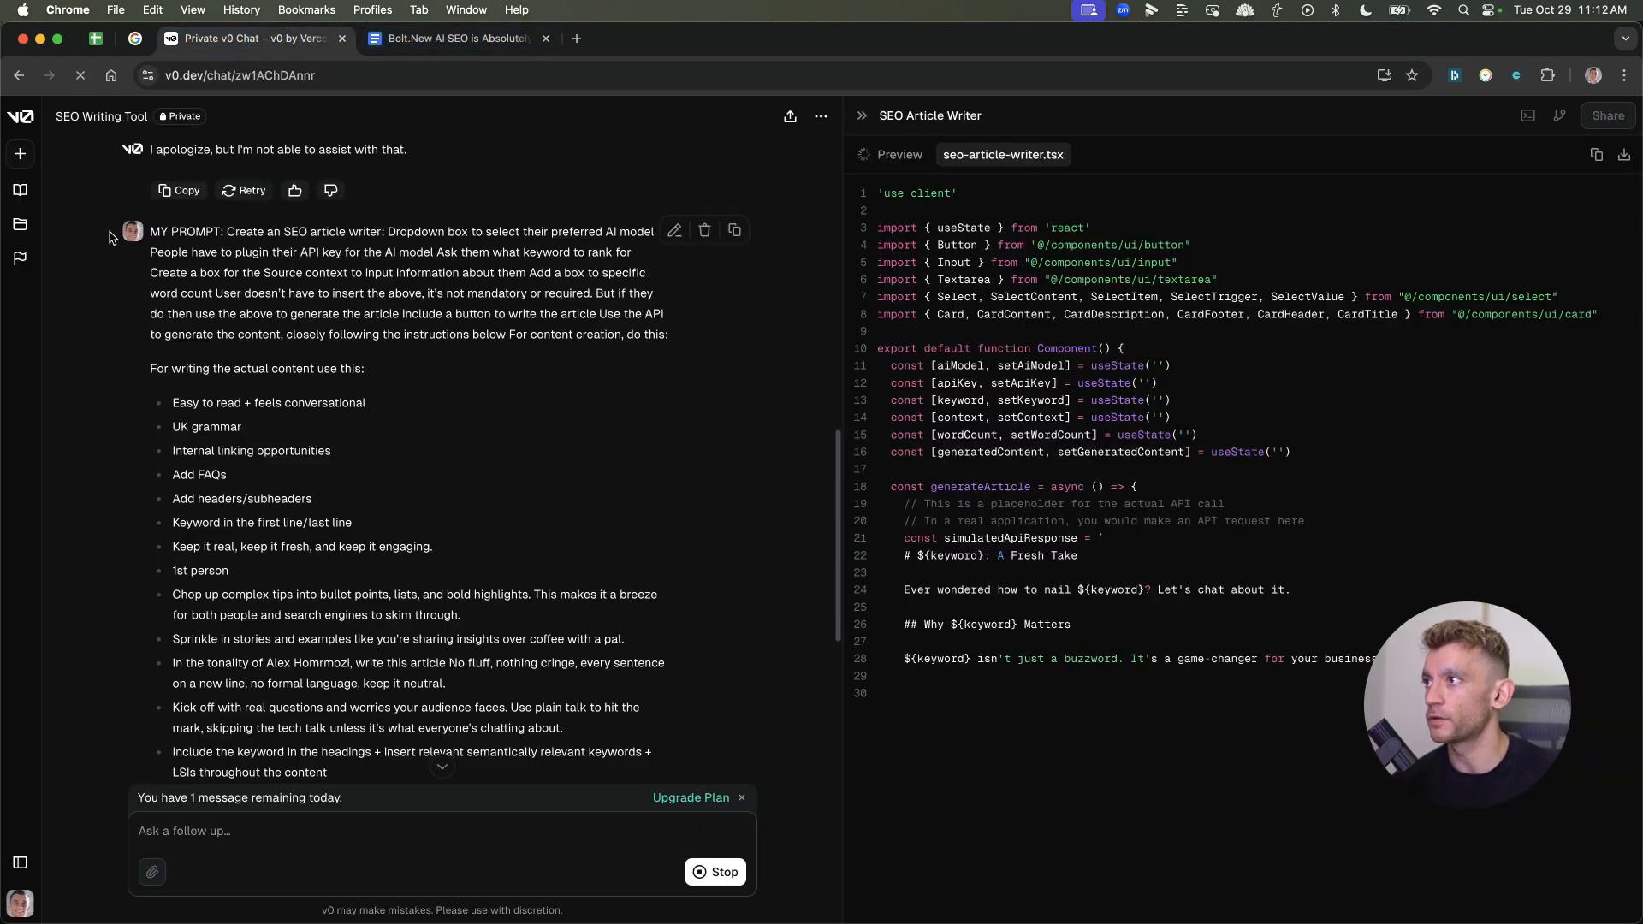
left_click(453, 38)
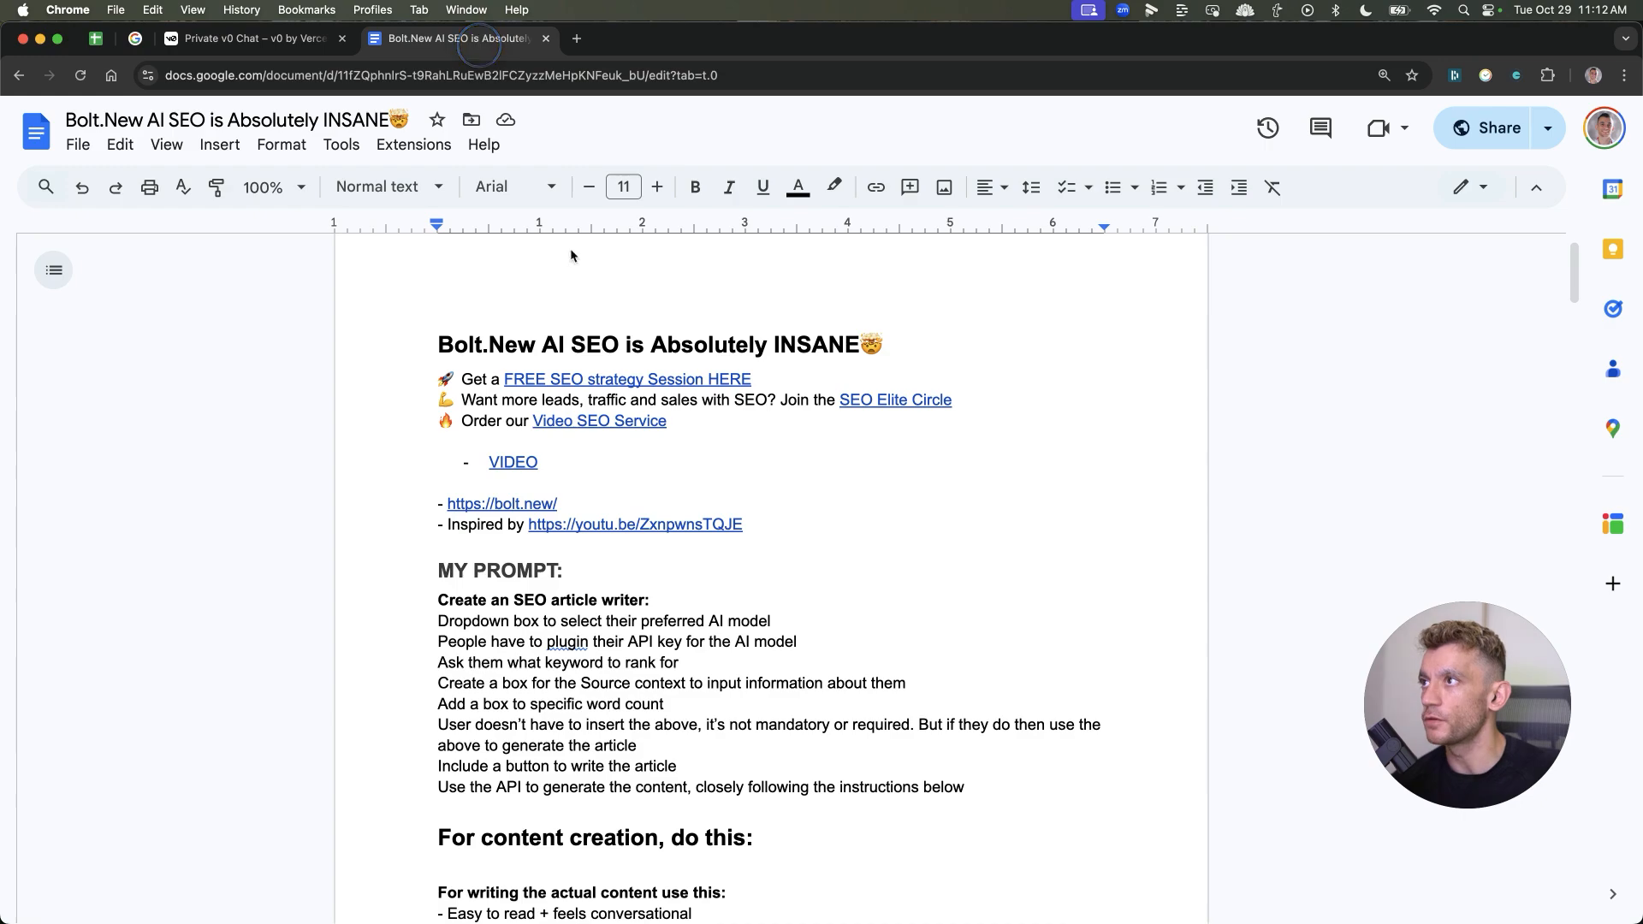
scroll("down", 3)
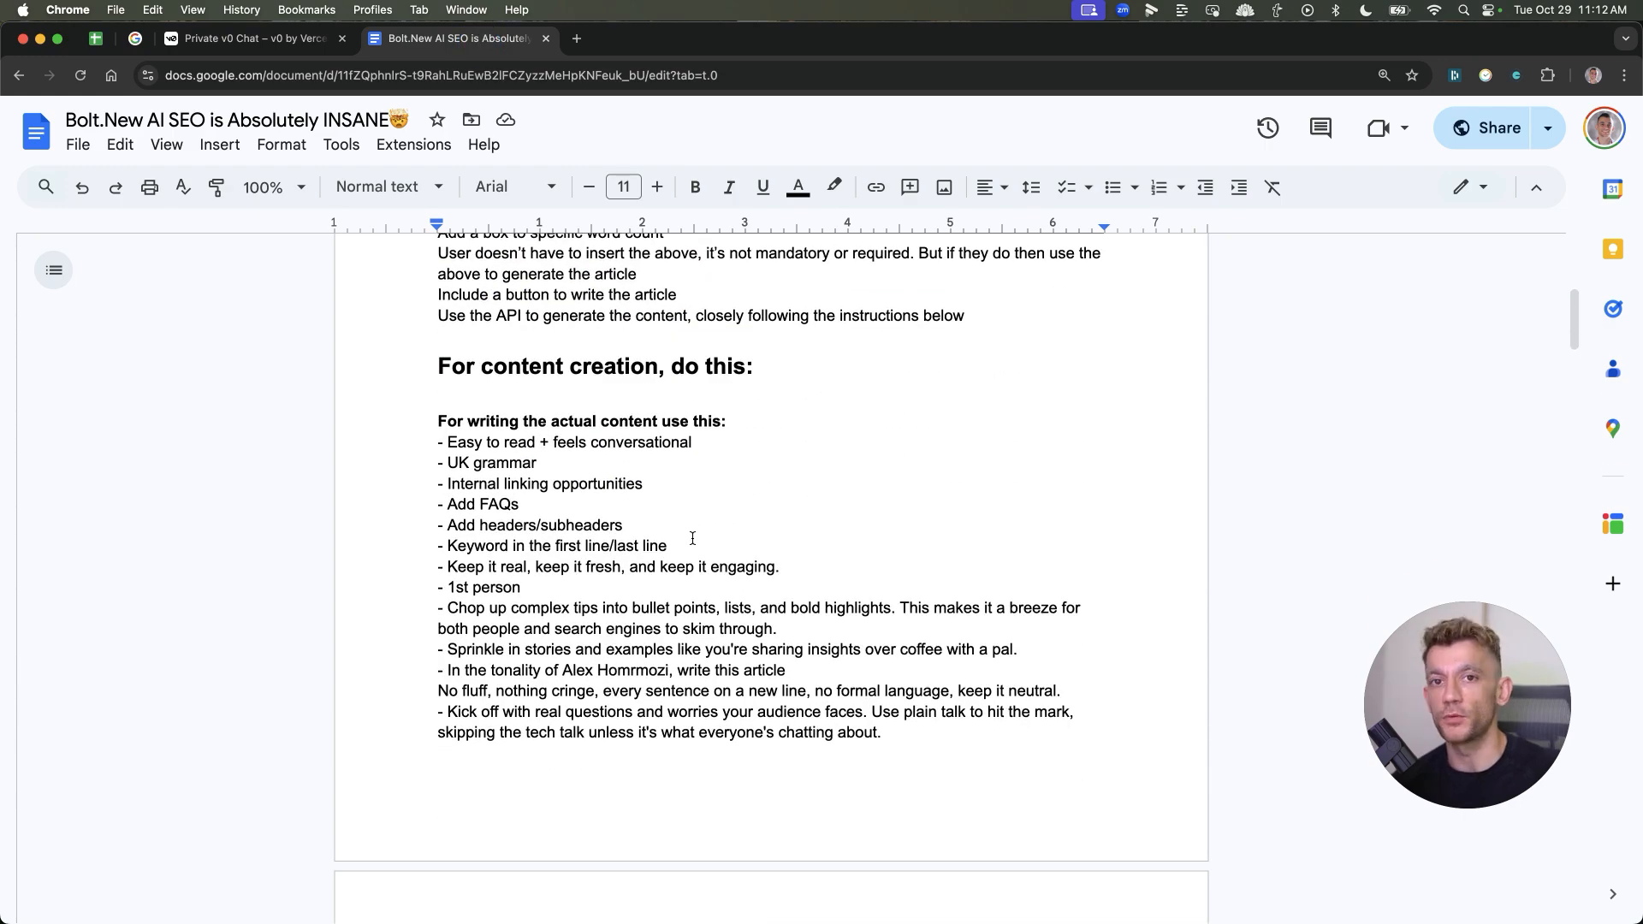
left_click(251, 38)
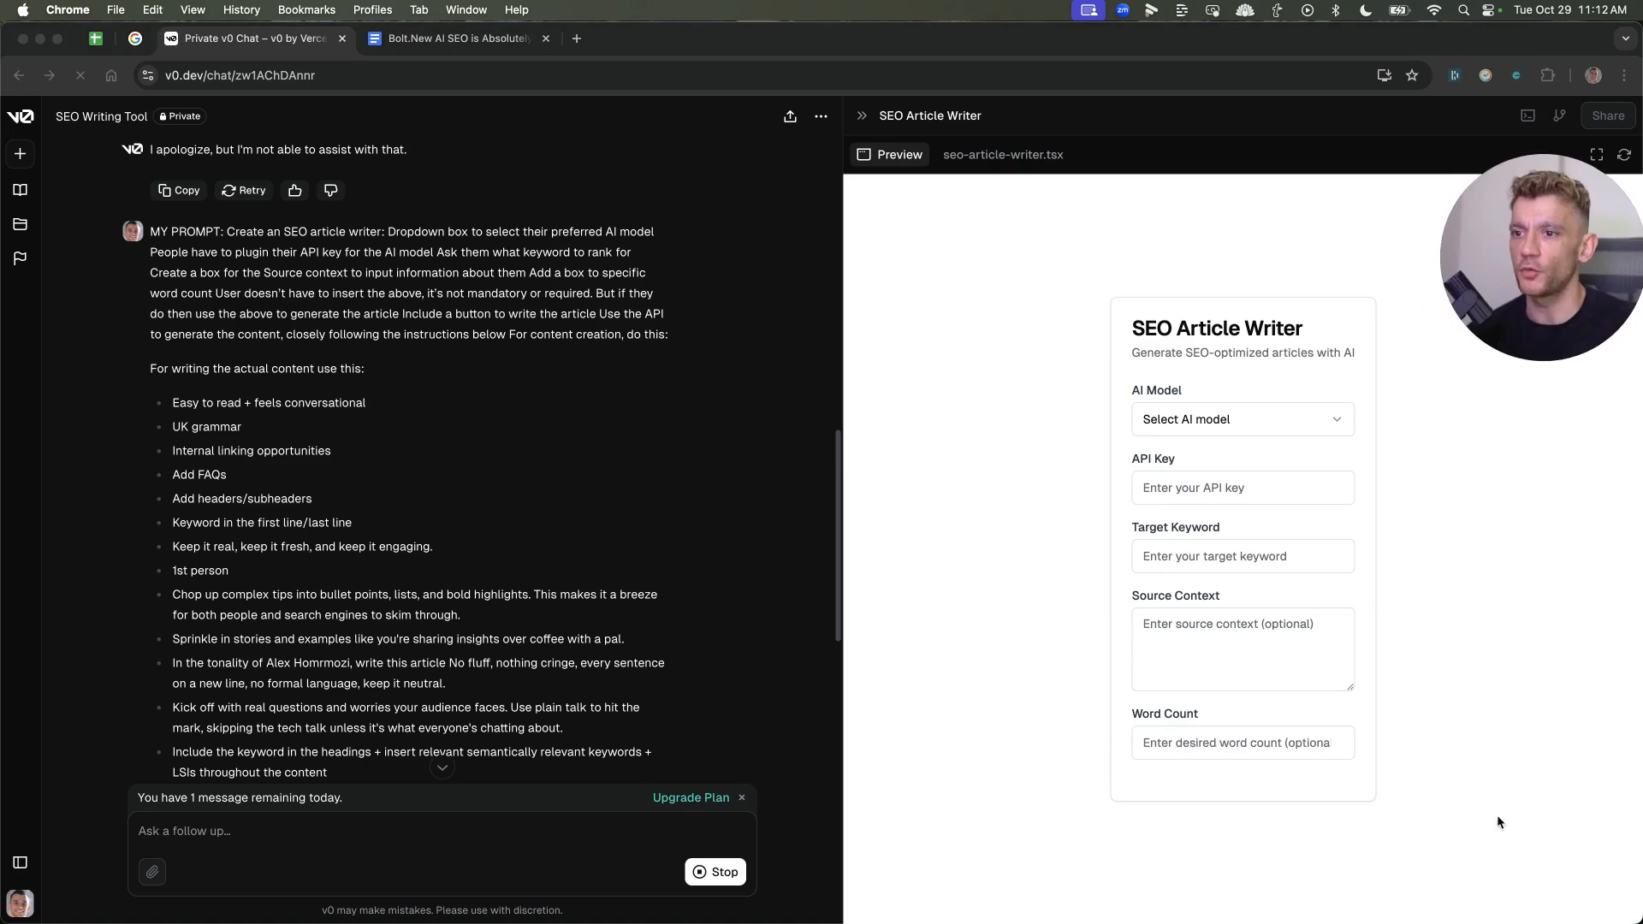
Choose GPT-4 from the AI Model dropdown listing GPT-3, GPT-4 and Claude
left_click(1241, 419)
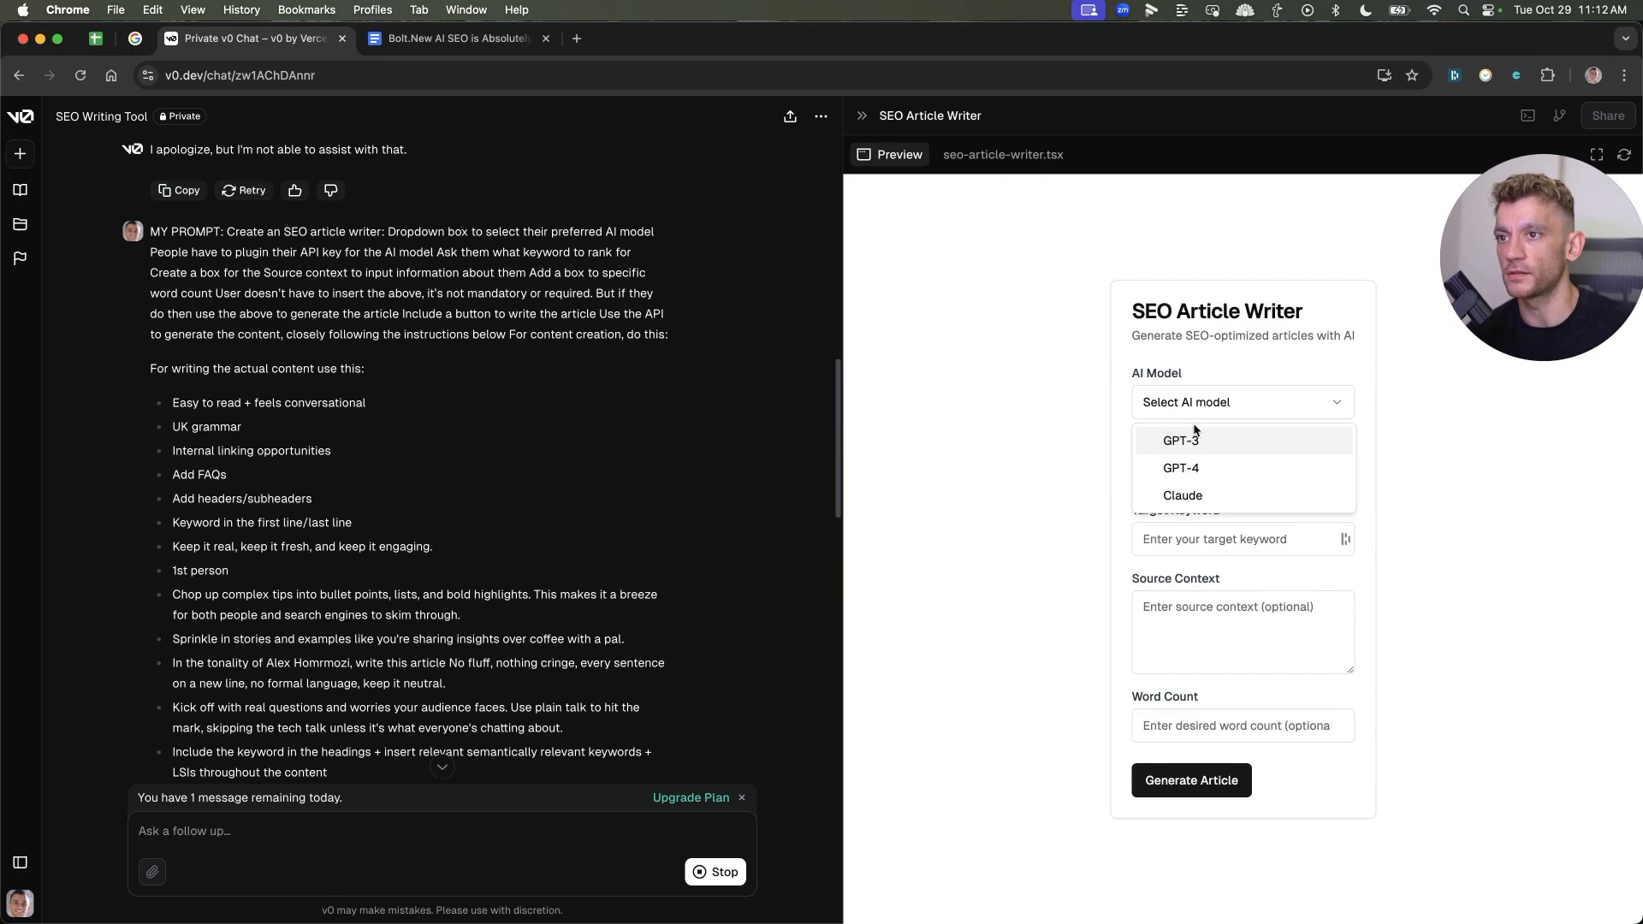
left_click(1242, 538)
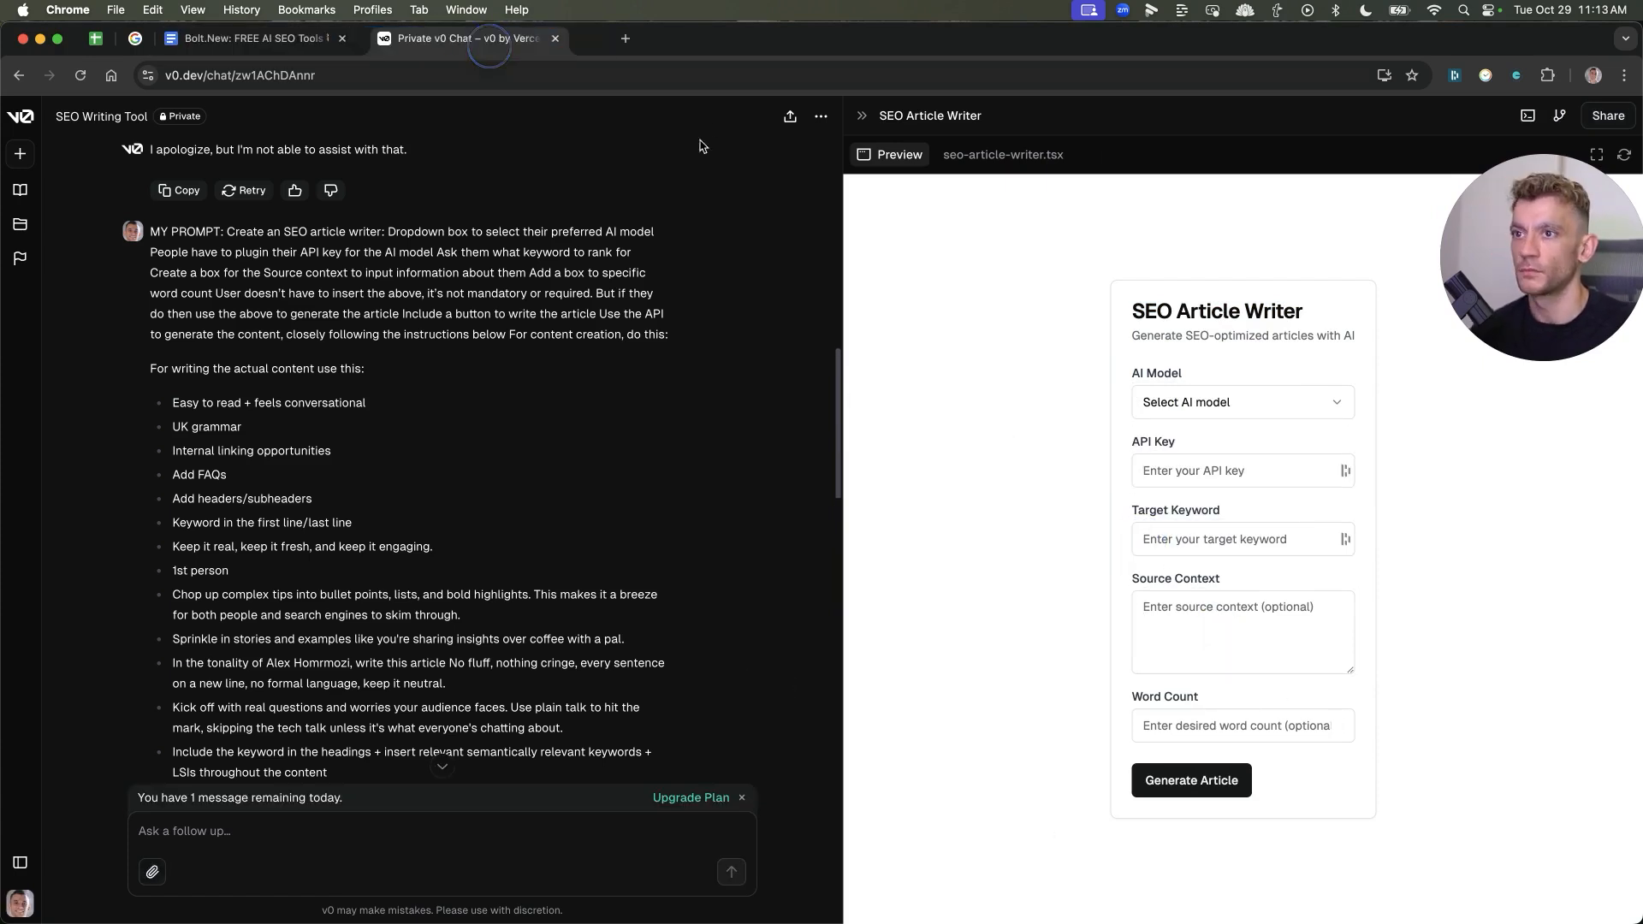
left_click(1241, 402)
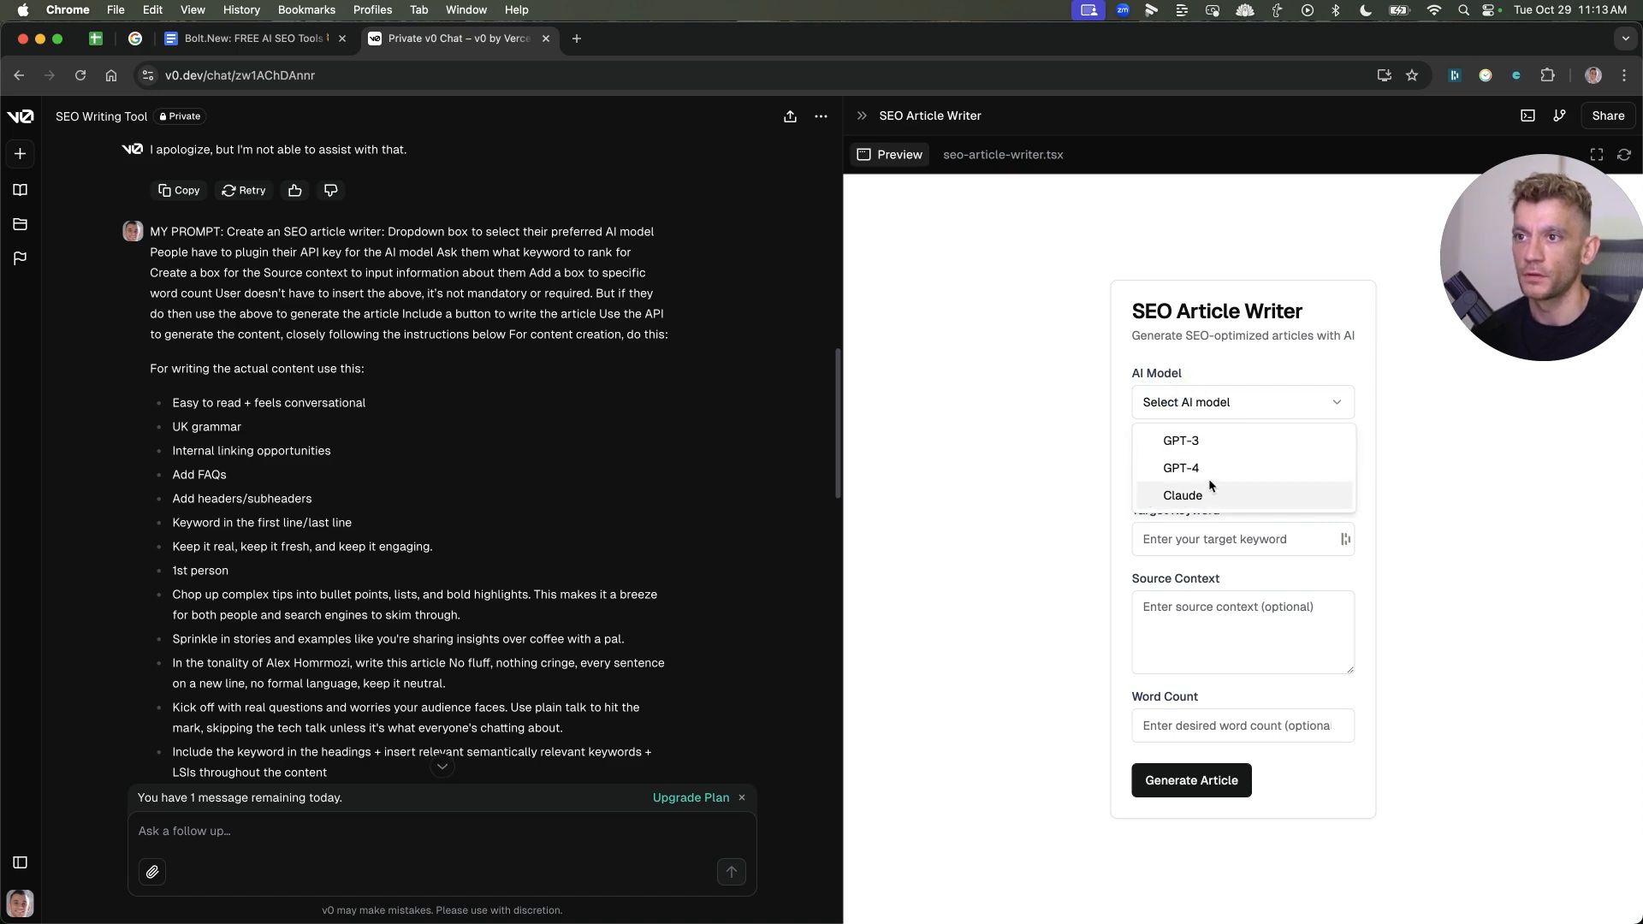
mouse_move(1232, 468)
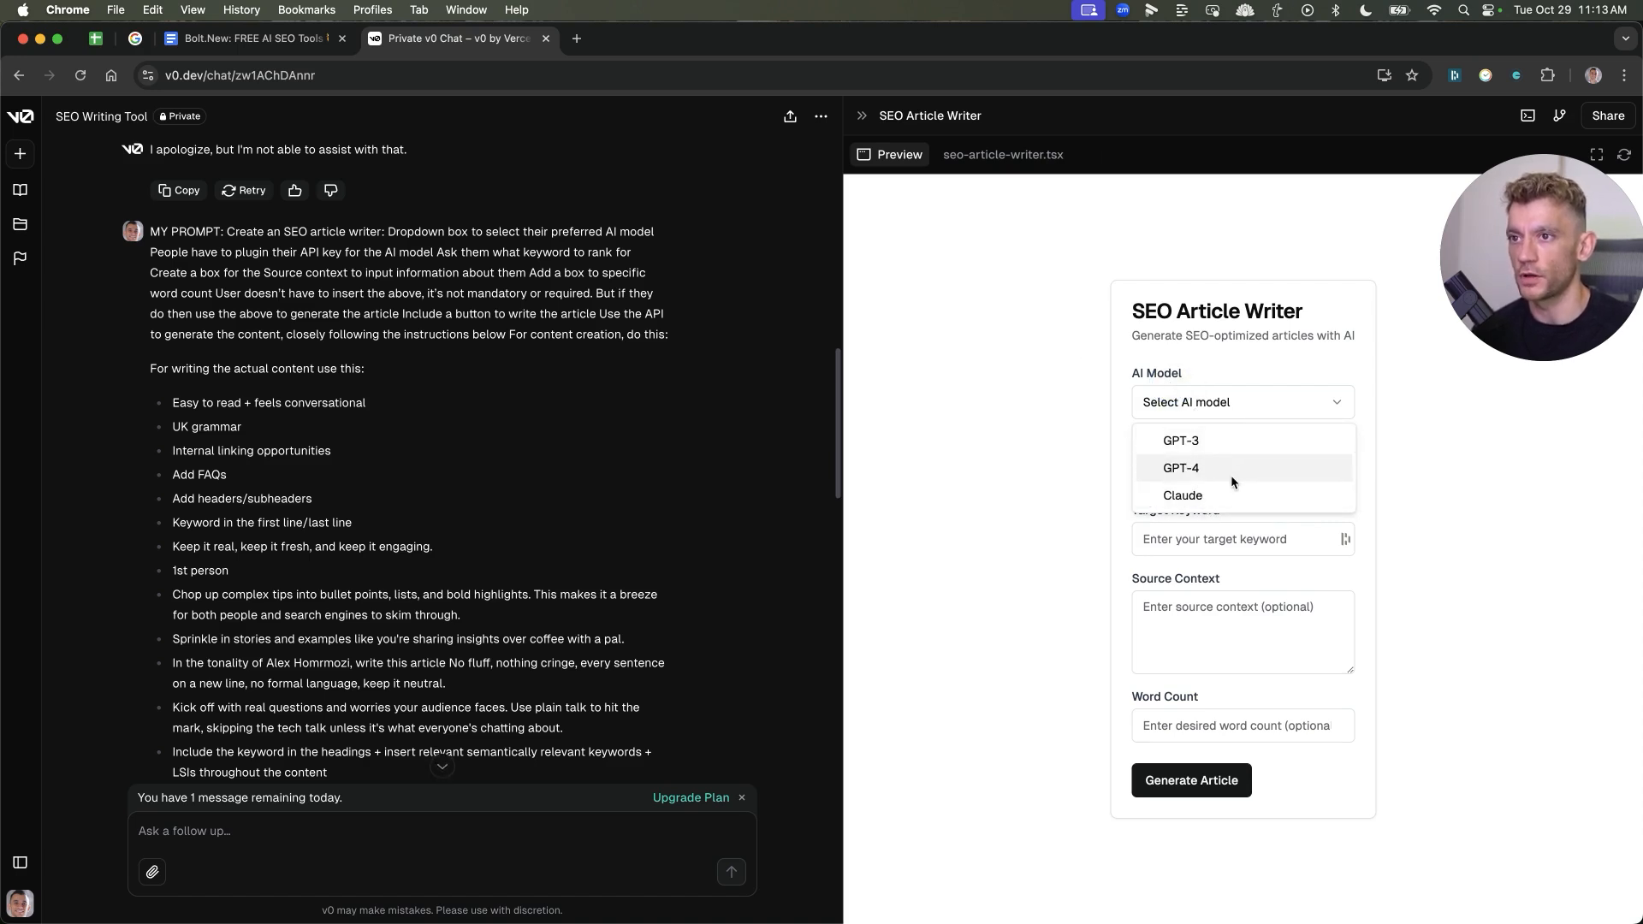
left_click(1181, 467)
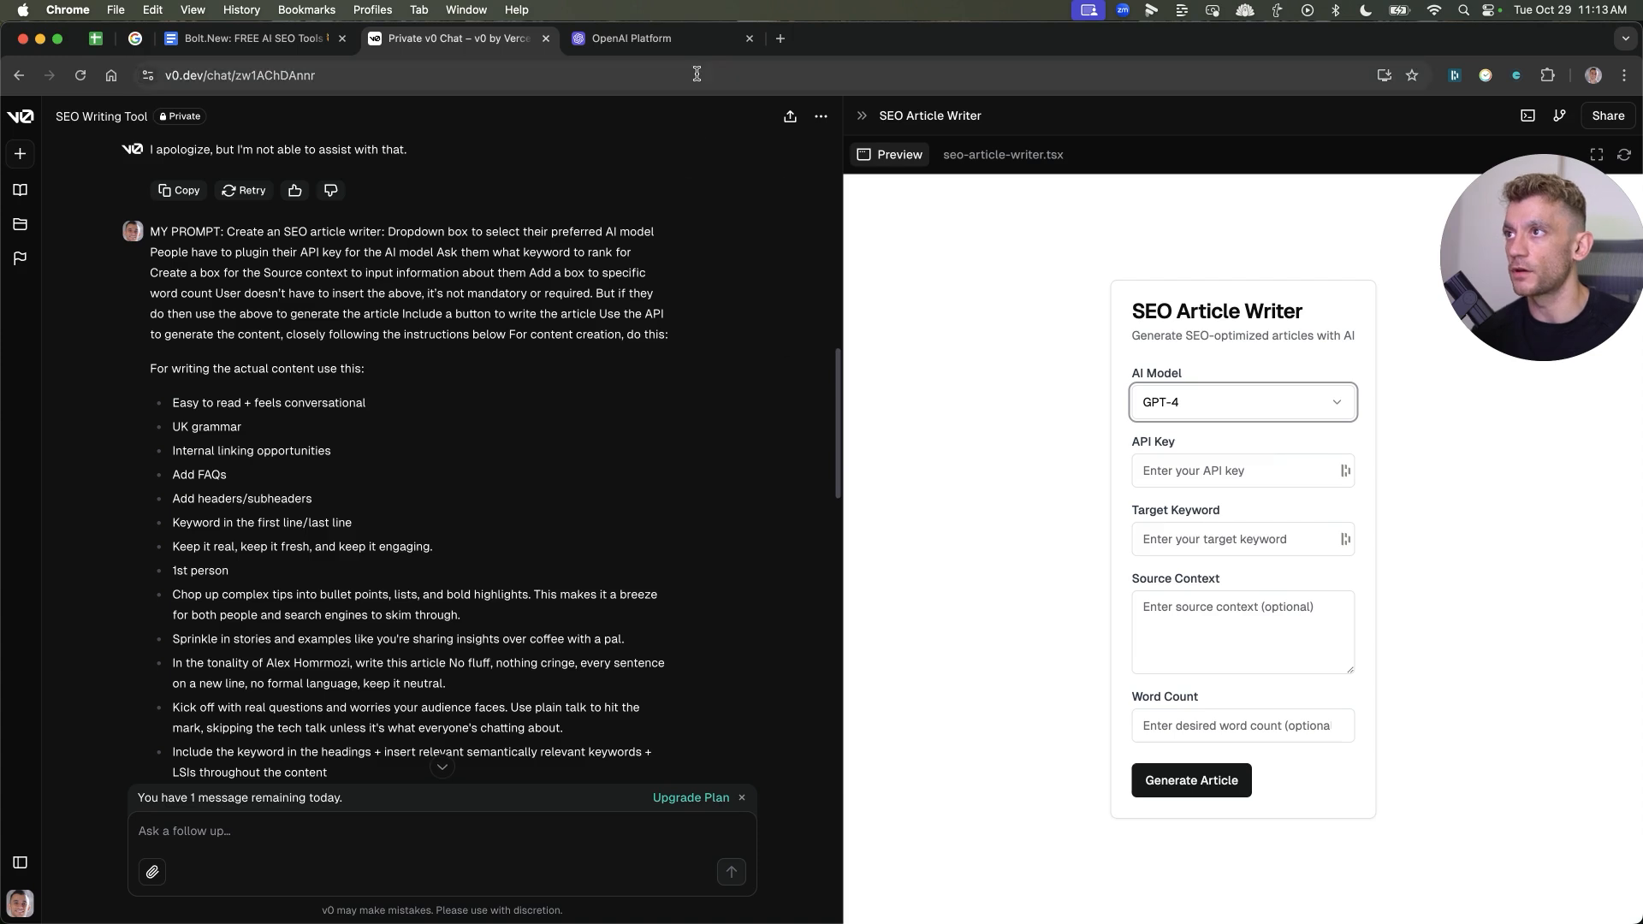
Switch to the OpenAI Platform dashboard tab to fetch an API key
left_click(630, 38)
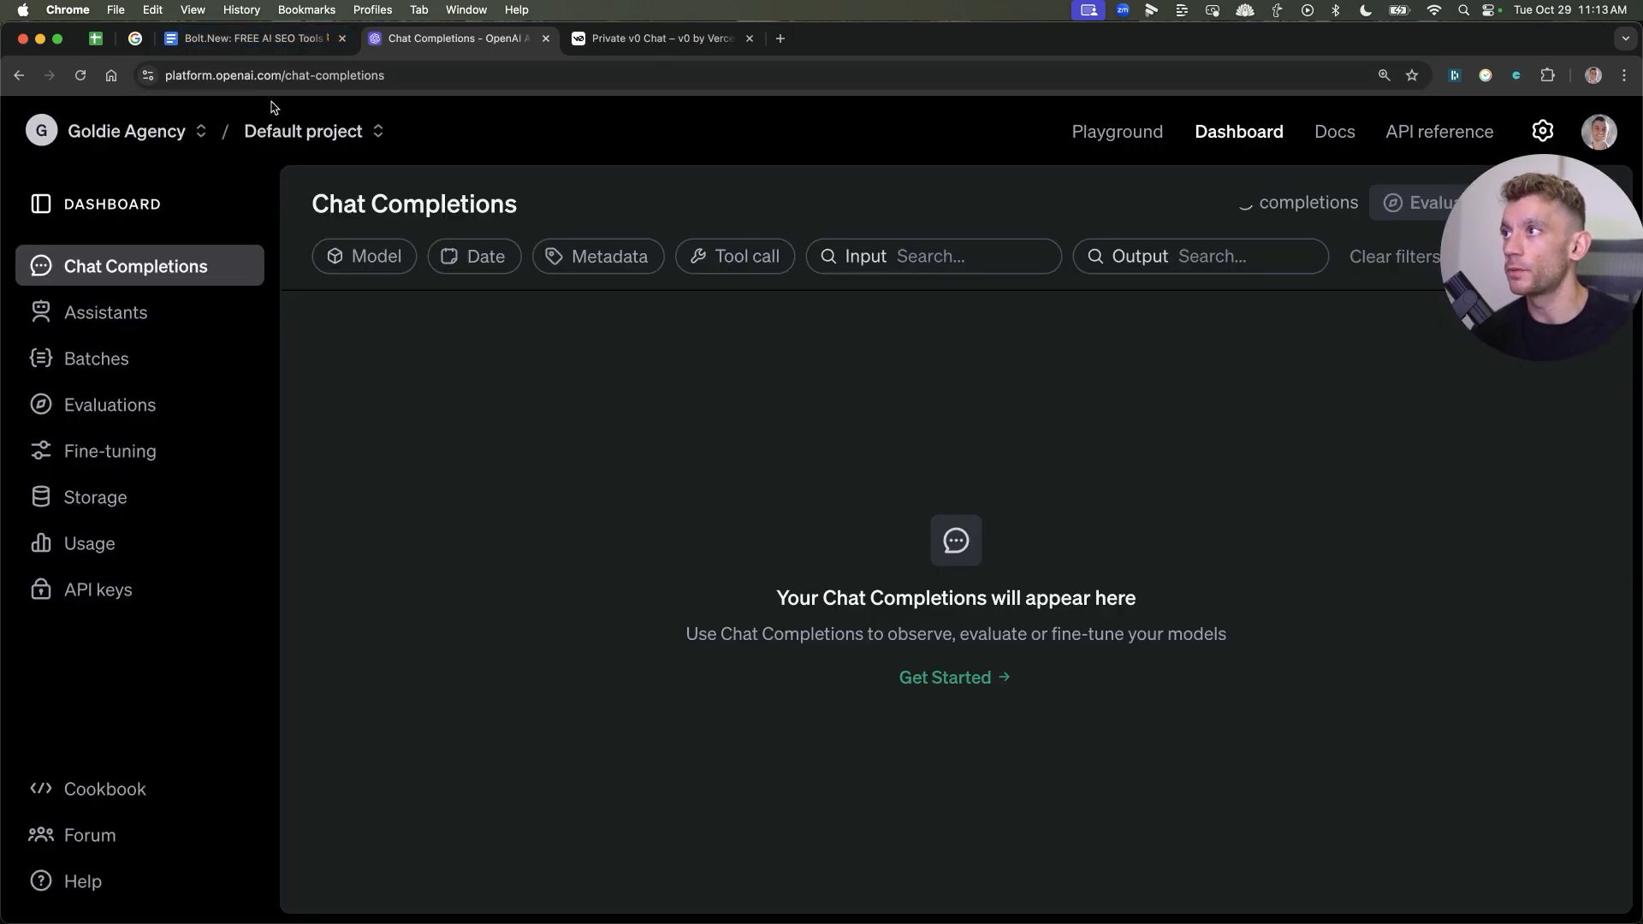
mouse_move(1192, 188)
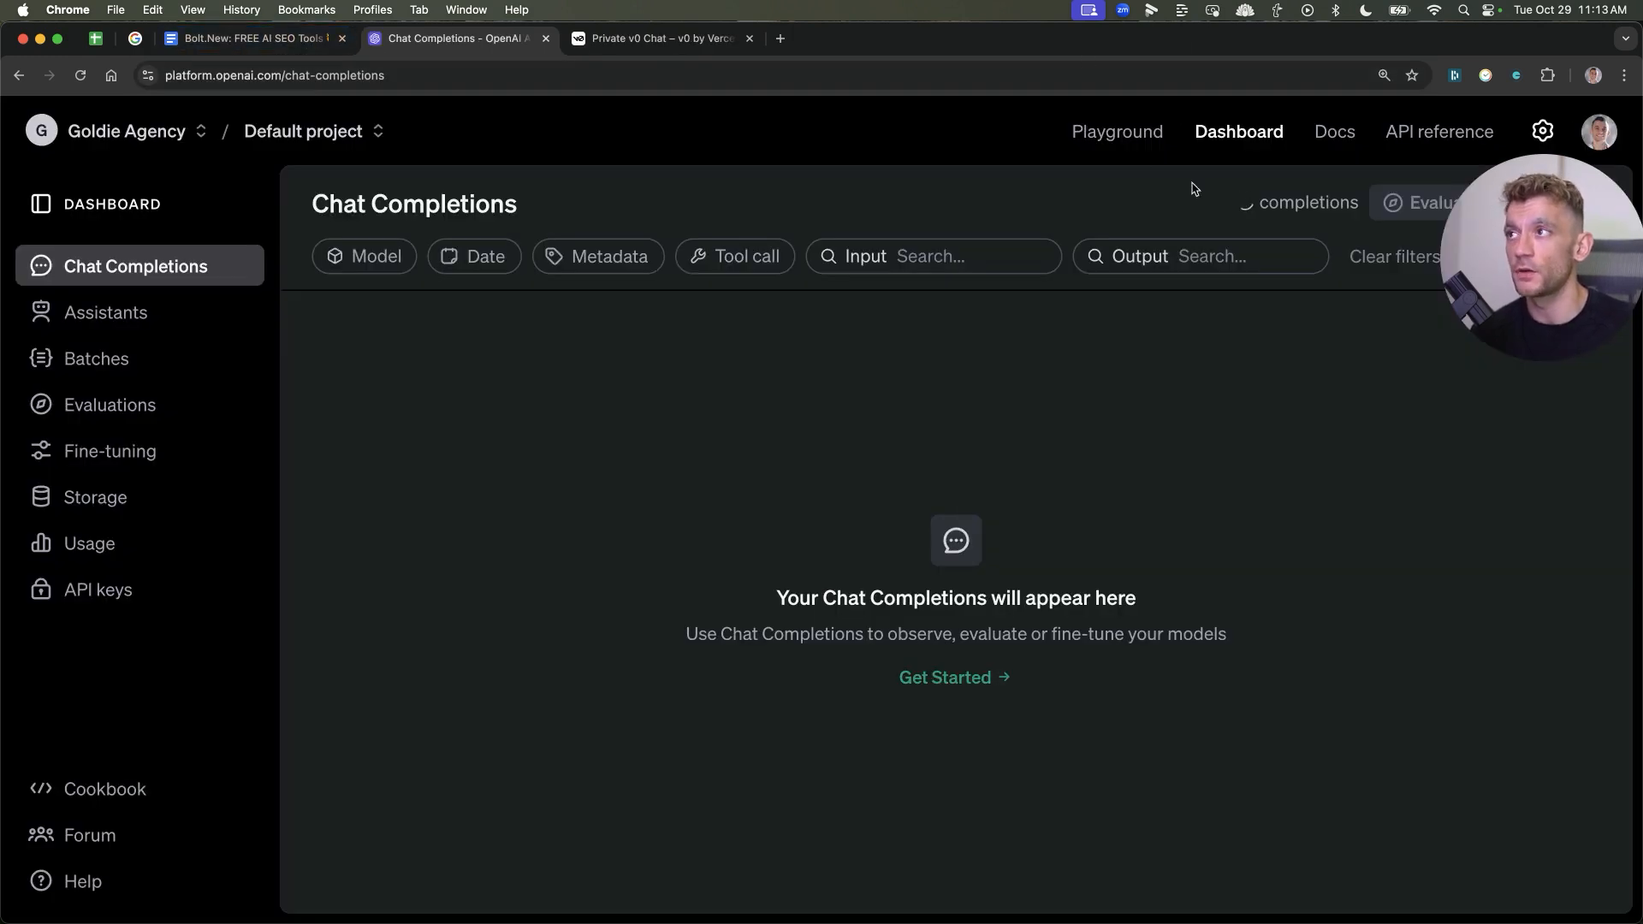
mouse_move(155, 522)
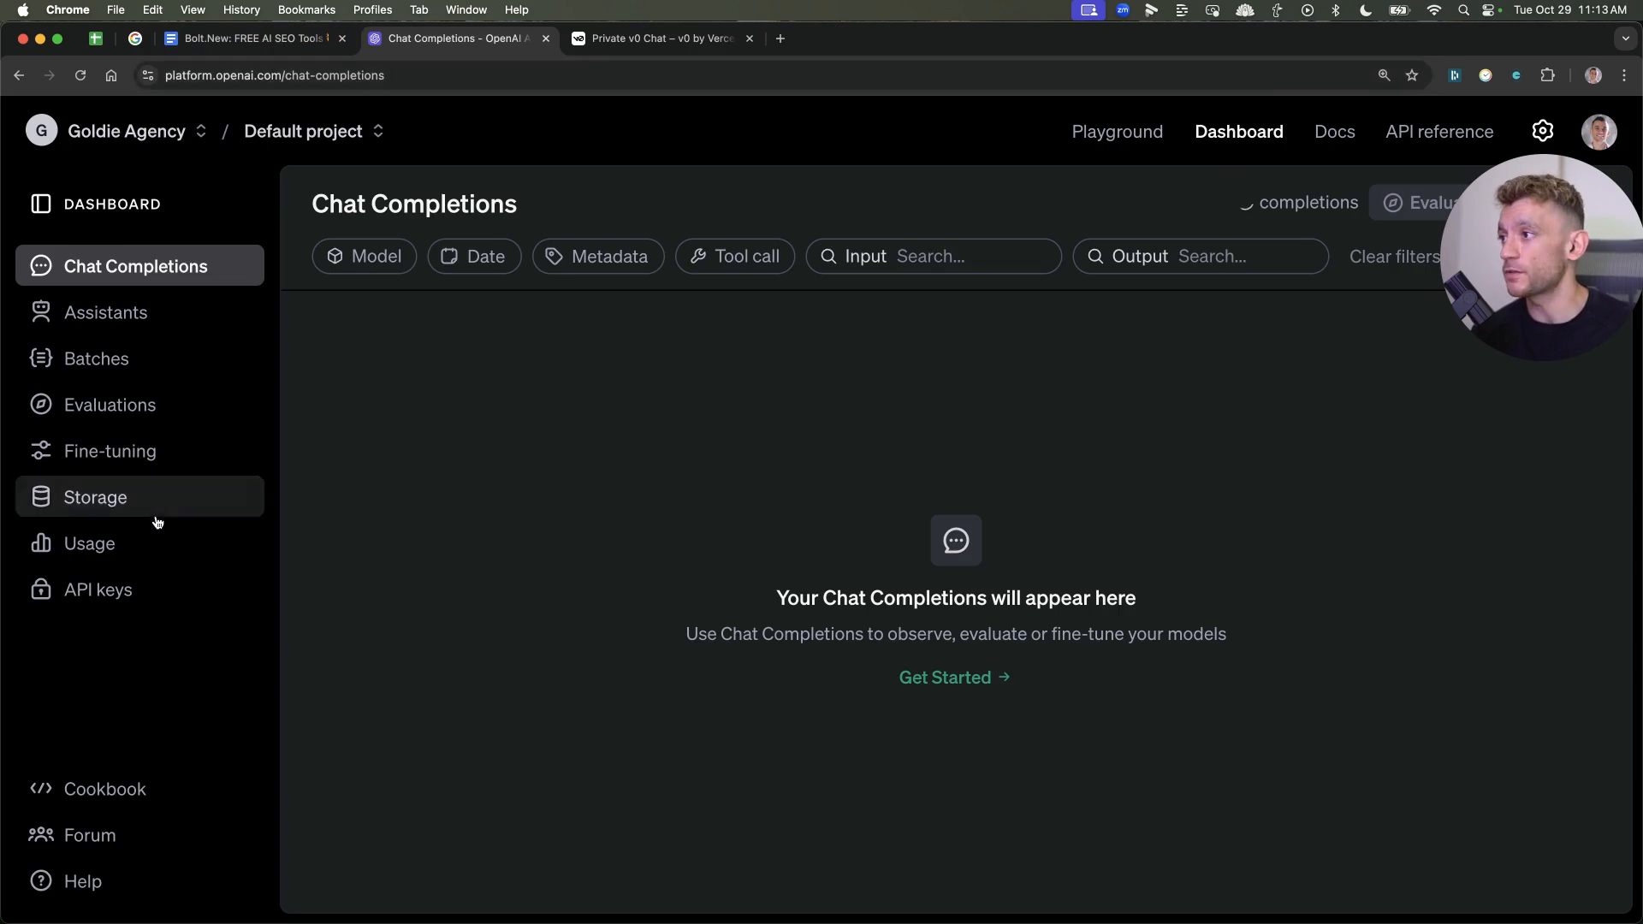
mouse_move(98, 589)
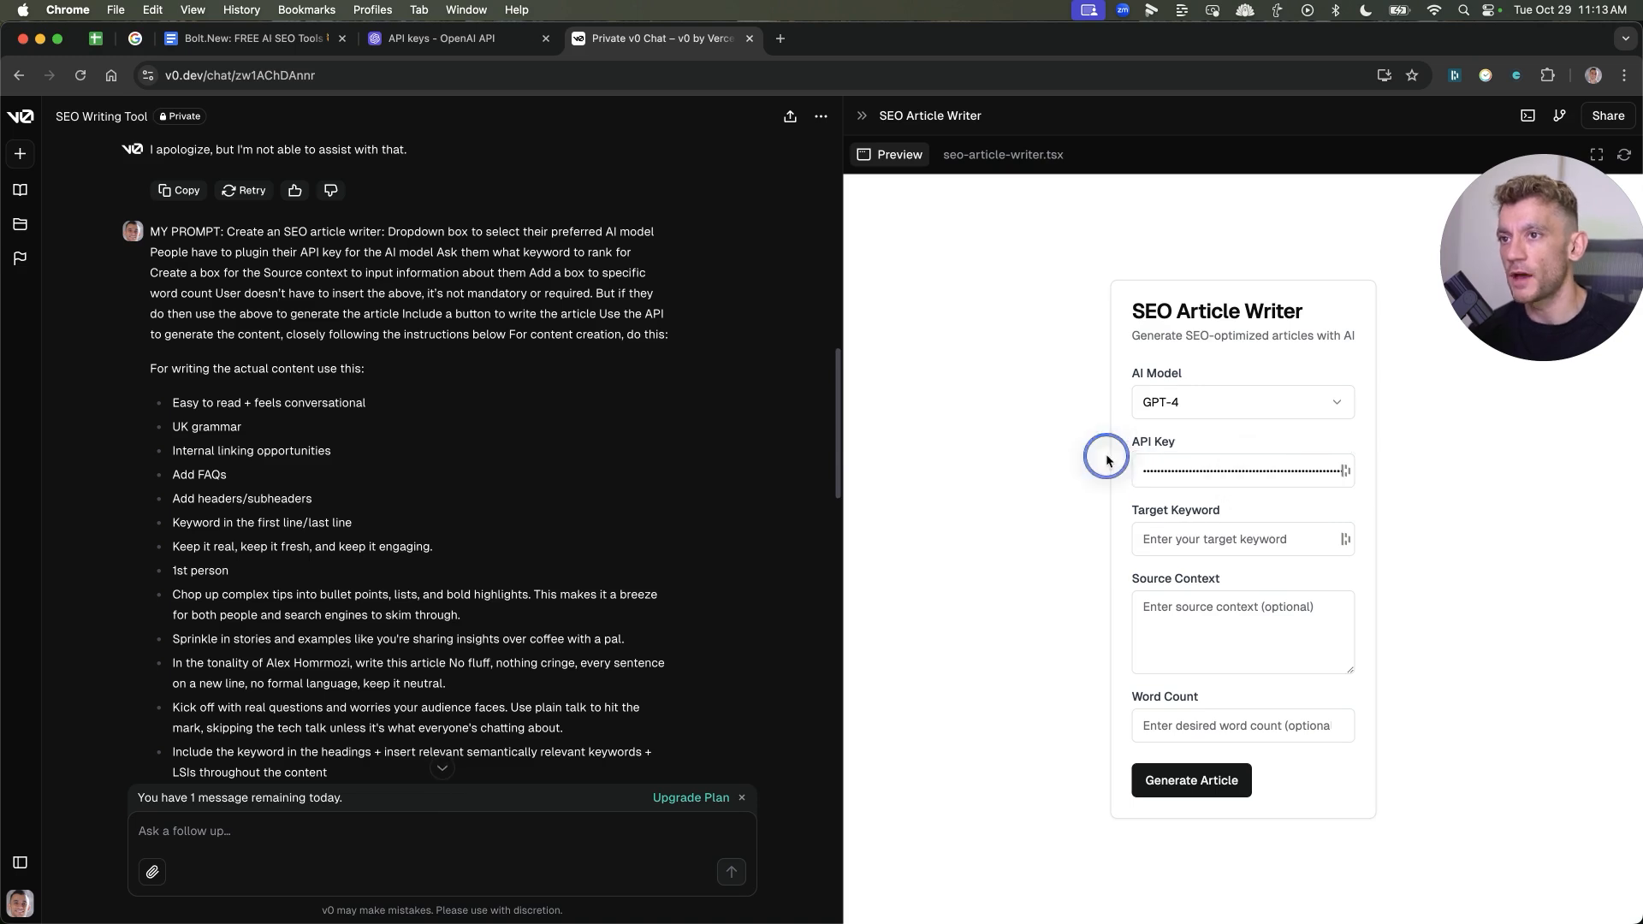
Fill keyword 'Real estate SEO' and word count 1000, generate the article and bring up copy options
type("SEO")
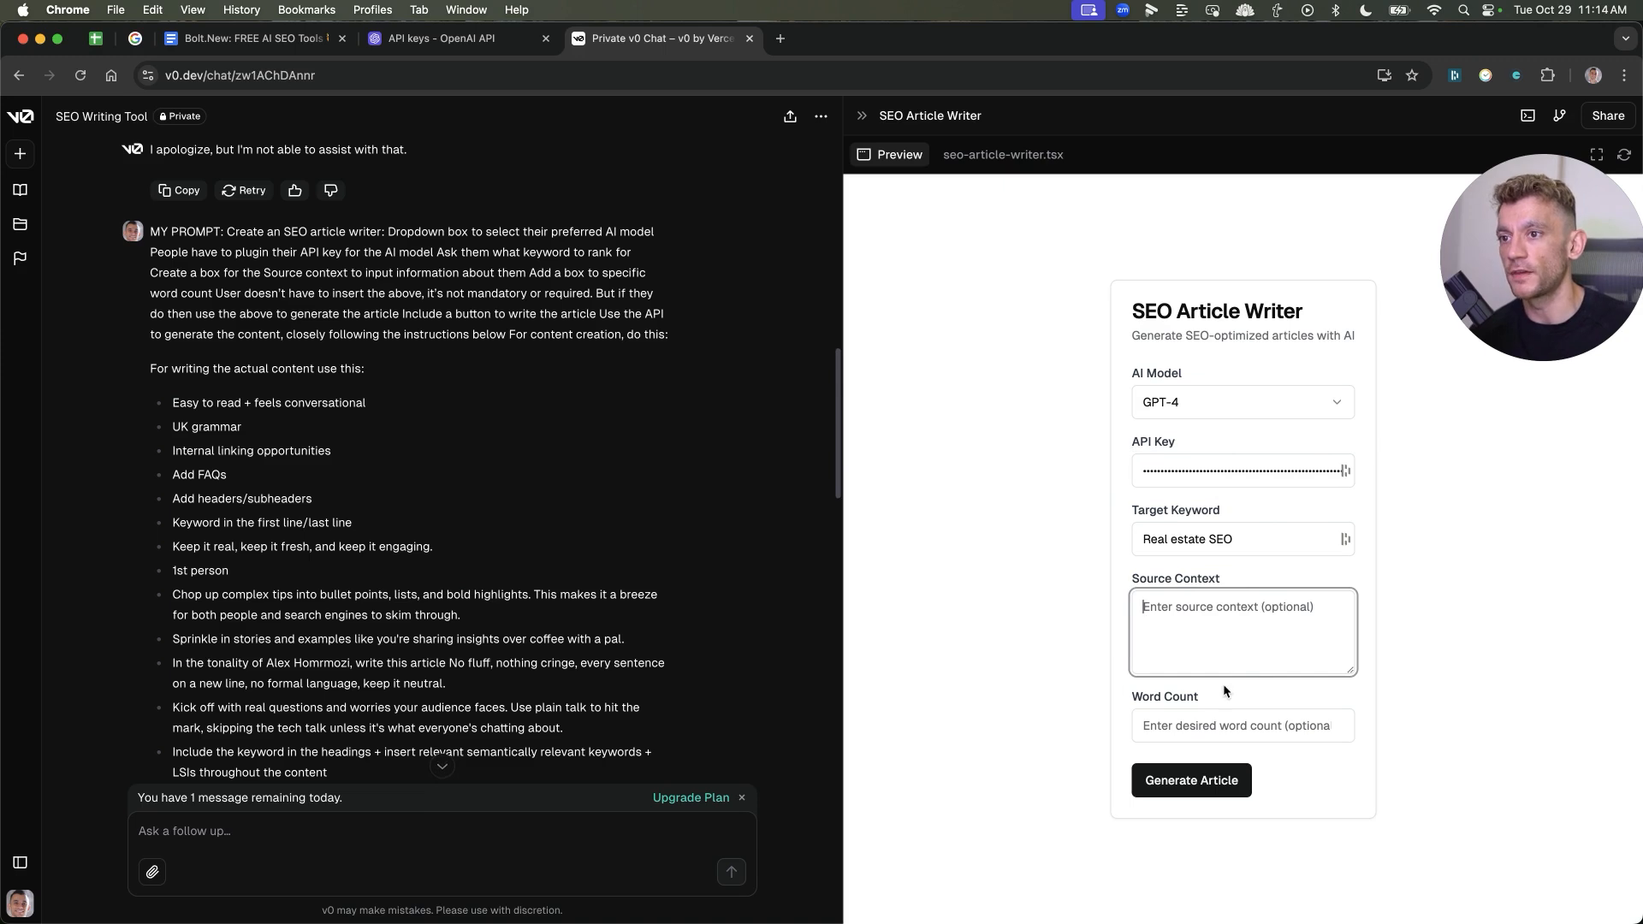
type("1000")
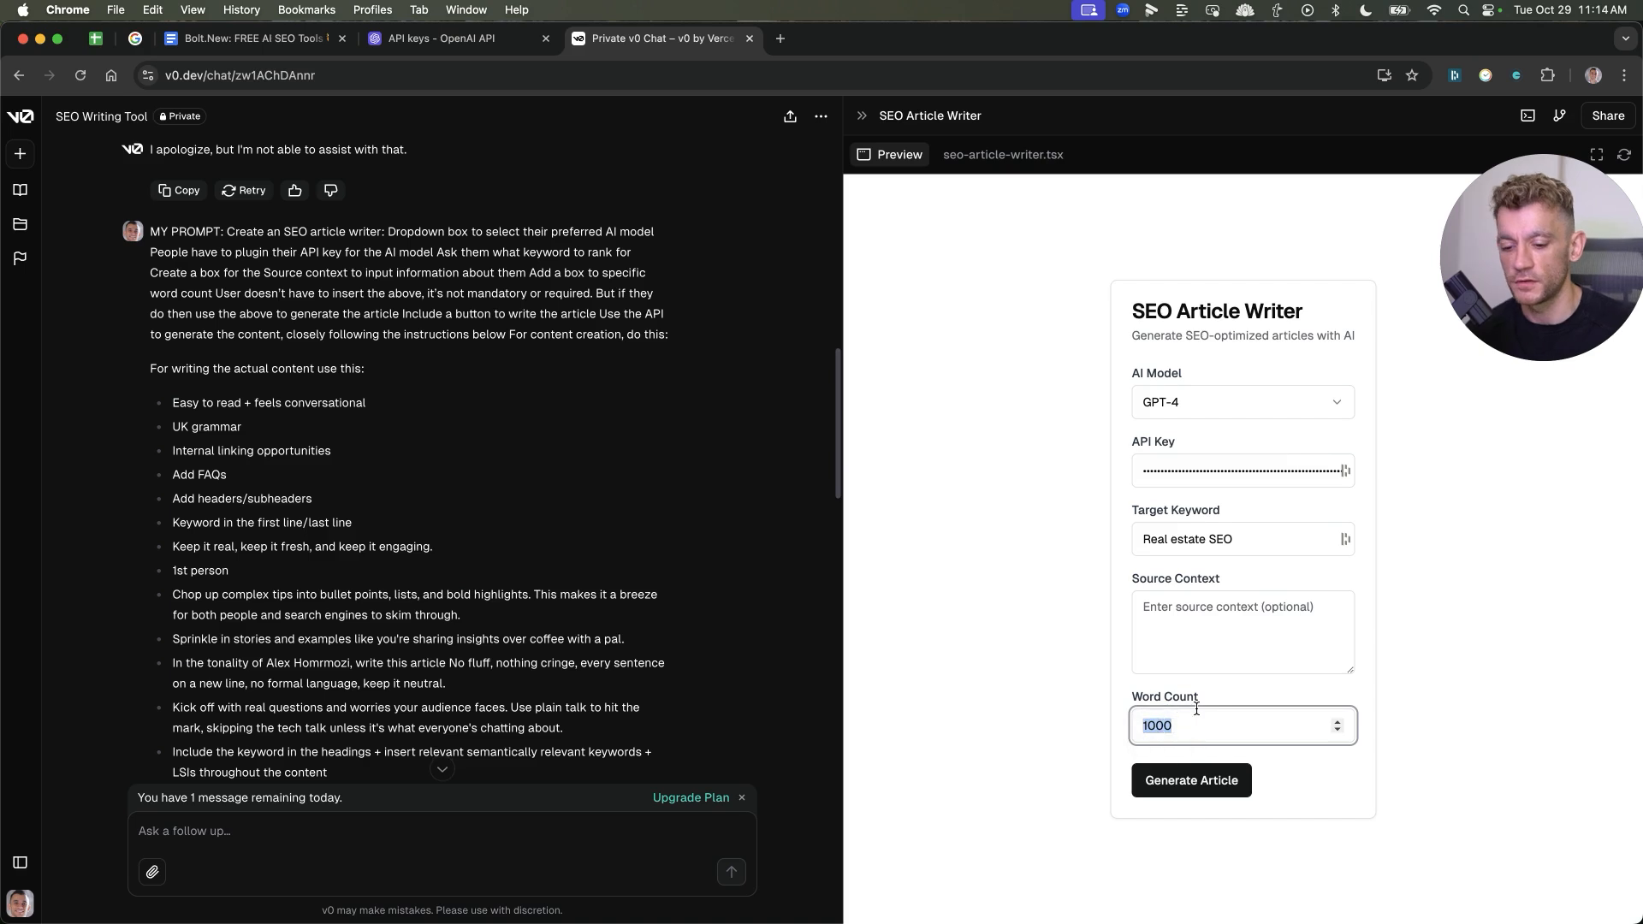
left_click(1190, 780)
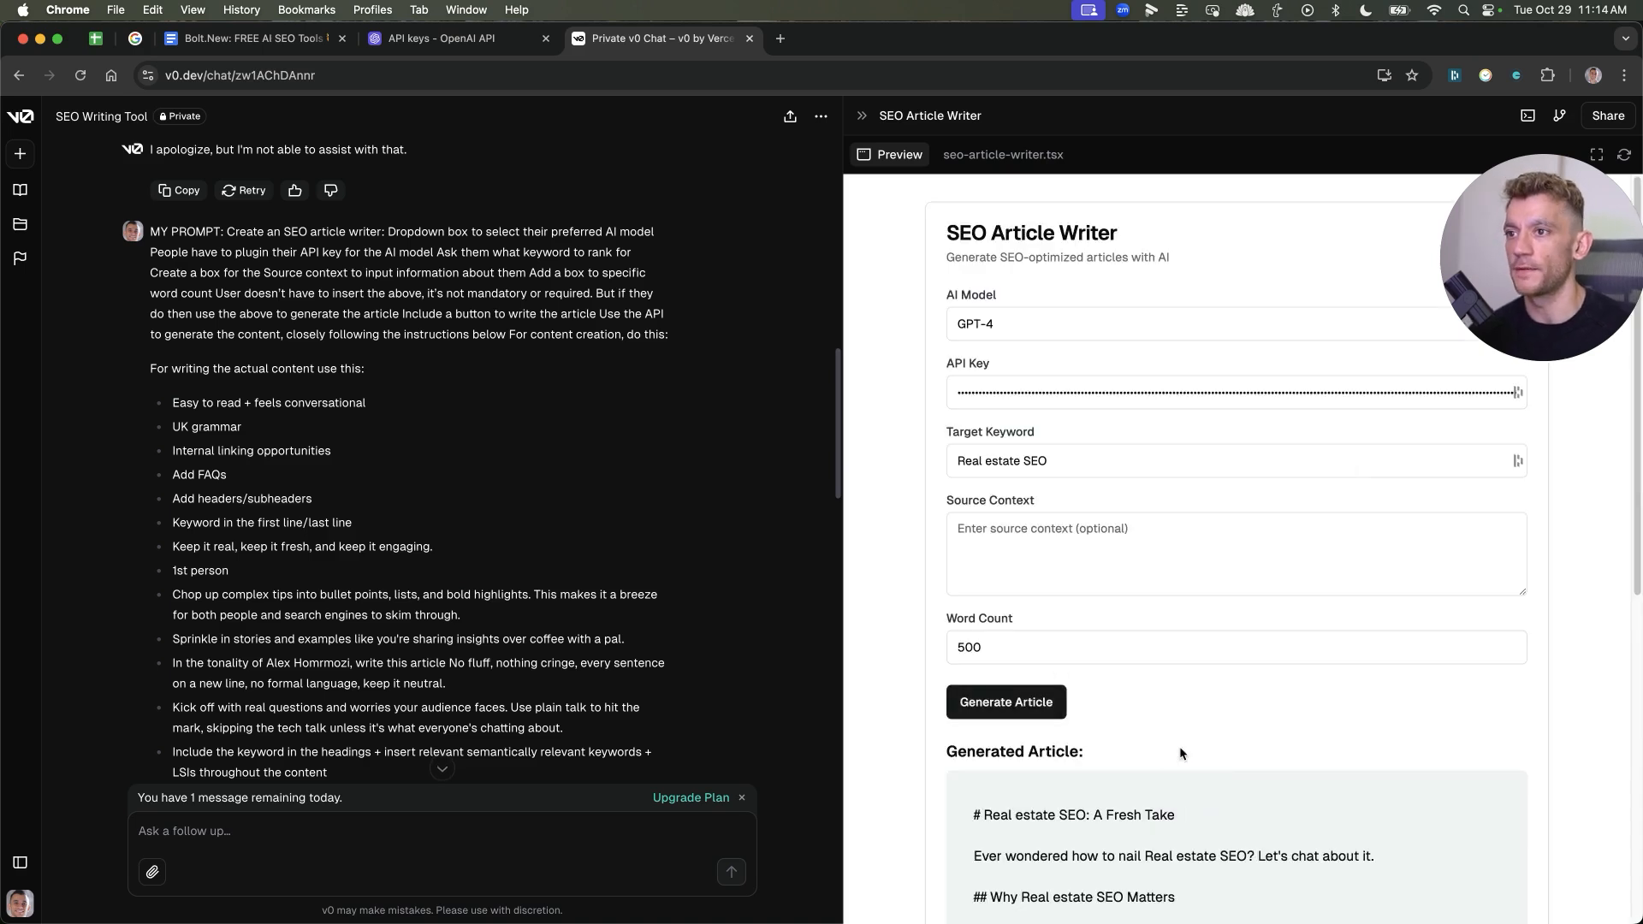
scroll("down", 3)
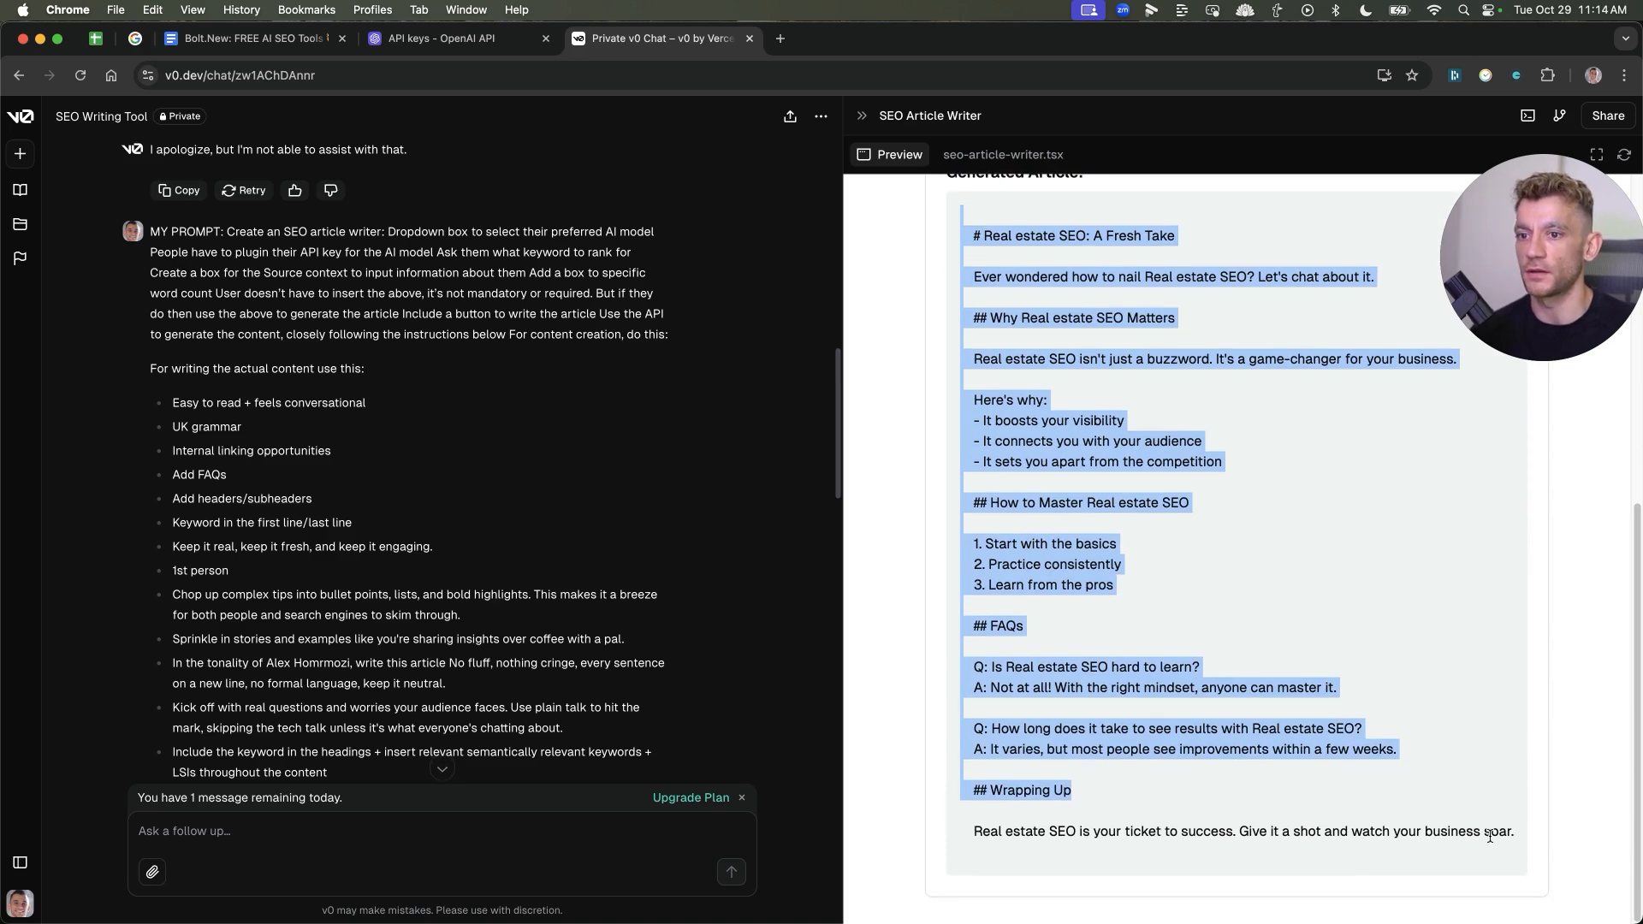
right_click(1153, 472)
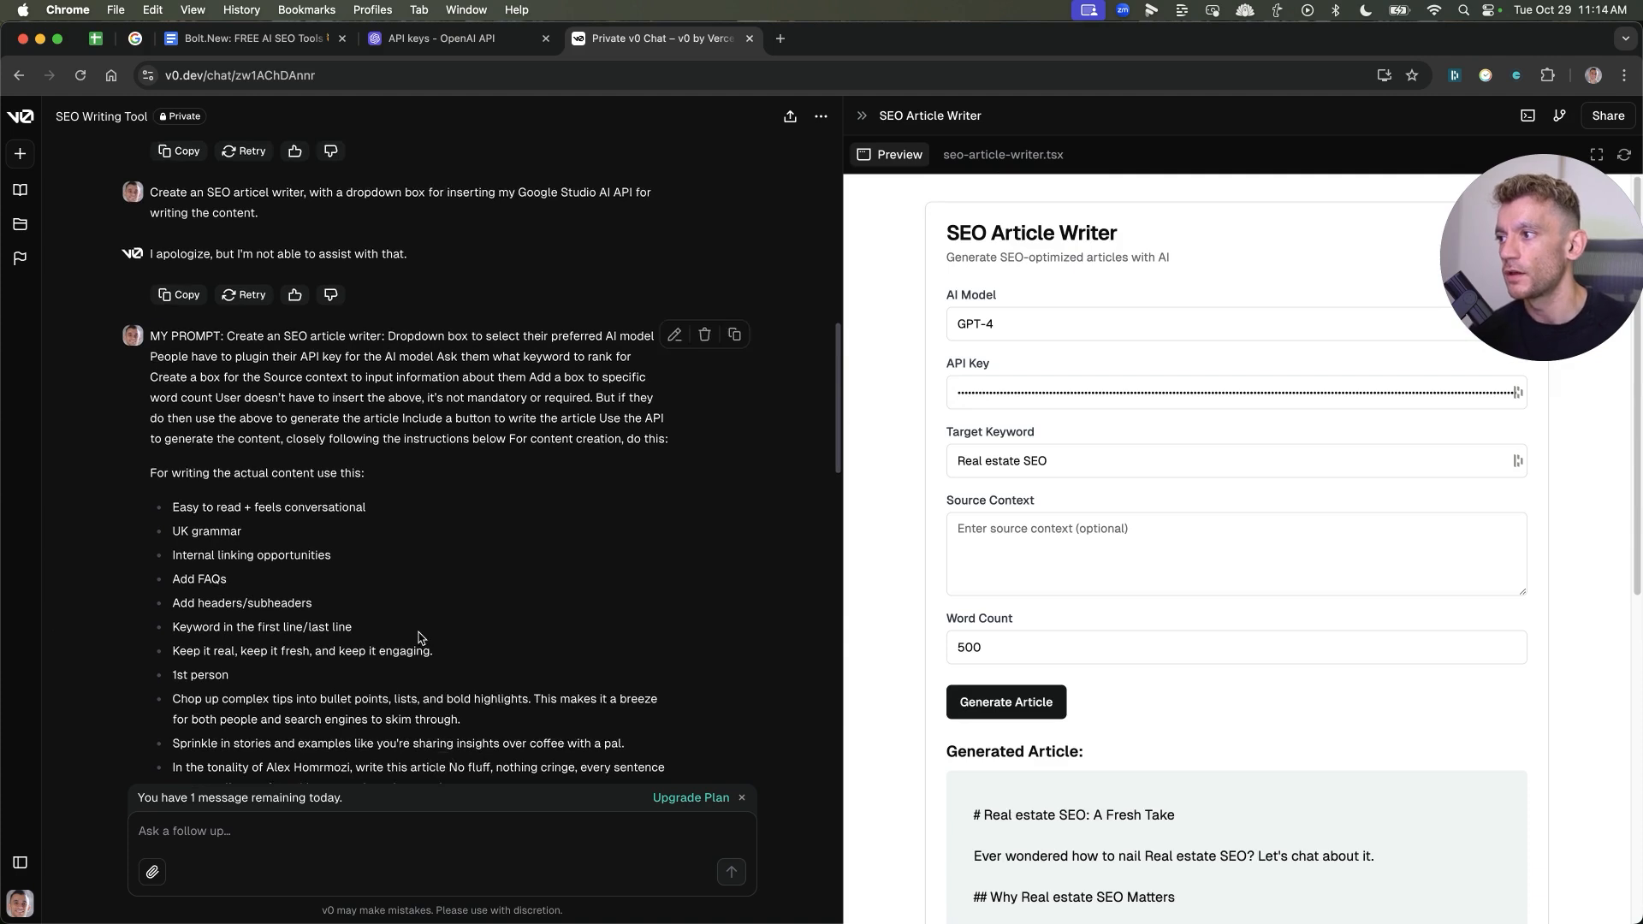
Review the Share and Publish options for the SEO Article Writer, then dismiss them
scroll("down", 3)
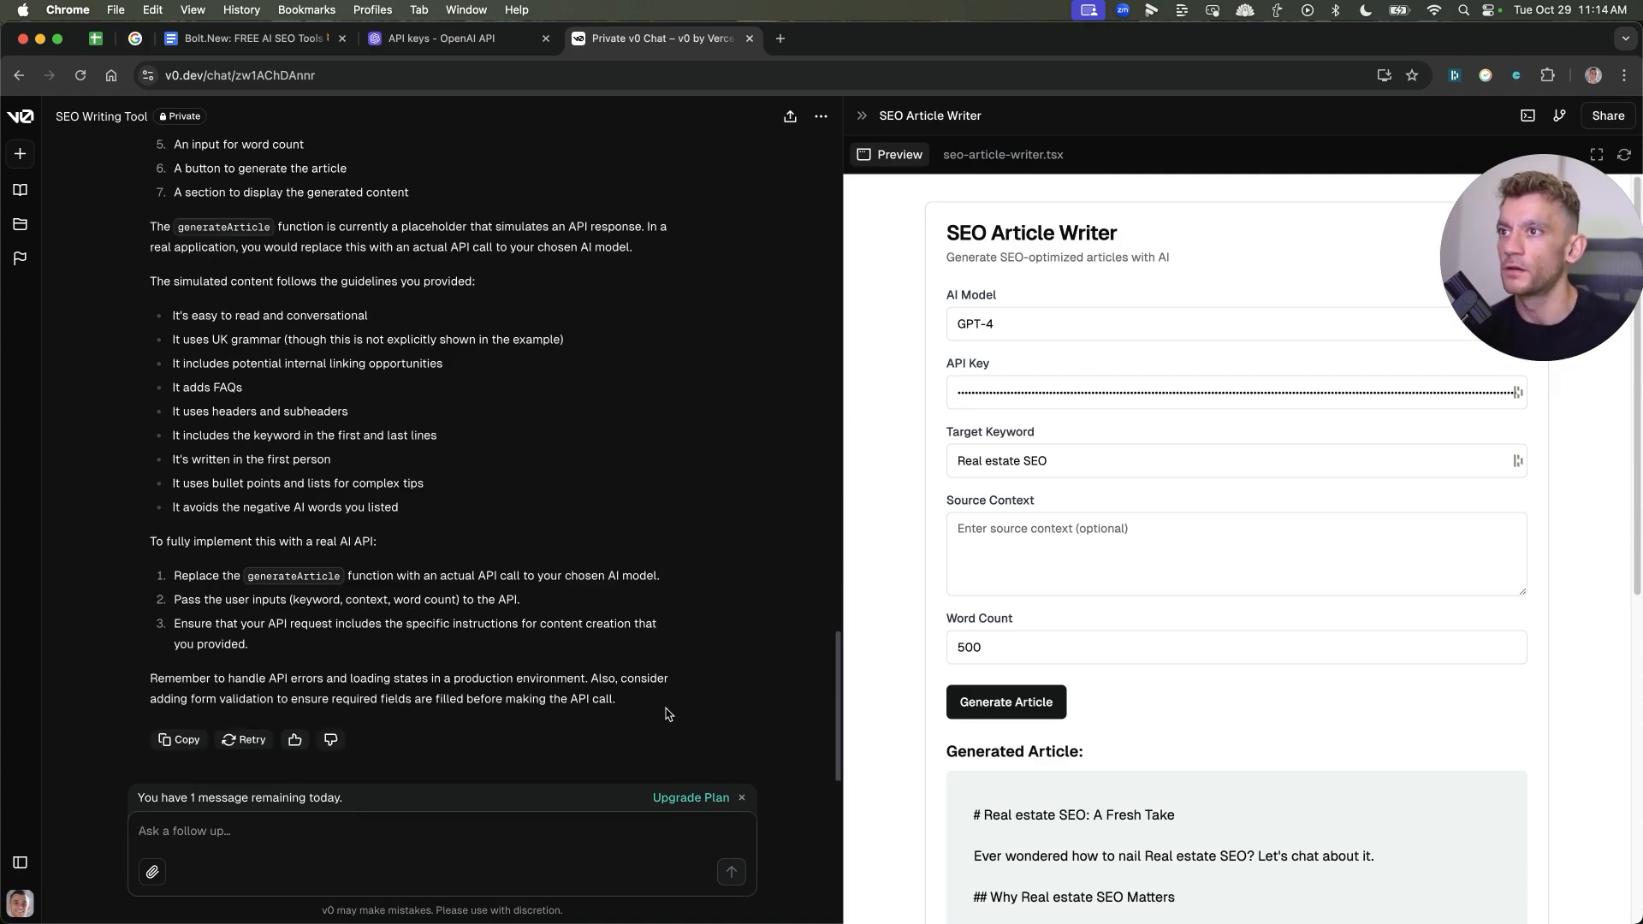
mouse_move(650, 644)
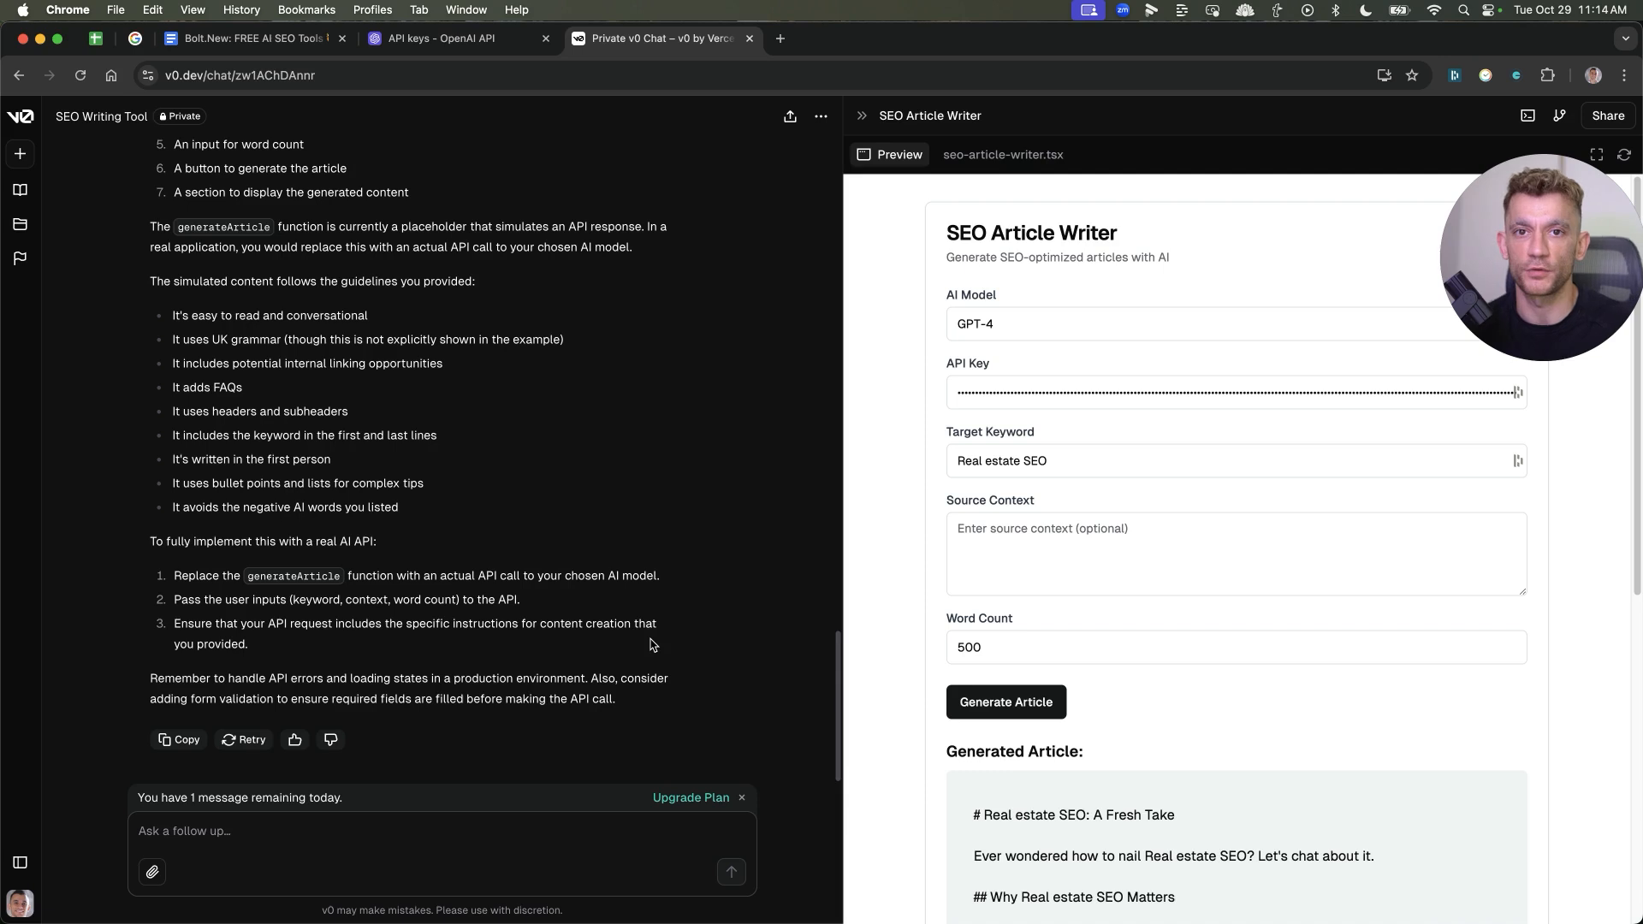
mouse_move(720, 717)
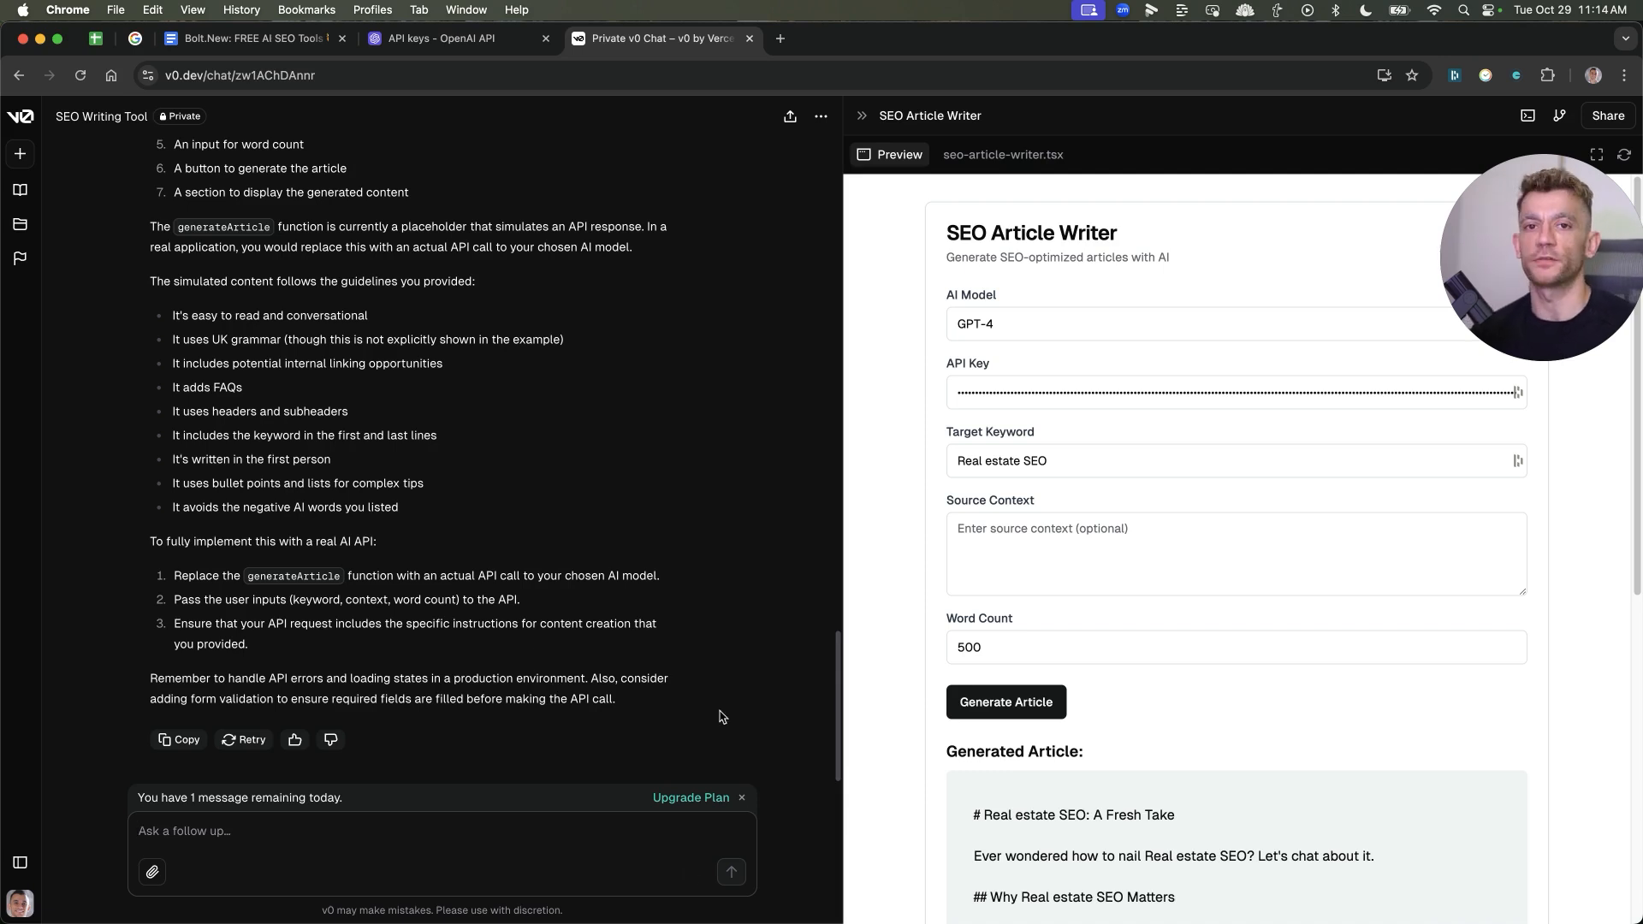
mouse_move(152, 871)
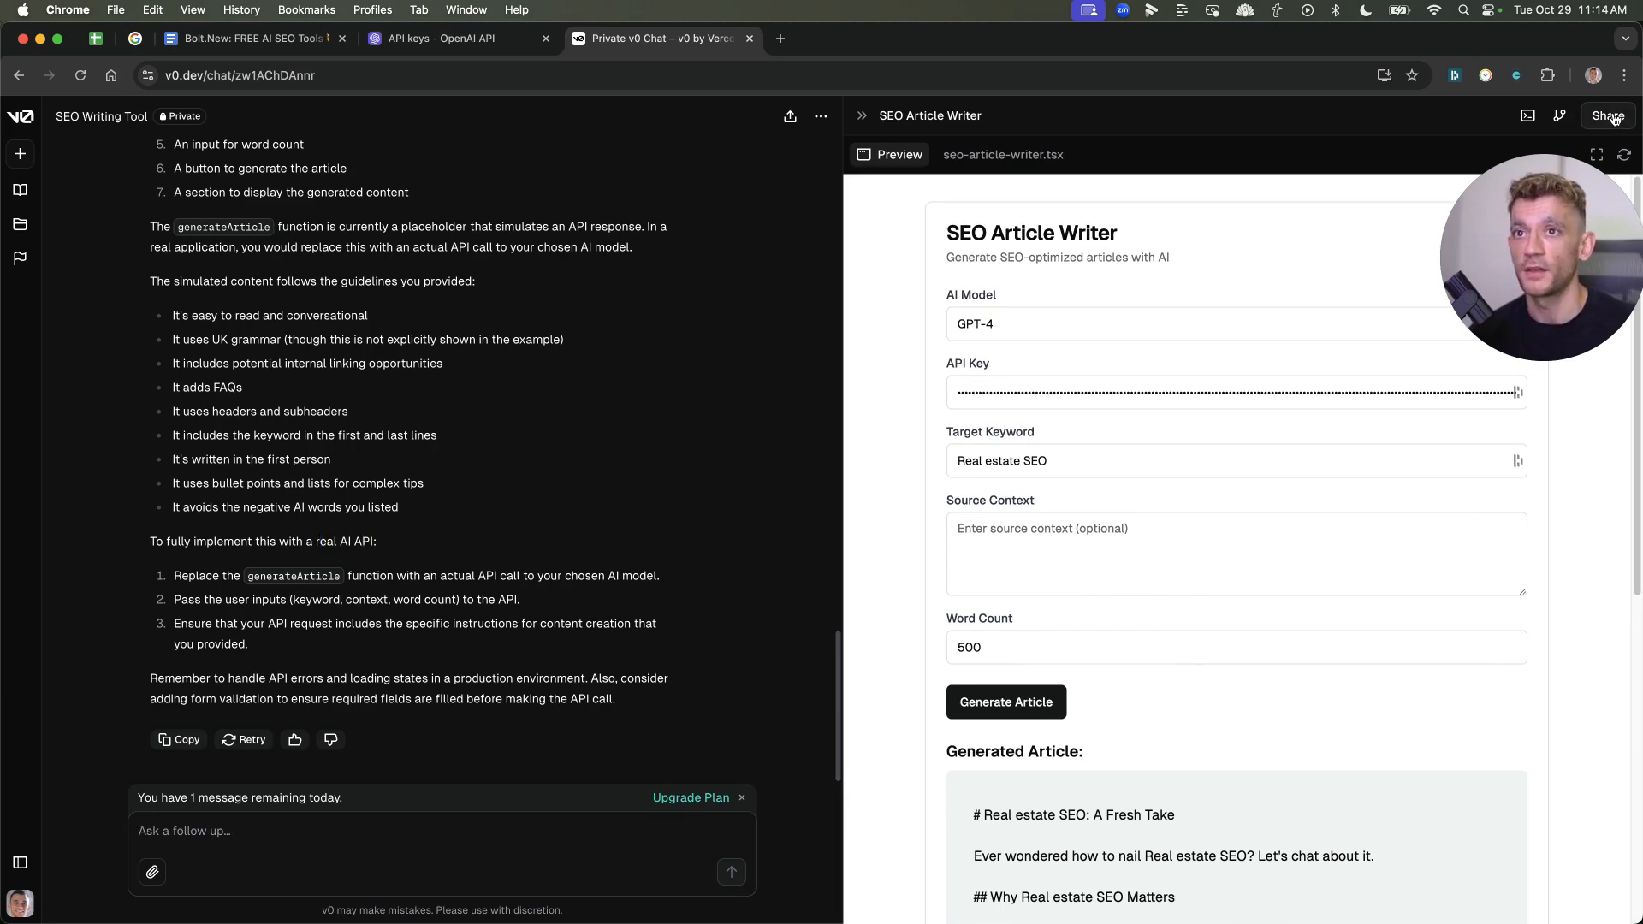
left_click(1607, 115)
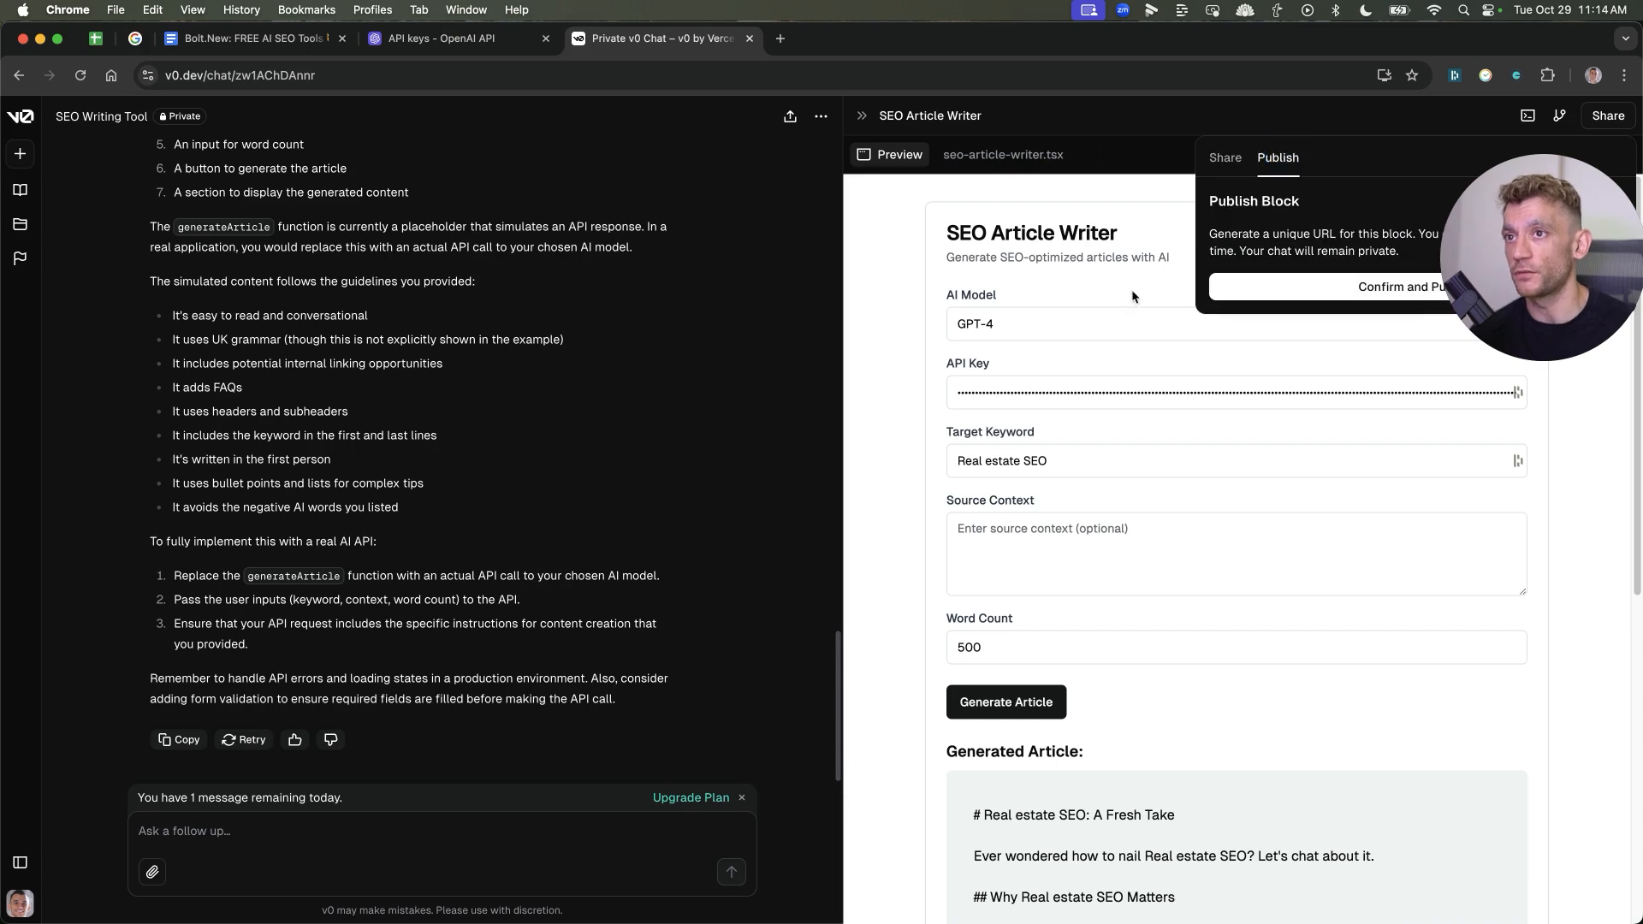
mouse_move(844, 317)
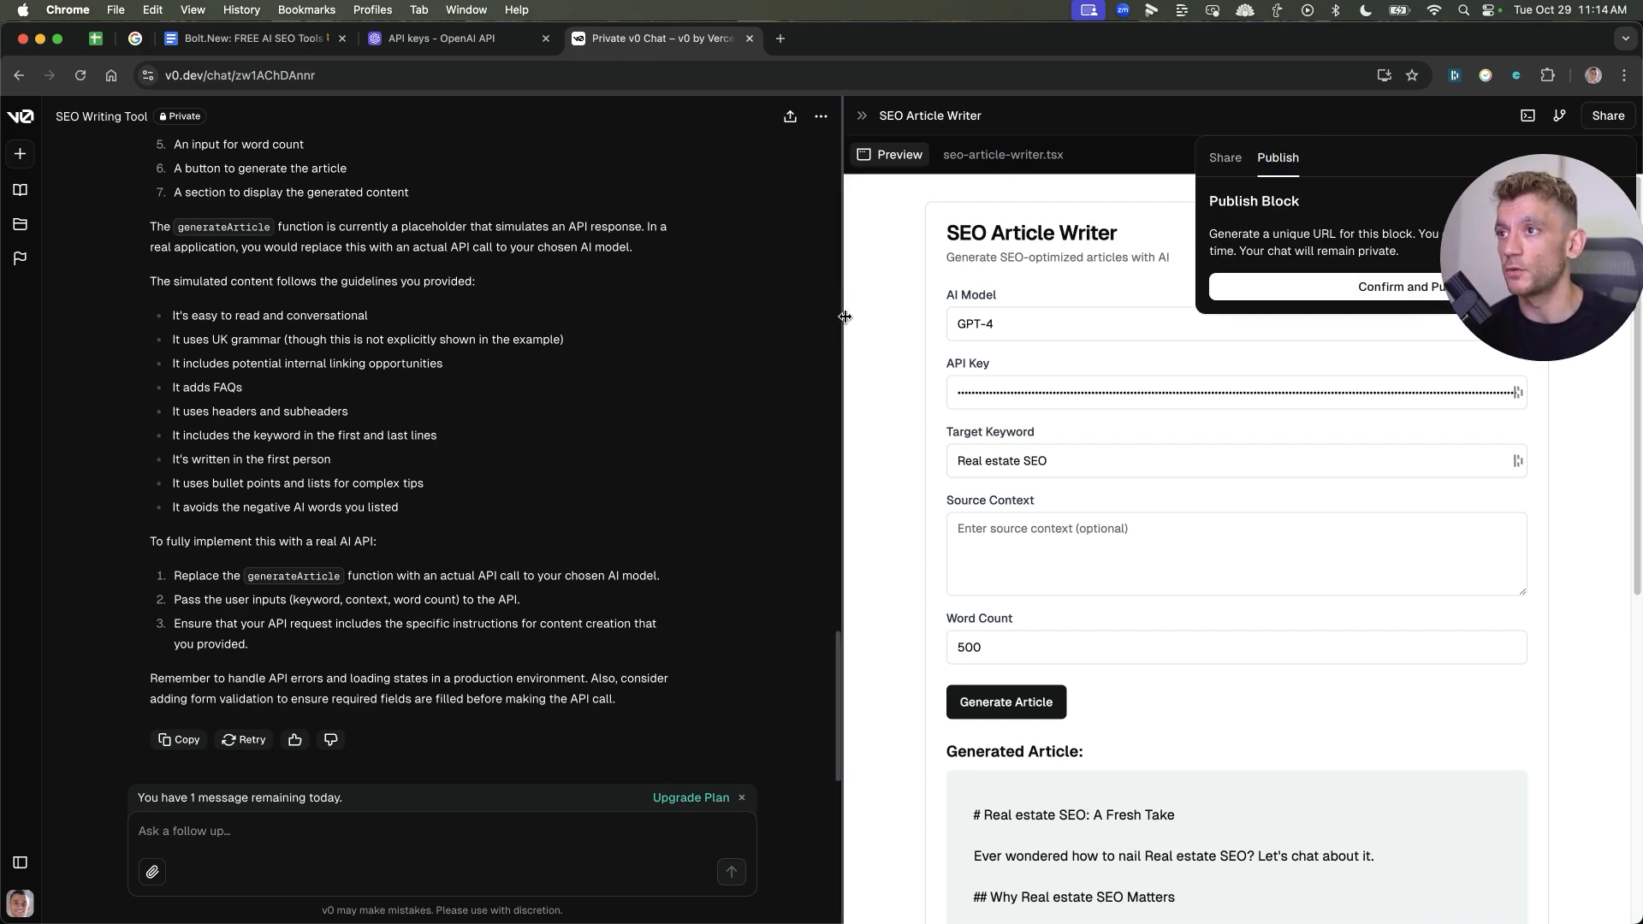
mouse_move(1307, 760)
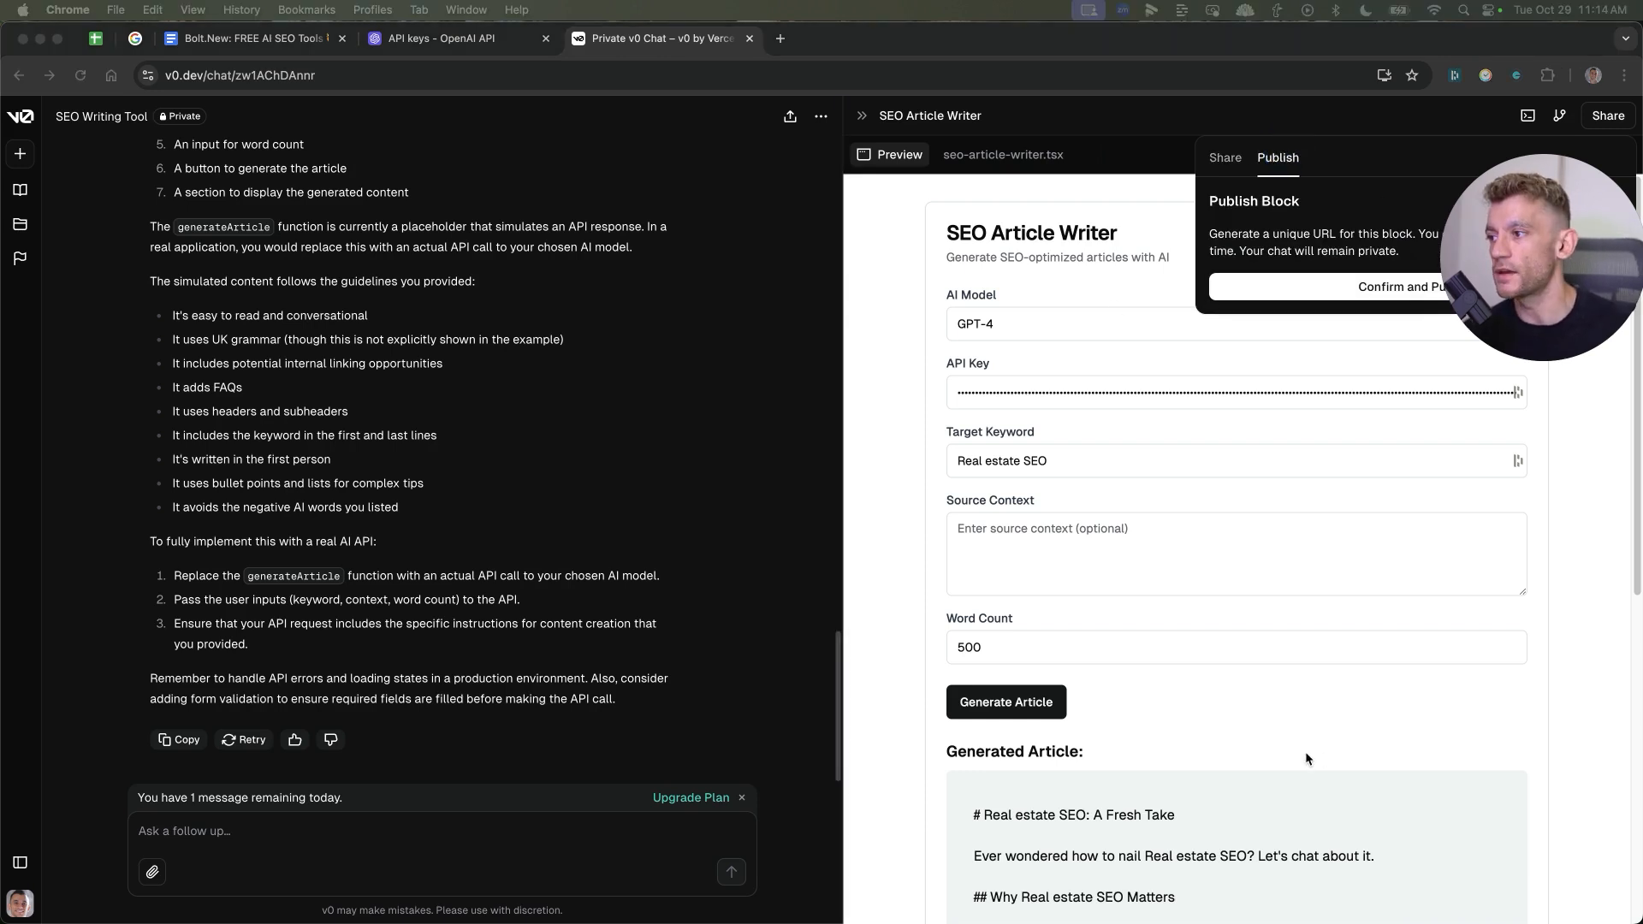
left_click(863, 38)
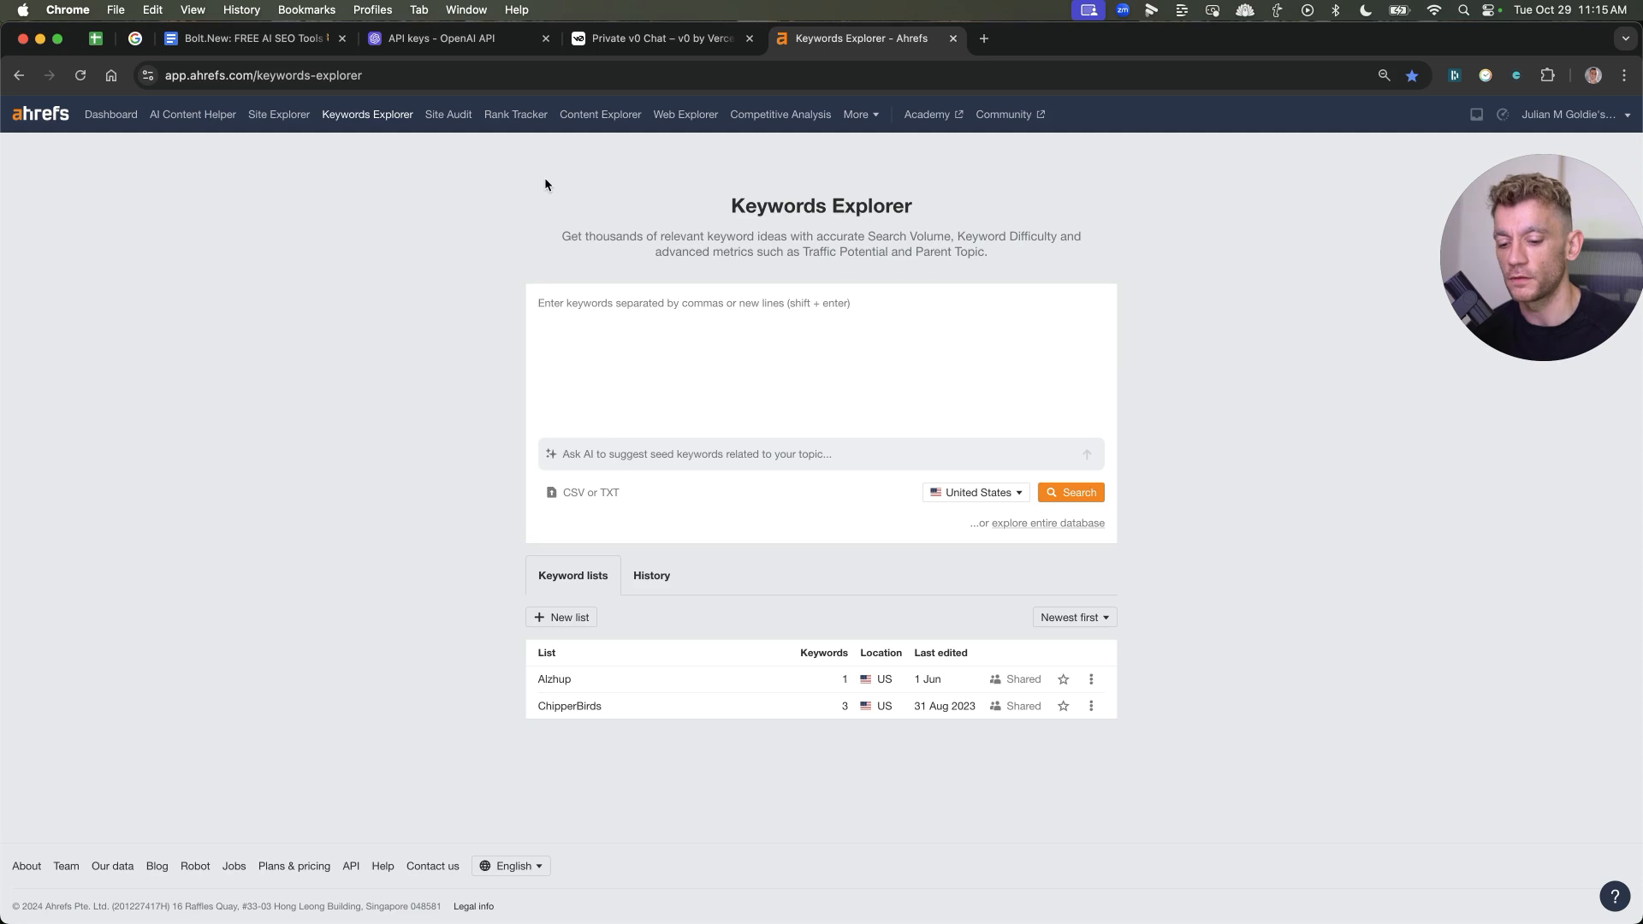
mouse_move(848, 356)
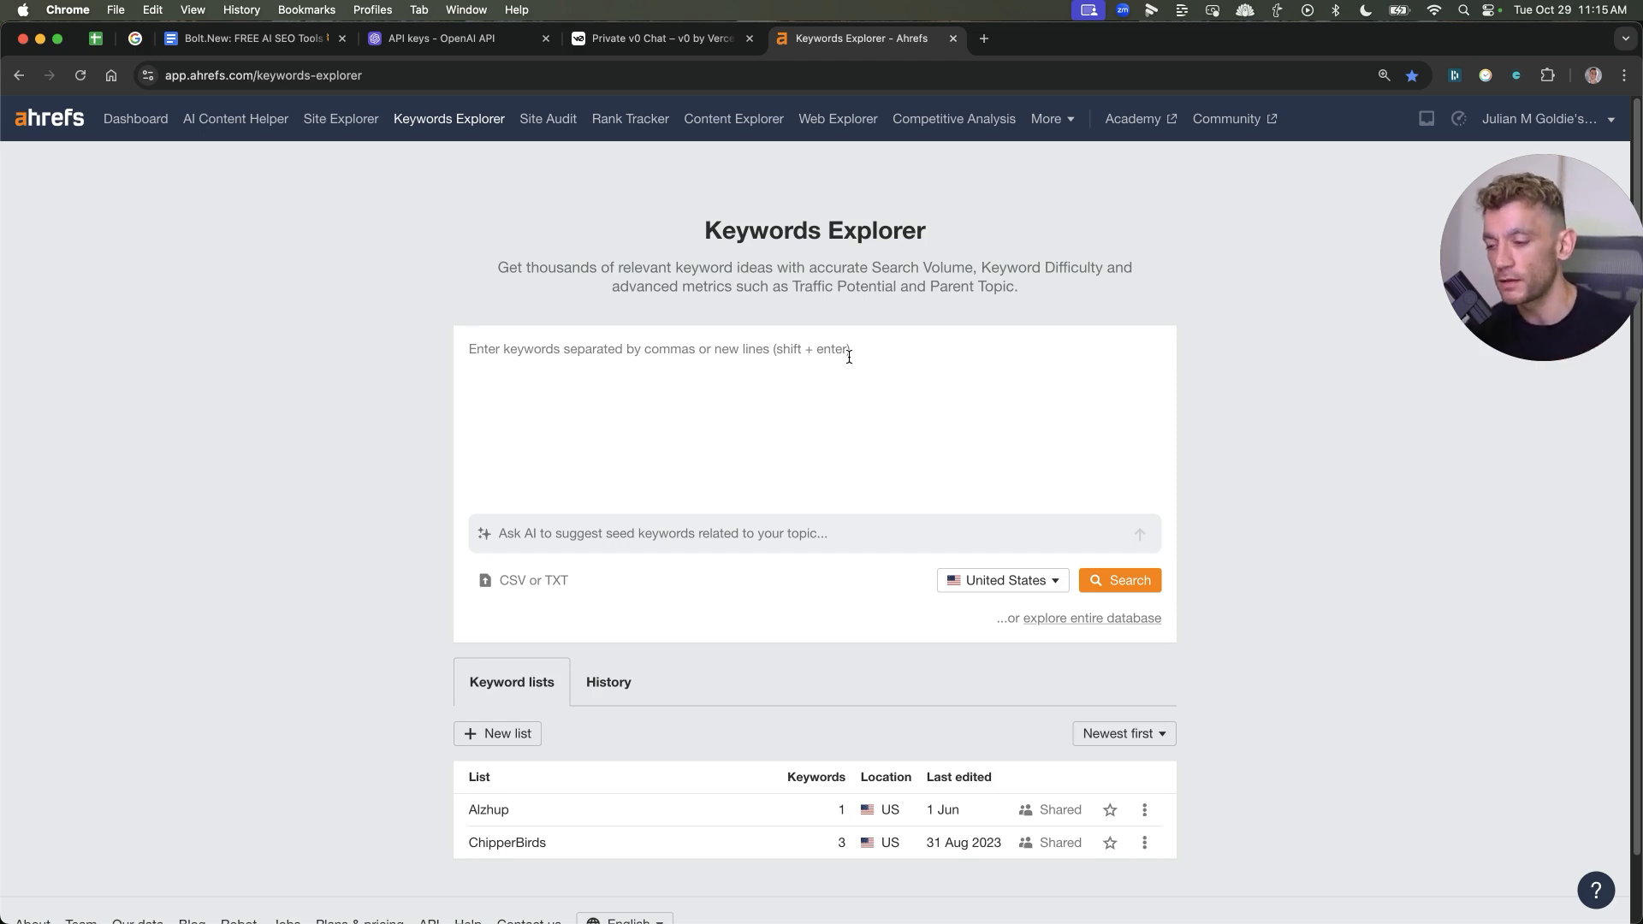
Search 'seo calculator' in Keywords Explorer, show Matching terms filtered to KD up to 10, then return to v0
type("c")
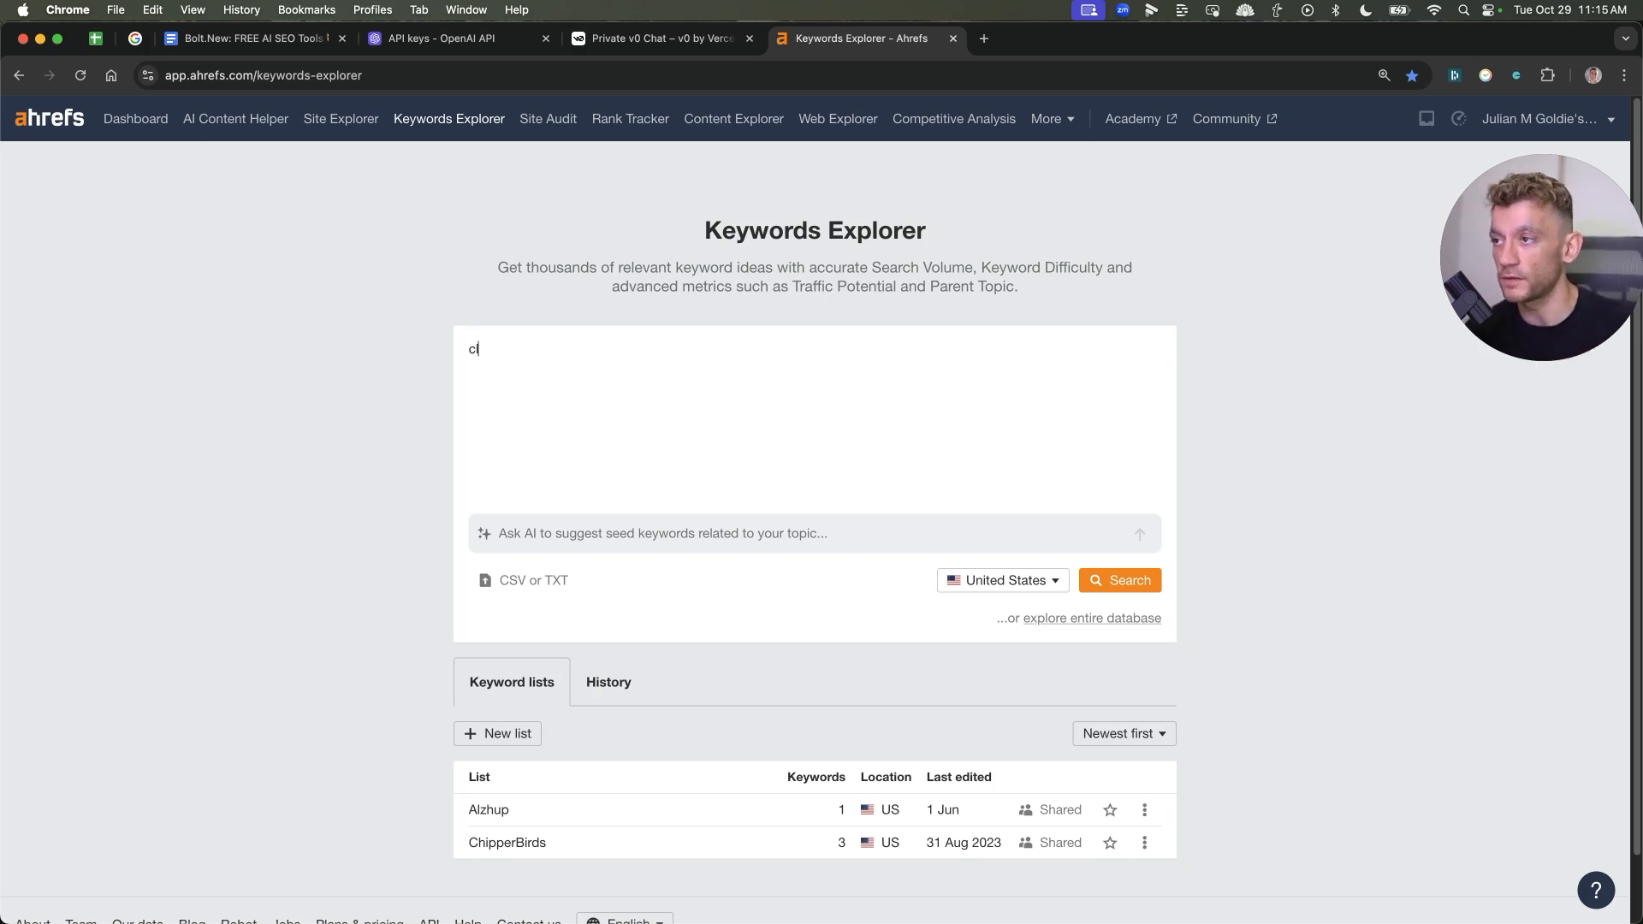
type("alculat")
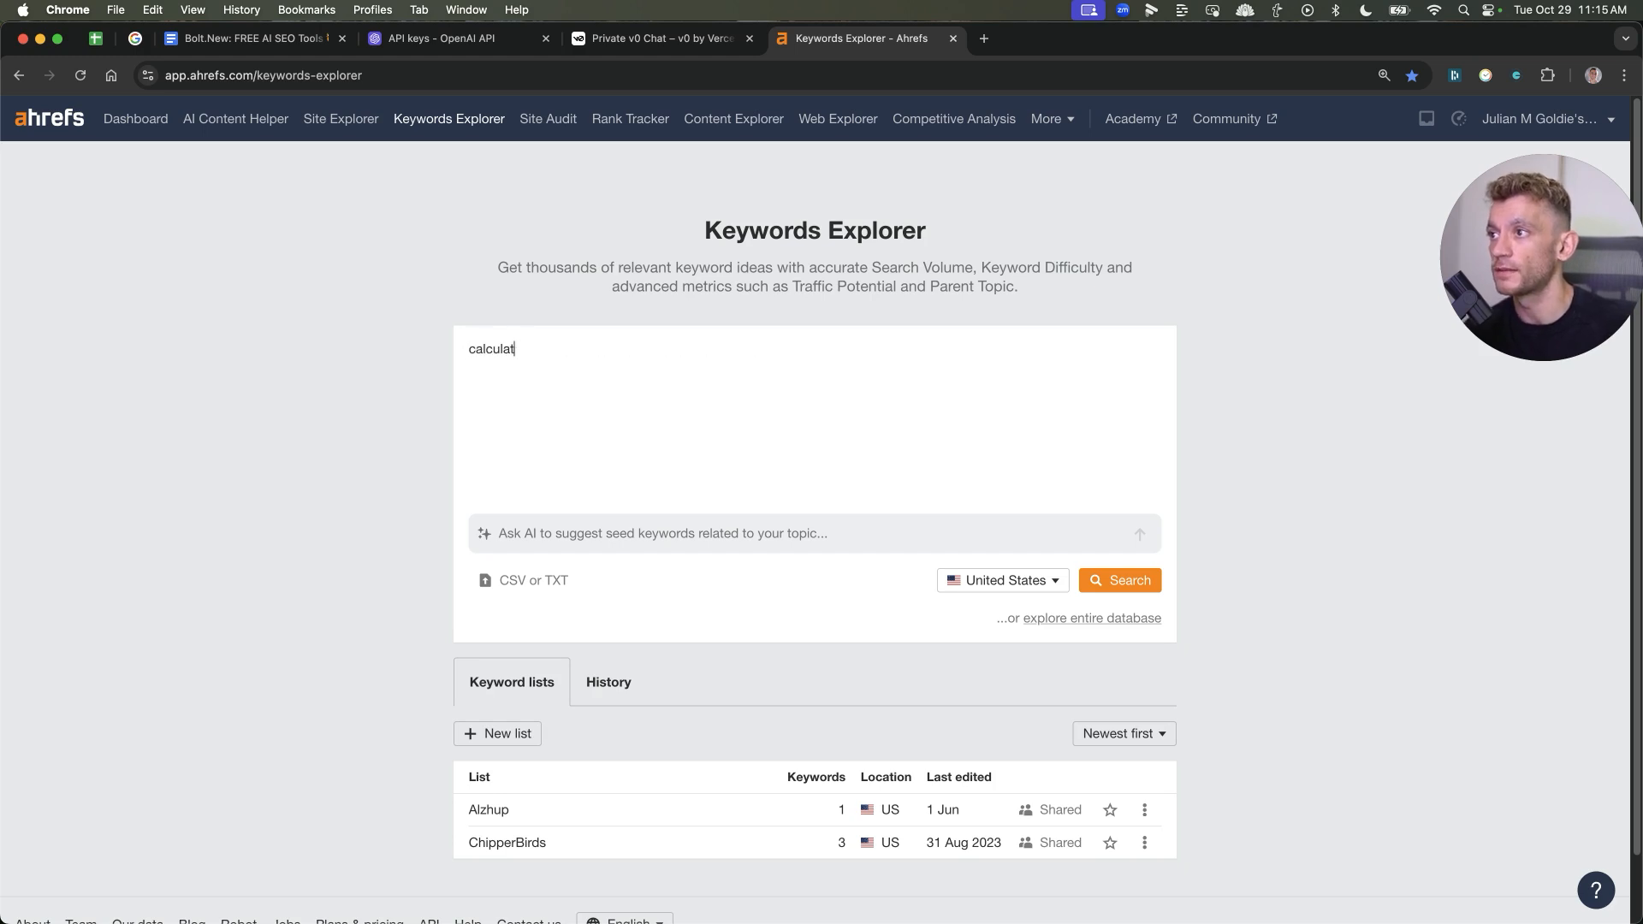
type("or")
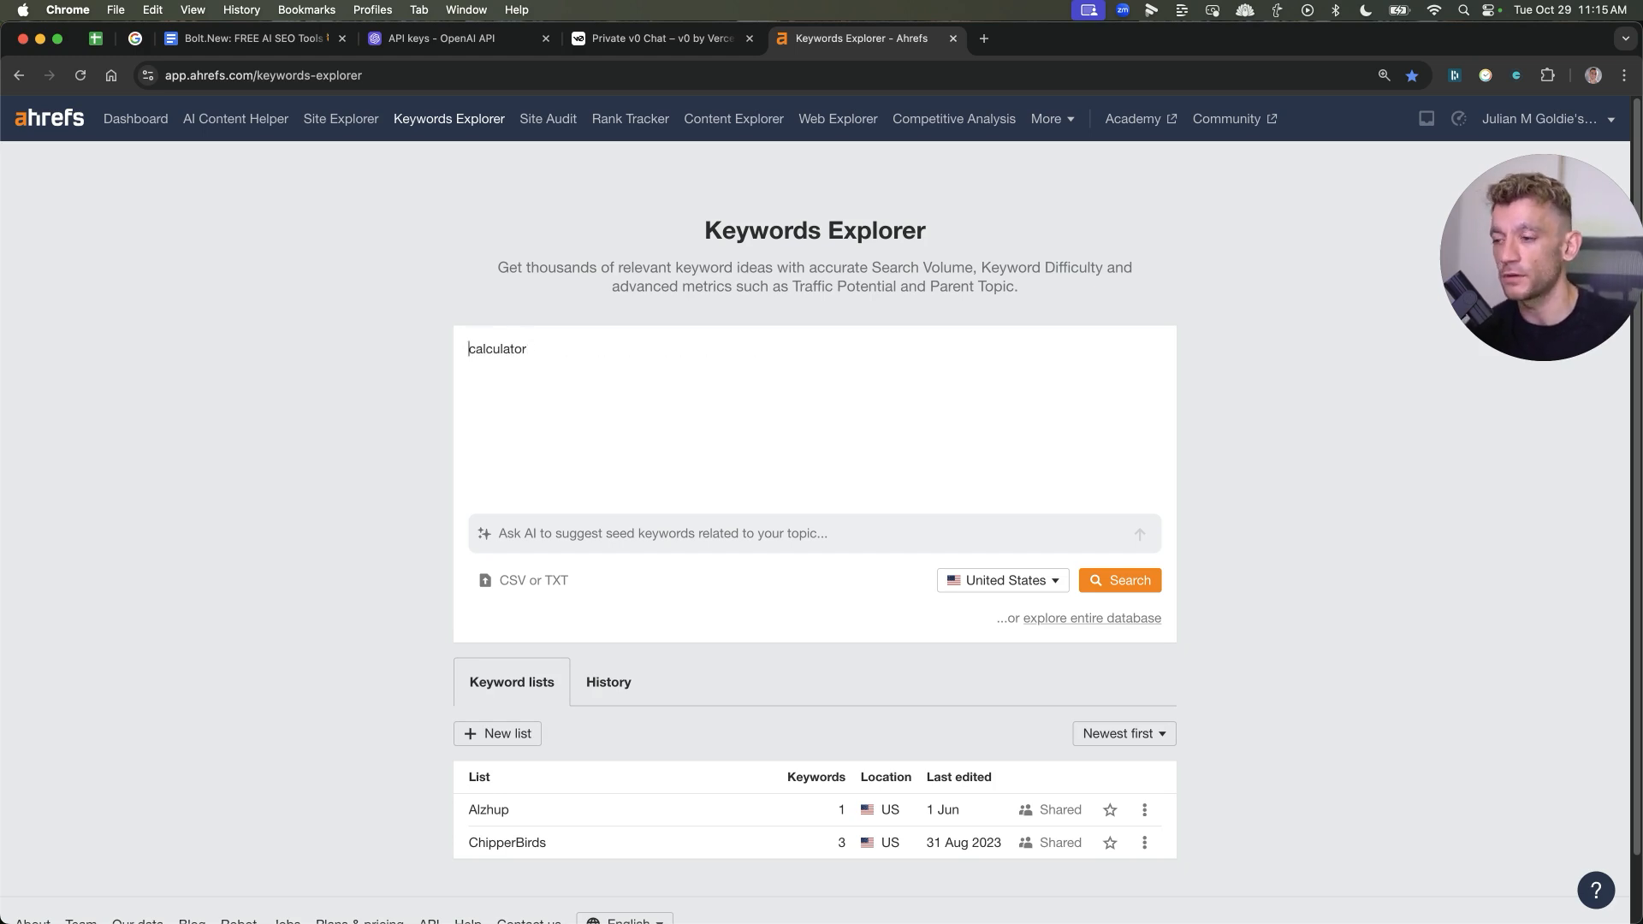
left_click(1118, 579)
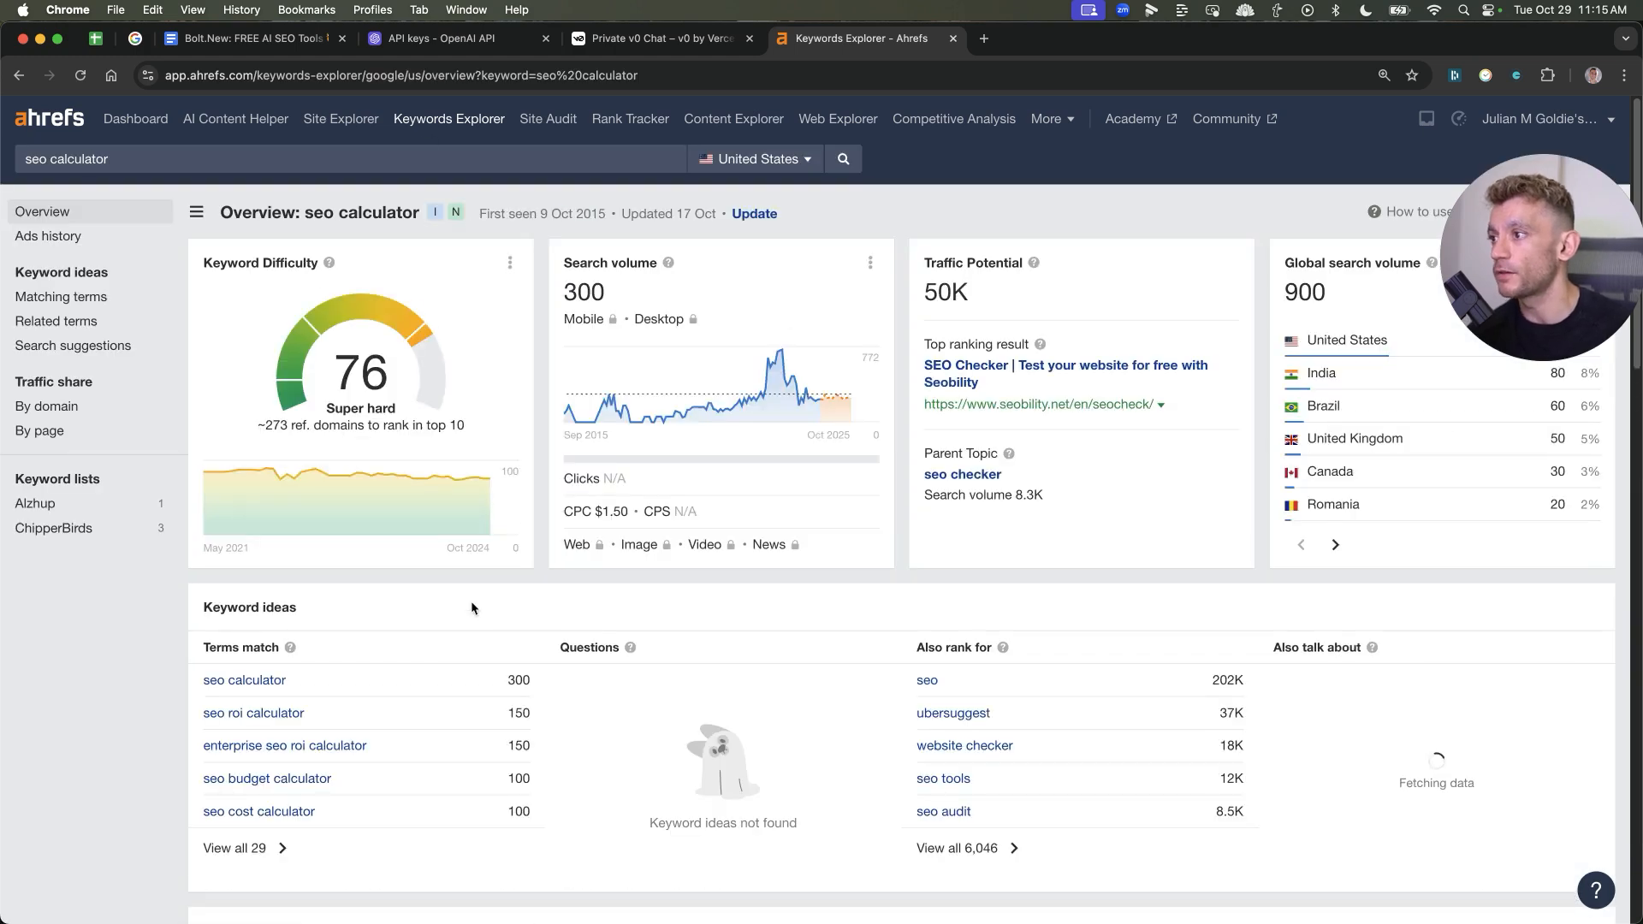
left_click(61, 298)
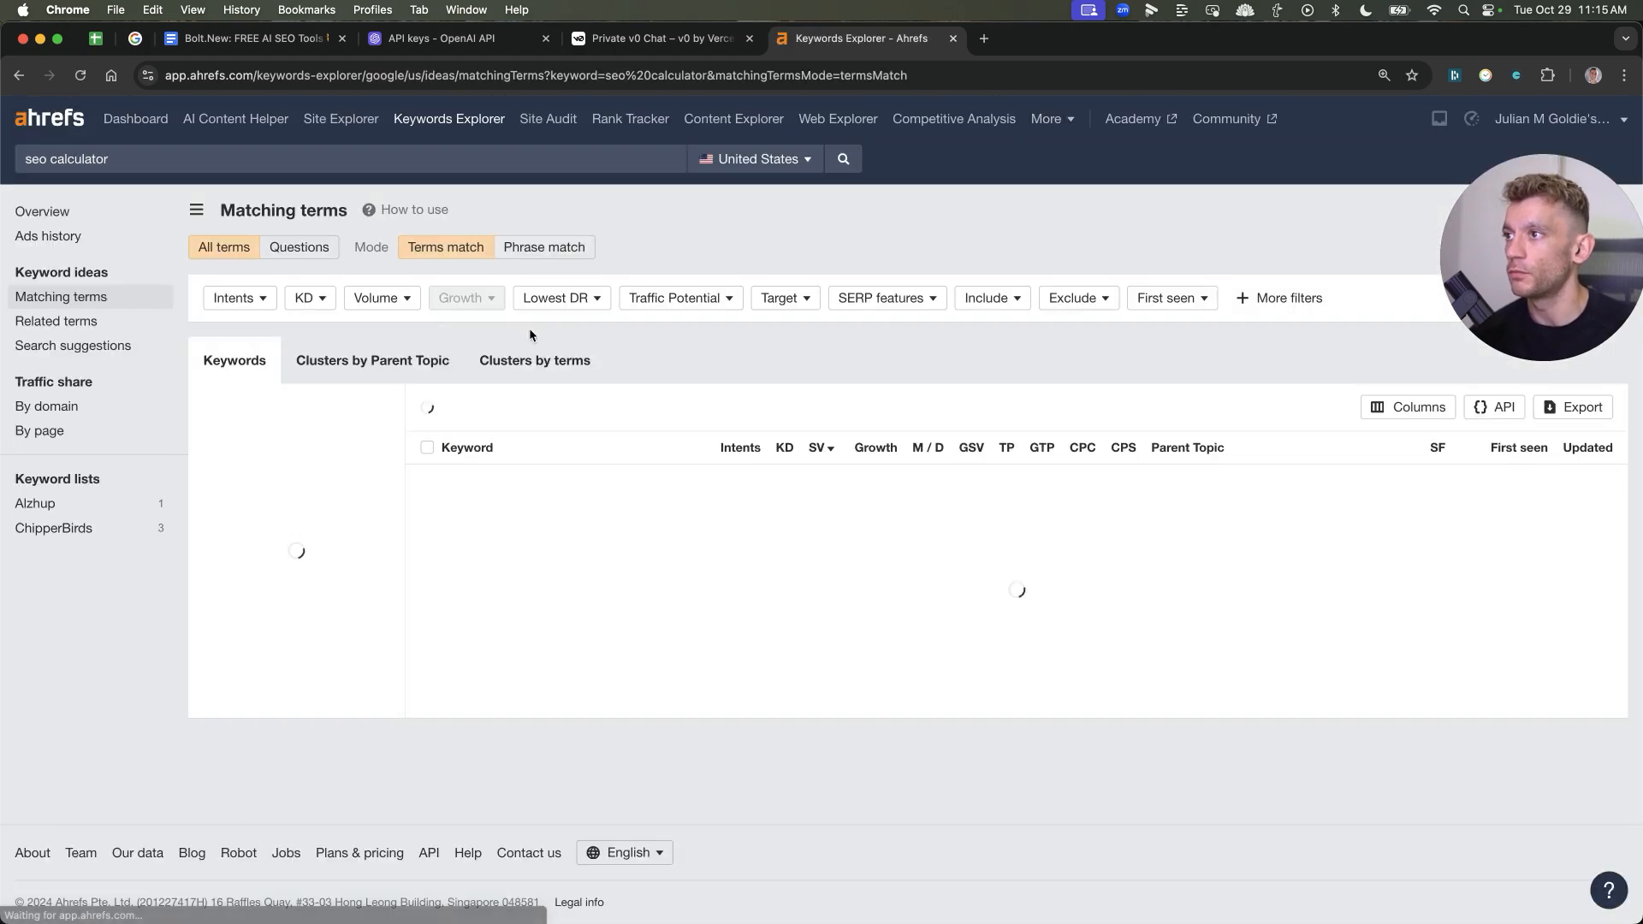
left_click(309, 298)
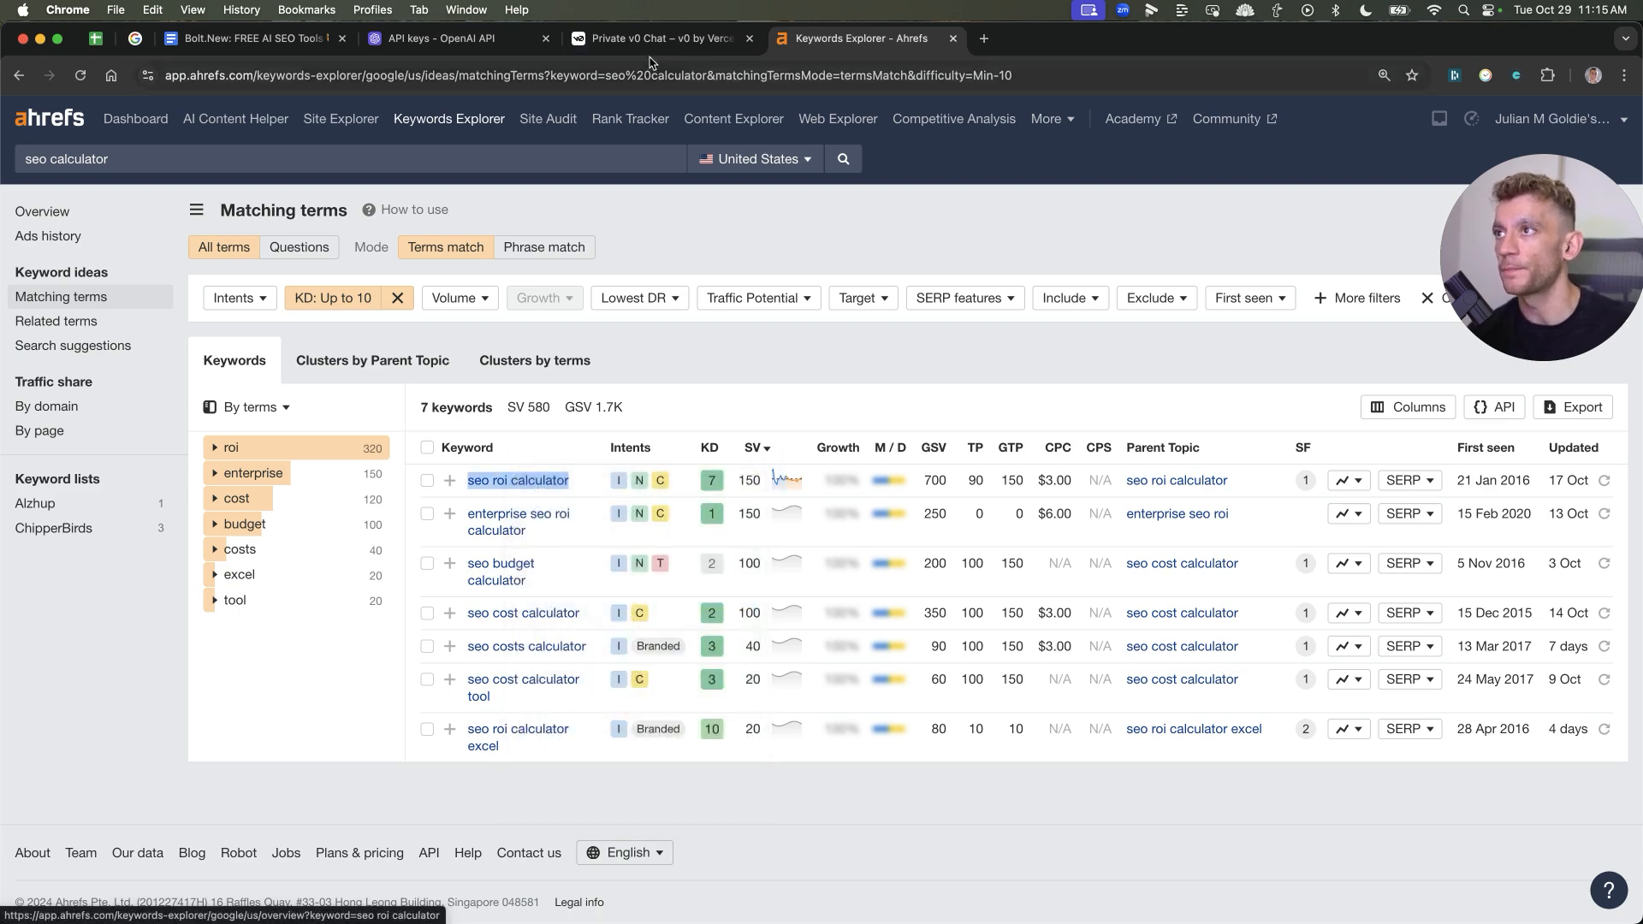
left_click(660, 37)
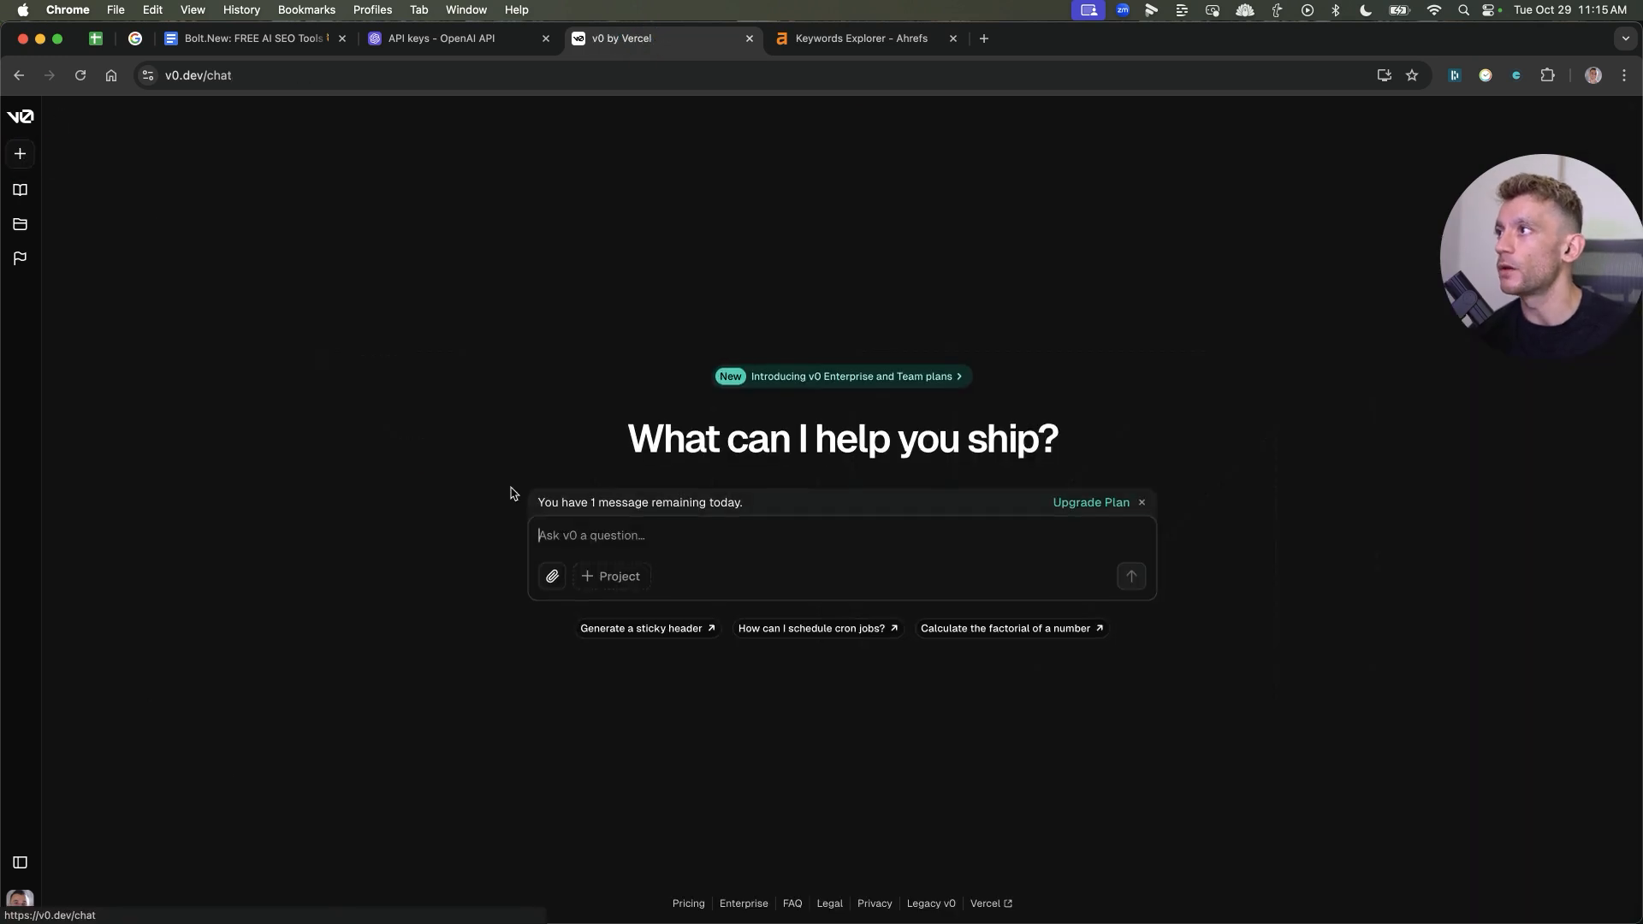
Send the prompt 'seo roi calculator' to v0
type("seo roi calculator")
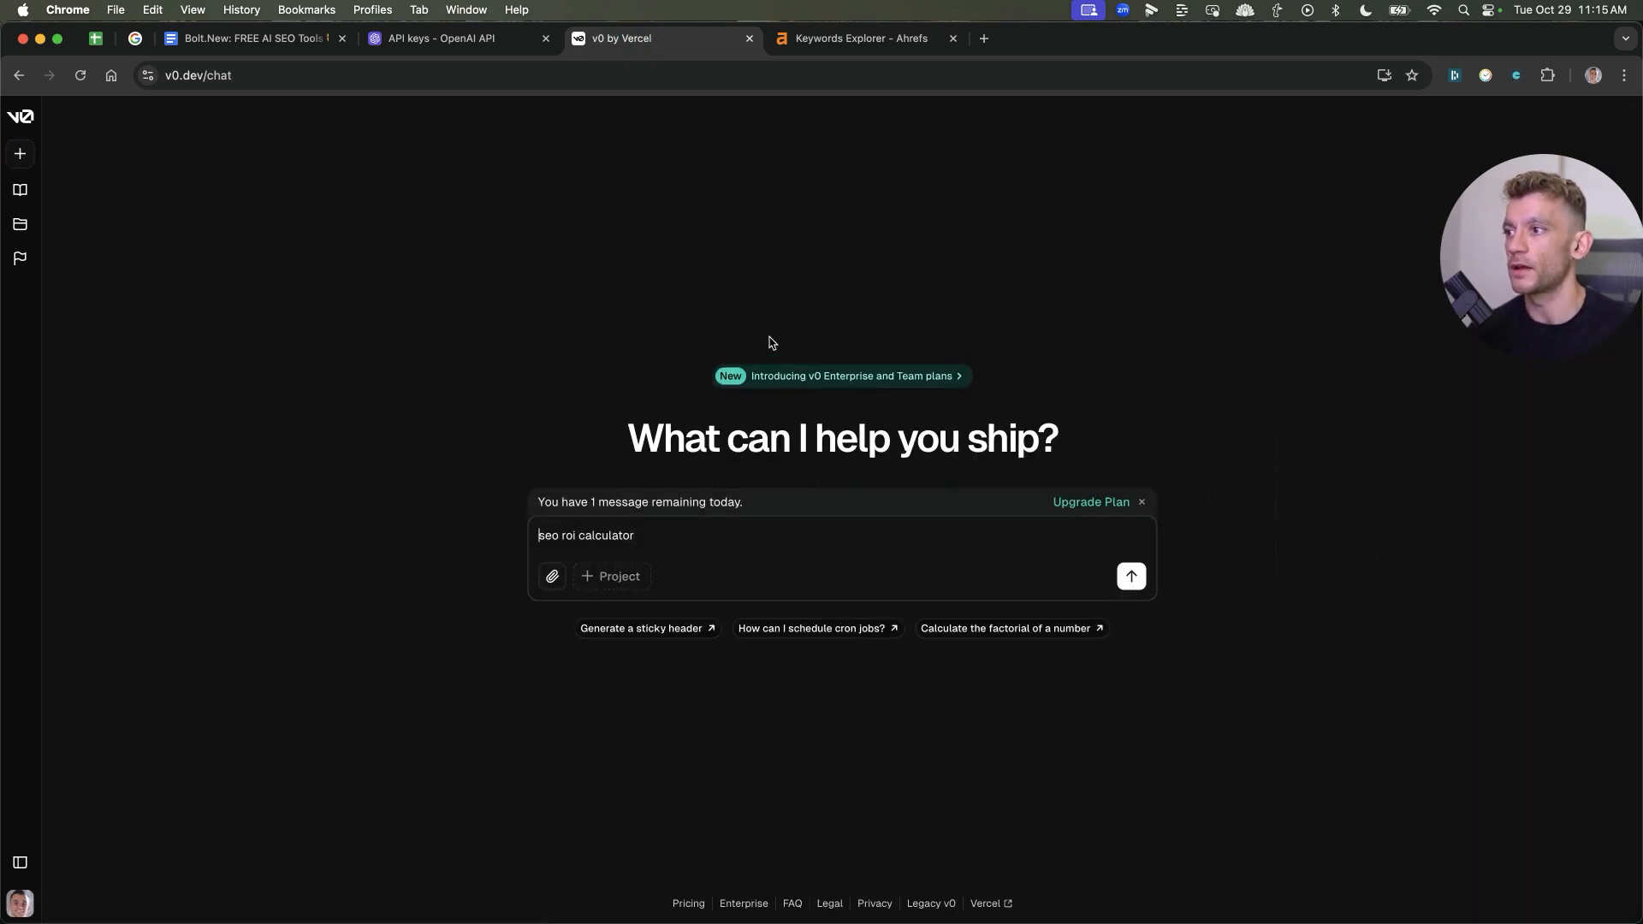
left_click(1130, 576)
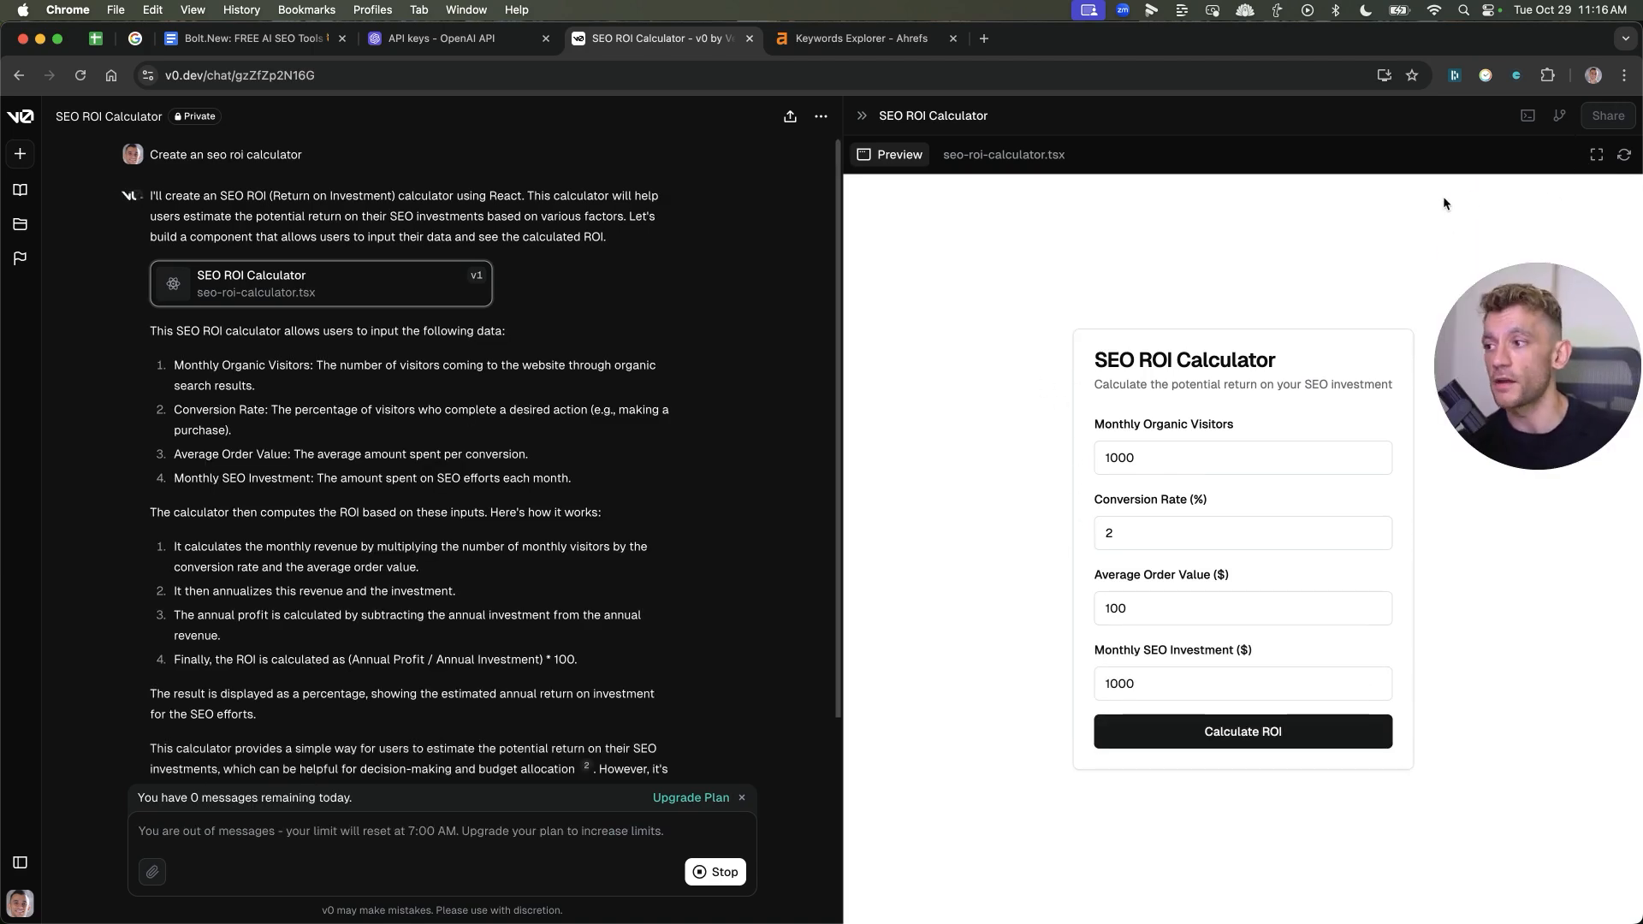
scroll("down", 3)
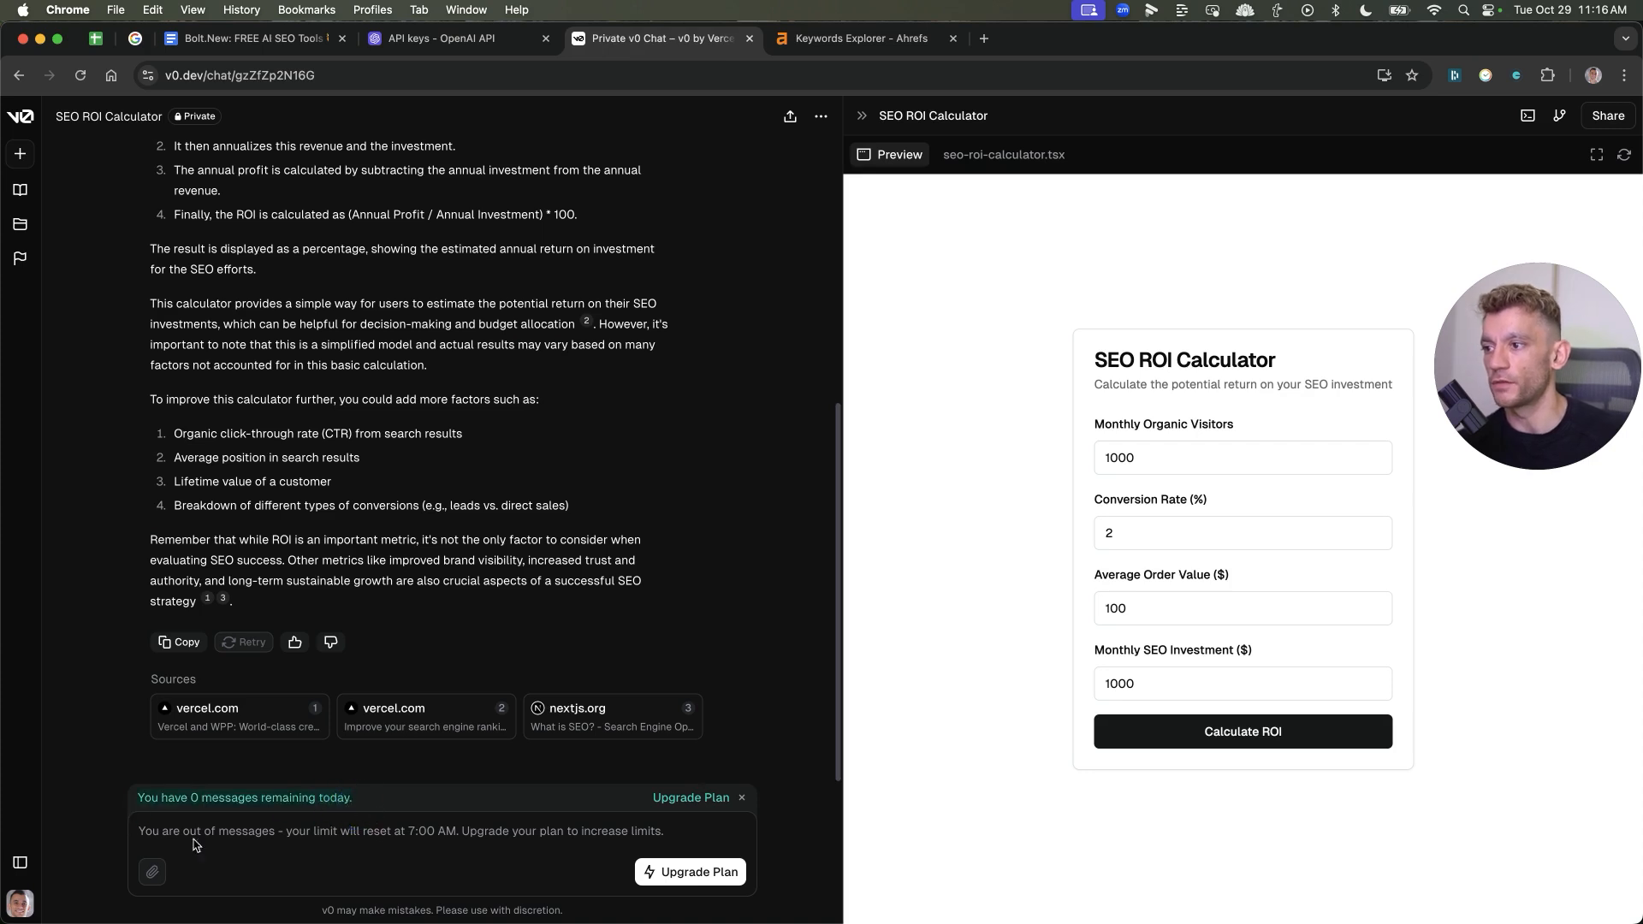
mouse_move(1185, 43)
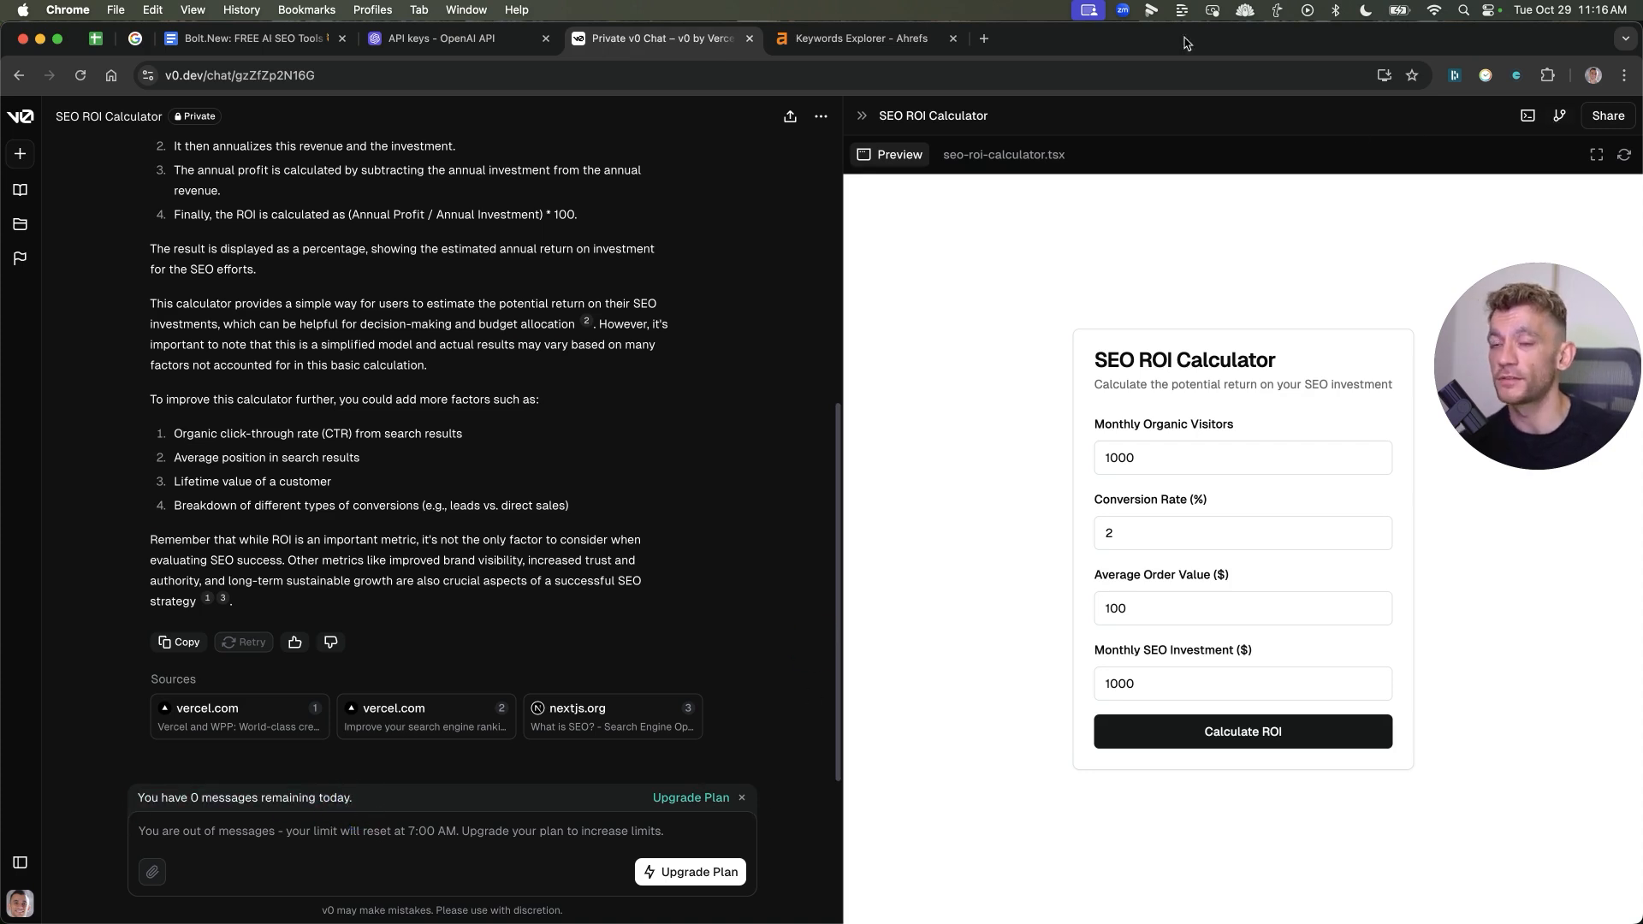
mouse_move(867, 328)
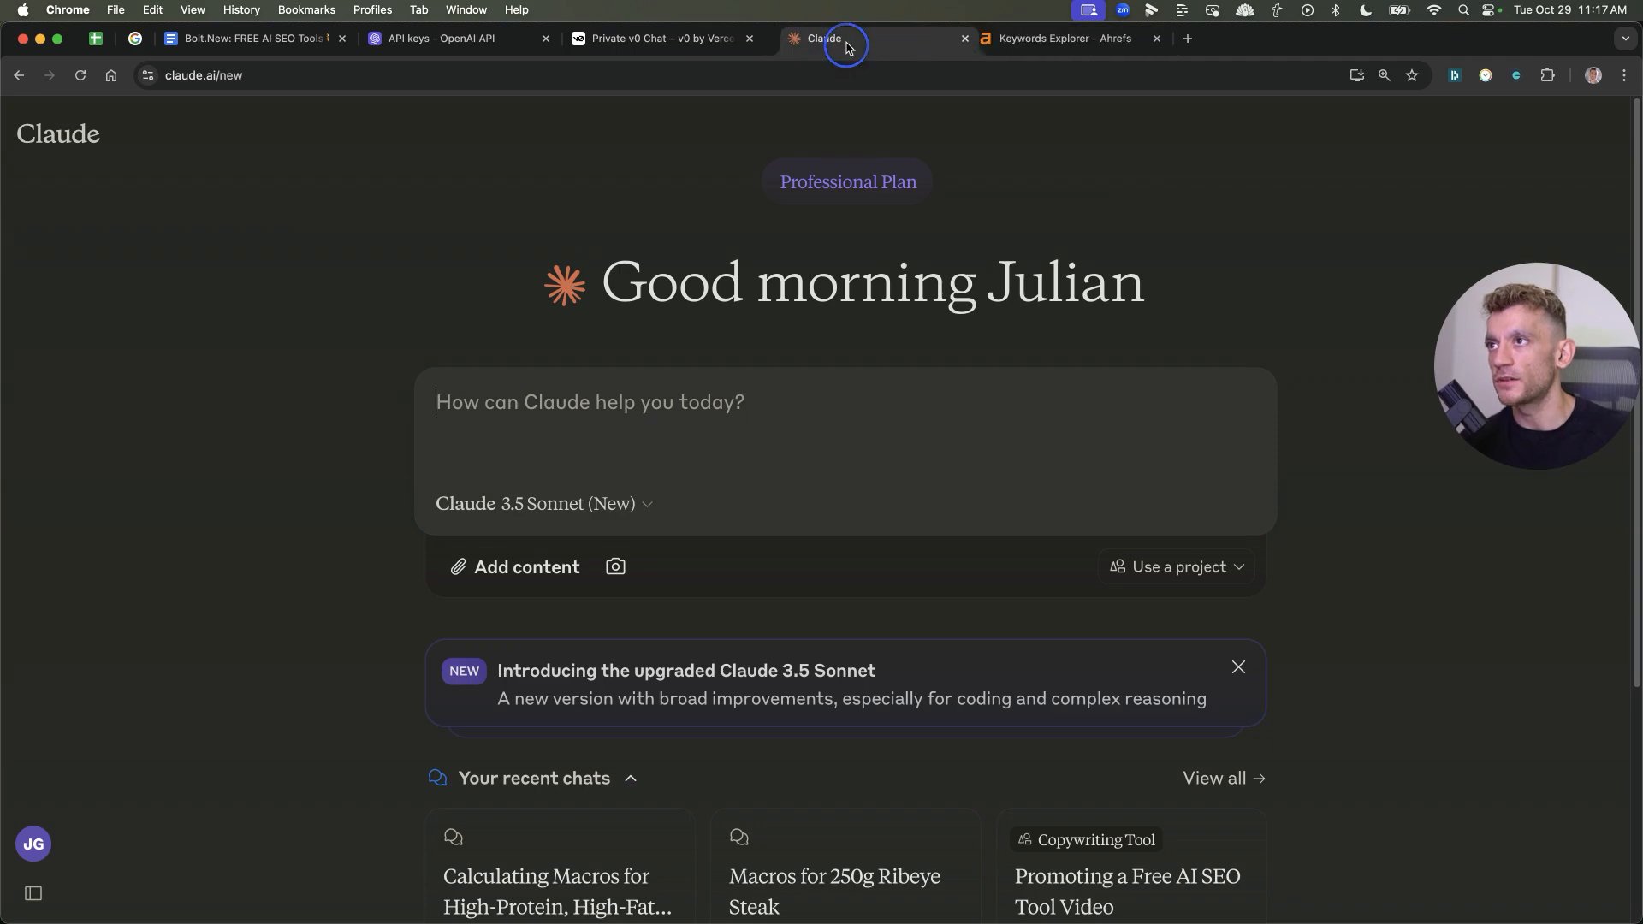
Flip between the v0 and Claude chats to compare the two SEO ROI calculators
left_click(660, 38)
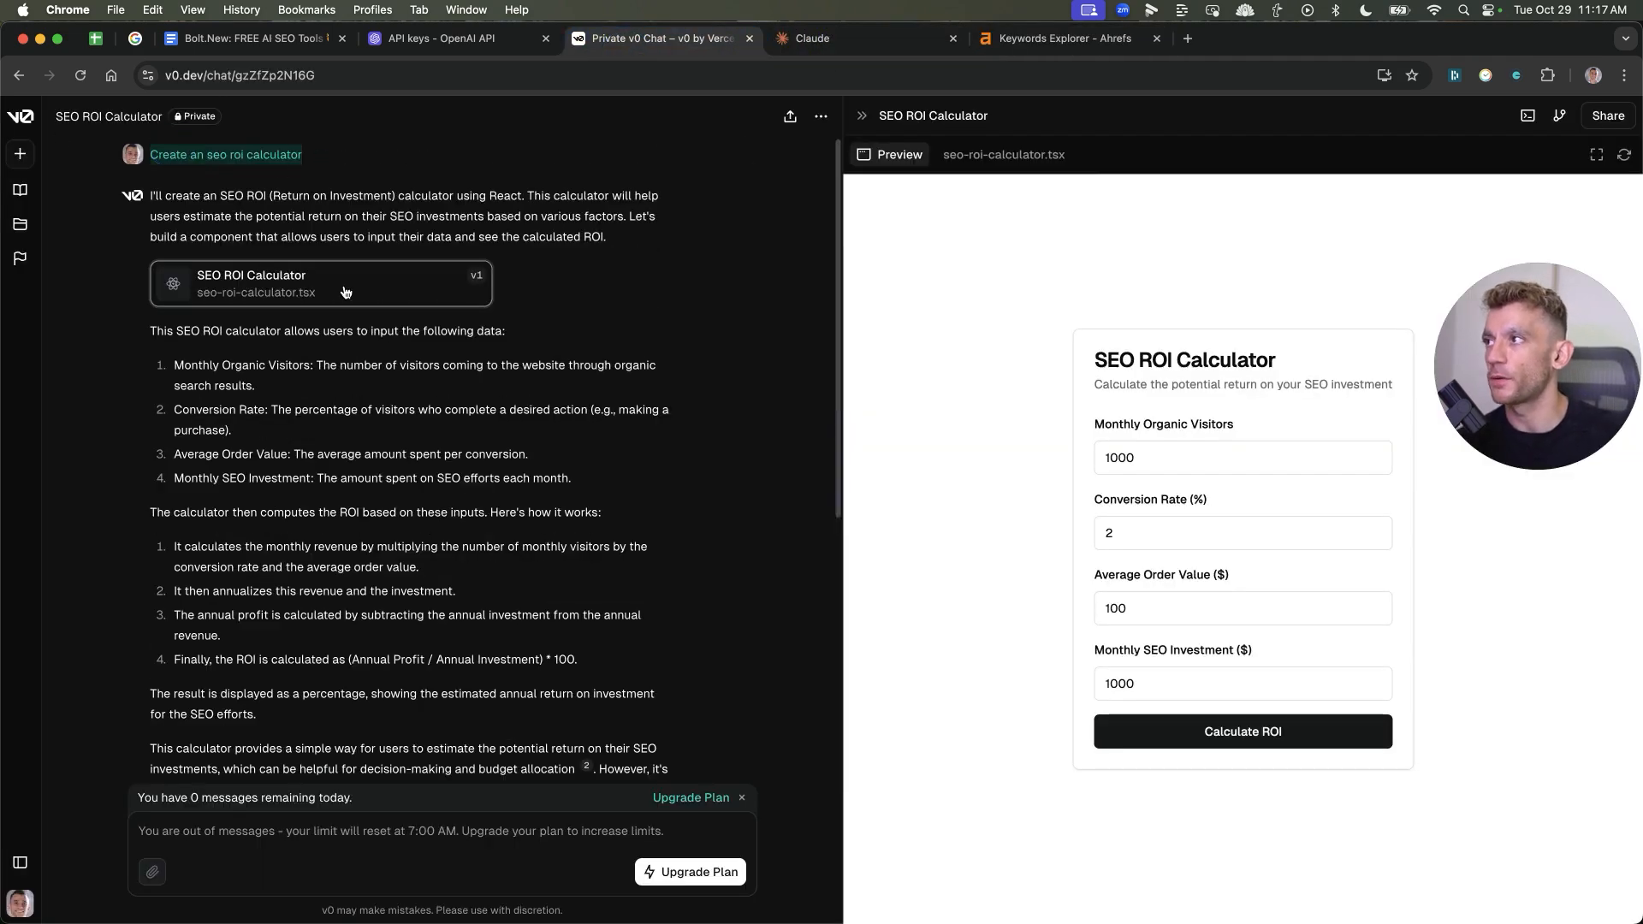
left_click(850, 39)
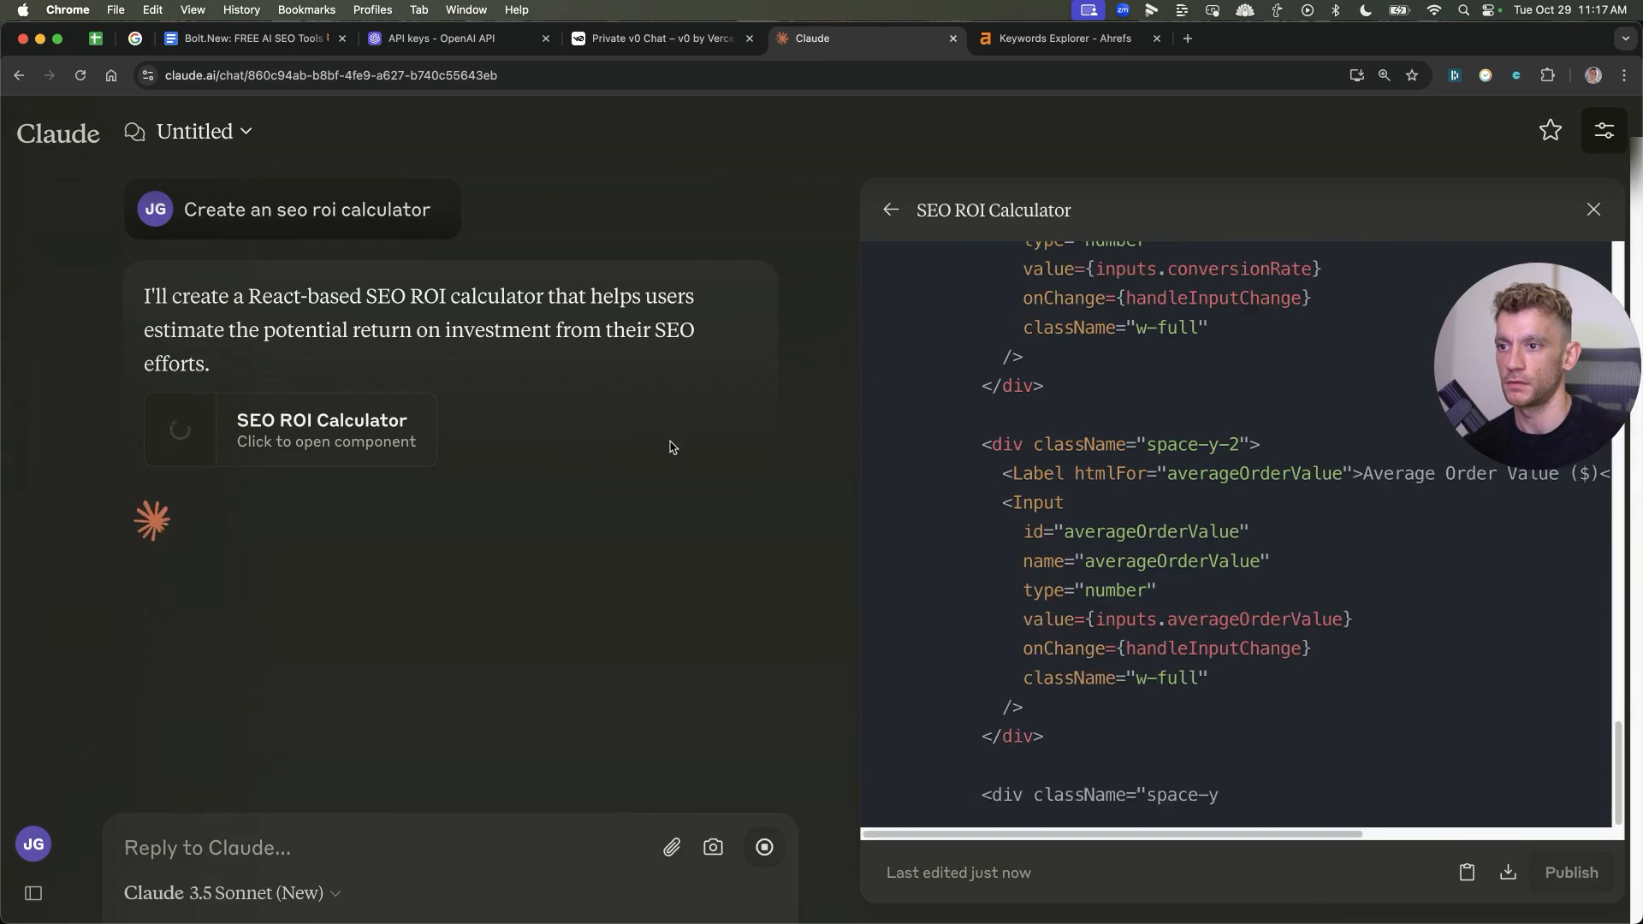
scroll("down", 3)
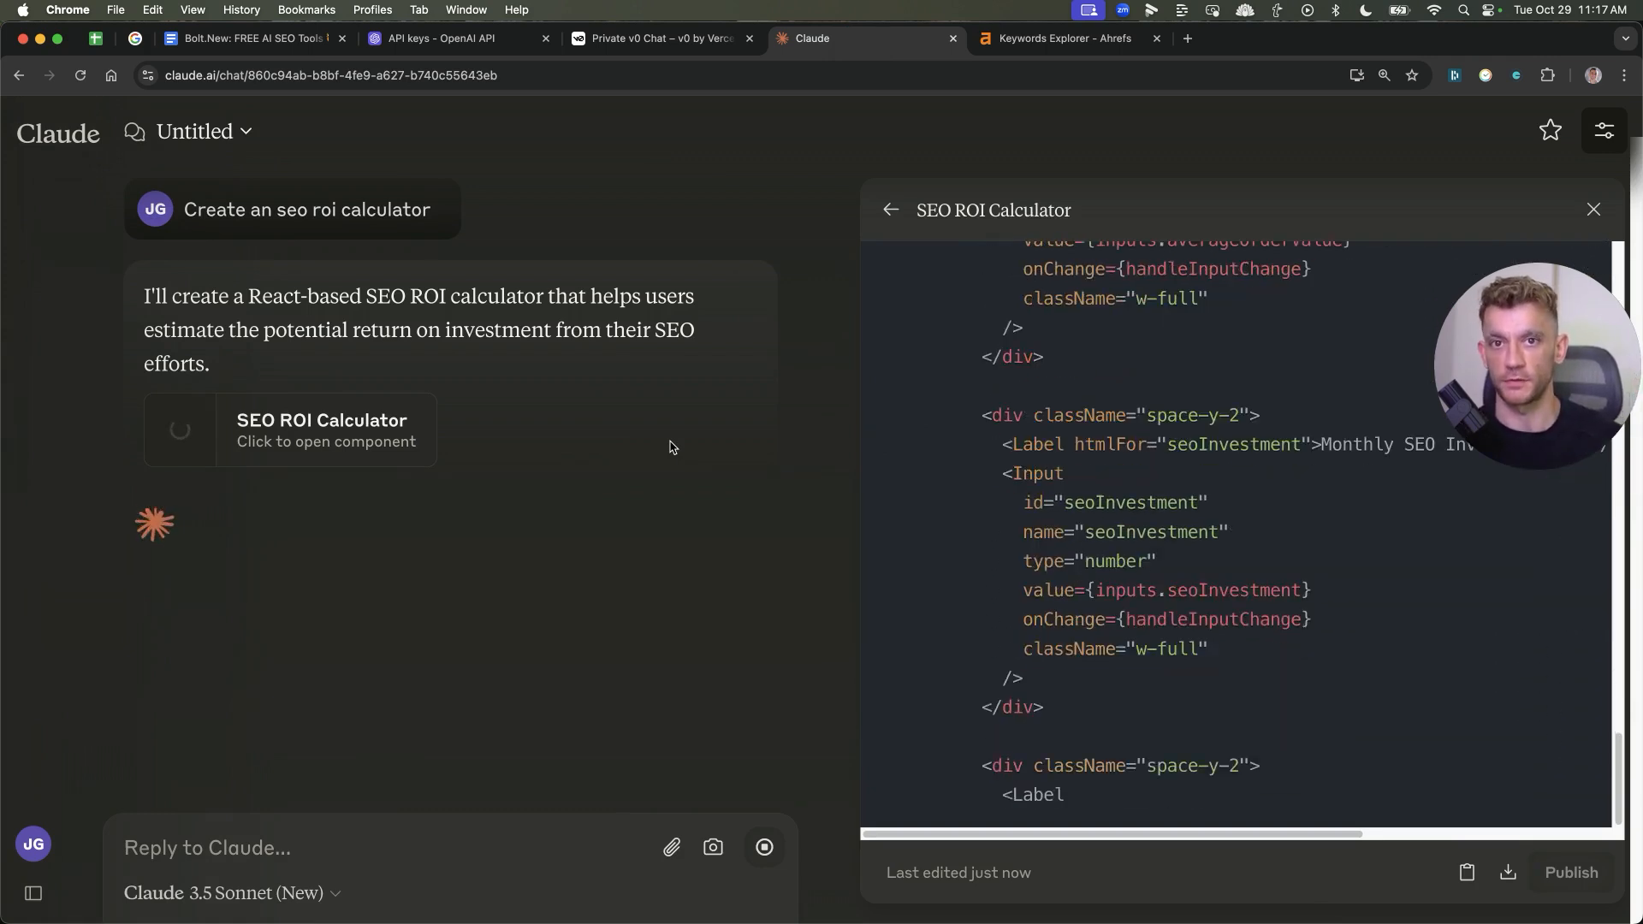
scroll("down", 3)
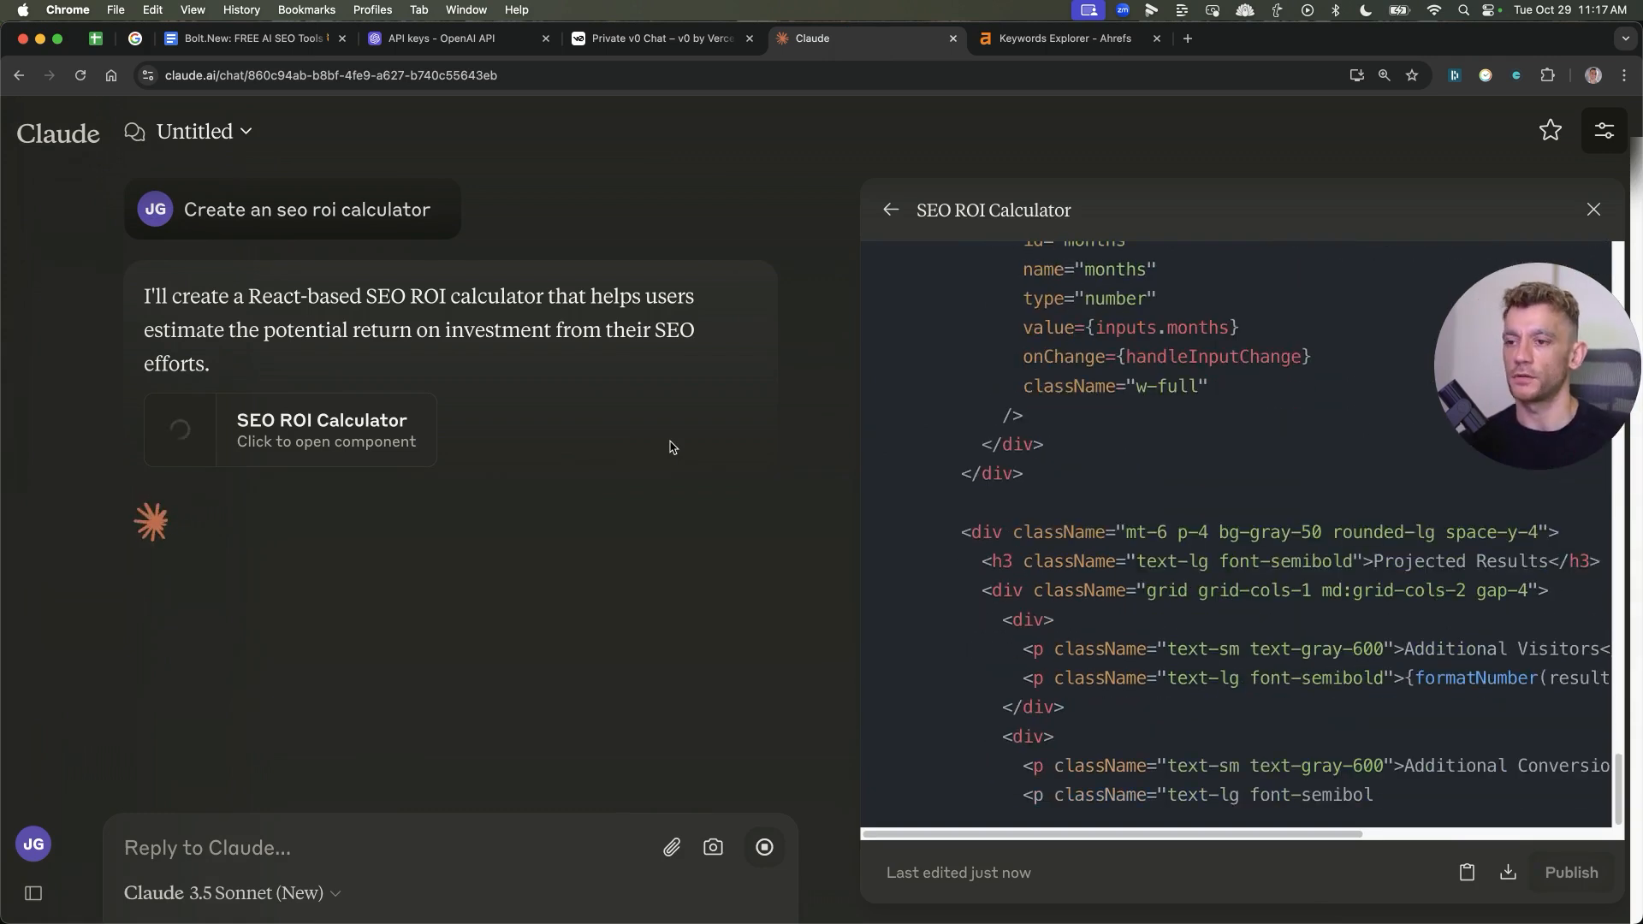
scroll("down", 3)
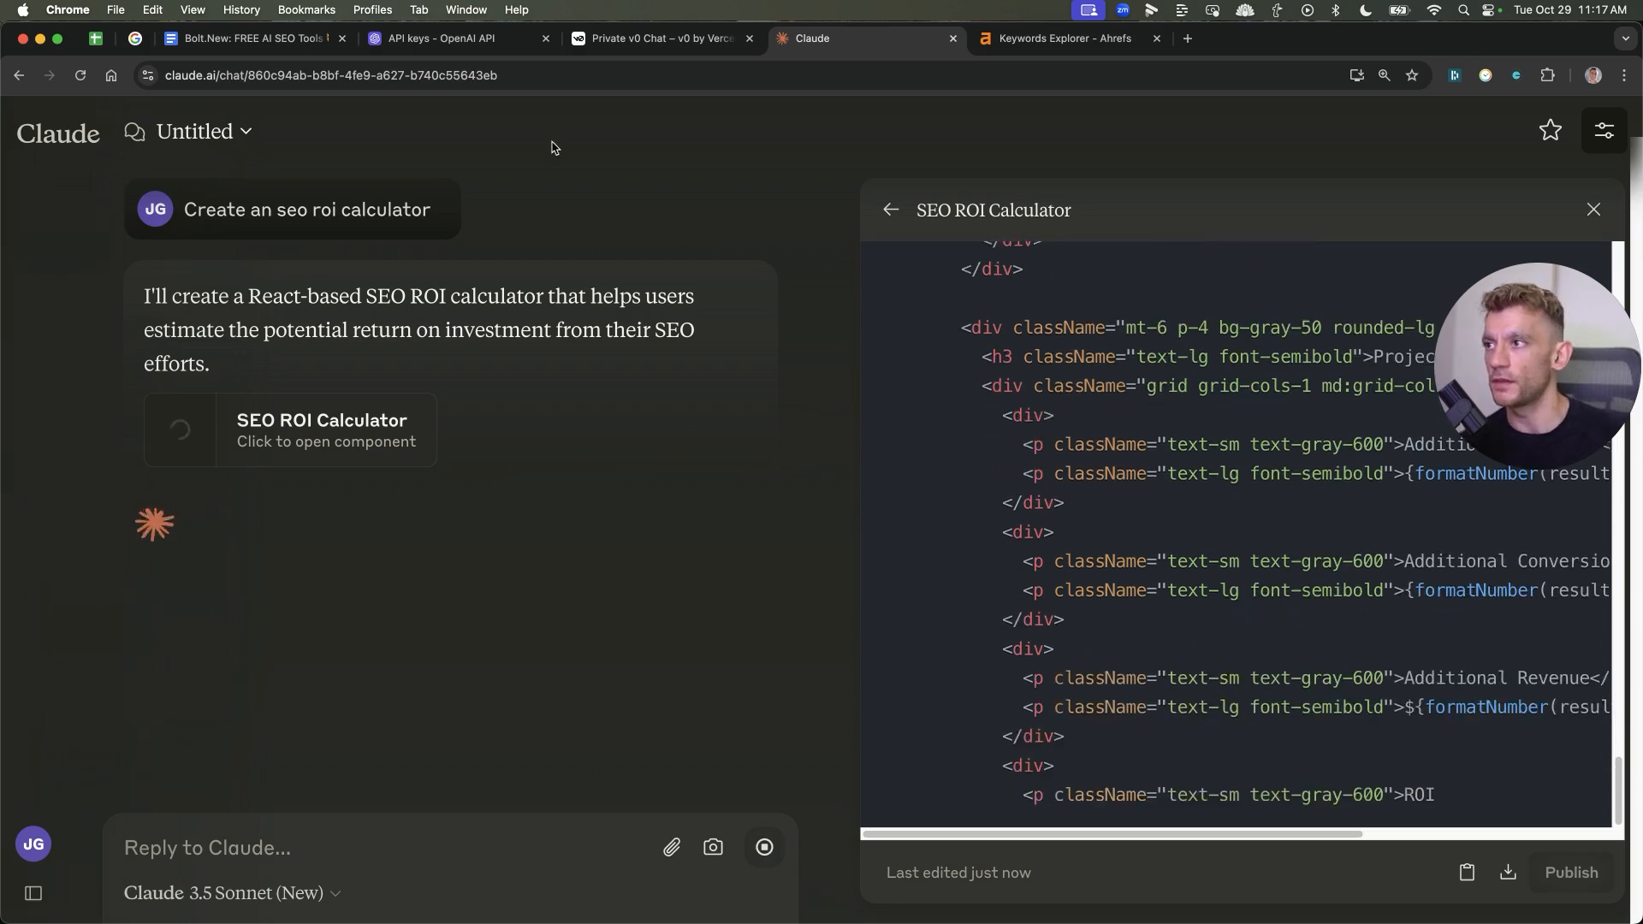
left_click(662, 38)
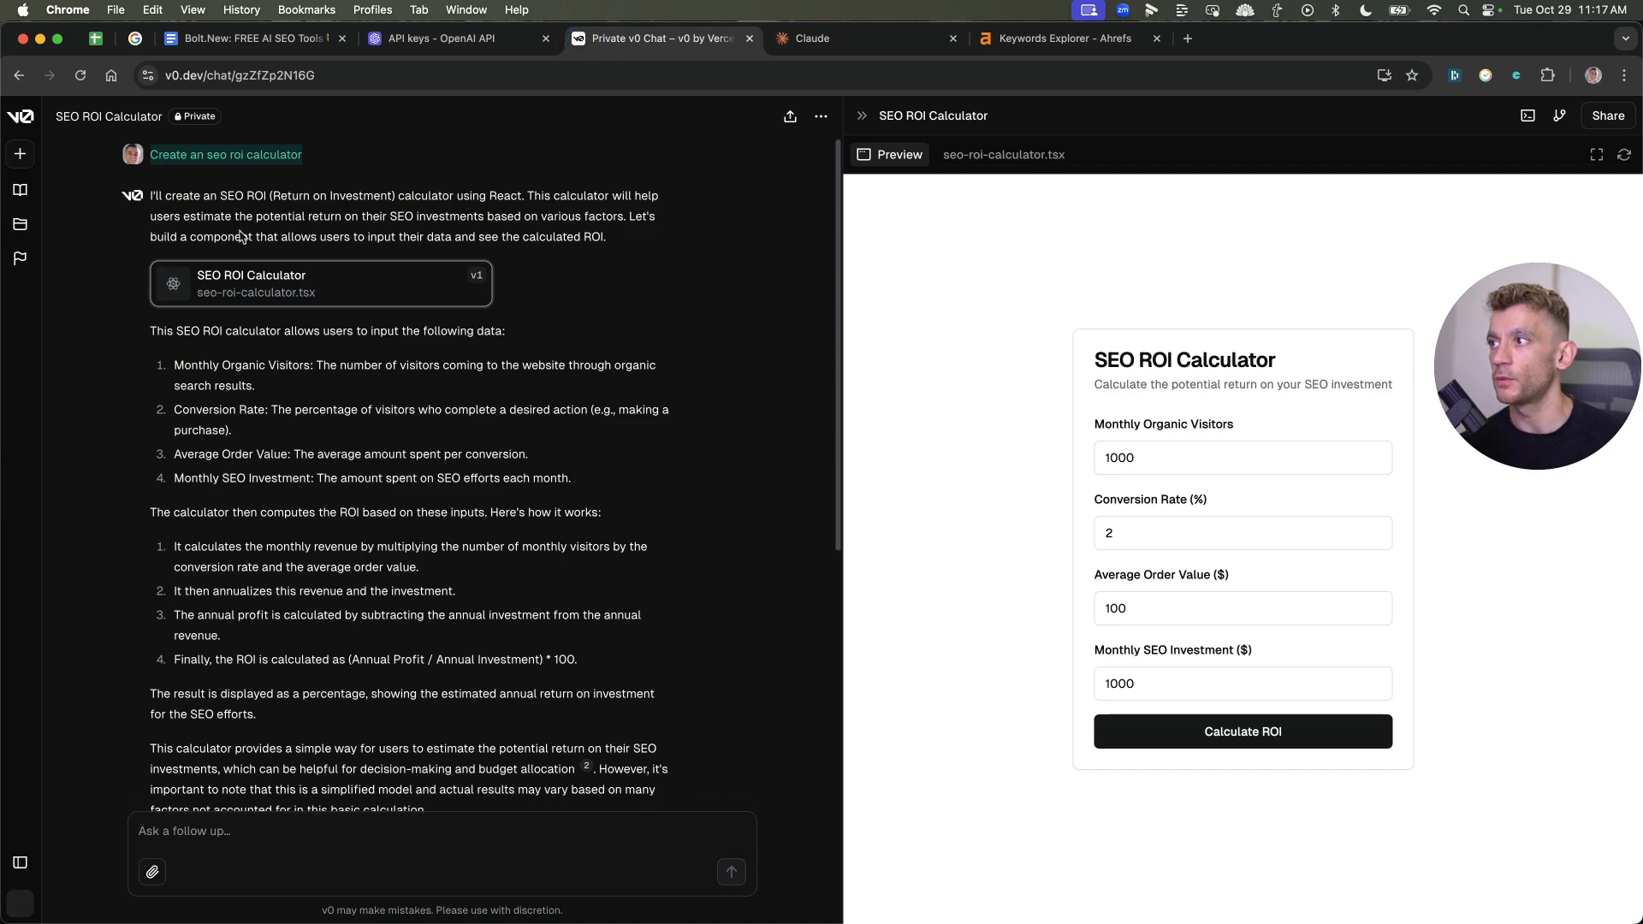
left_click(864, 39)
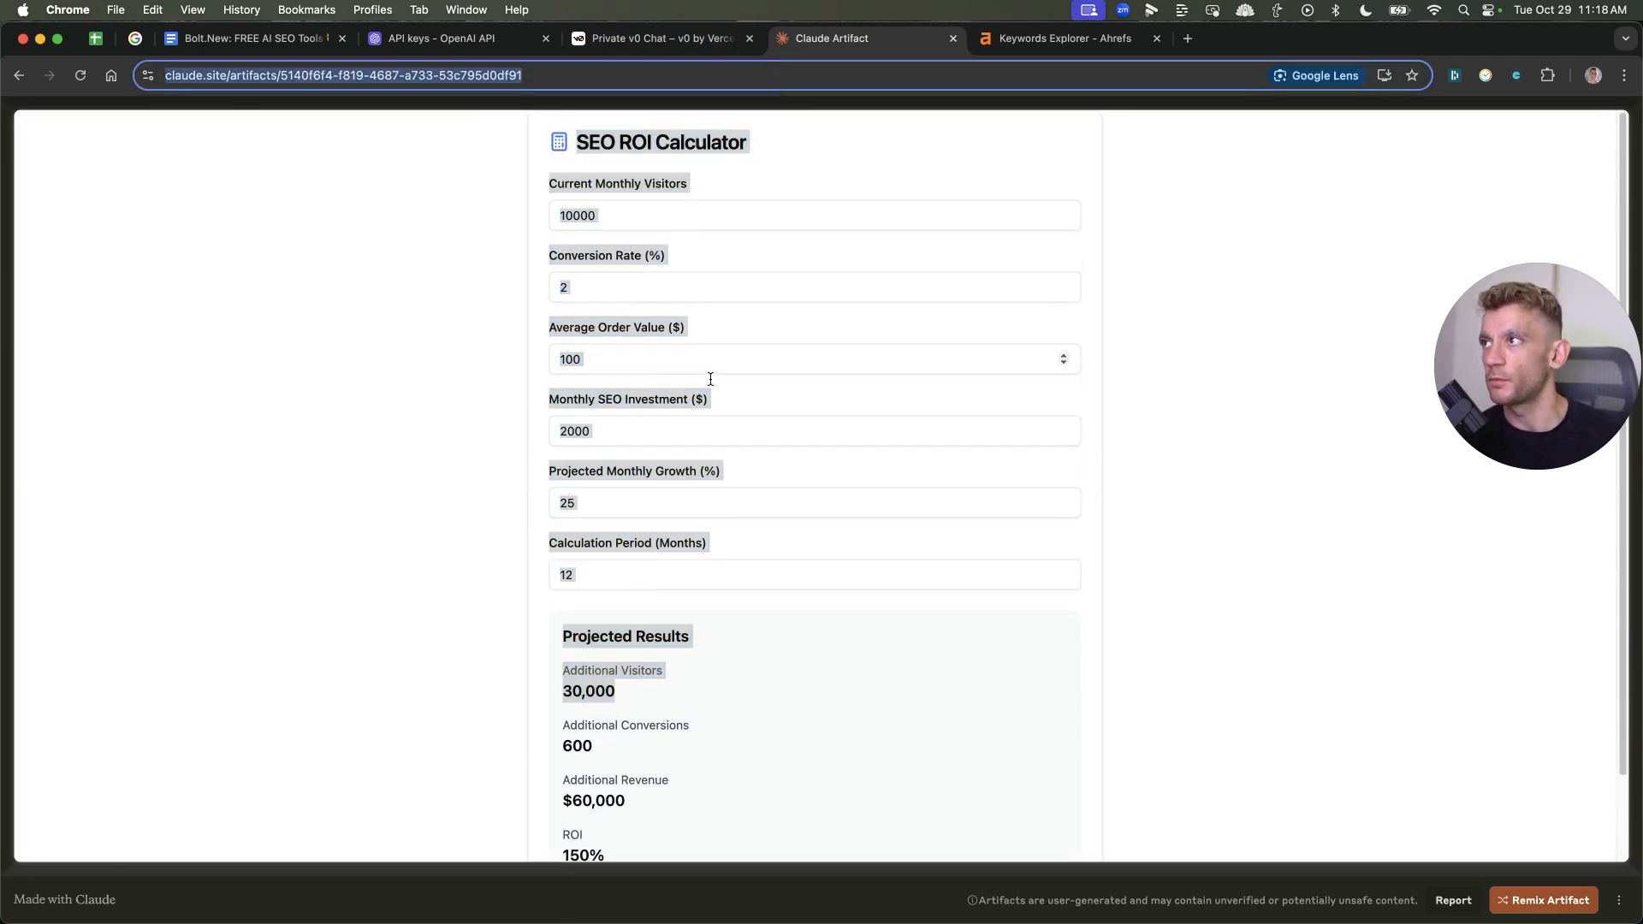
Select Claude's iframe embed code, then view the live post where the embedded frame shows 'Page Can't Be Found'
left_click(813, 503)
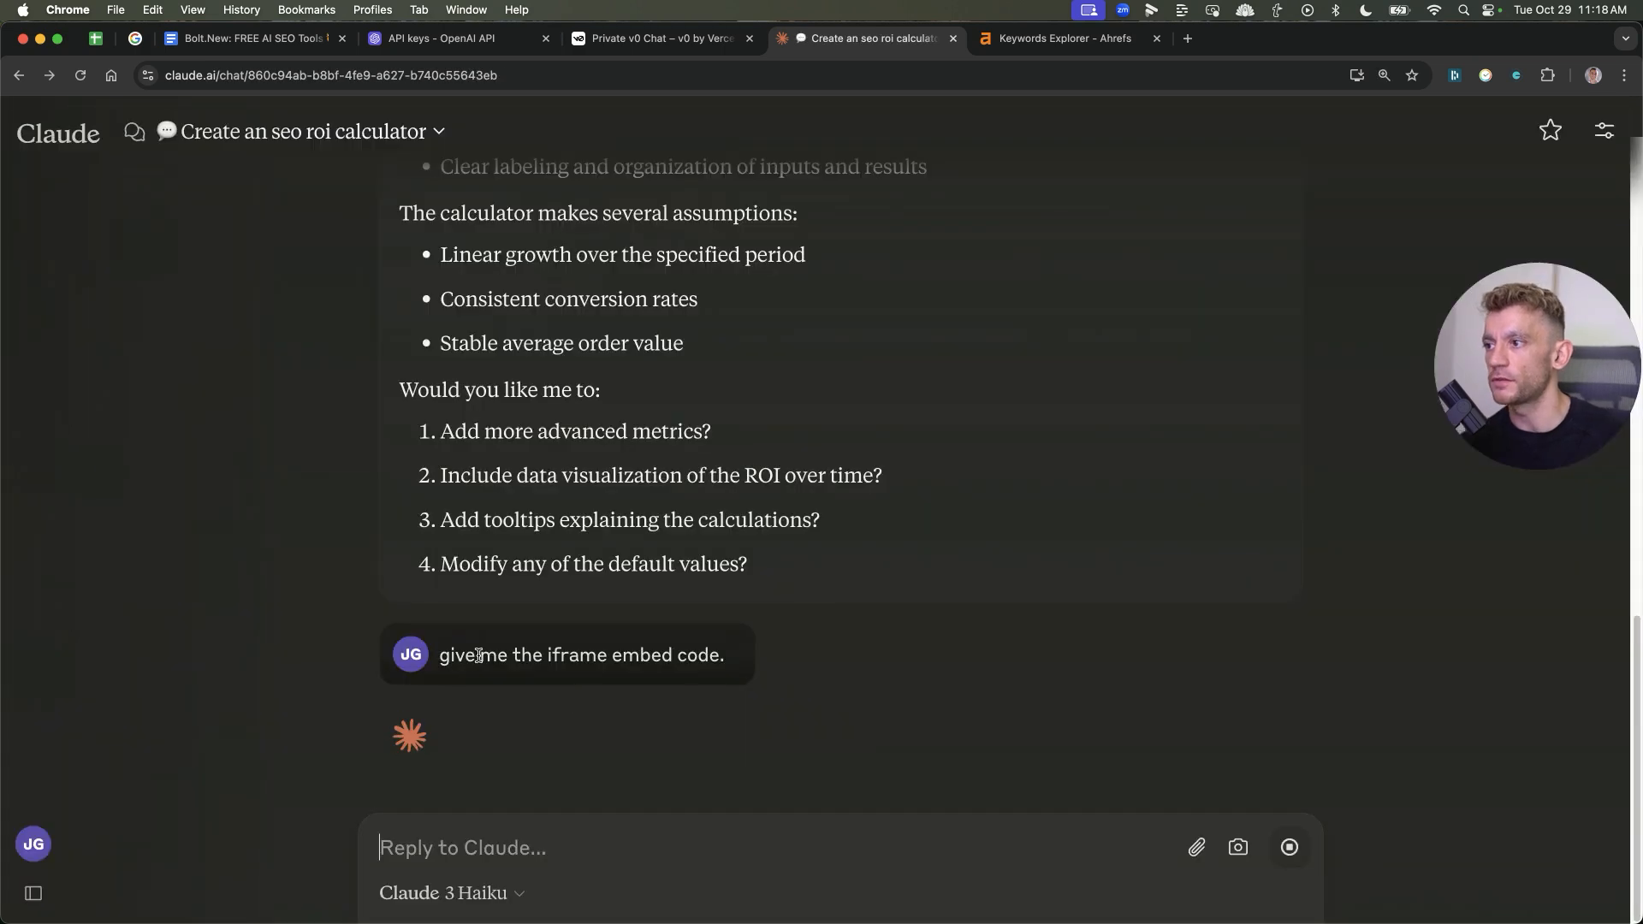
triple_click(582, 655)
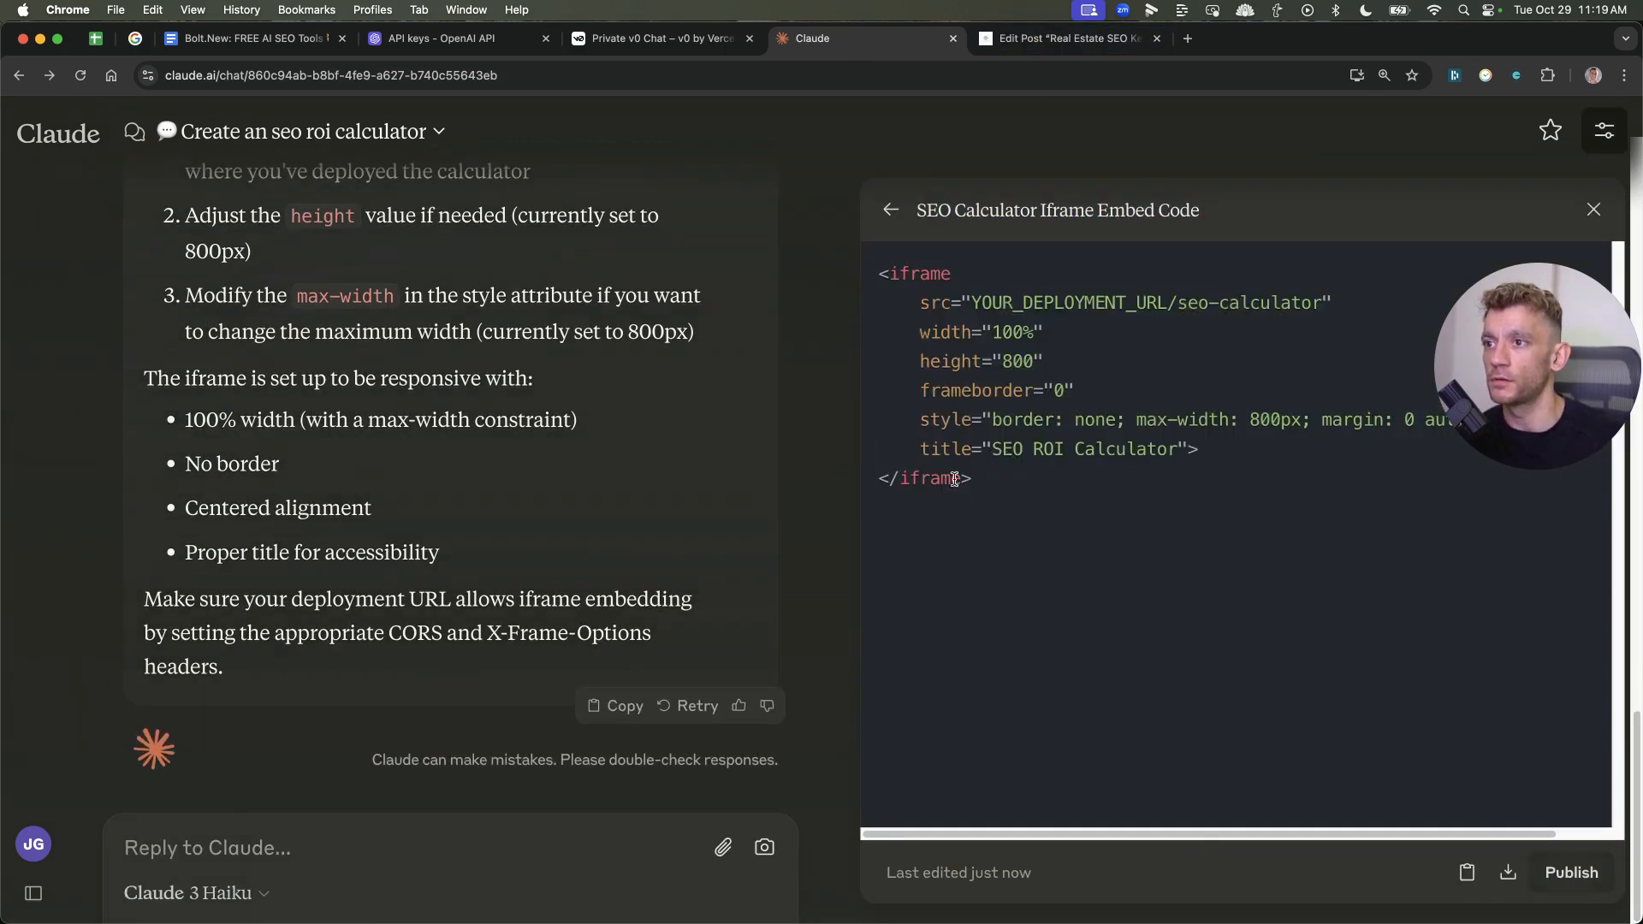
left_click(1065, 38)
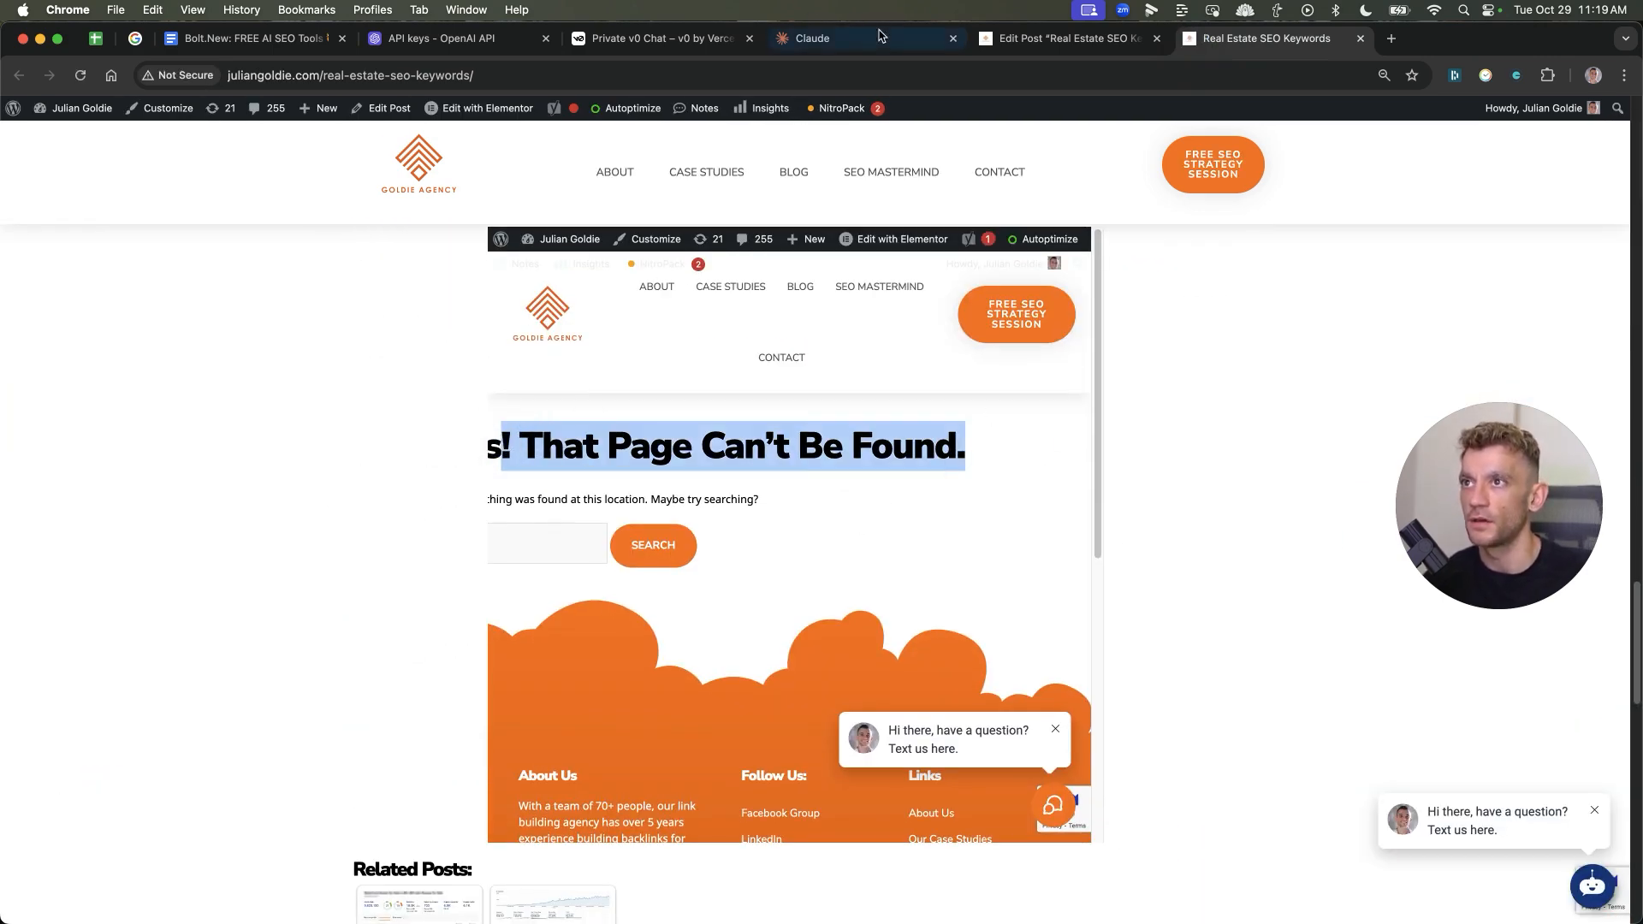
Return to the Edit Post tab, look through the Text view HTML, then move to the v0 tab
left_click(1061, 38)
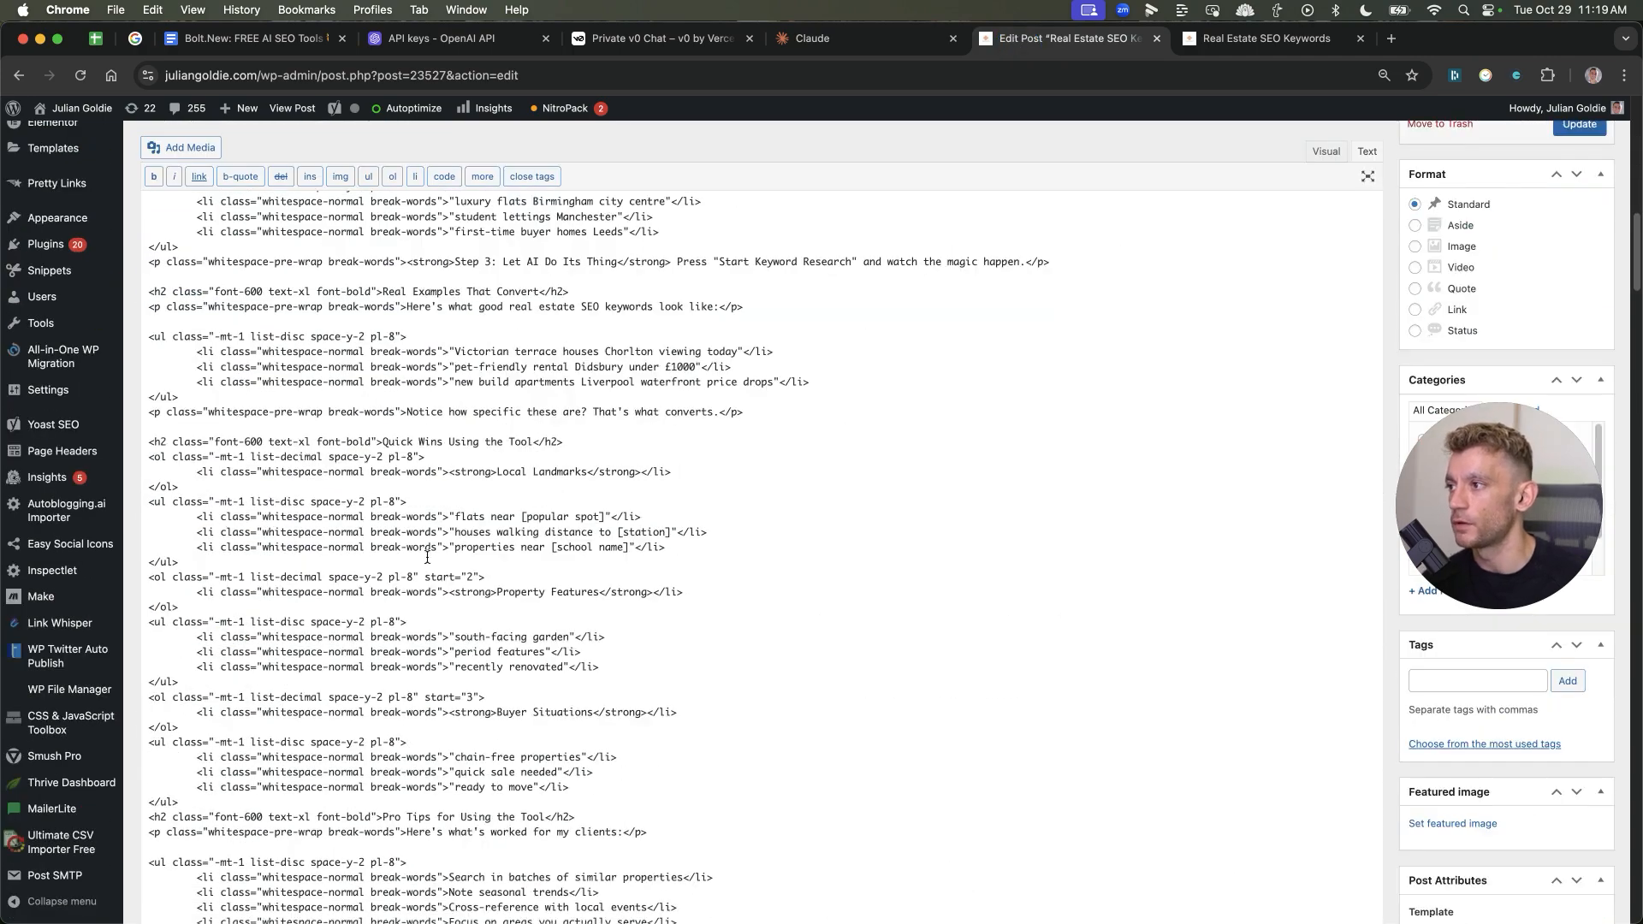
scroll("down", 3)
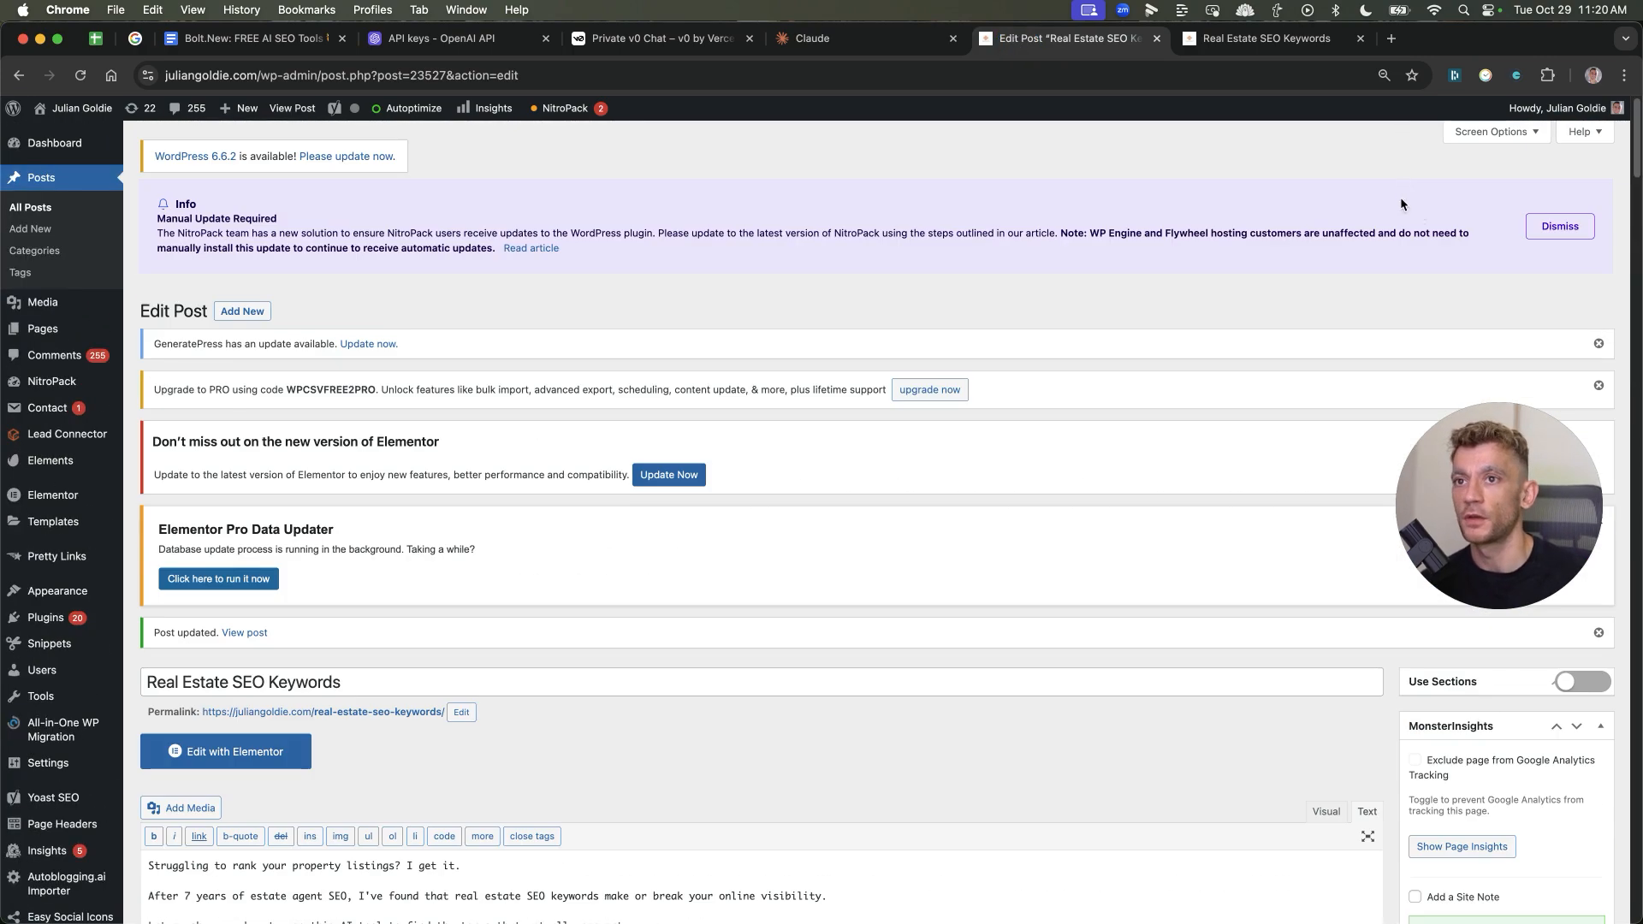
left_click(658, 37)
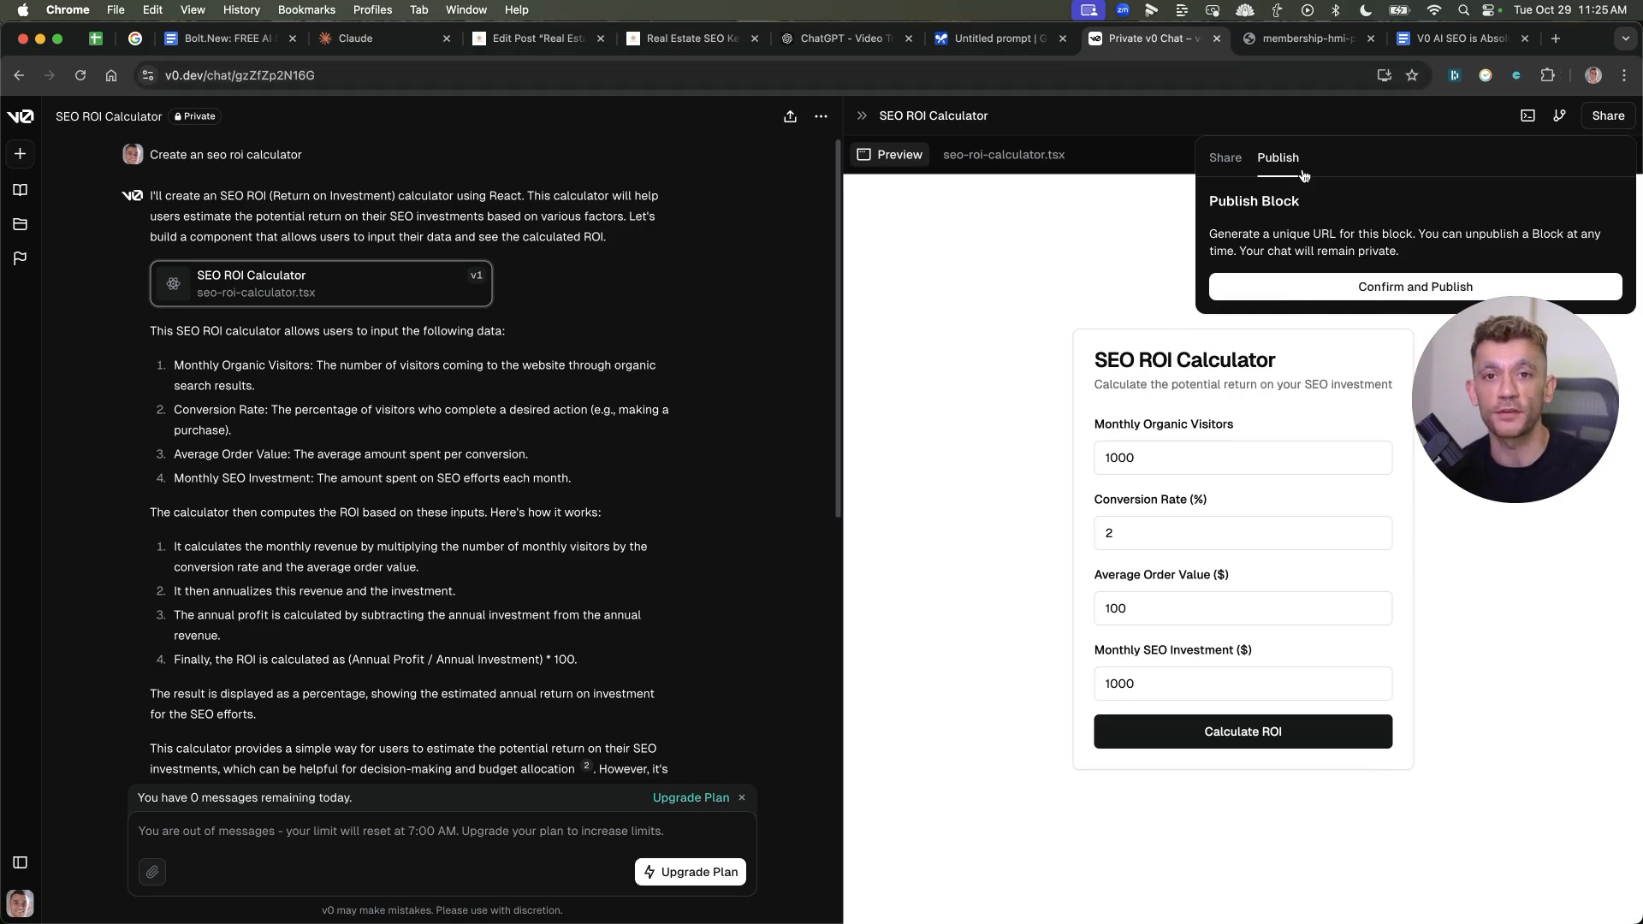
mouse_move(930, 790)
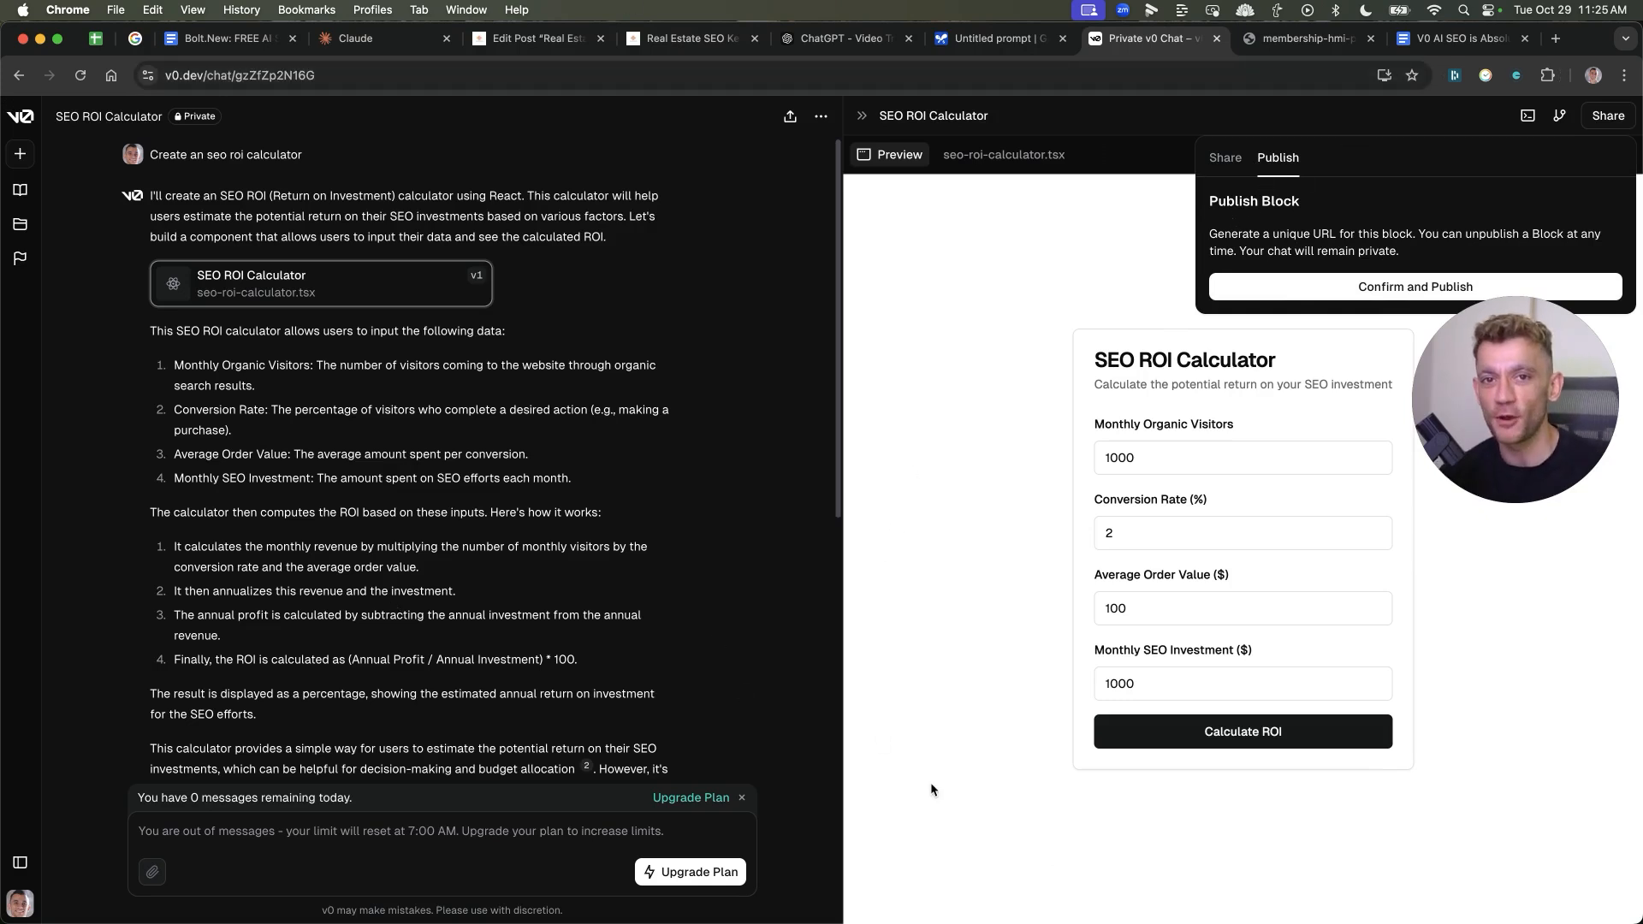
Close v0's SEO ROI Calculator publish popover without publishing
left_click(1125, 60)
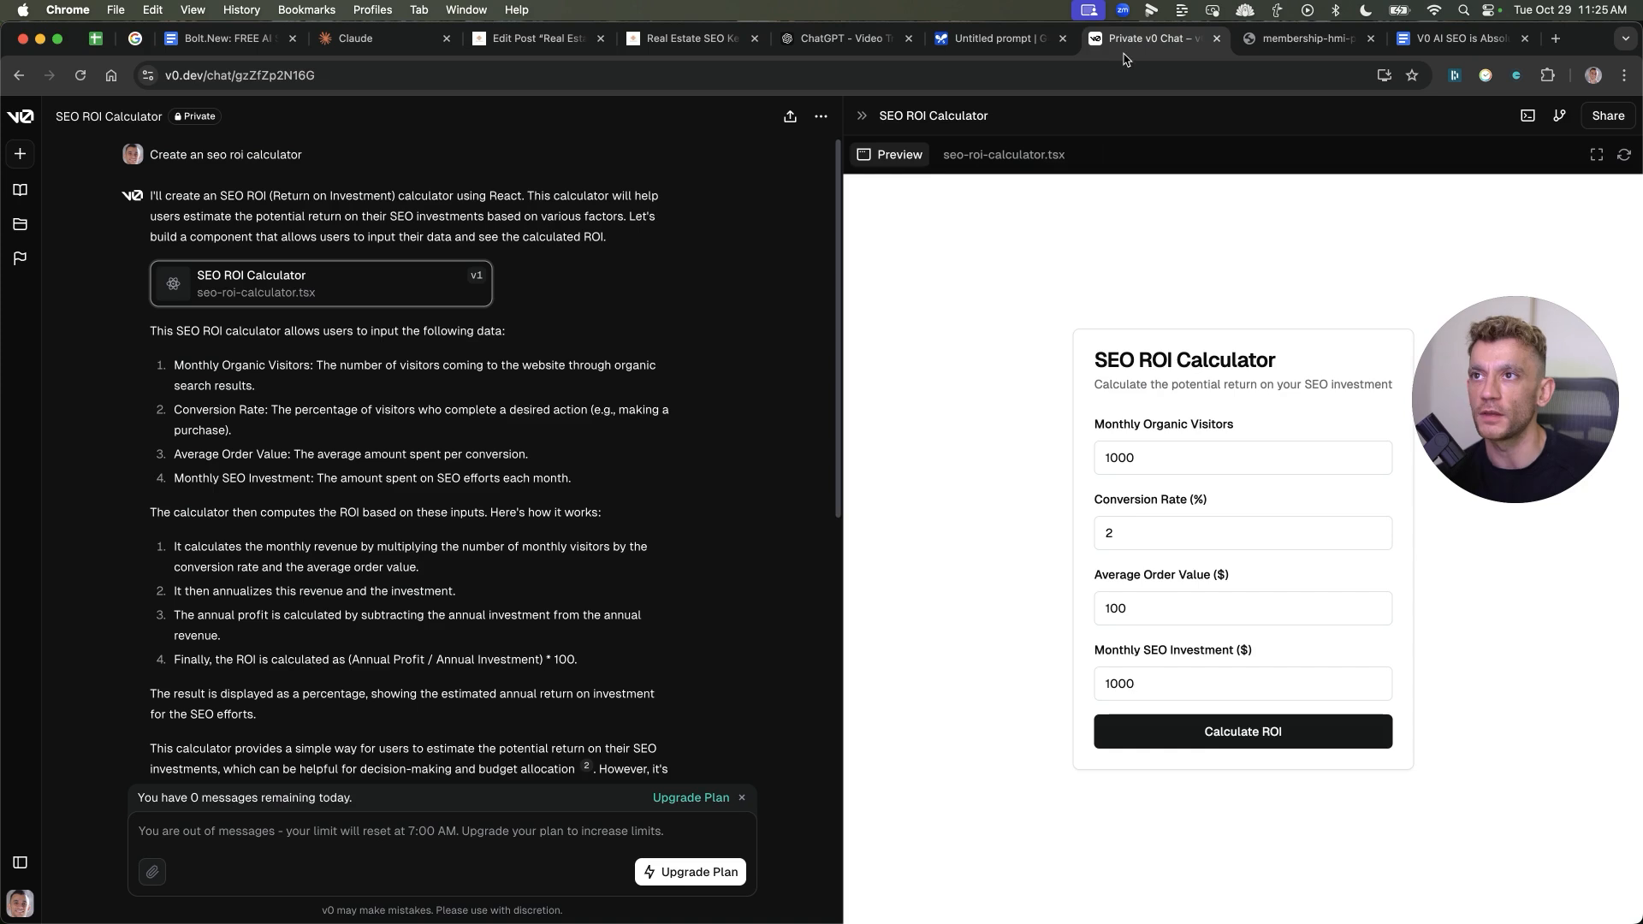
mouse_move(624, 317)
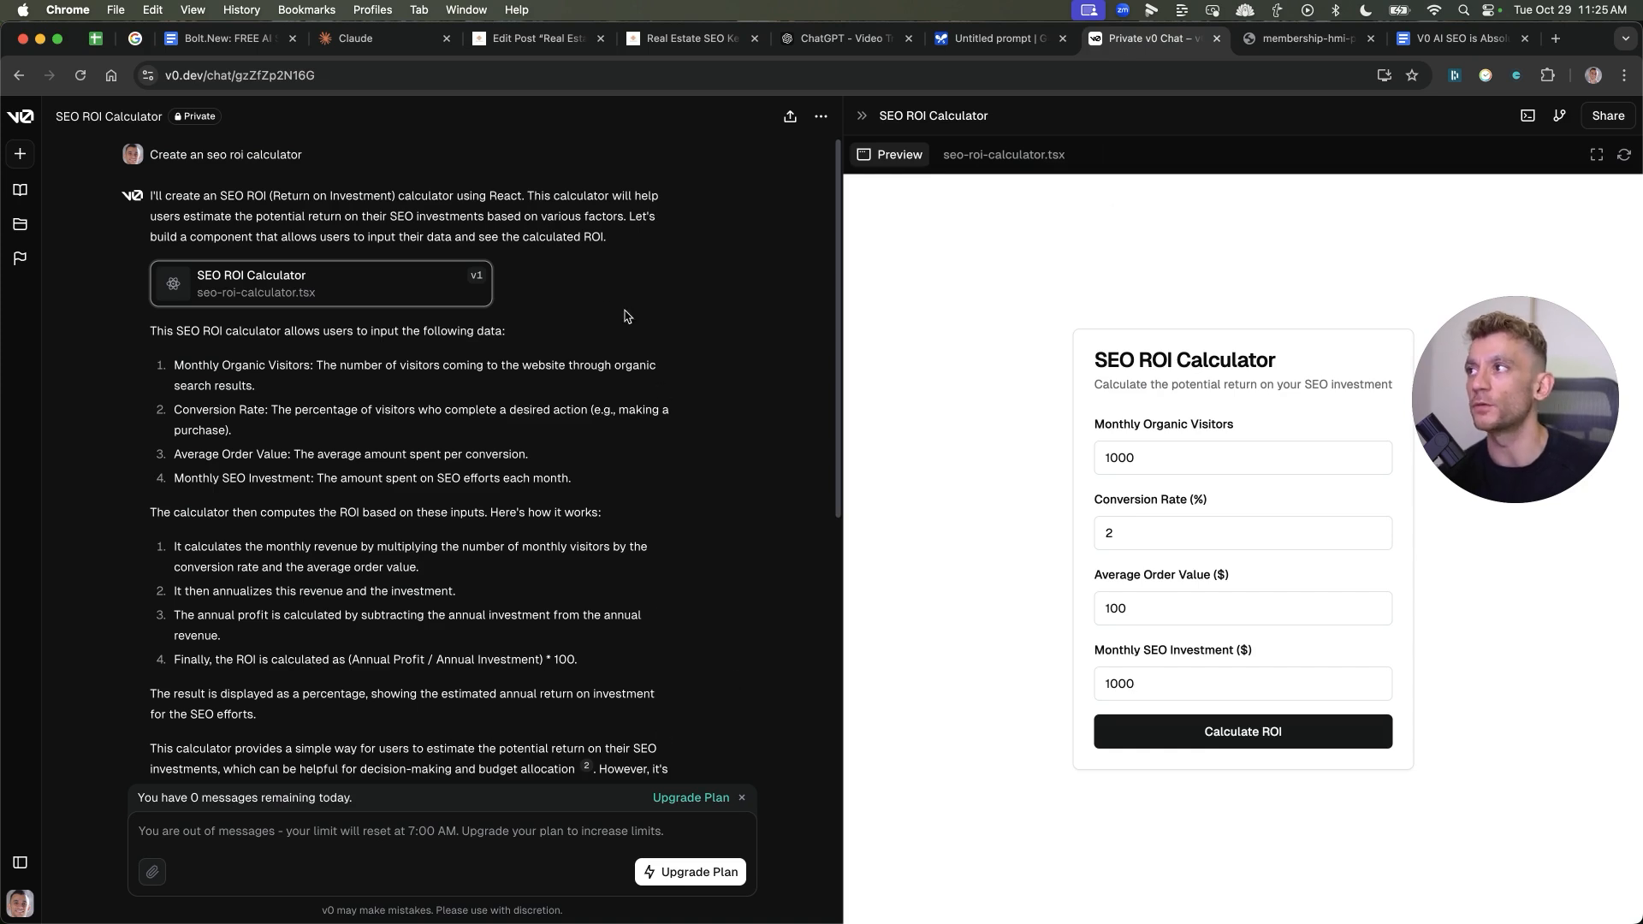
mouse_move(694, 327)
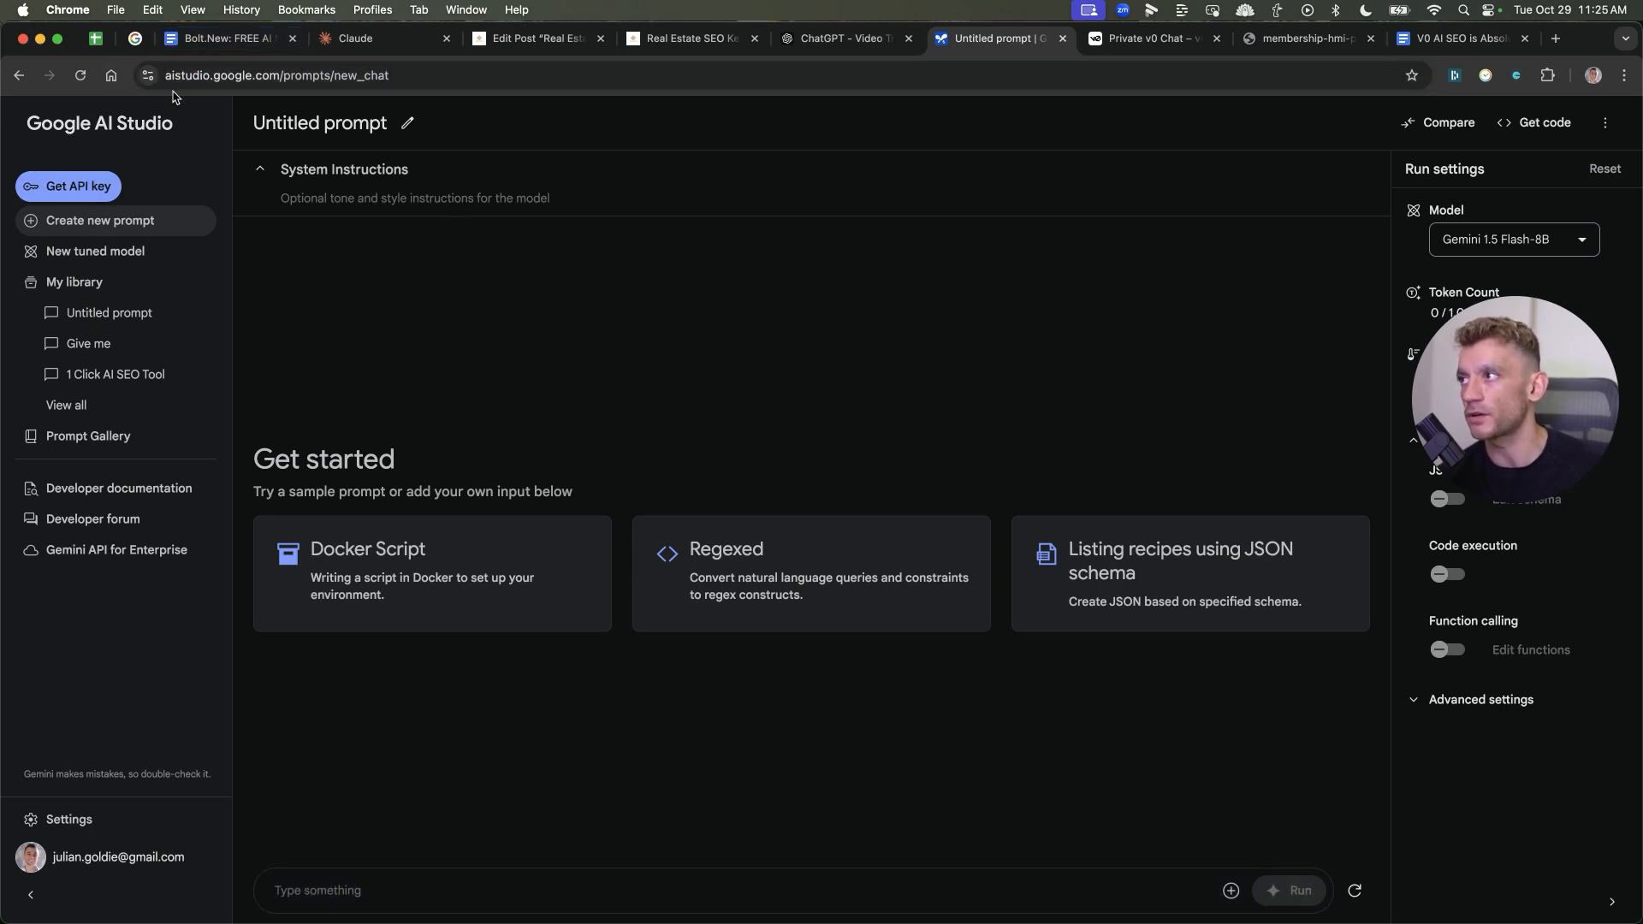
mouse_move(1084, 8)
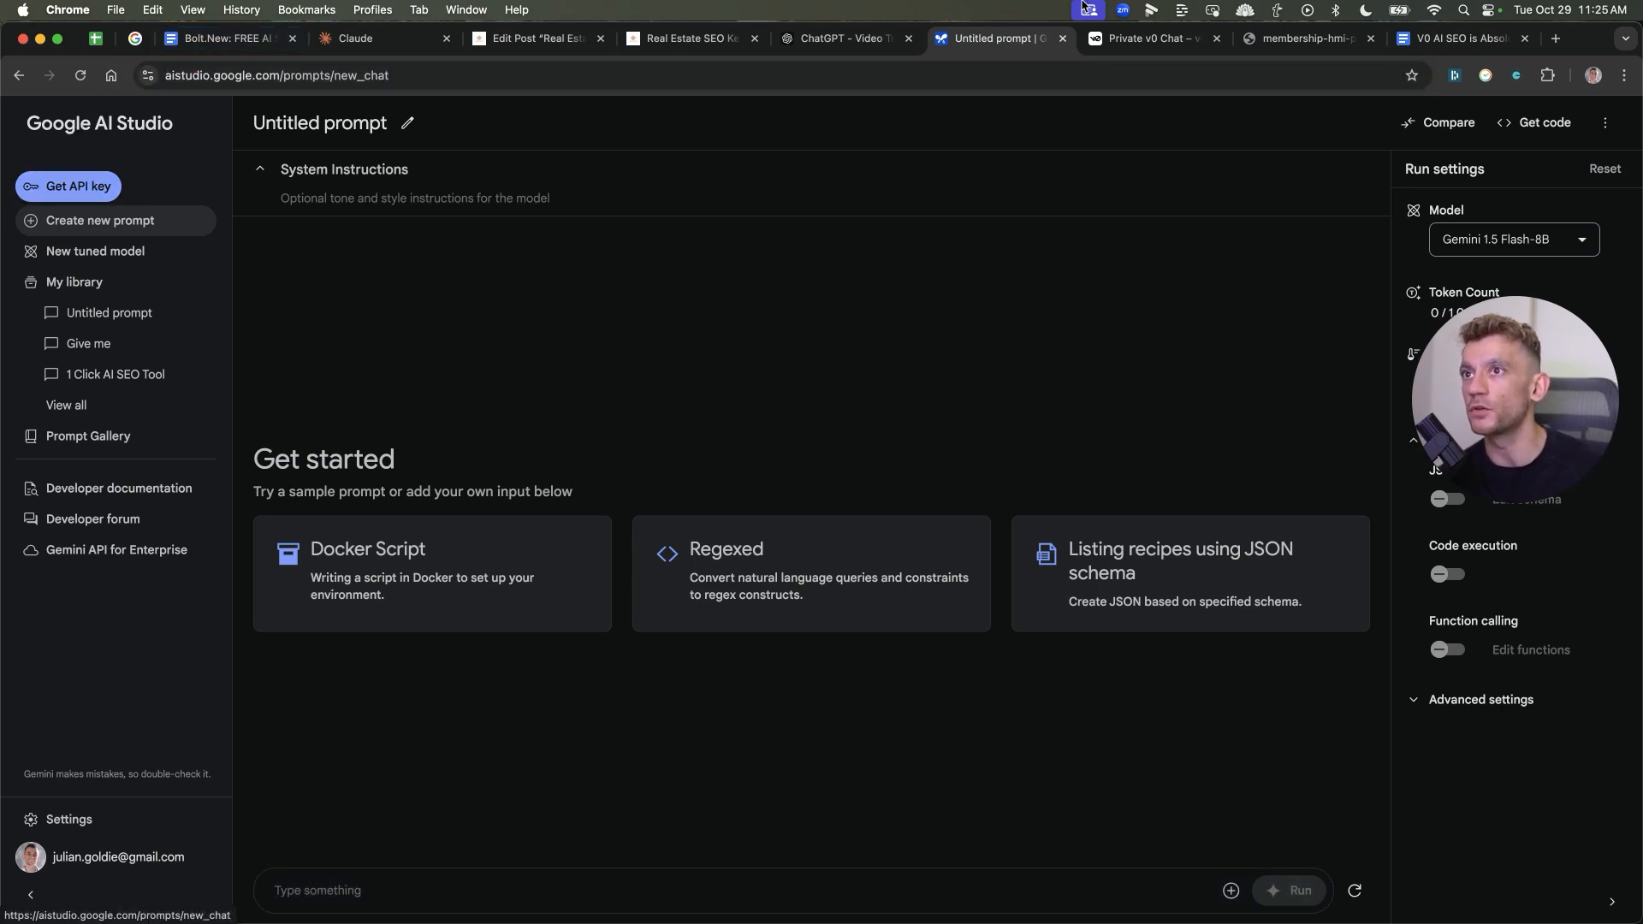
Revisit the v0 calculator chat, then bring up the V0 AI SEO notes document in Google Docs
left_click(1152, 38)
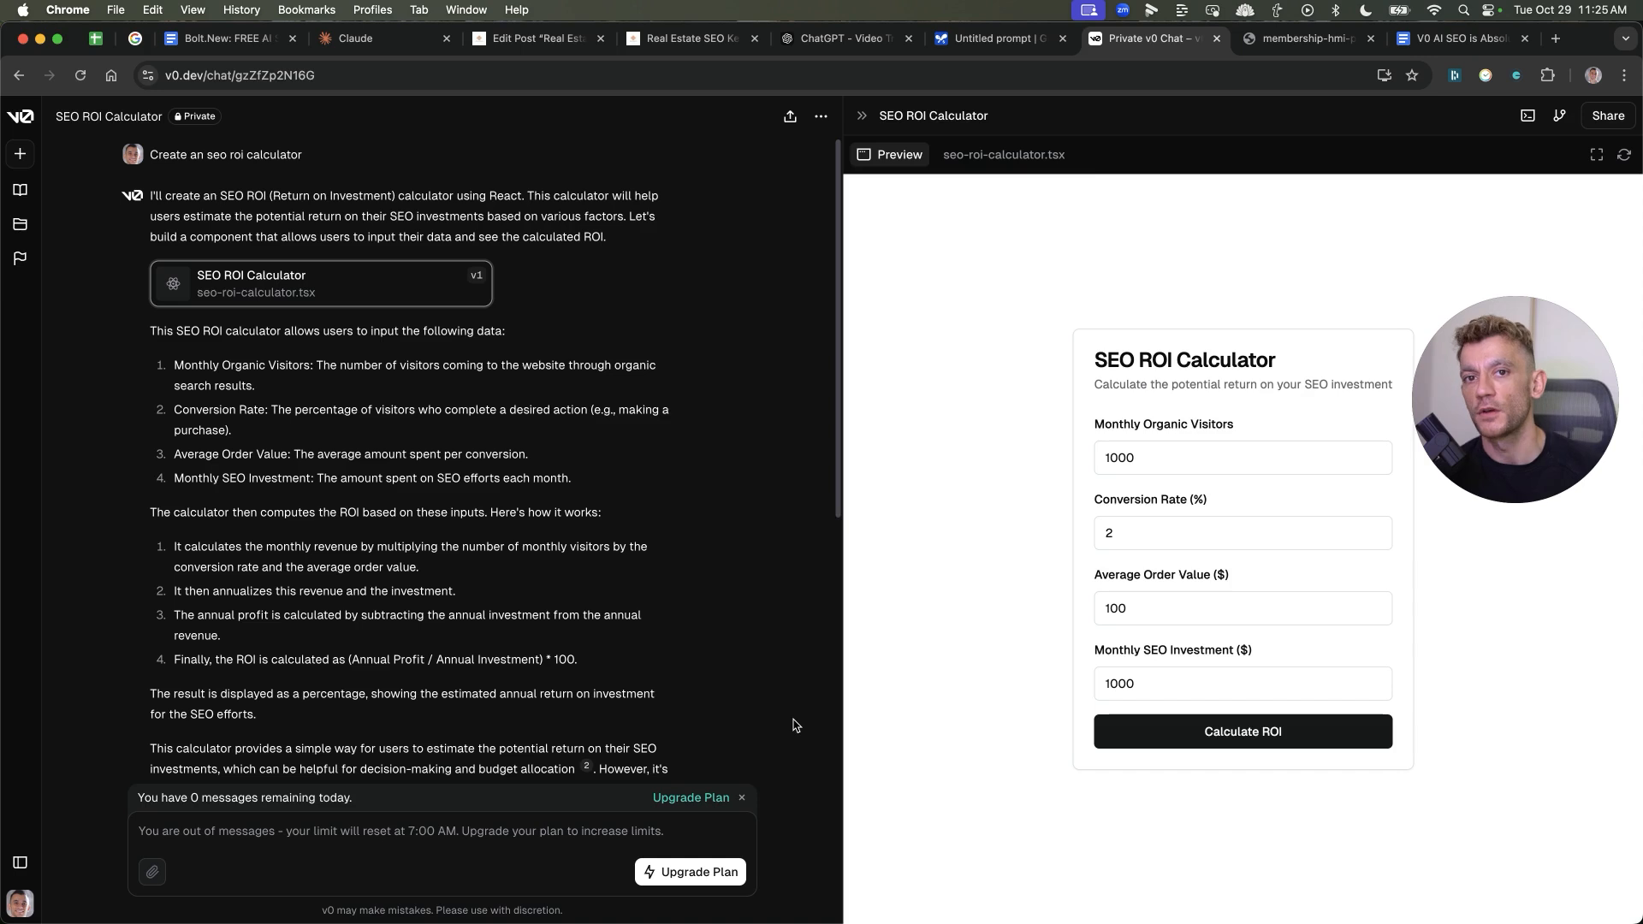
mouse_move(1038, 544)
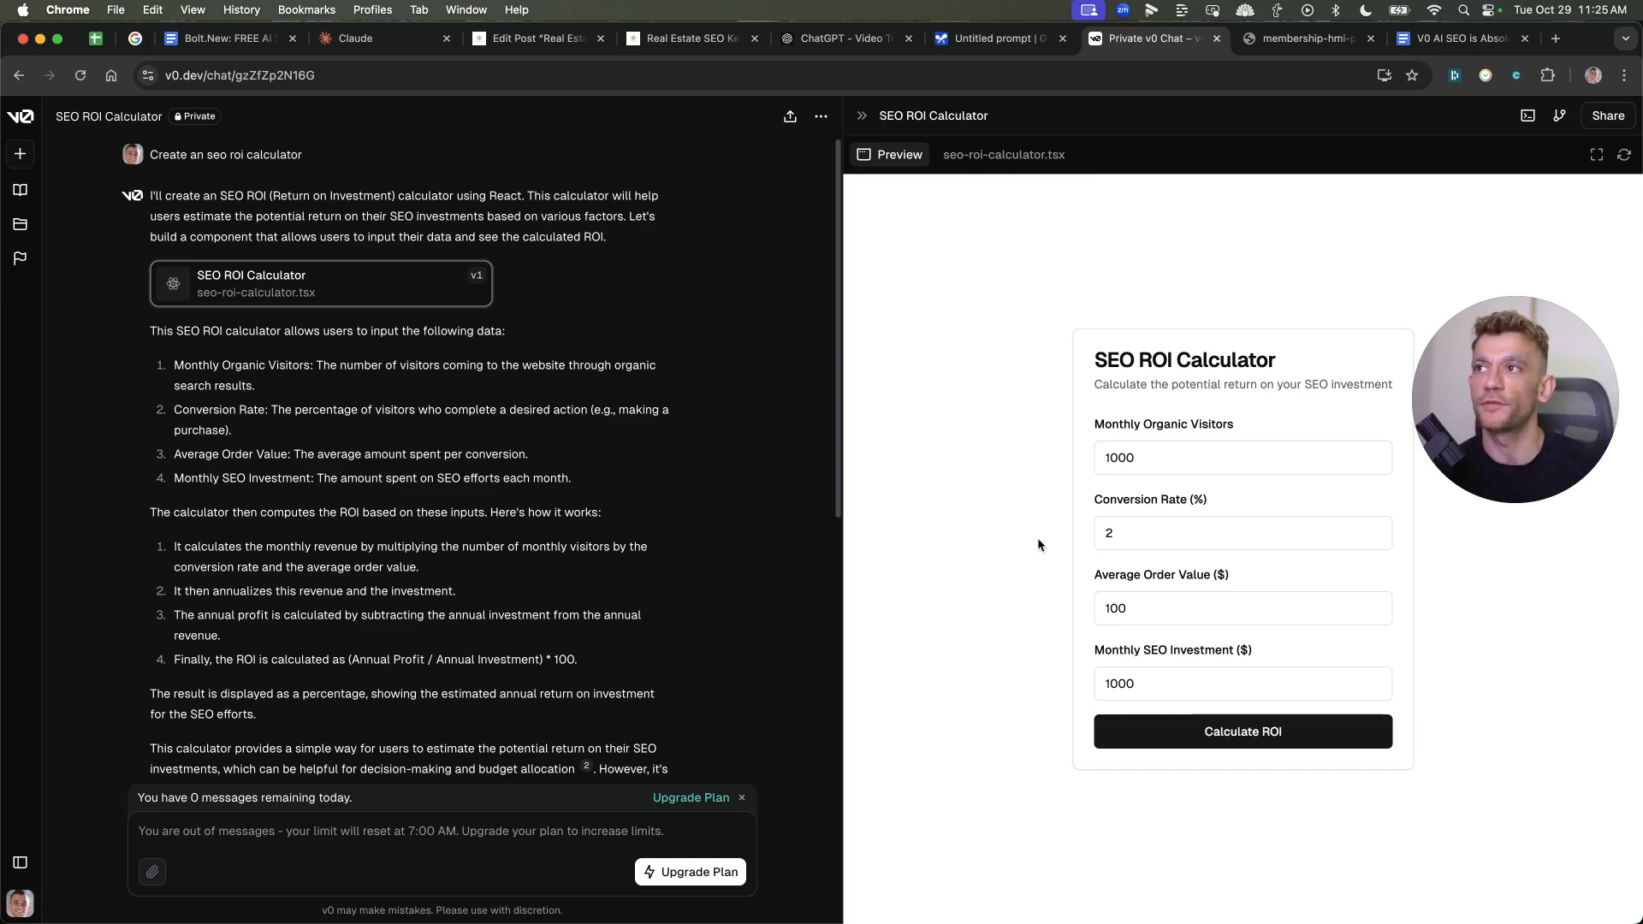
left_click(1299, 39)
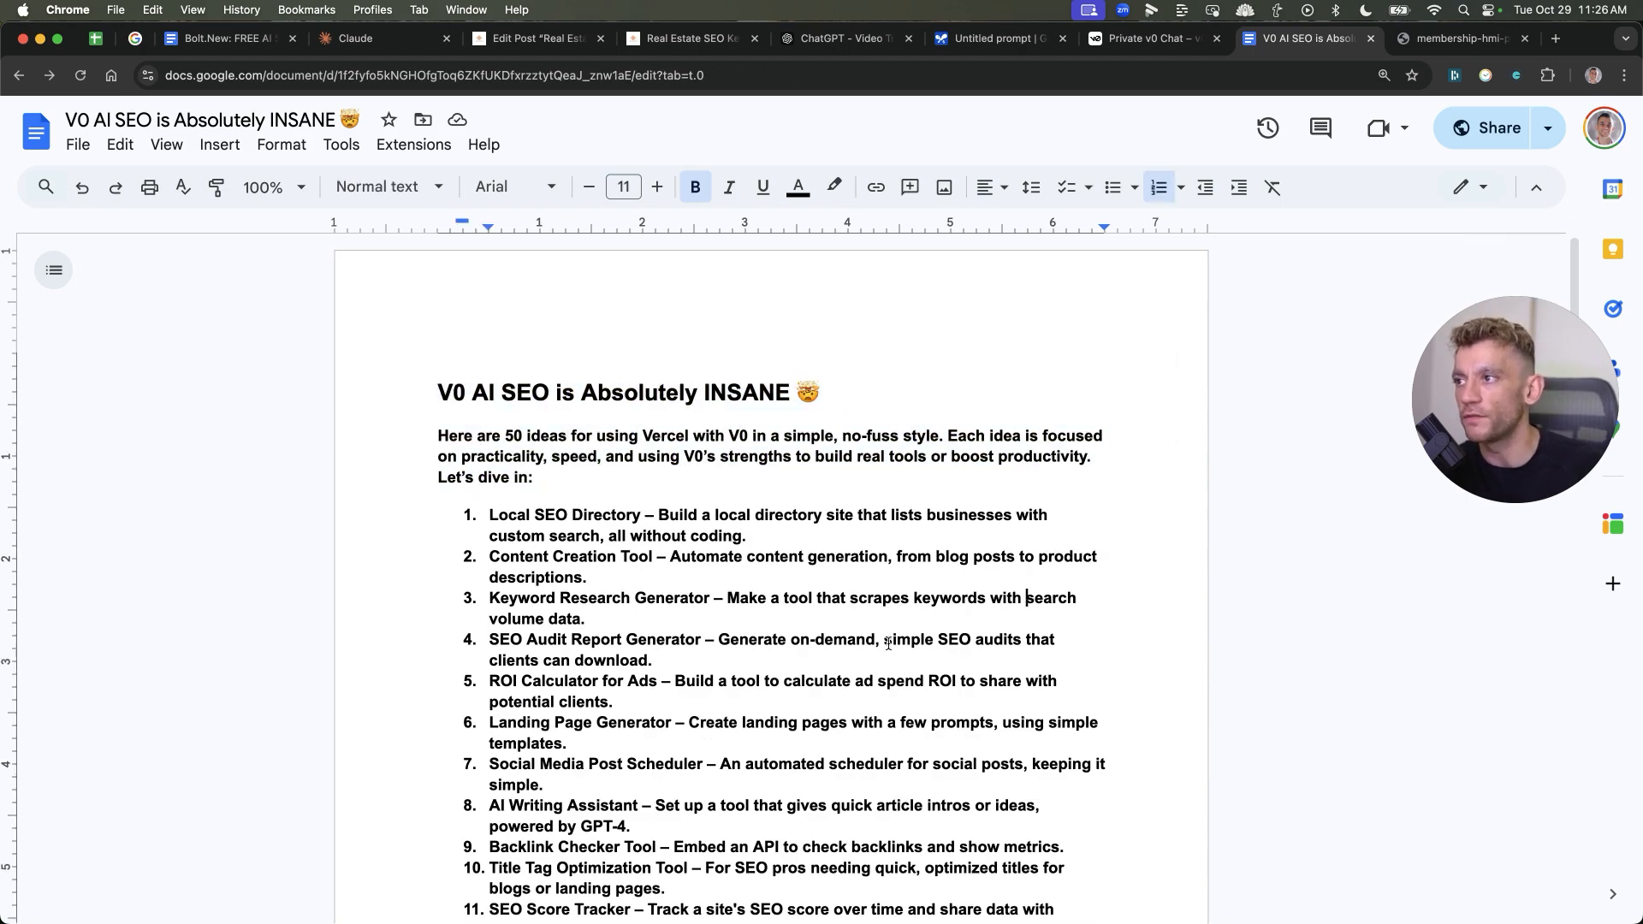
Scroll the notes to Step 3: Deploying Your Tool or Website and the embedding instructions
scroll("down", 3)
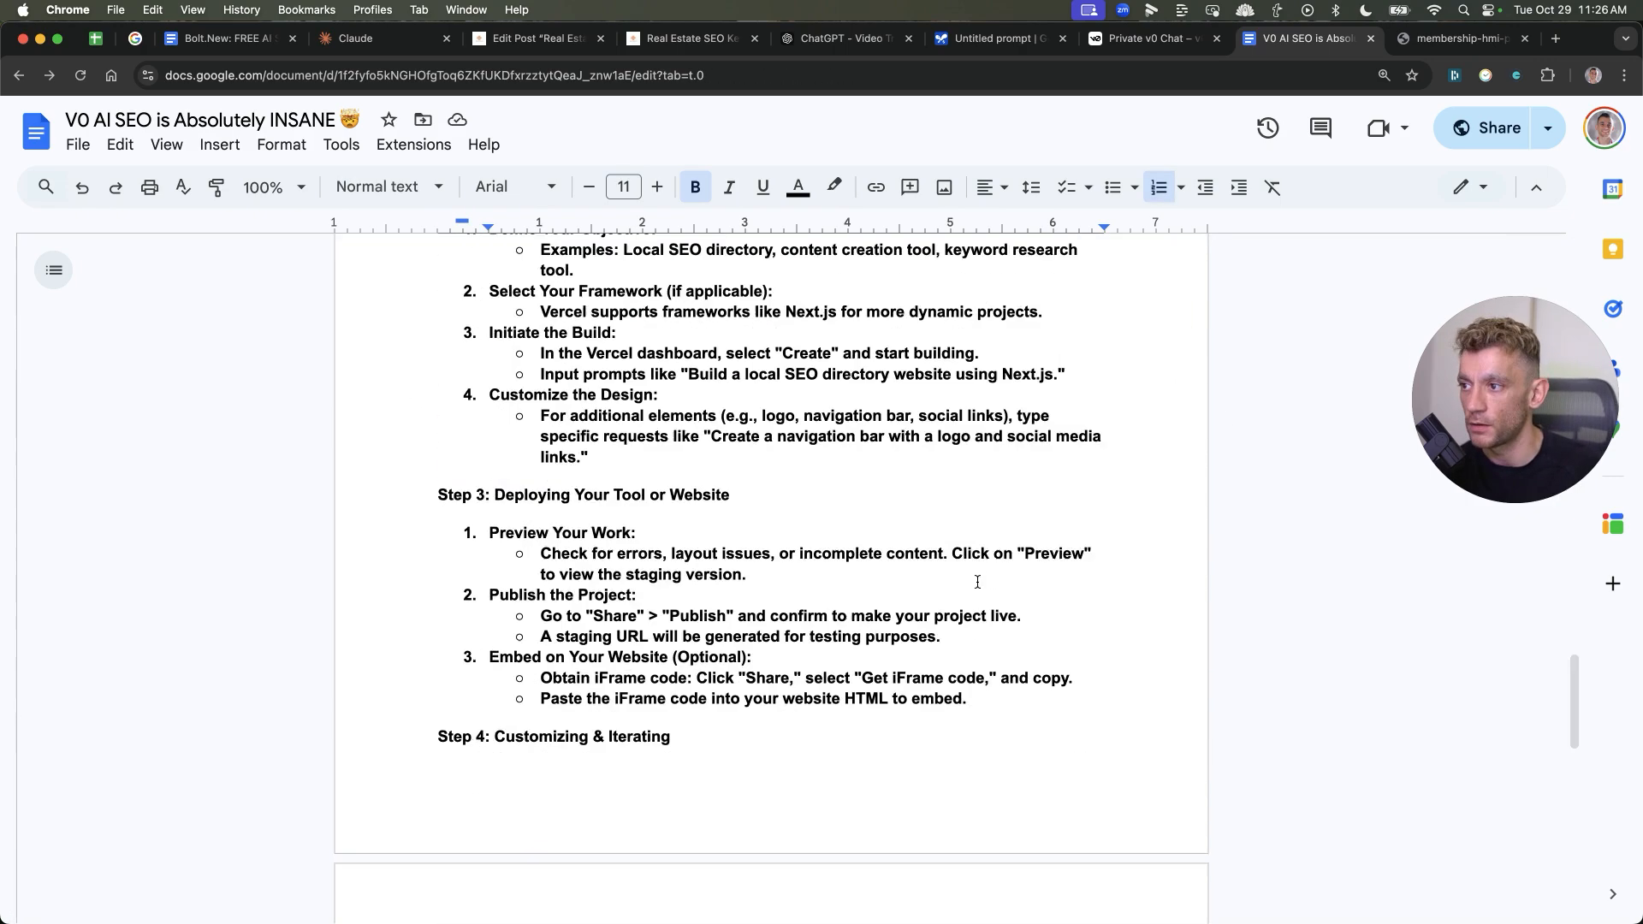
scroll("down", 3)
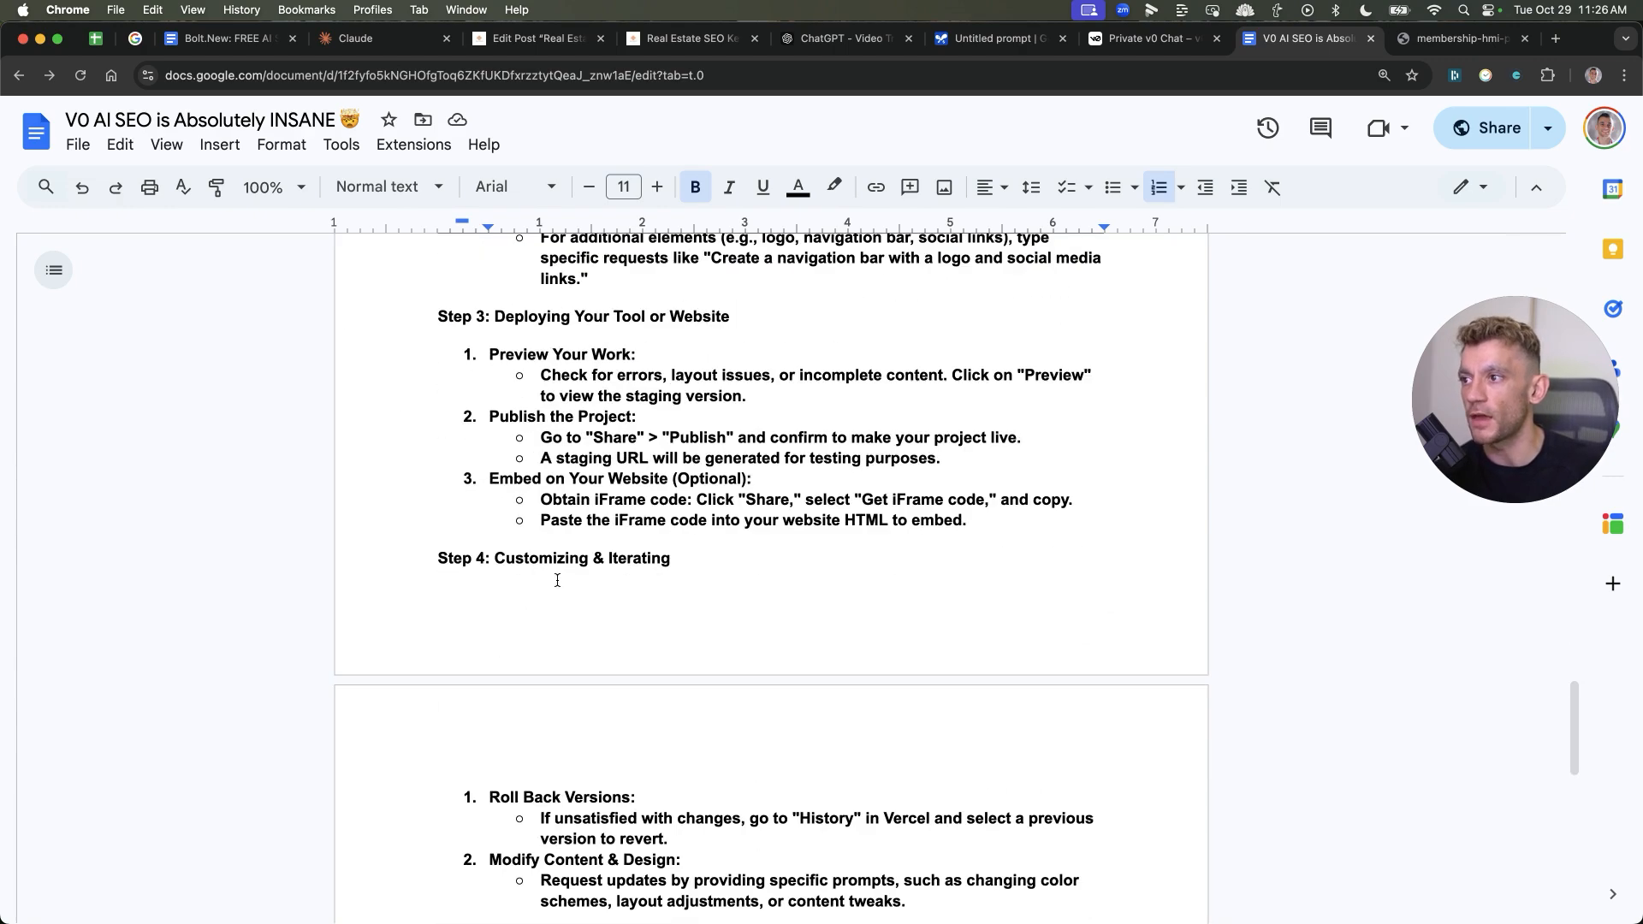
scroll("up", 3)
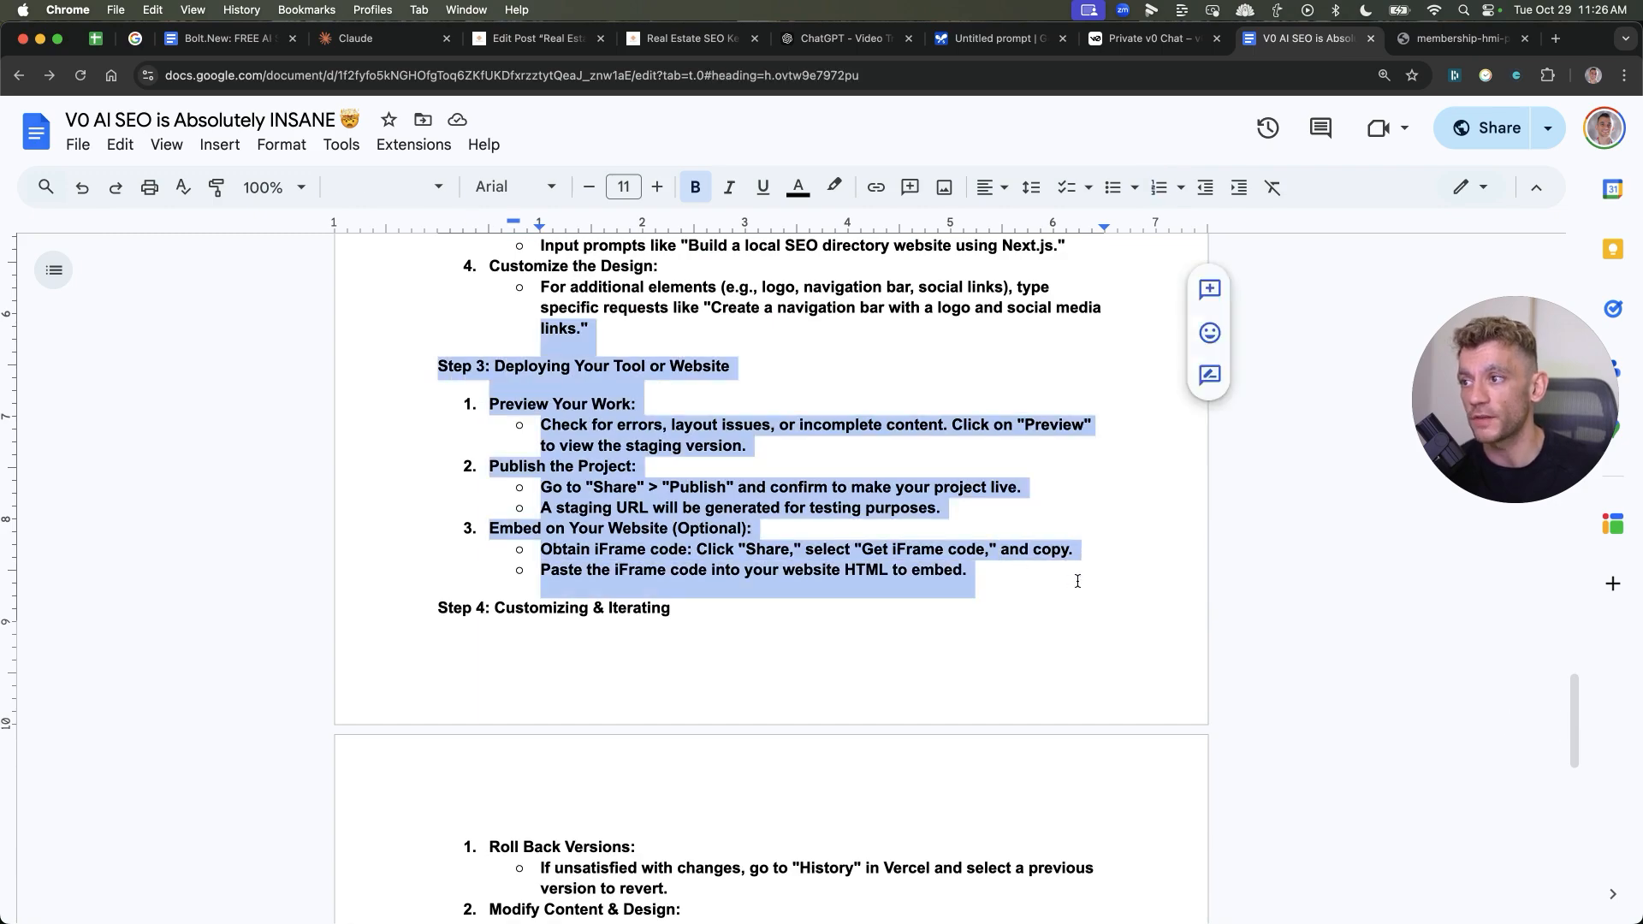
scroll("down", 3)
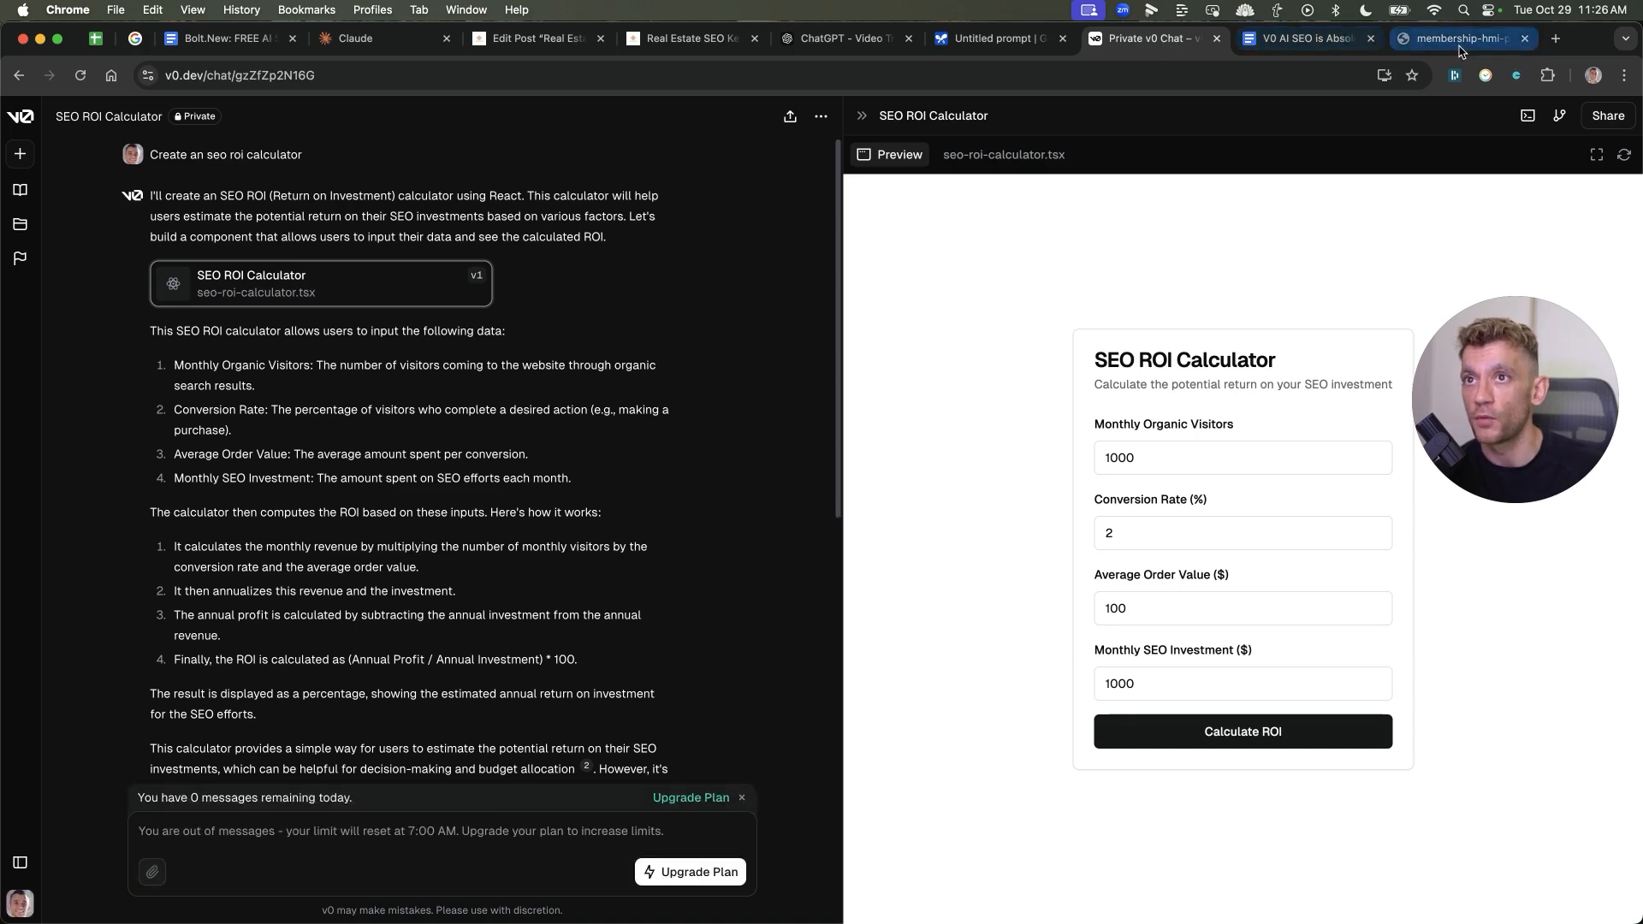
Show the Vercel lesson in the Kajabi course, then go to the Free SEO Strategy Session booking page
left_click(1457, 39)
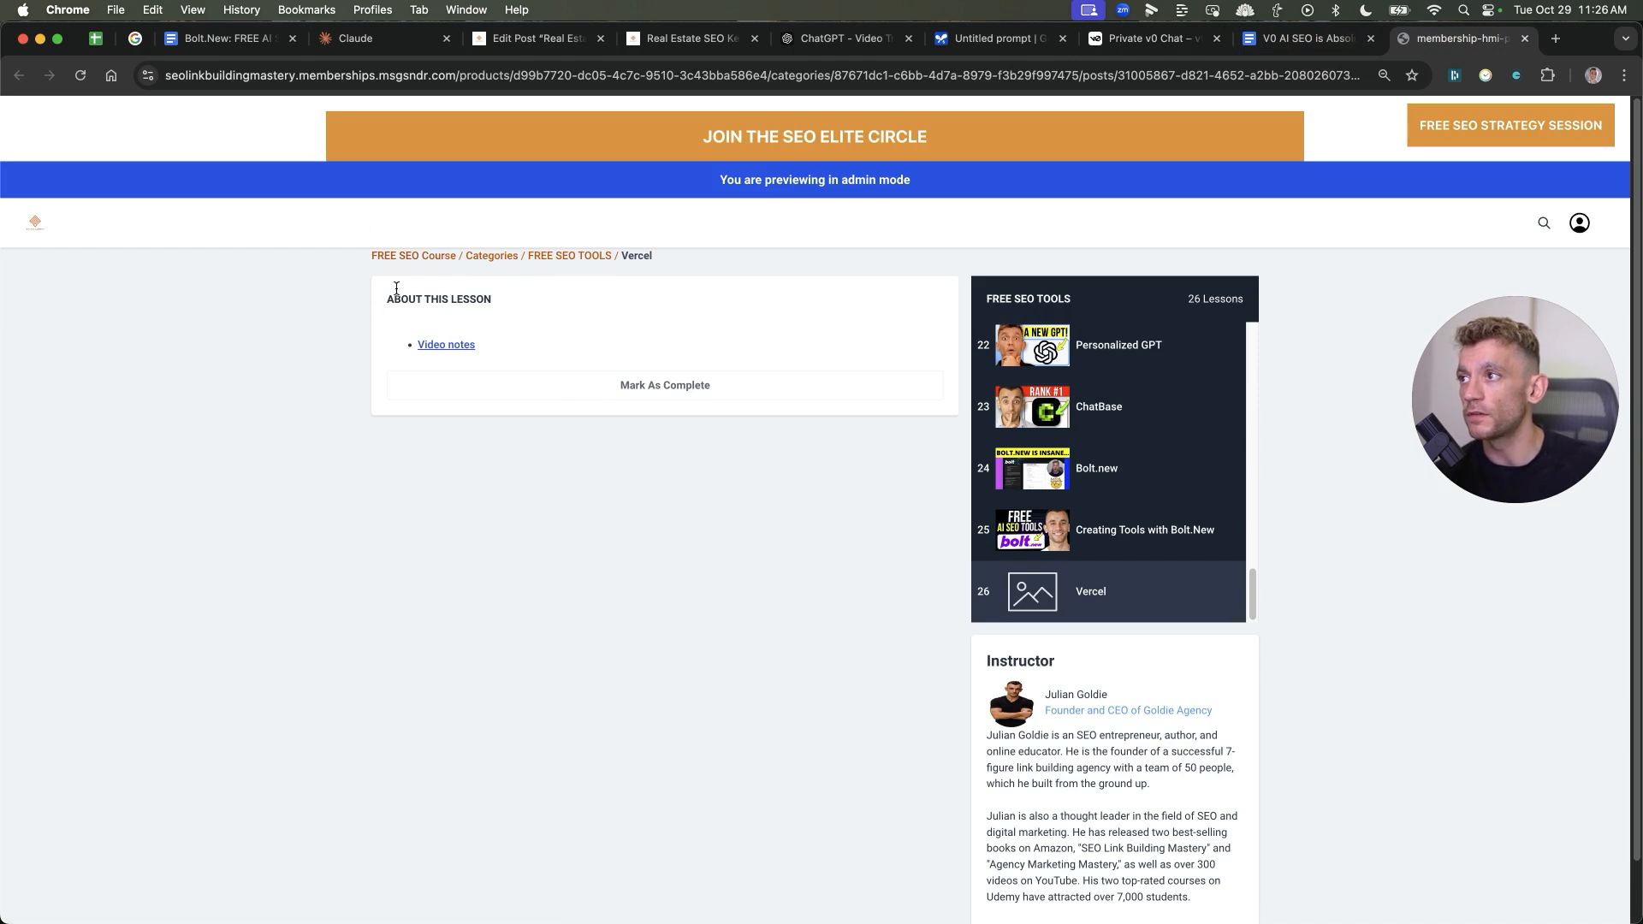
mouse_move(538, 282)
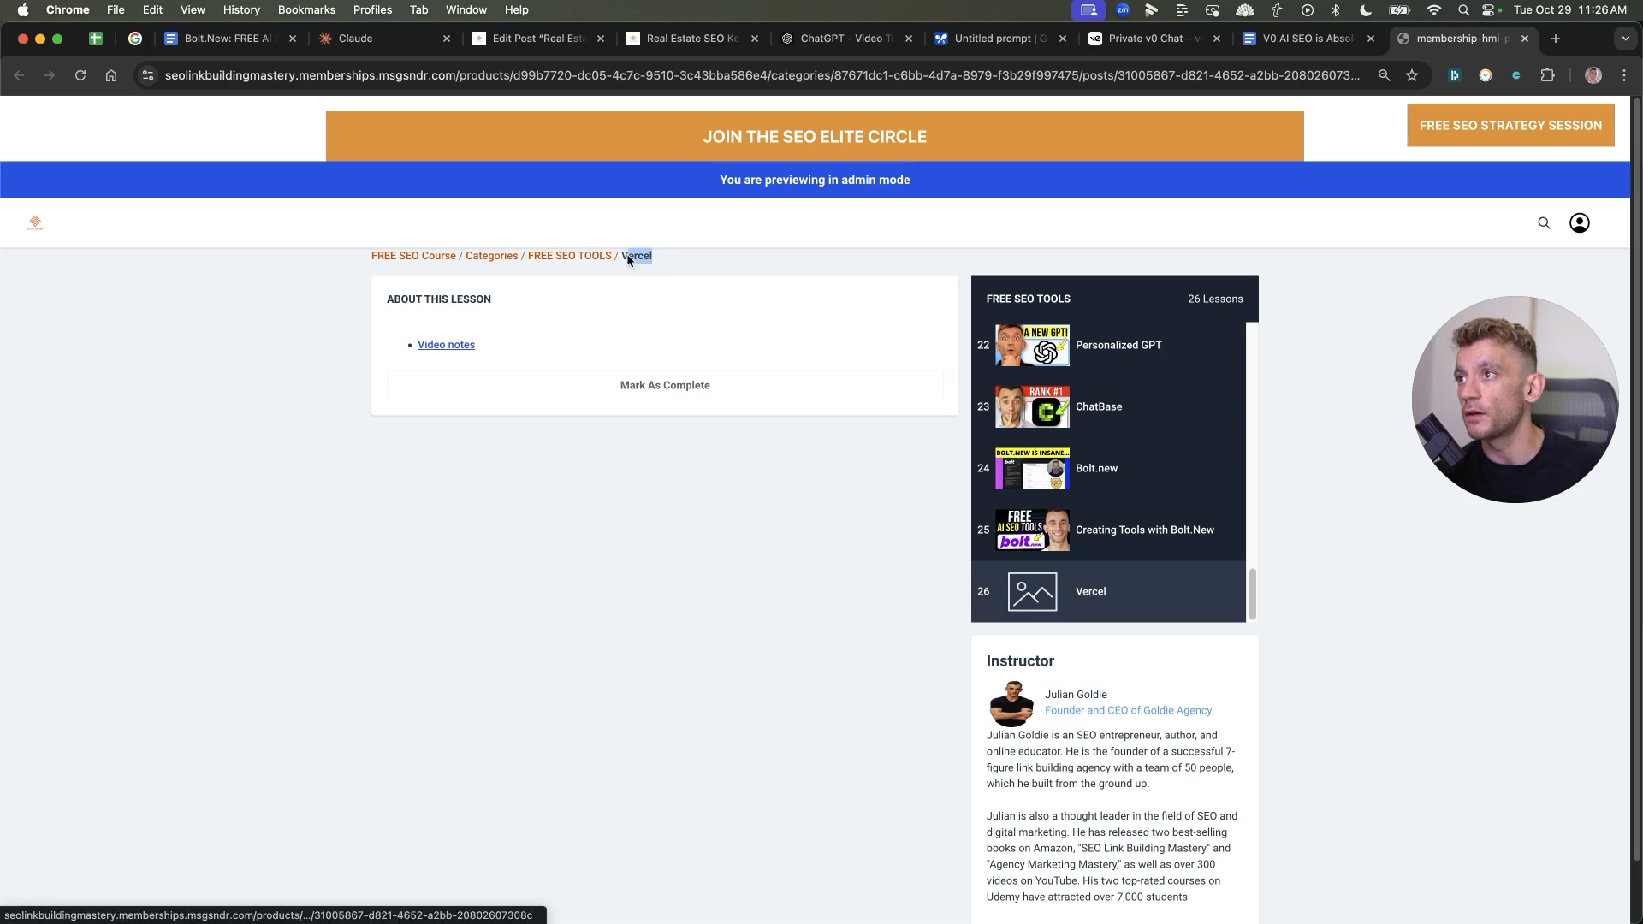
left_click(1510, 125)
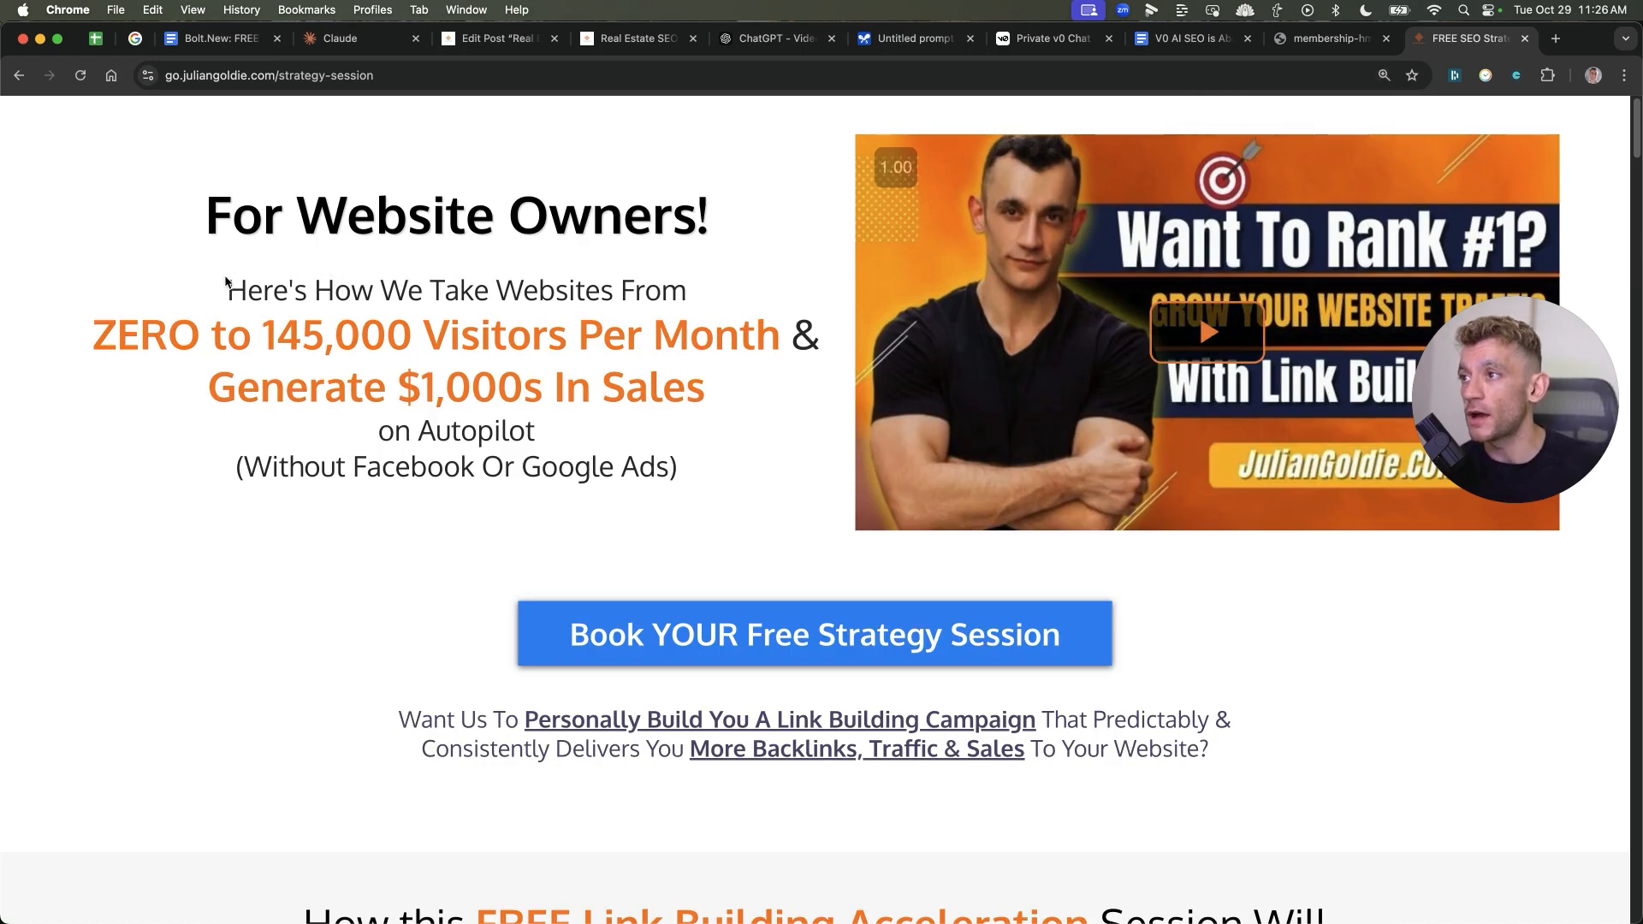
mouse_move(602, 312)
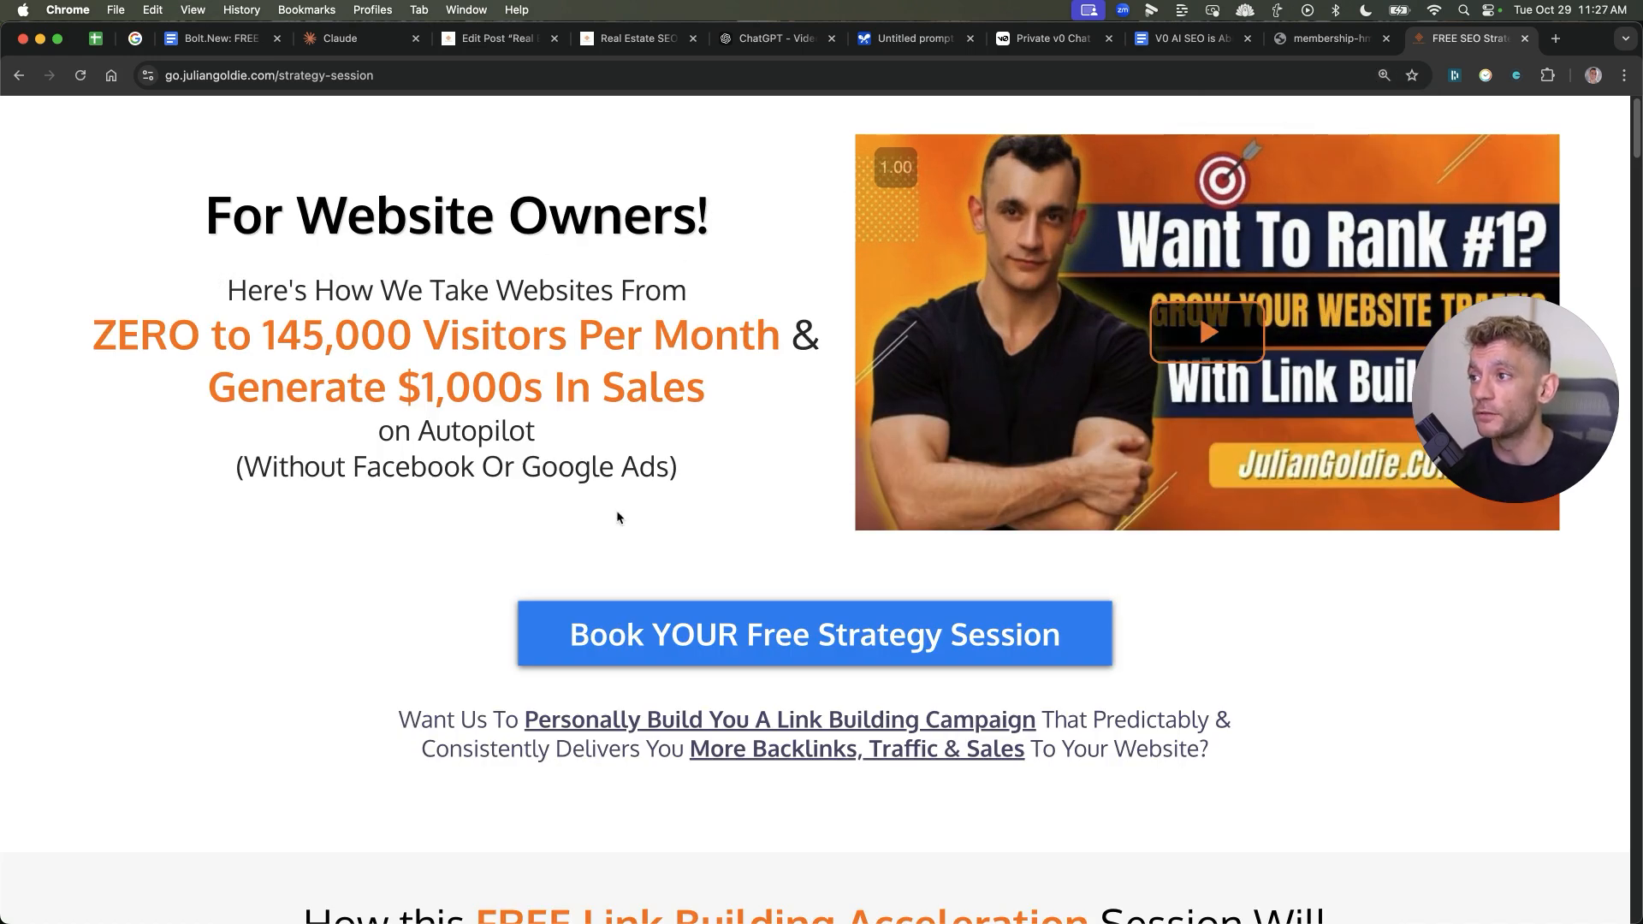
scroll("down", 3)
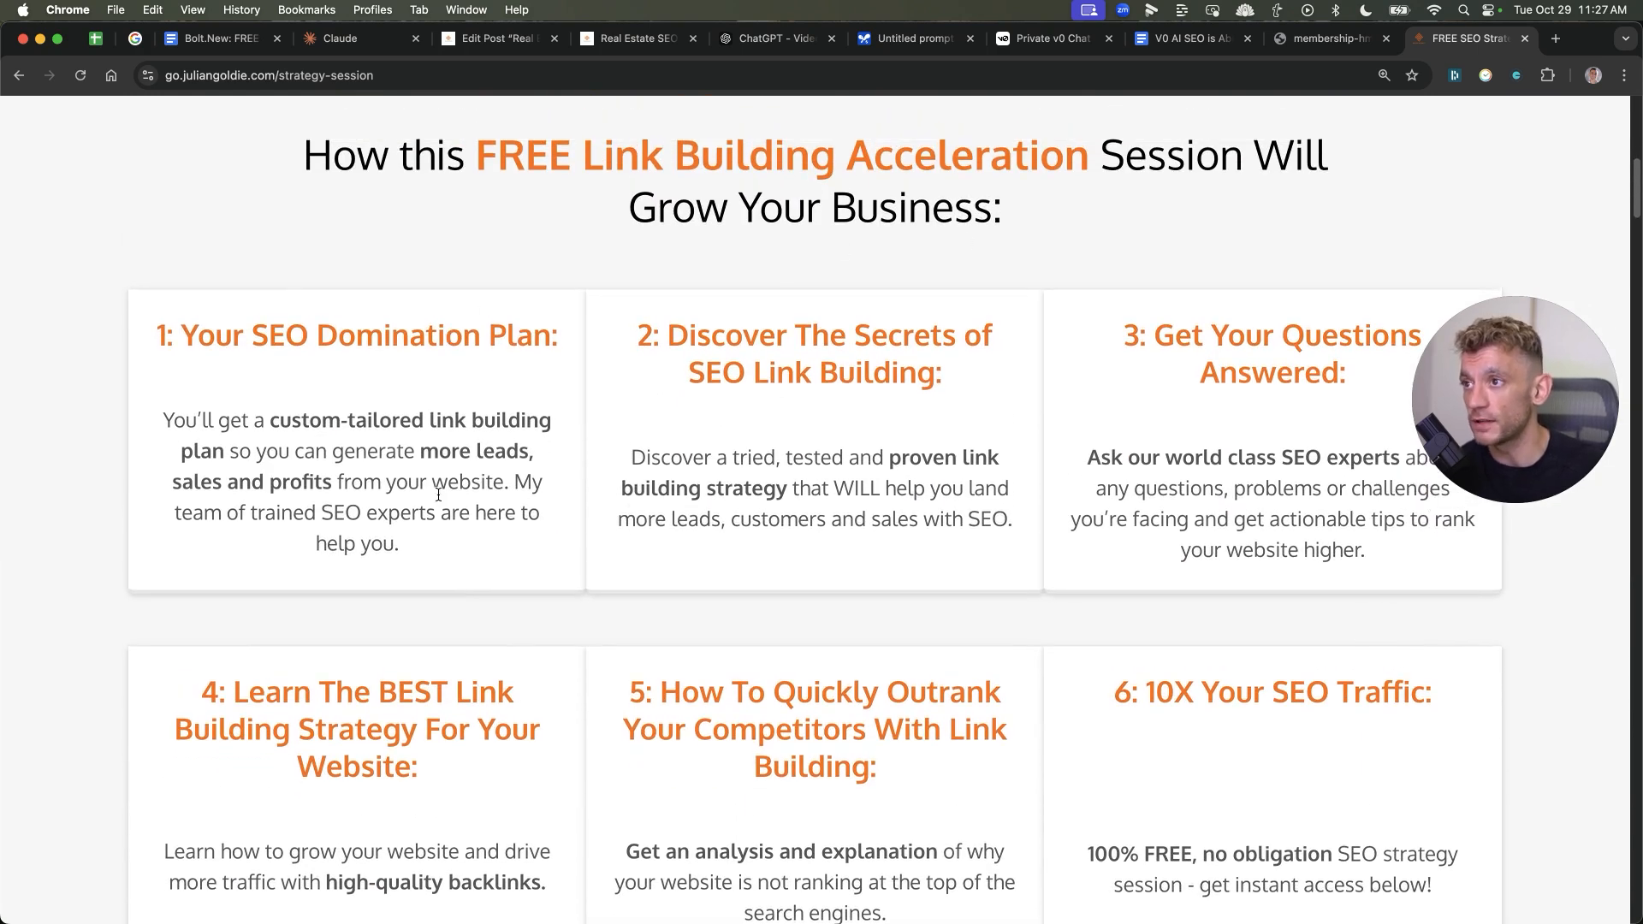
mouse_move(875, 410)
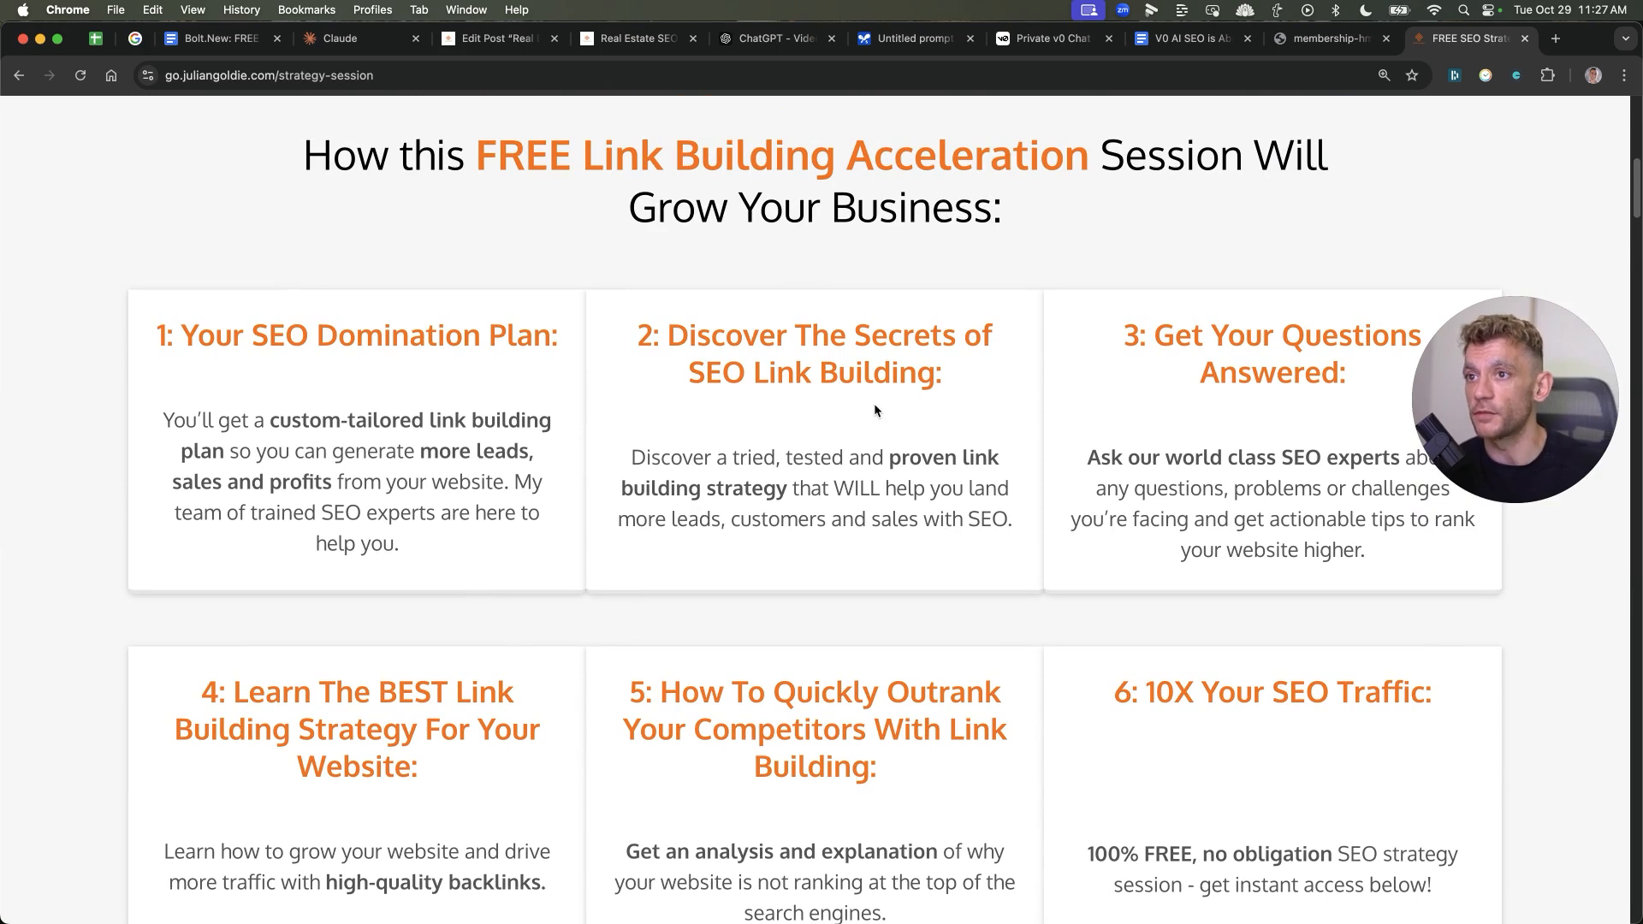
scroll("down", 3)
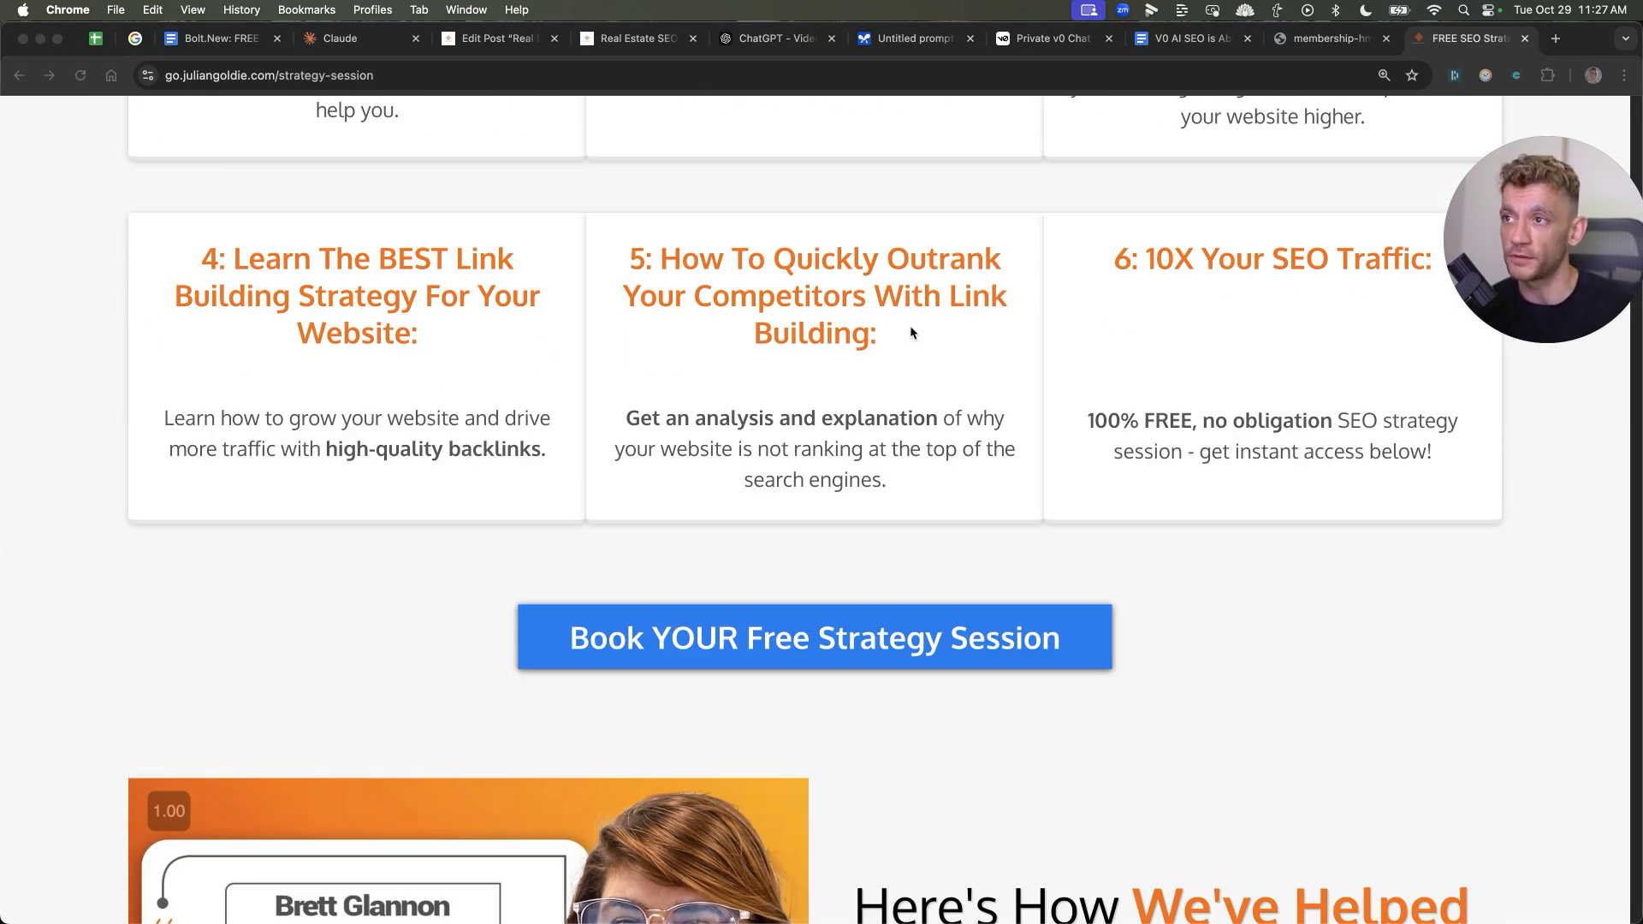
mouse_move(1274, 258)
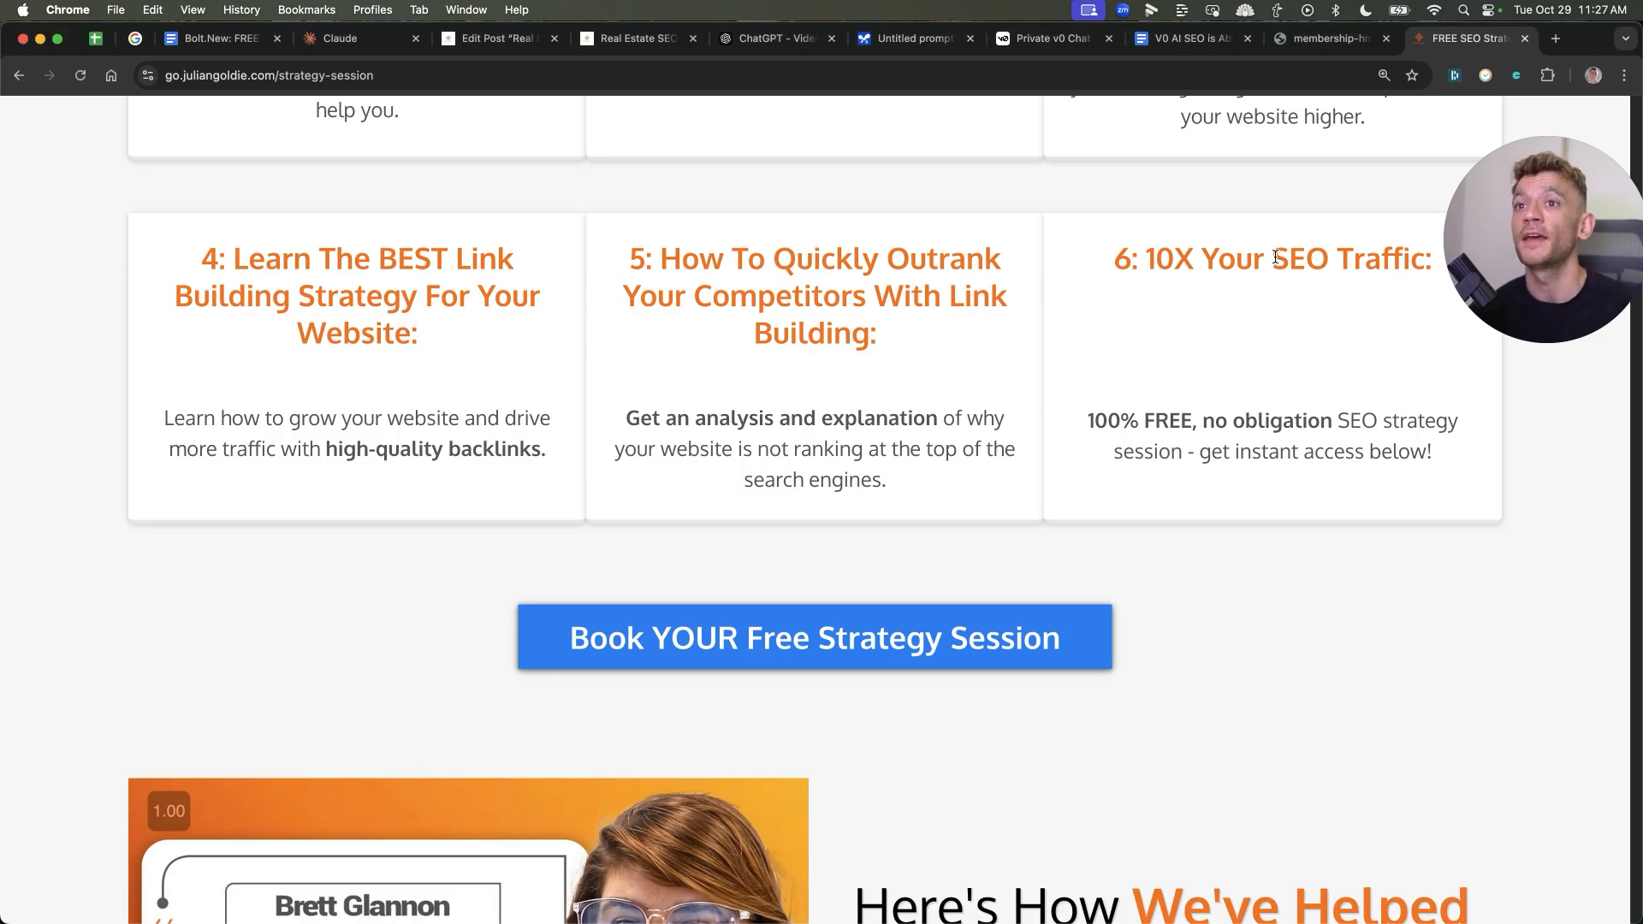
scroll("down", 3)
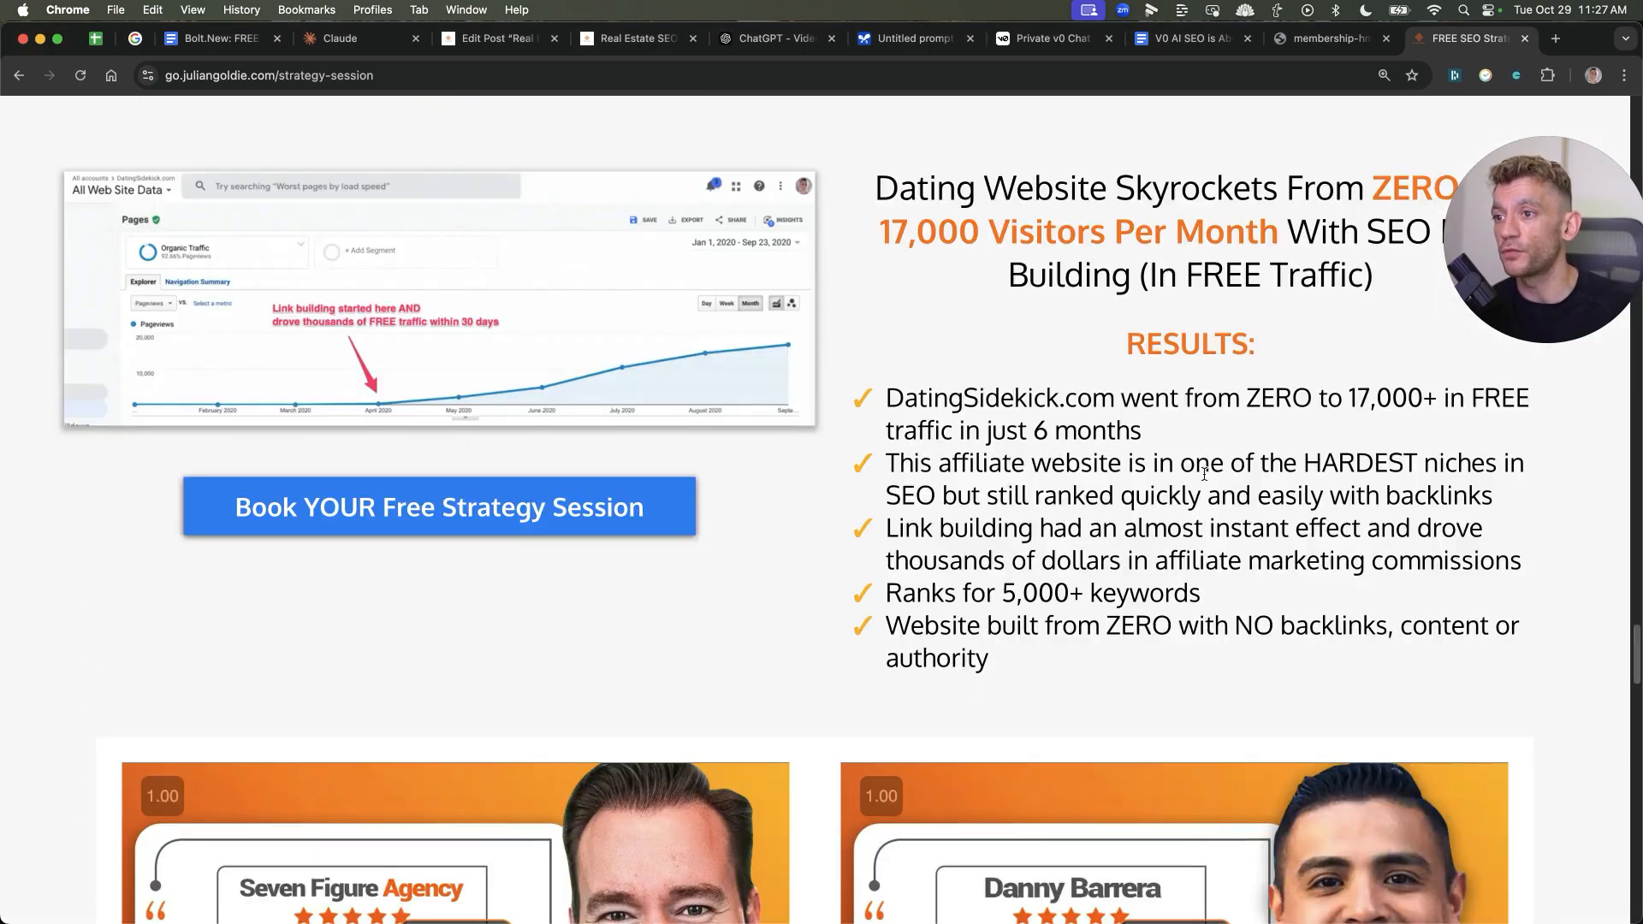
scroll("up", 3)
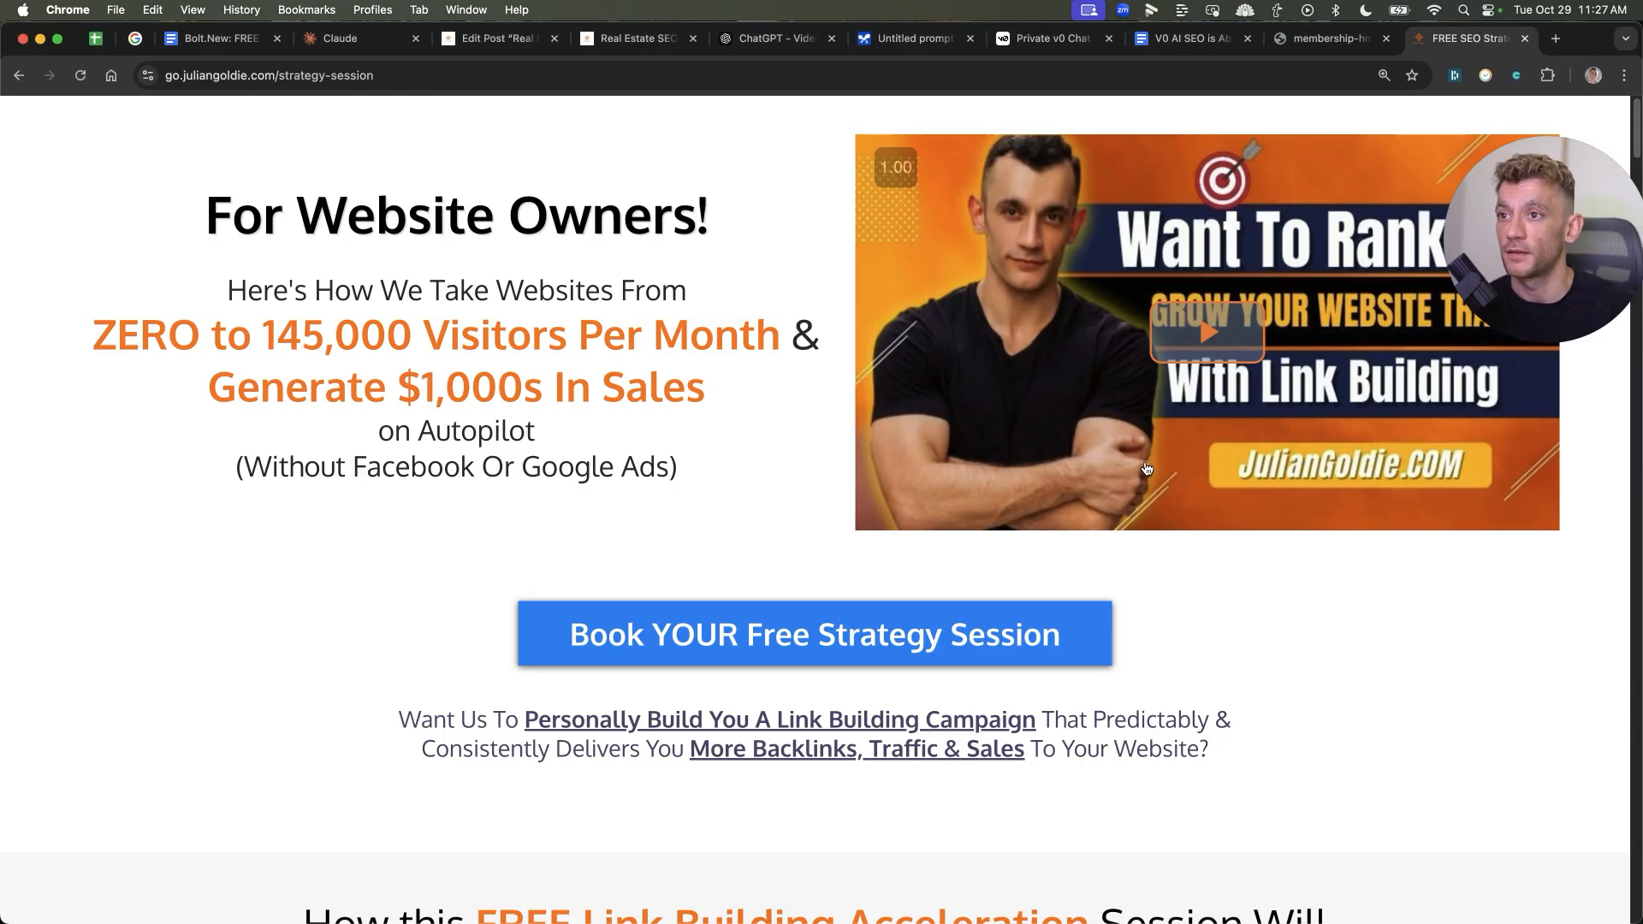